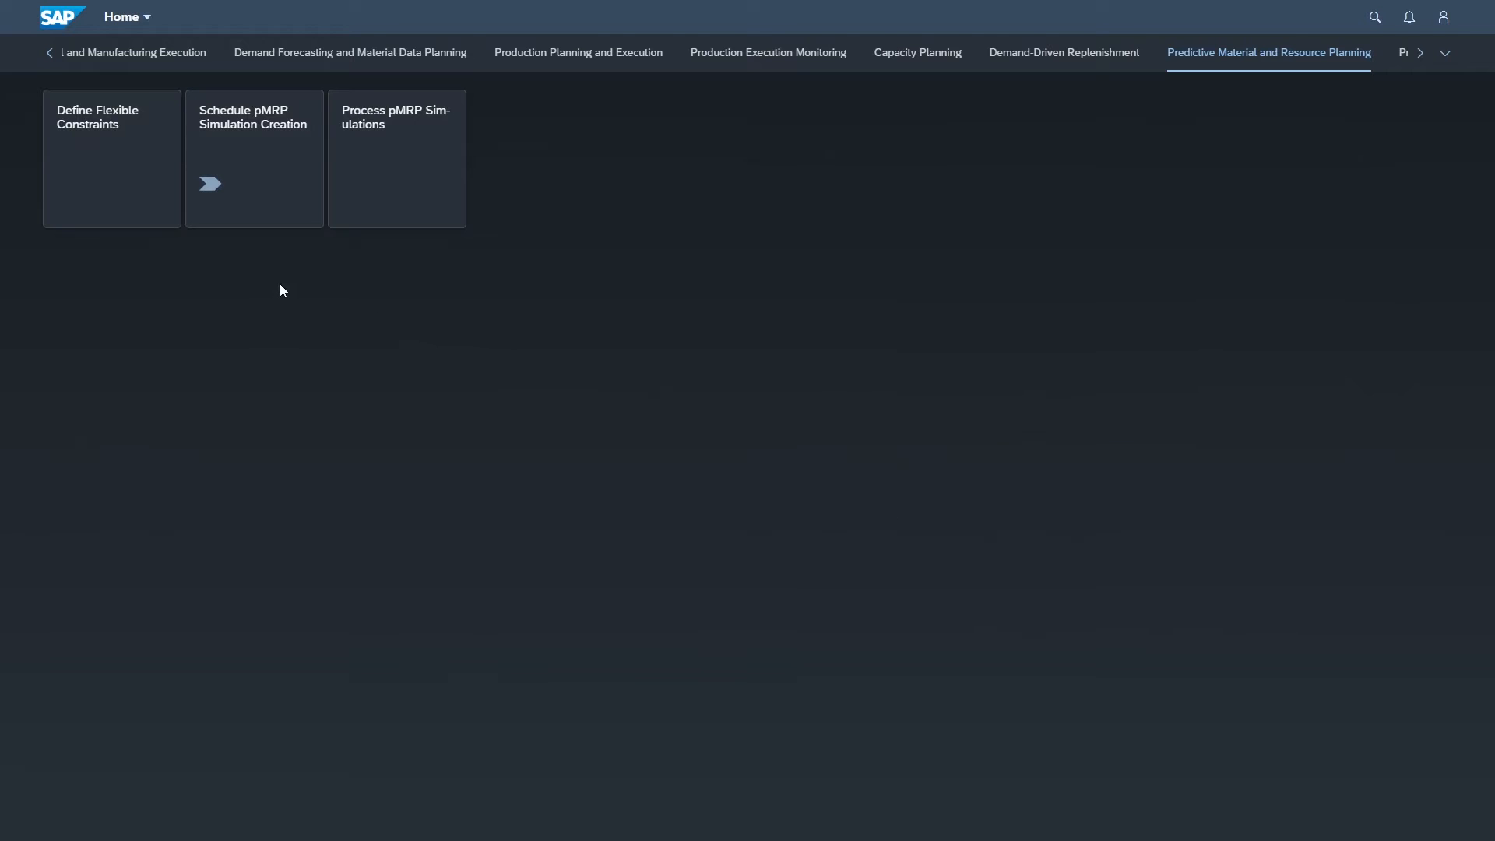
{"action": "mouse_move", "coordinate": [254, 206]}
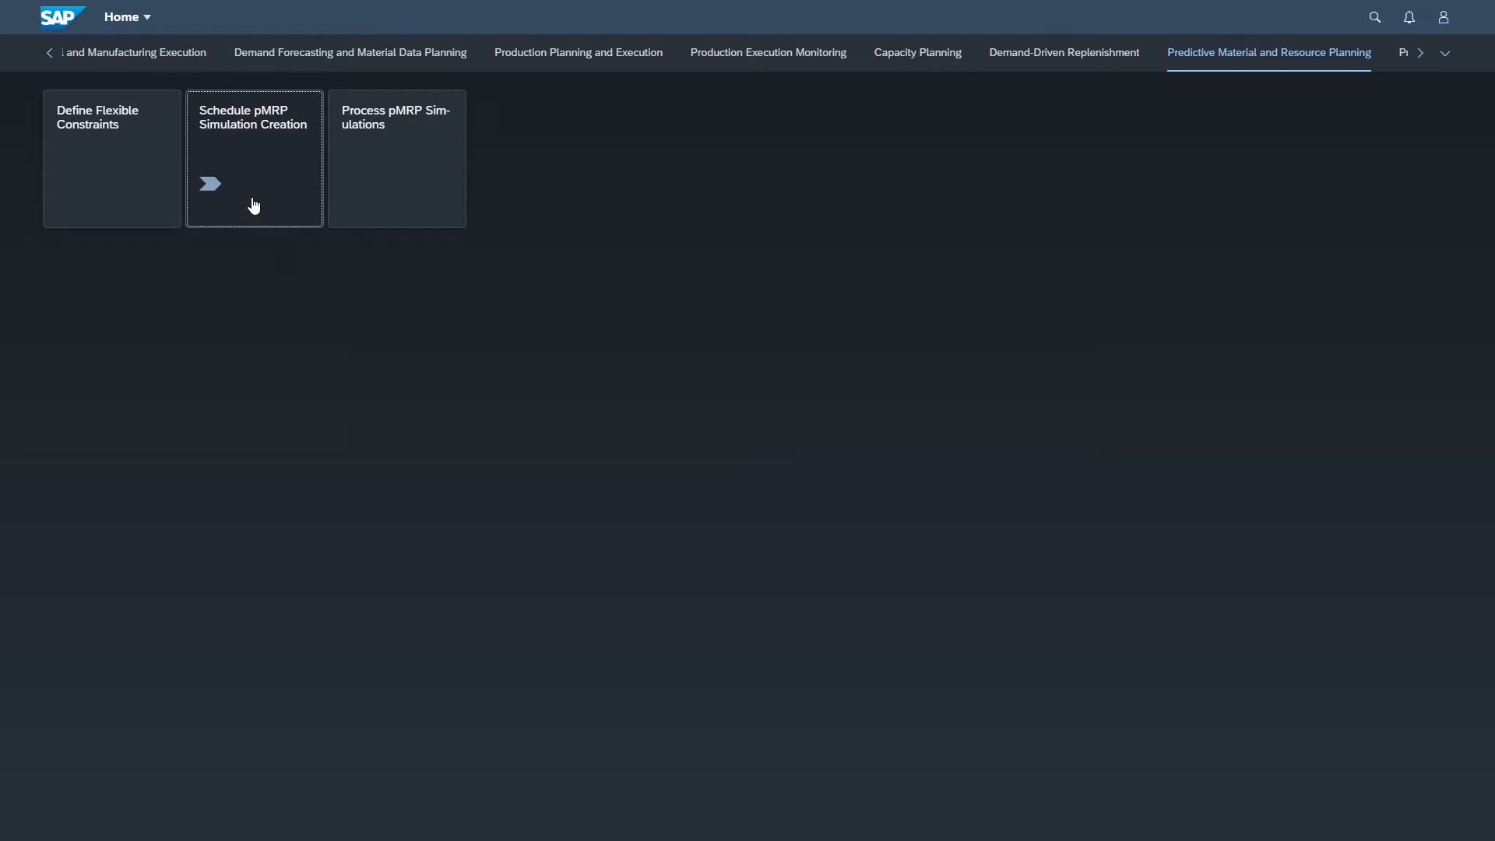
Launch the Schedule pMRP Simulation Creation app from the Predictive MRP tab.
{"action": "left_click", "coordinate": [253, 159]}
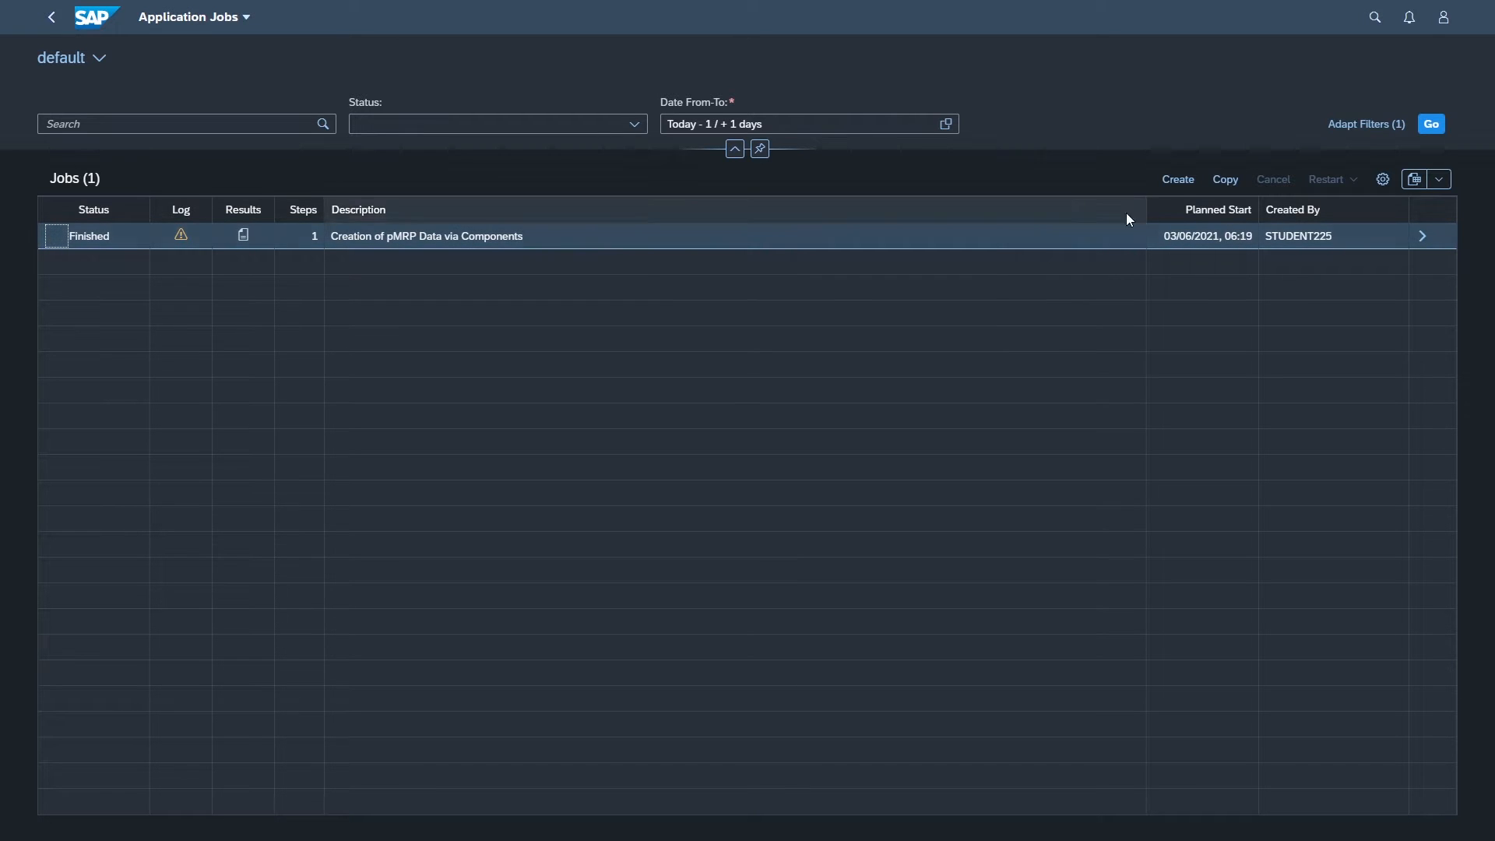
Copy the finished pMRP data creation job and advance to its Scheduling Options step.
{"action": "left_click", "coordinate": [1224, 179]}
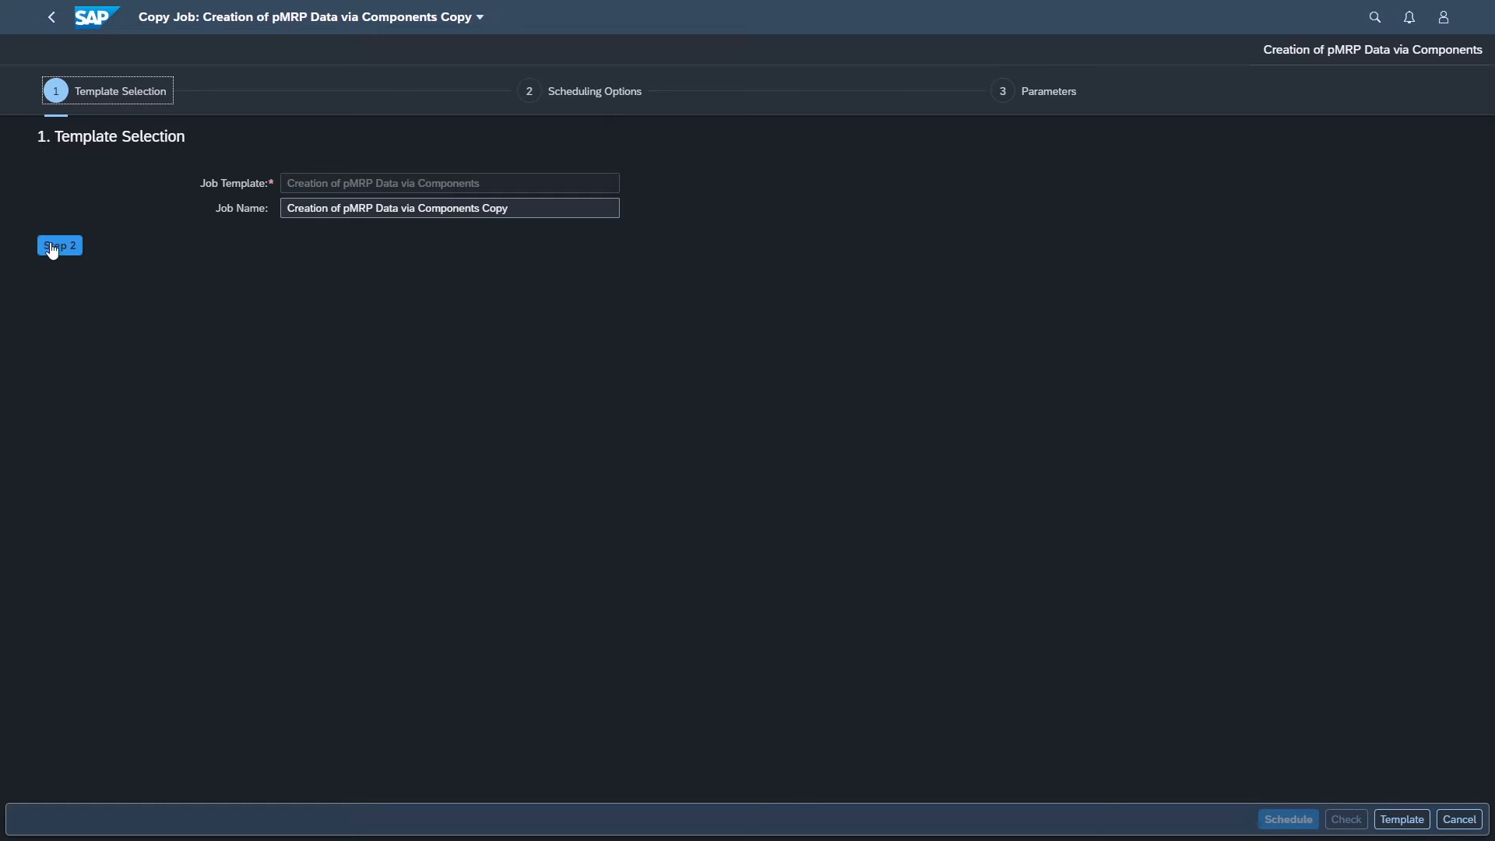
{"action": "left_click", "coordinate": [59, 244]}
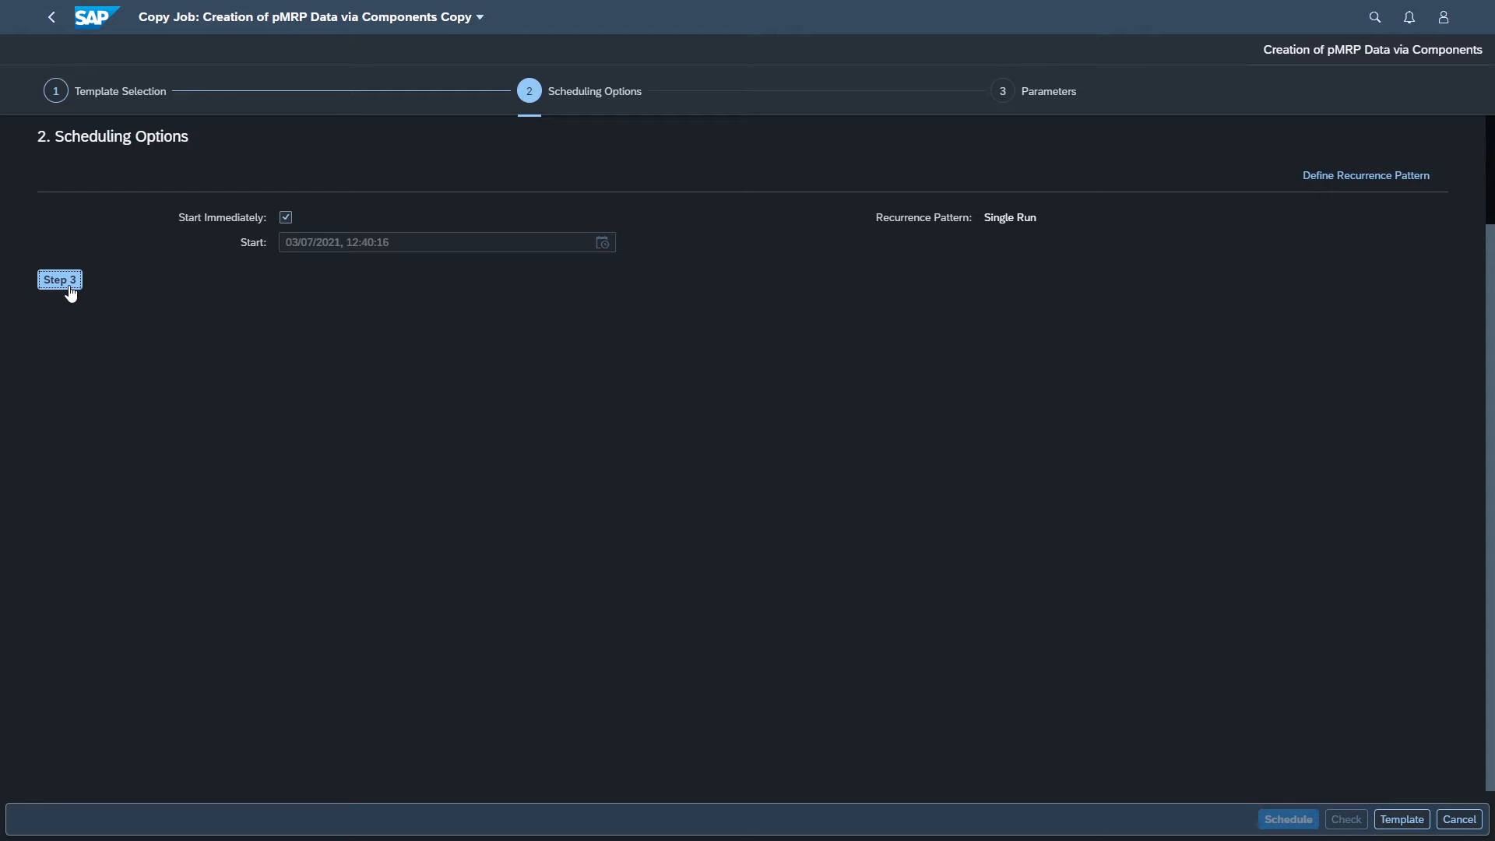
Review the job parameters: reference data 009, simulation 1009, plant 1800, materials 200000, 576–578.
{"action": "left_click", "coordinate": [59, 278]}
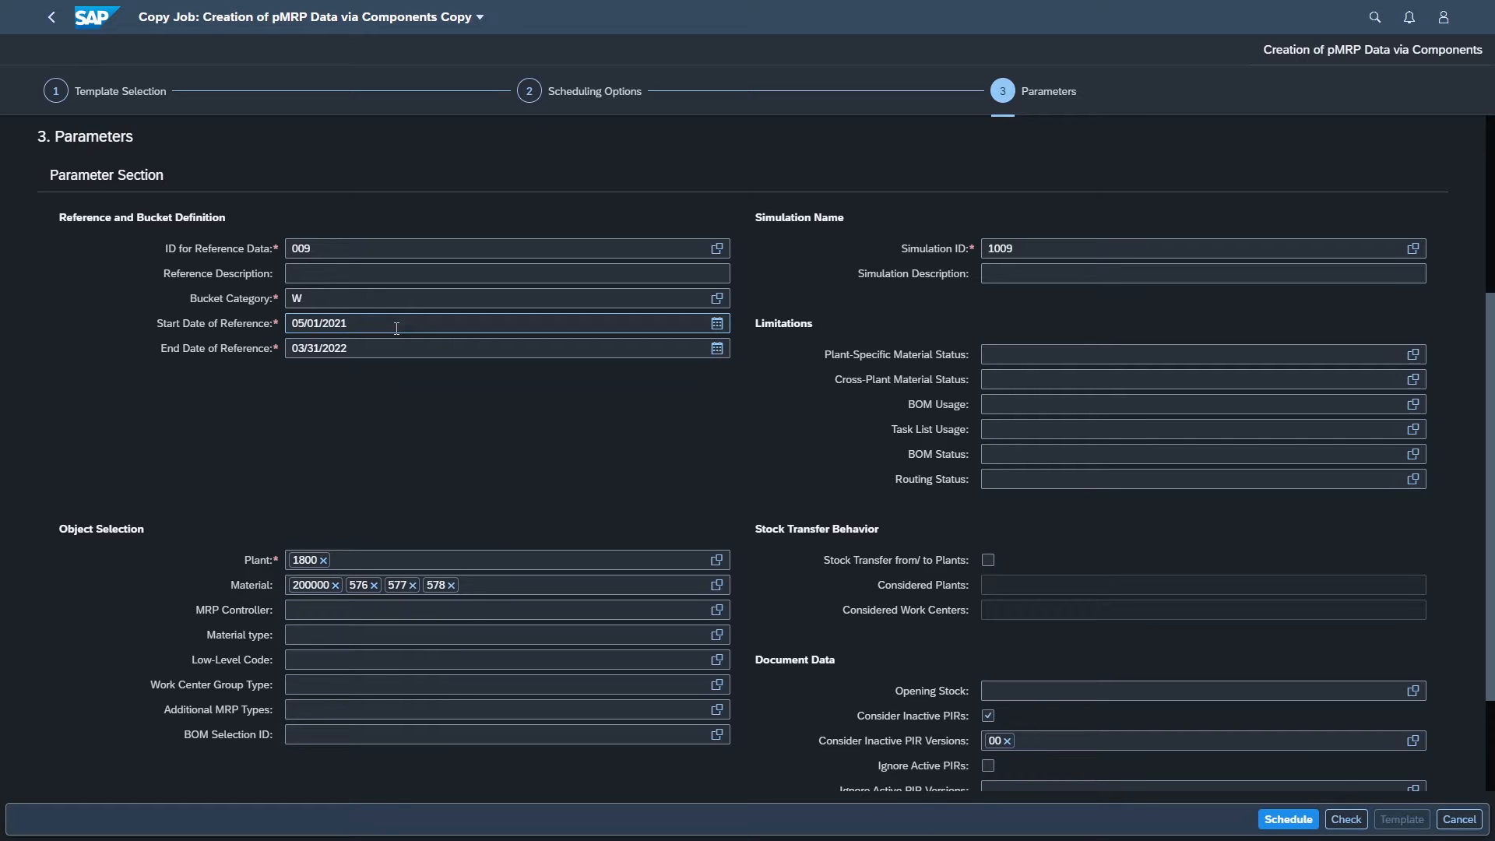
{"action": "mouse_move", "coordinate": [394, 372]}
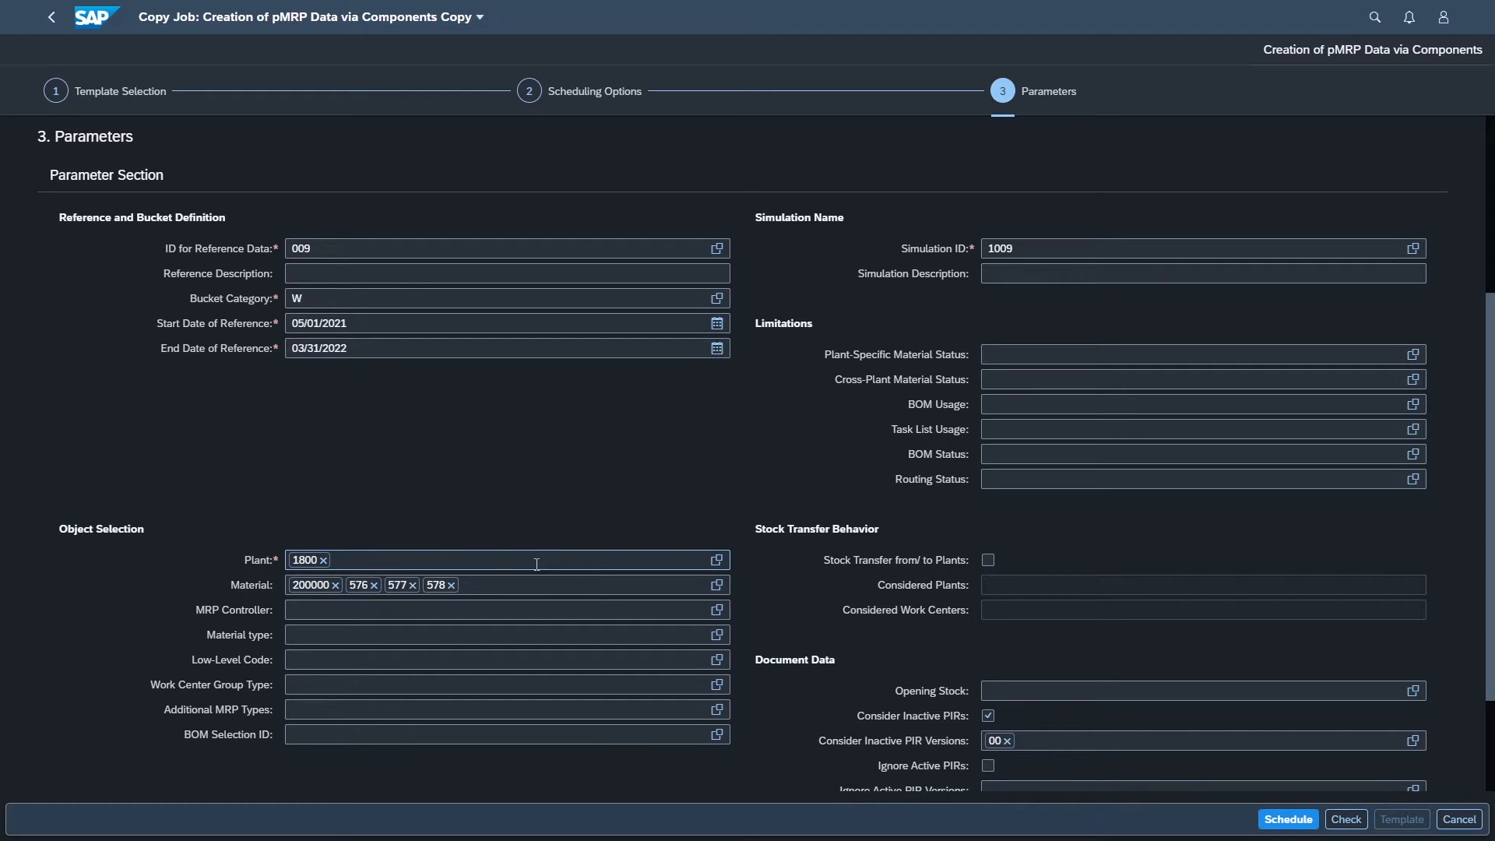
{"action": "mouse_move", "coordinate": [579, 591]}
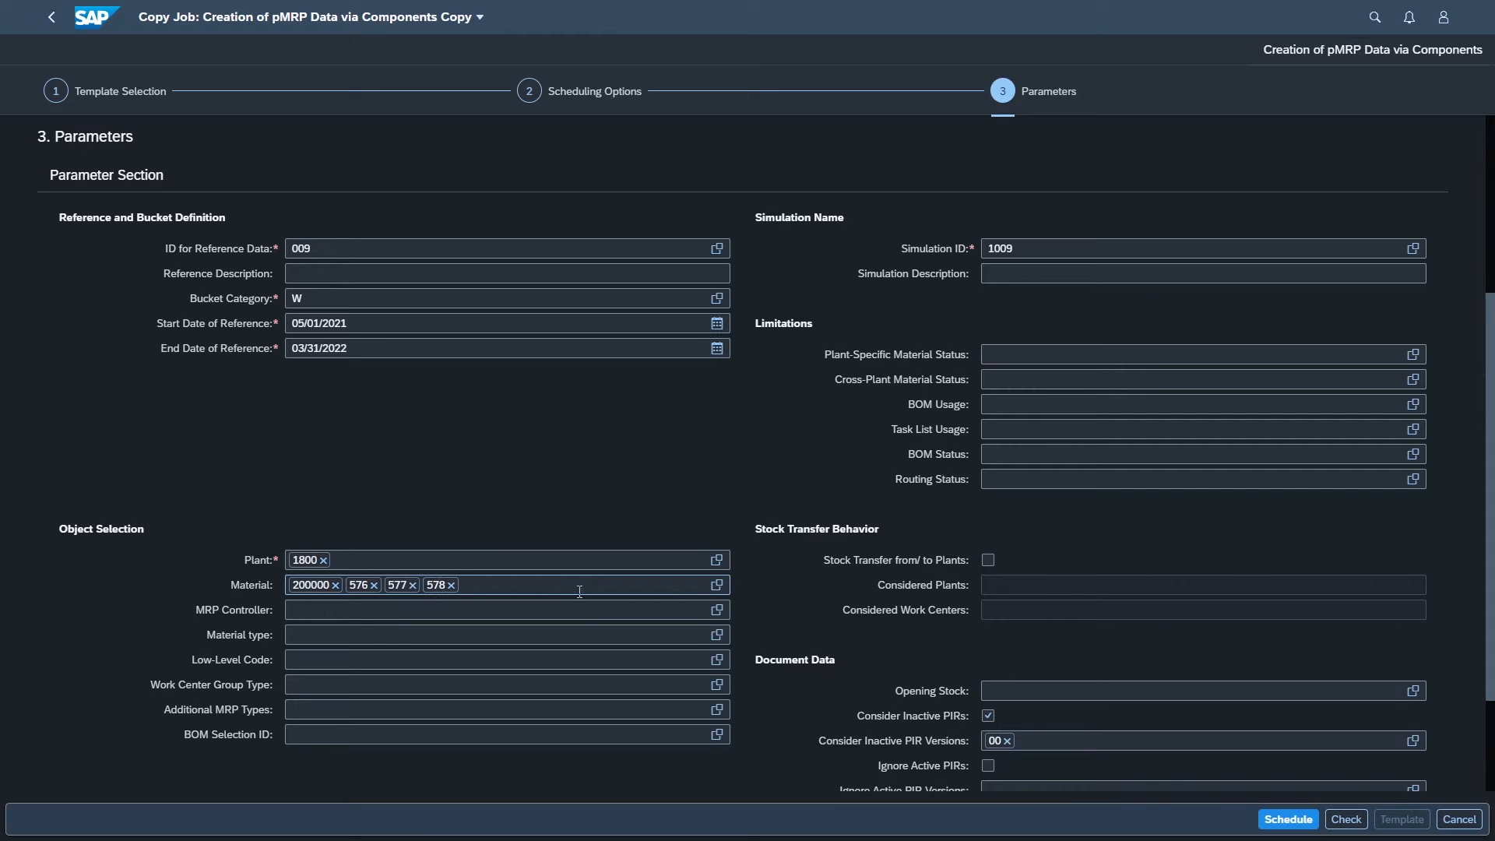
{"action": "mouse_move", "coordinate": [1032, 642]}
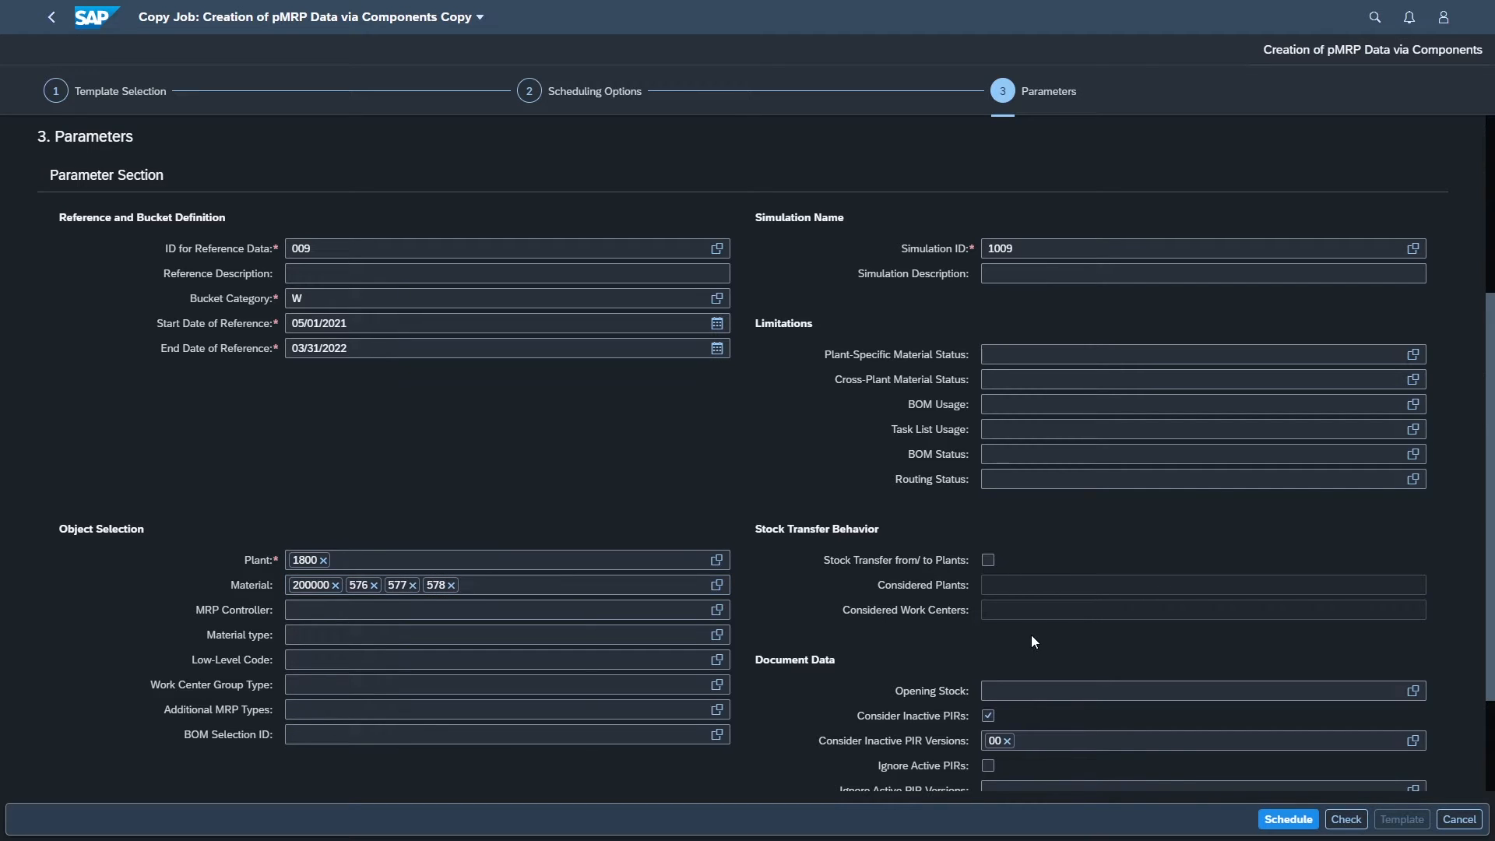
{"action": "mouse_move", "coordinate": [1086, 676]}
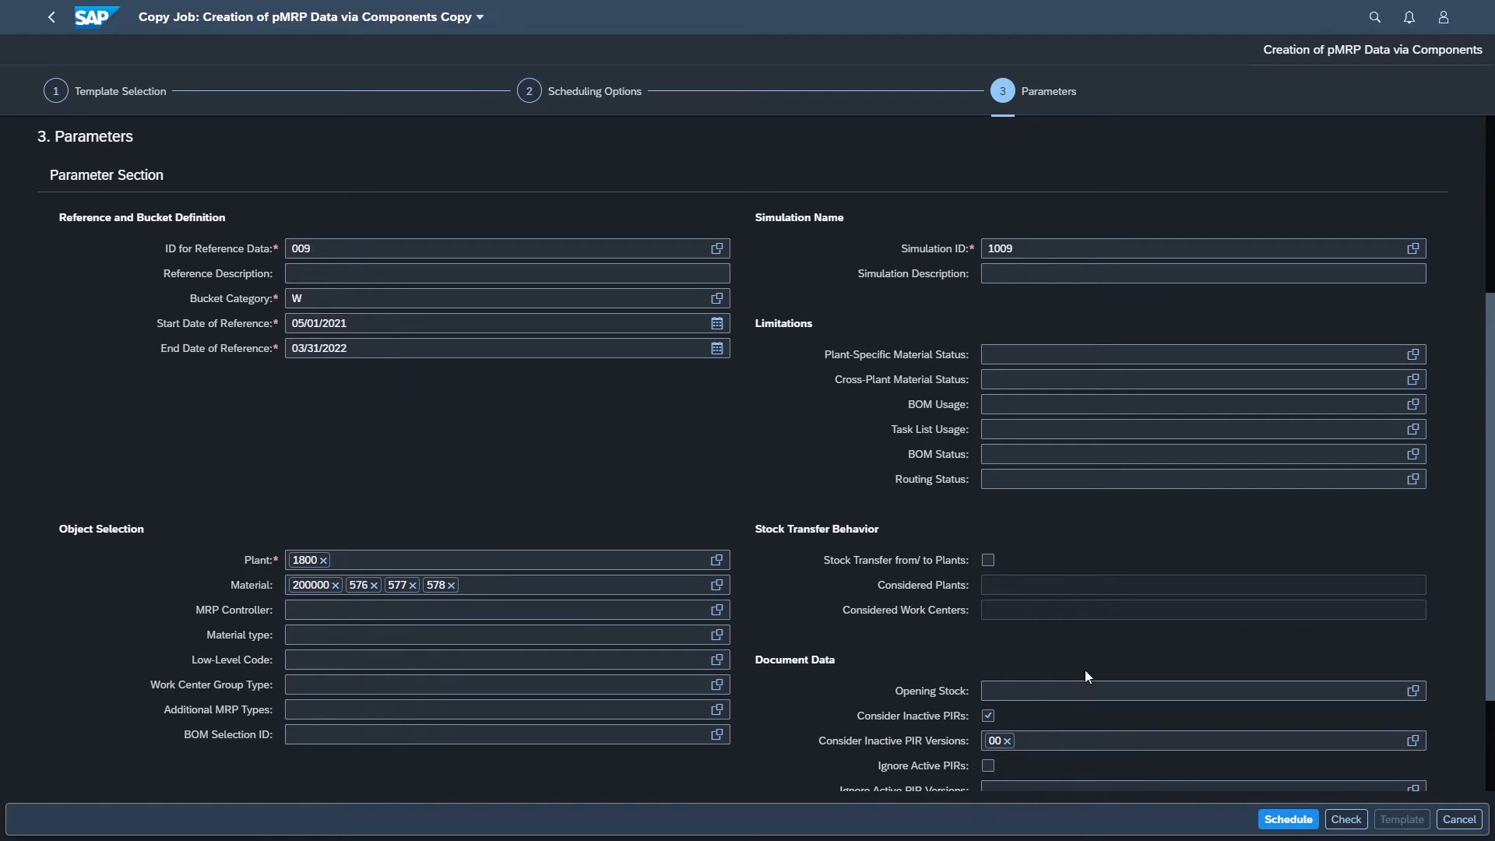
{"action": "scroll", "scroll_direction": "down", "scroll_amount": 3}
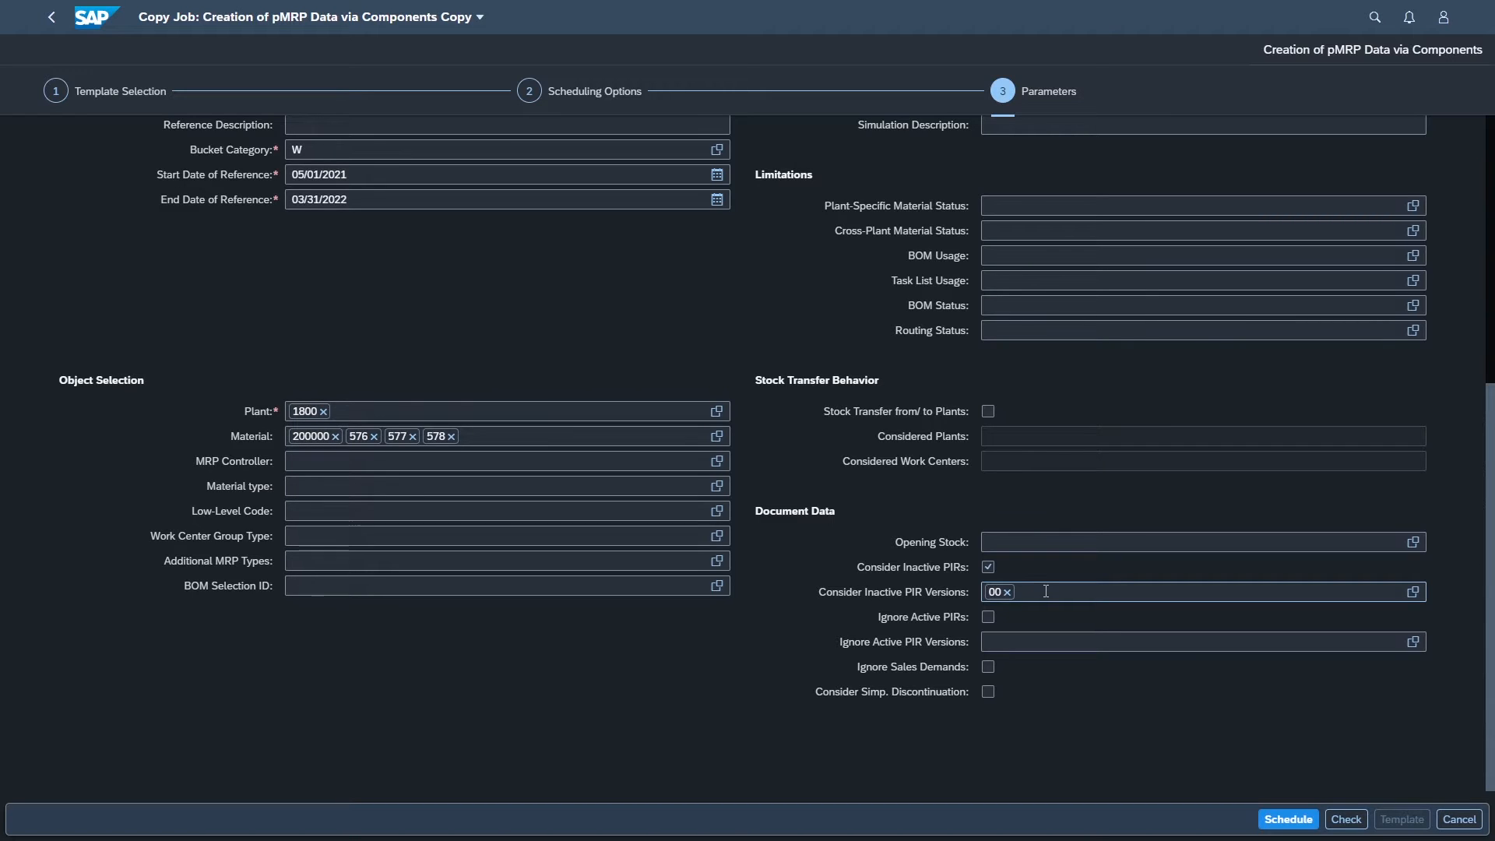
{"action": "mouse_move", "coordinate": [1188, 741]}
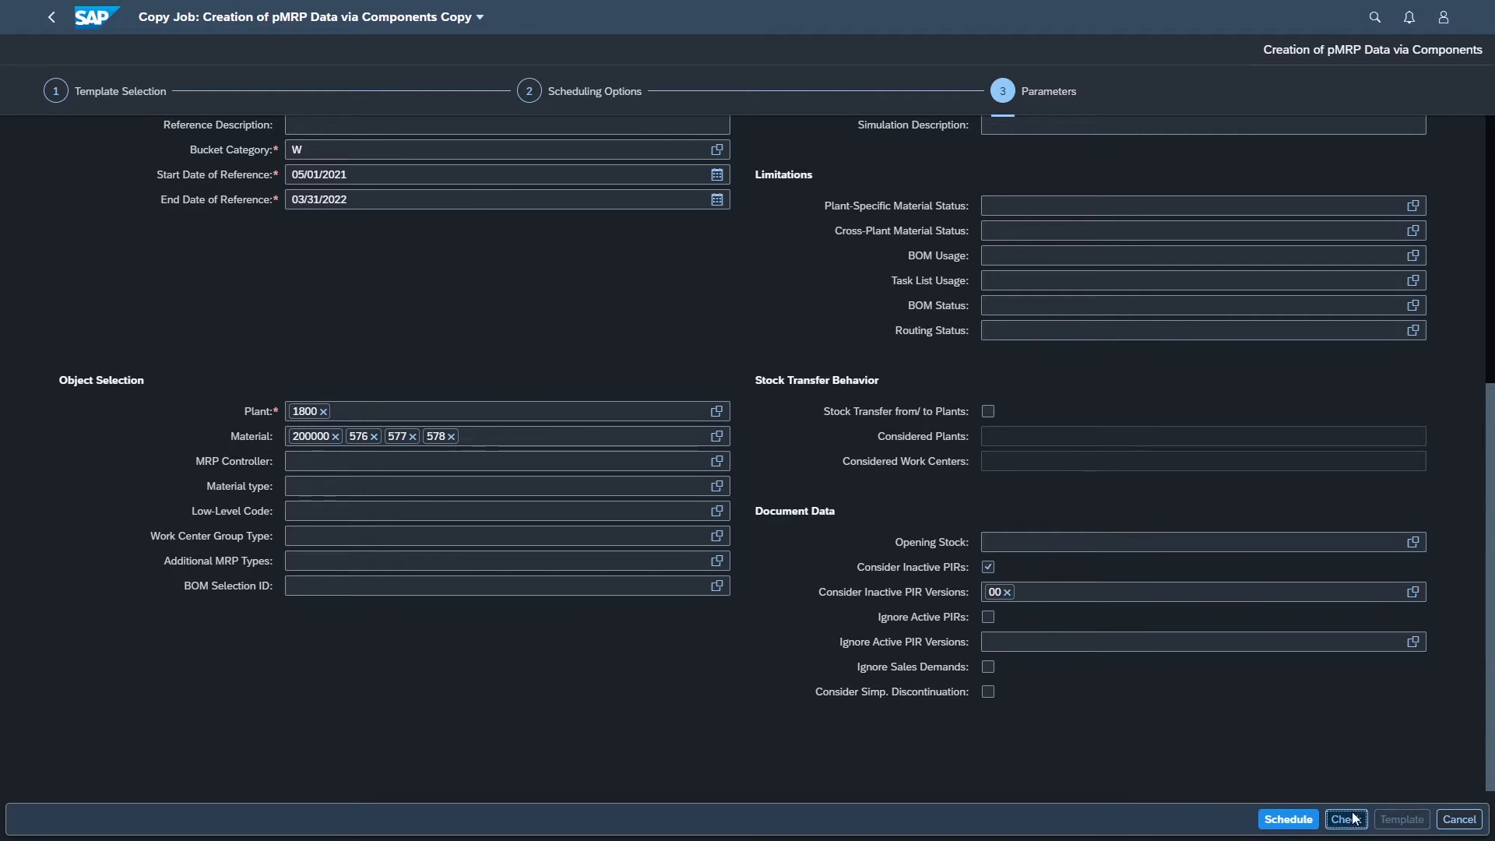
Check the parameters and schedule the copied pMRP data creation job.
{"action": "left_click", "coordinate": [1345, 817]}
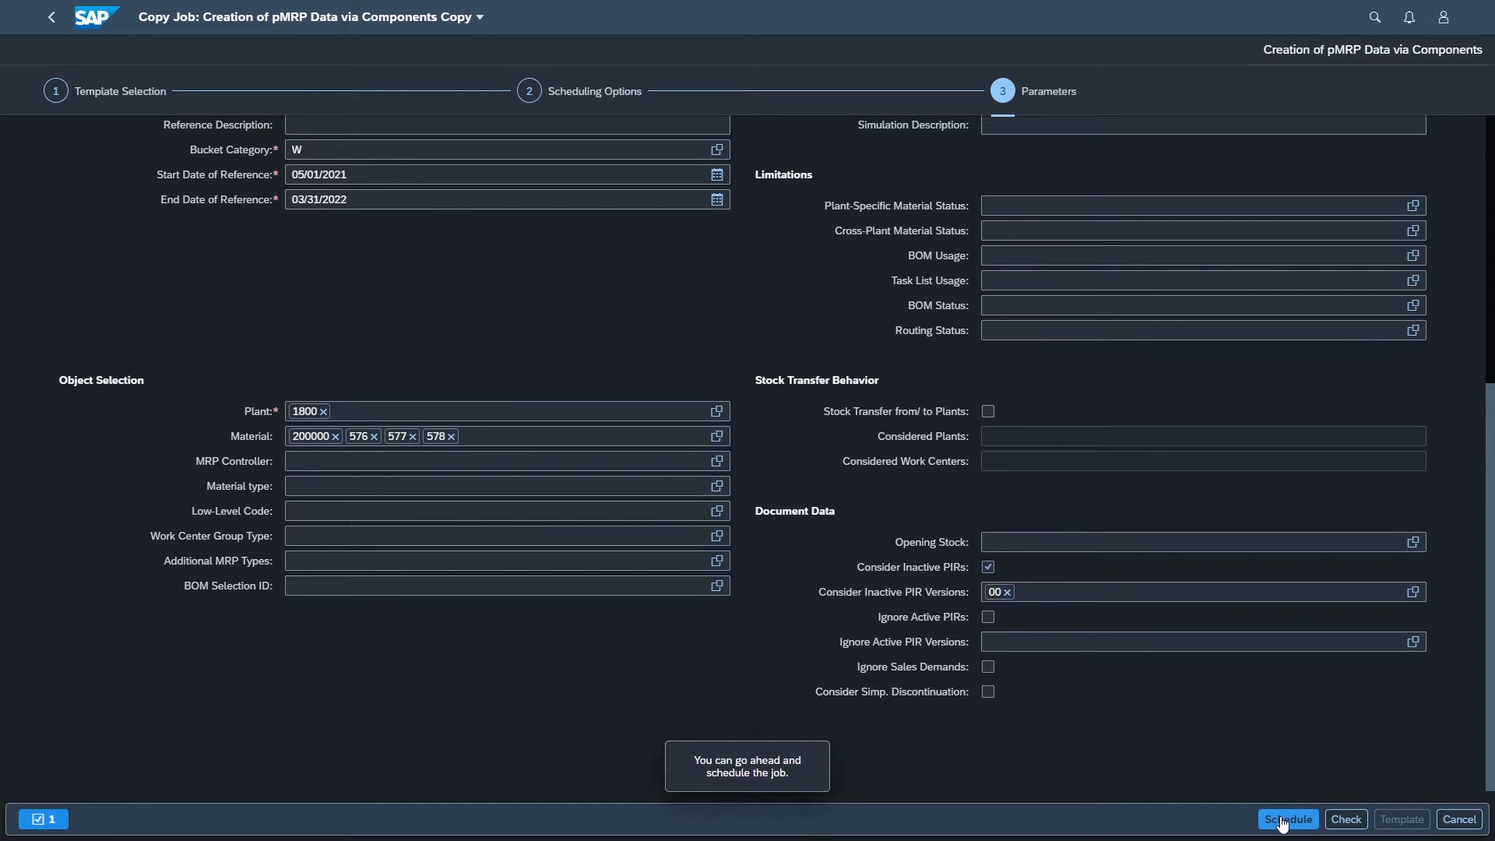
{"action": "left_click", "coordinate": [1286, 818]}
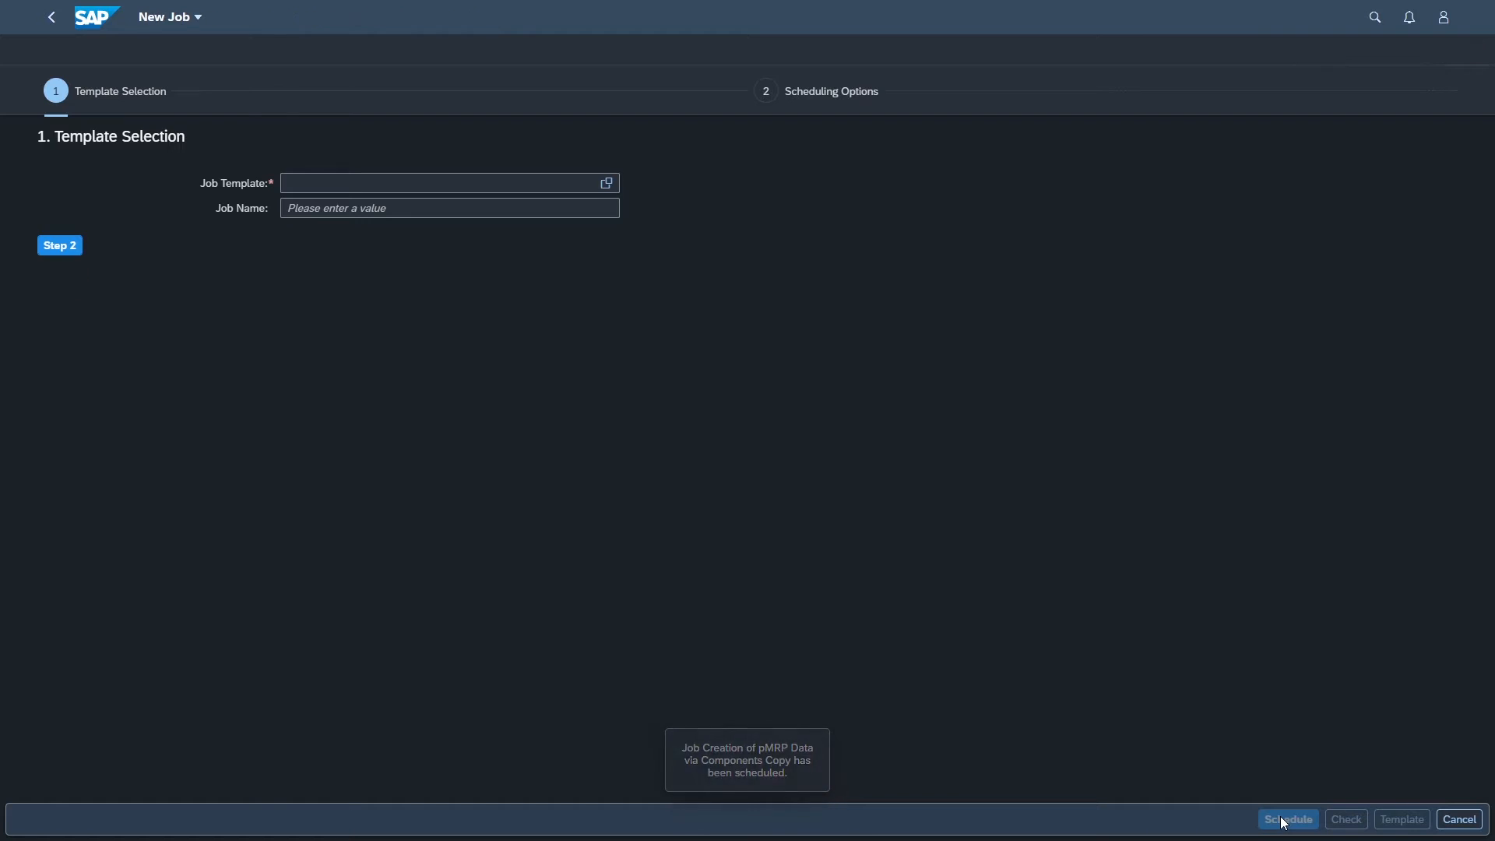
{"action": "left_click", "coordinate": [1288, 818]}
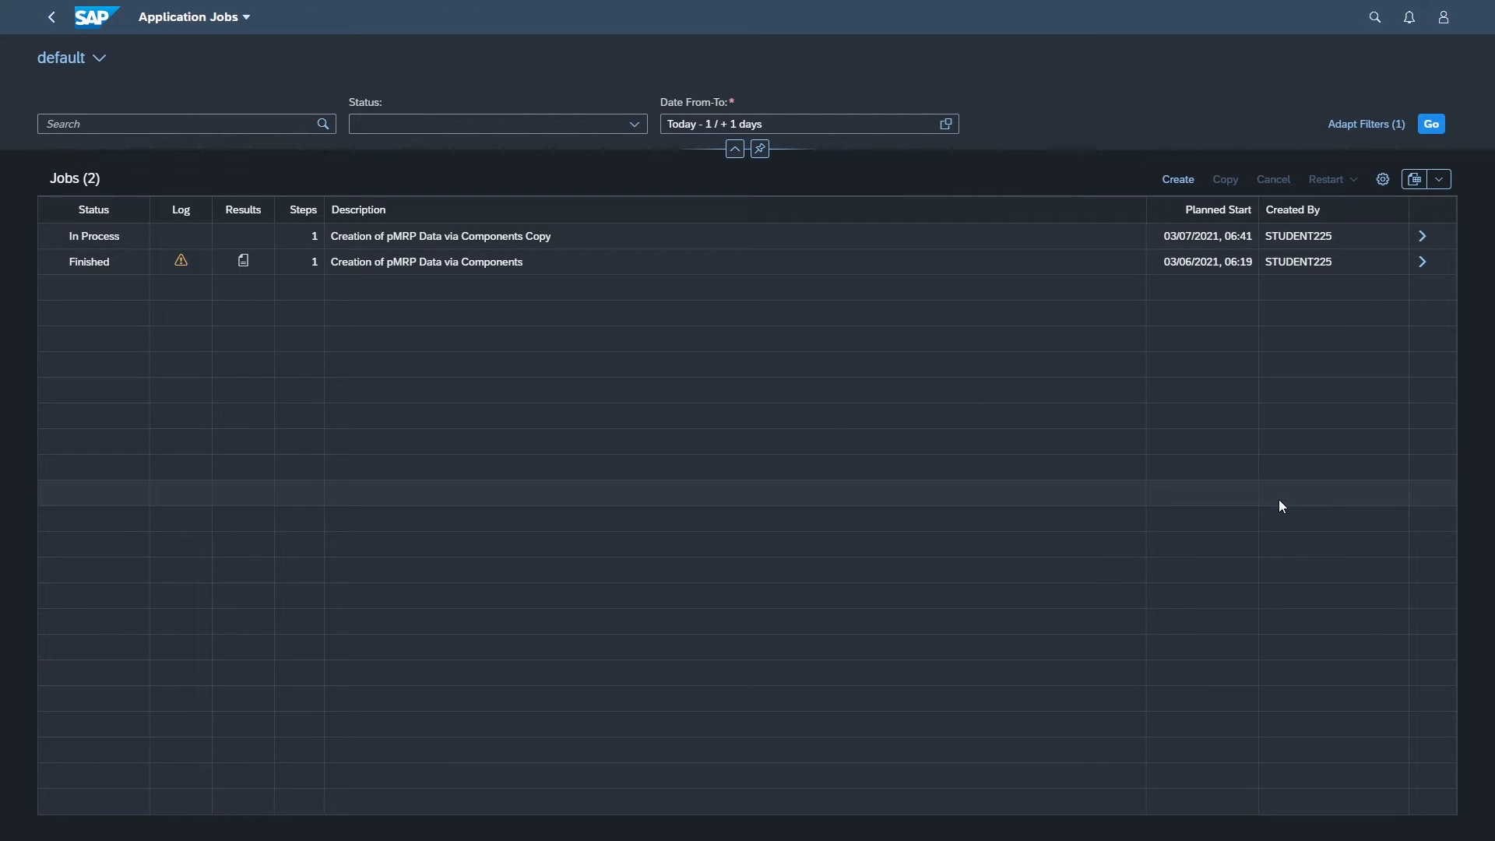
Refresh the Application Jobs list until the copied job appears In Process.
{"action": "left_click", "coordinate": [1430, 125]}
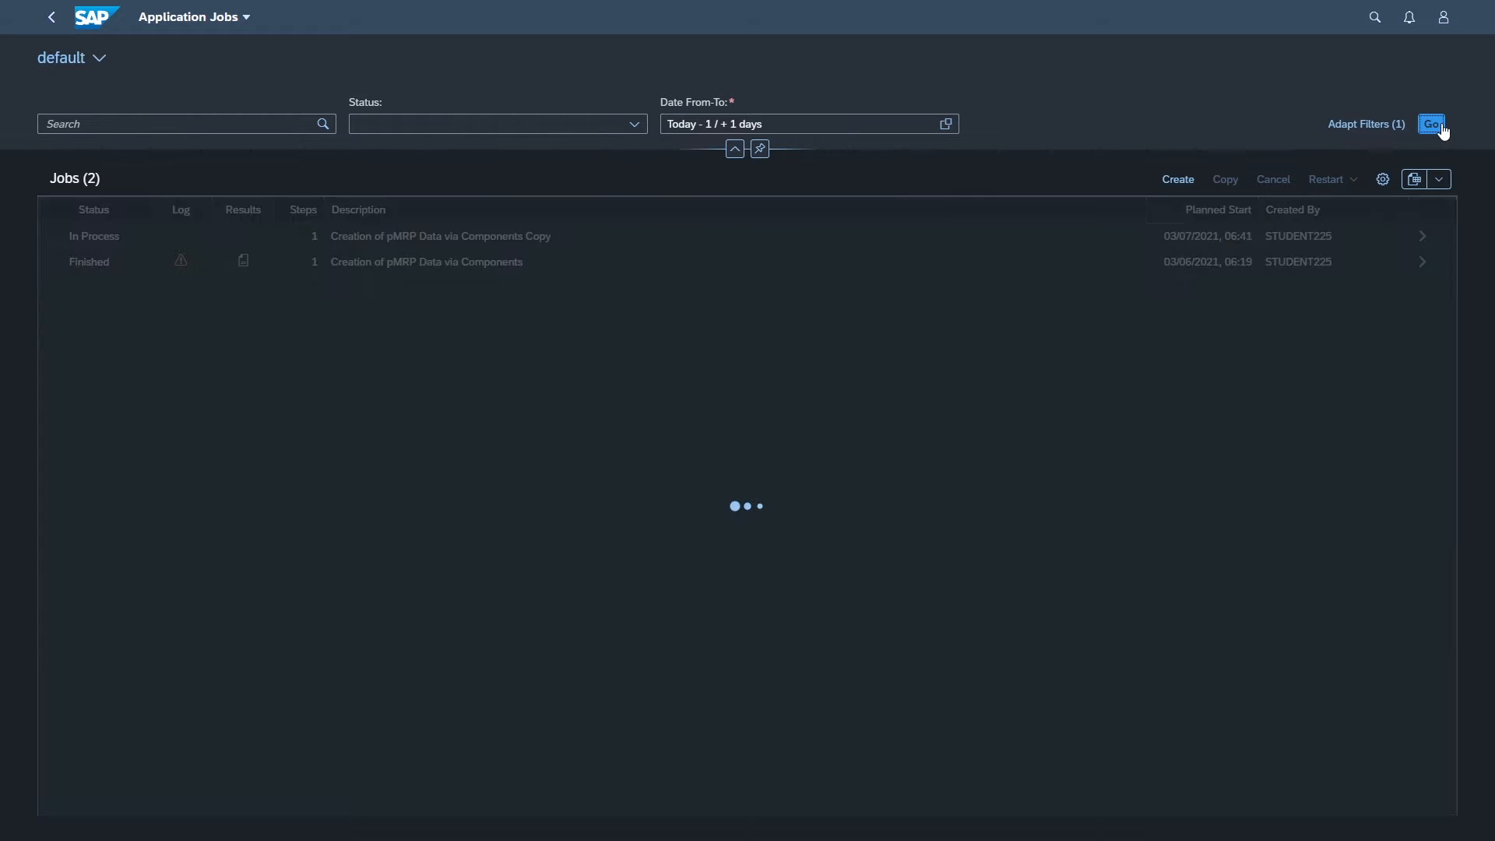
{"action": "left_click", "coordinate": [1430, 125]}
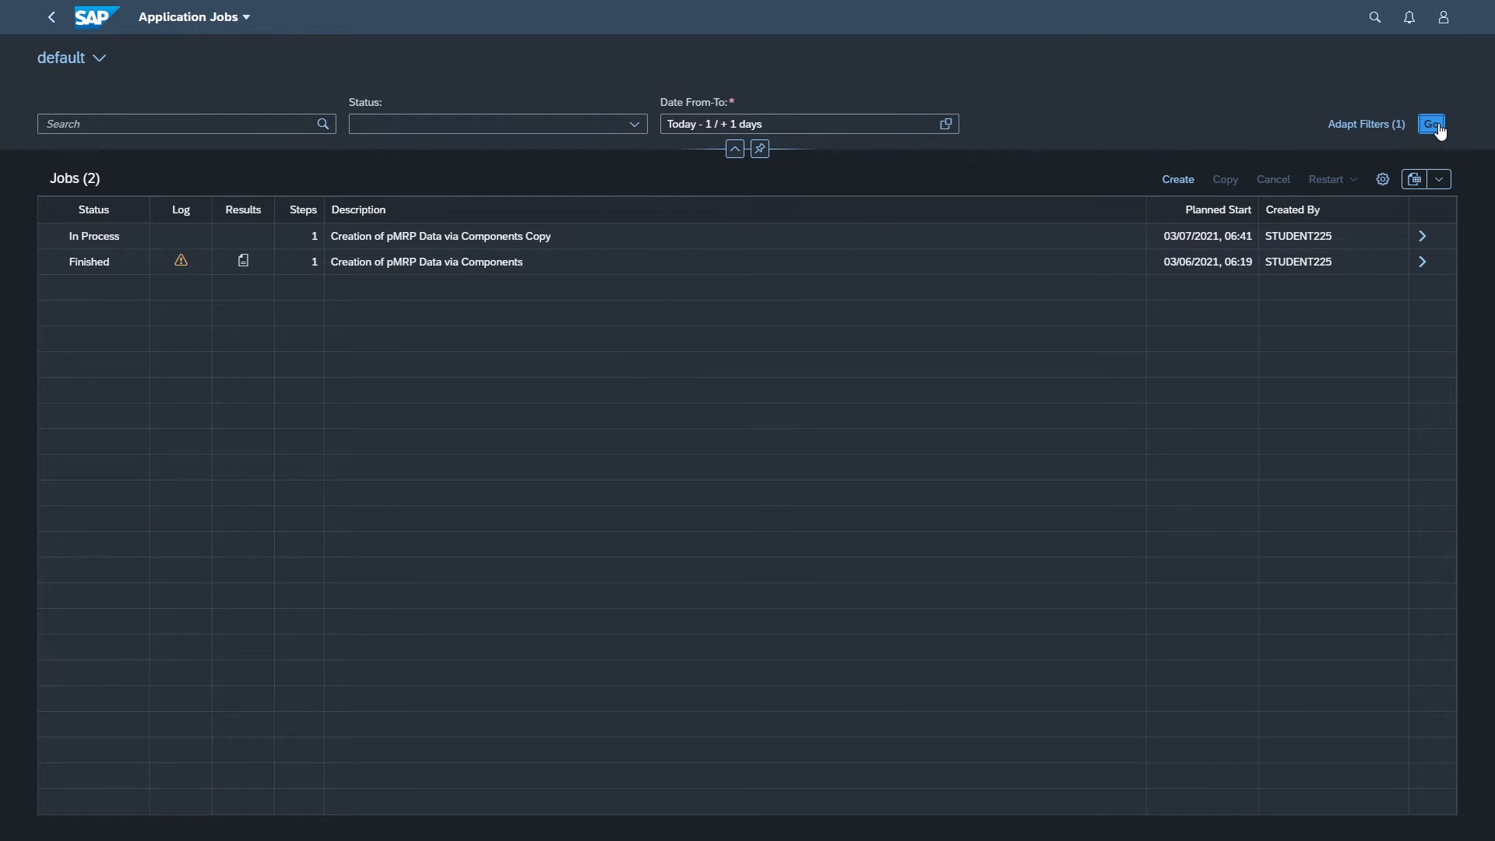
{"action": "left_click", "coordinate": [1429, 123]}
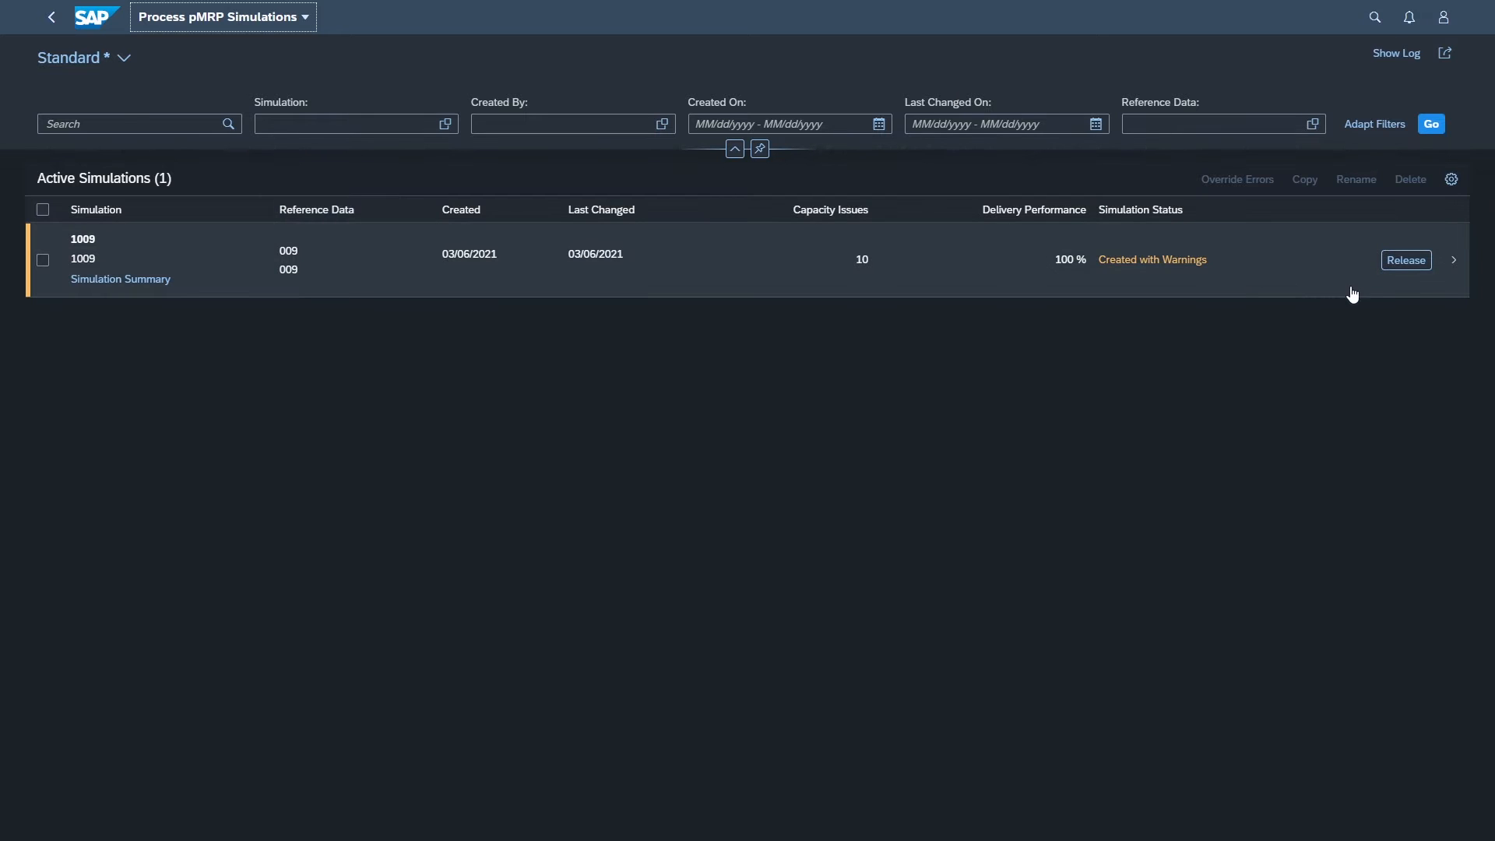
{"action": "mouse_move", "coordinate": [1459, 270]}
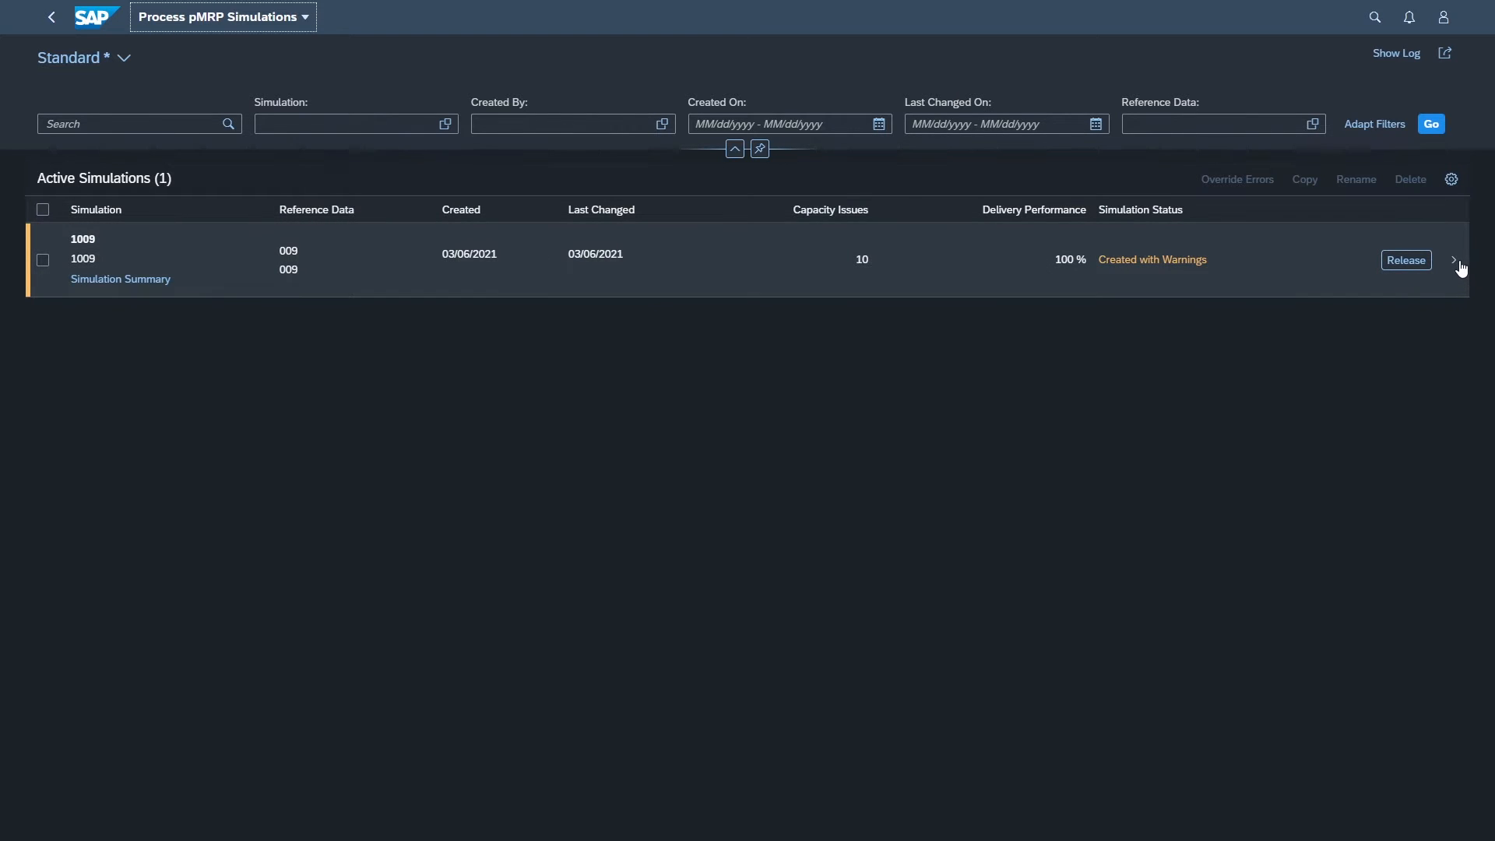
Drill into simulation 1009 from Process pMRP Simulations to its Demand Plan view.
{"action": "left_click", "coordinate": [1453, 260]}
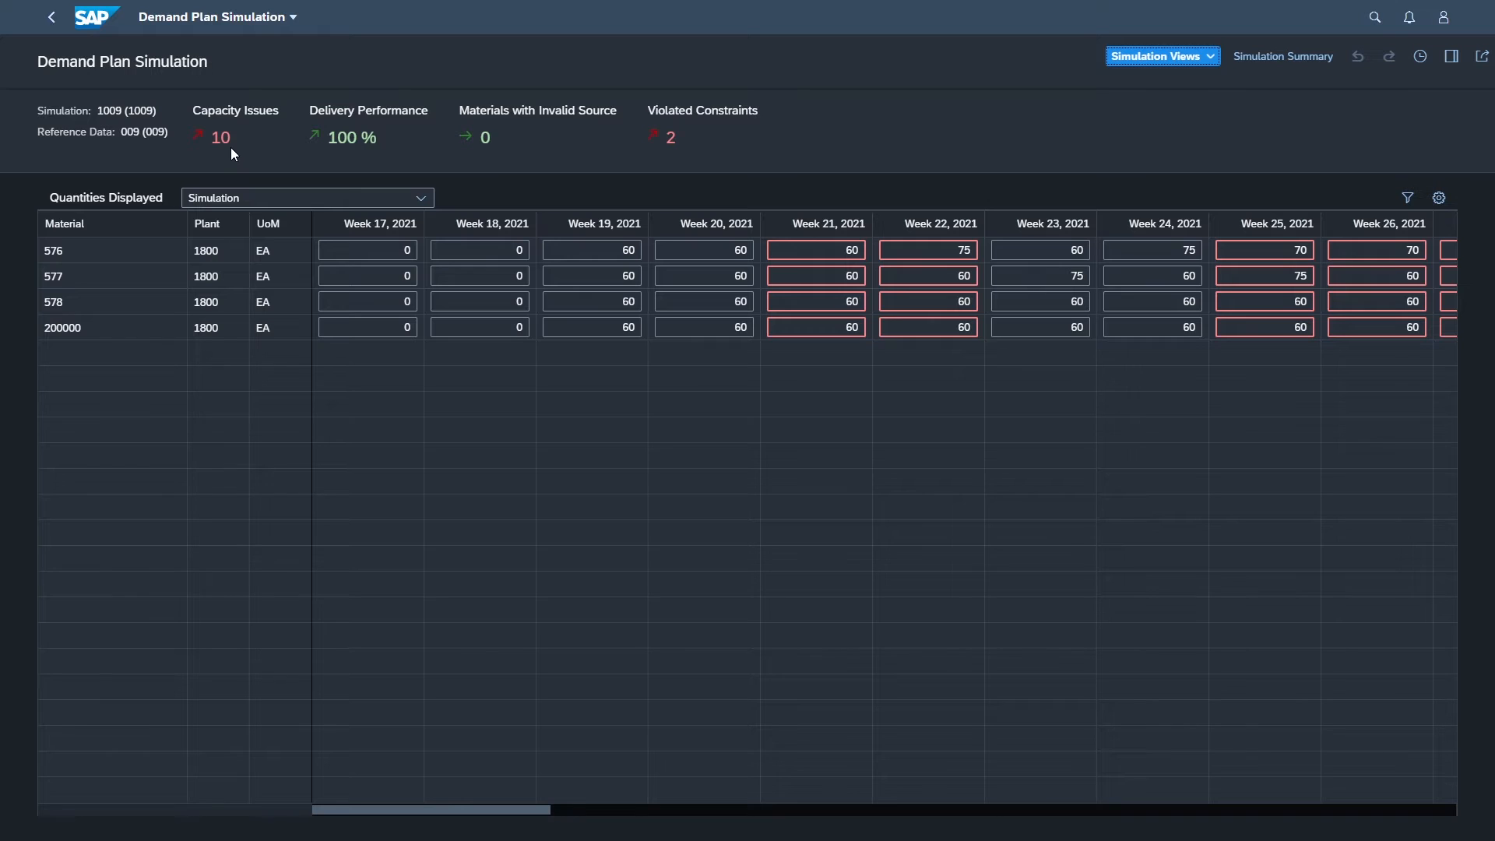
{"action": "mouse_move", "coordinate": [349, 145]}
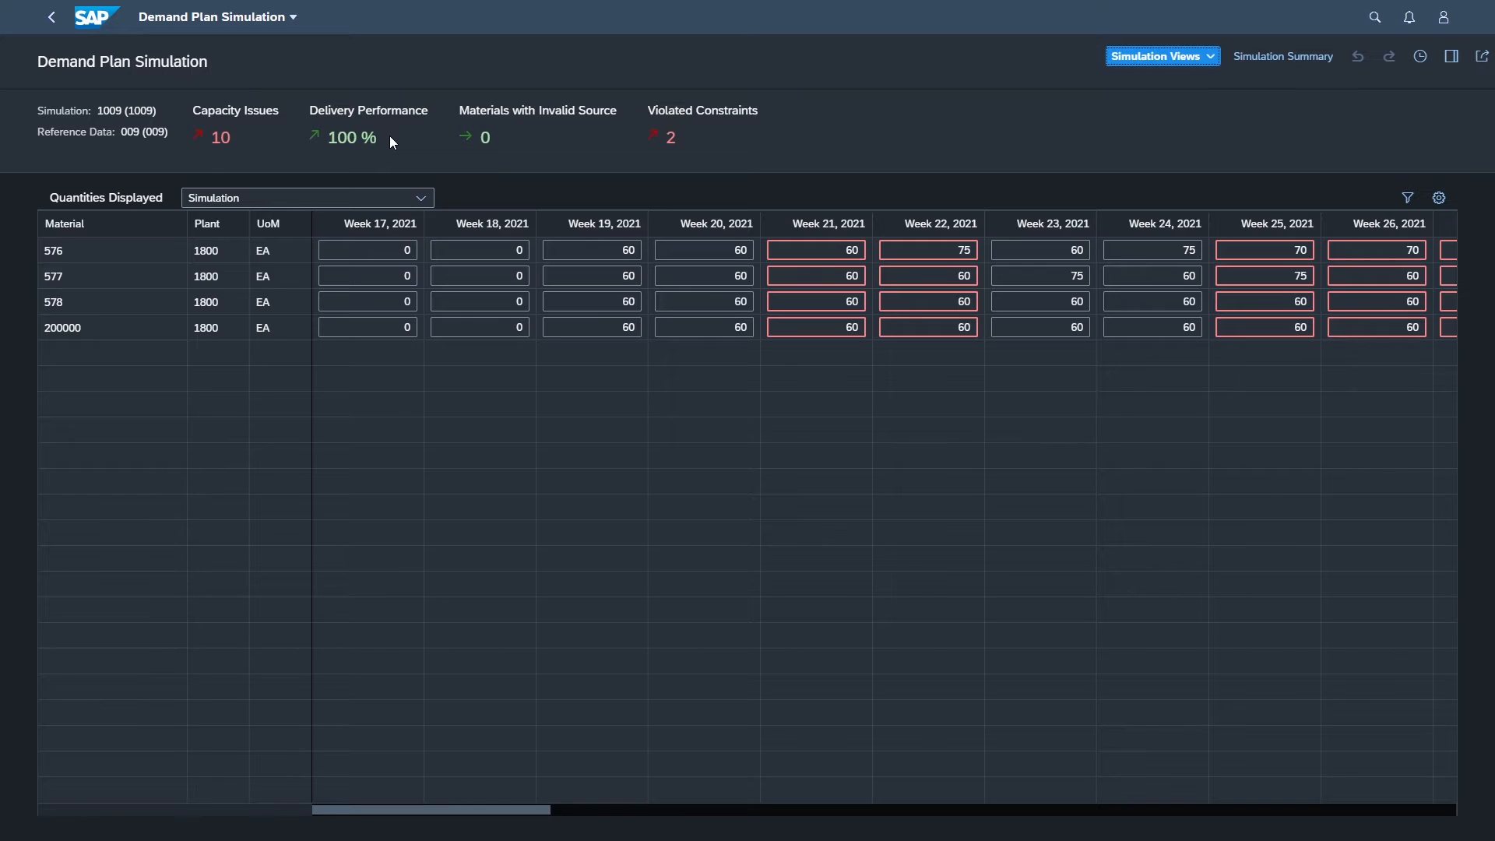
{"action": "mouse_move", "coordinate": [532, 151]}
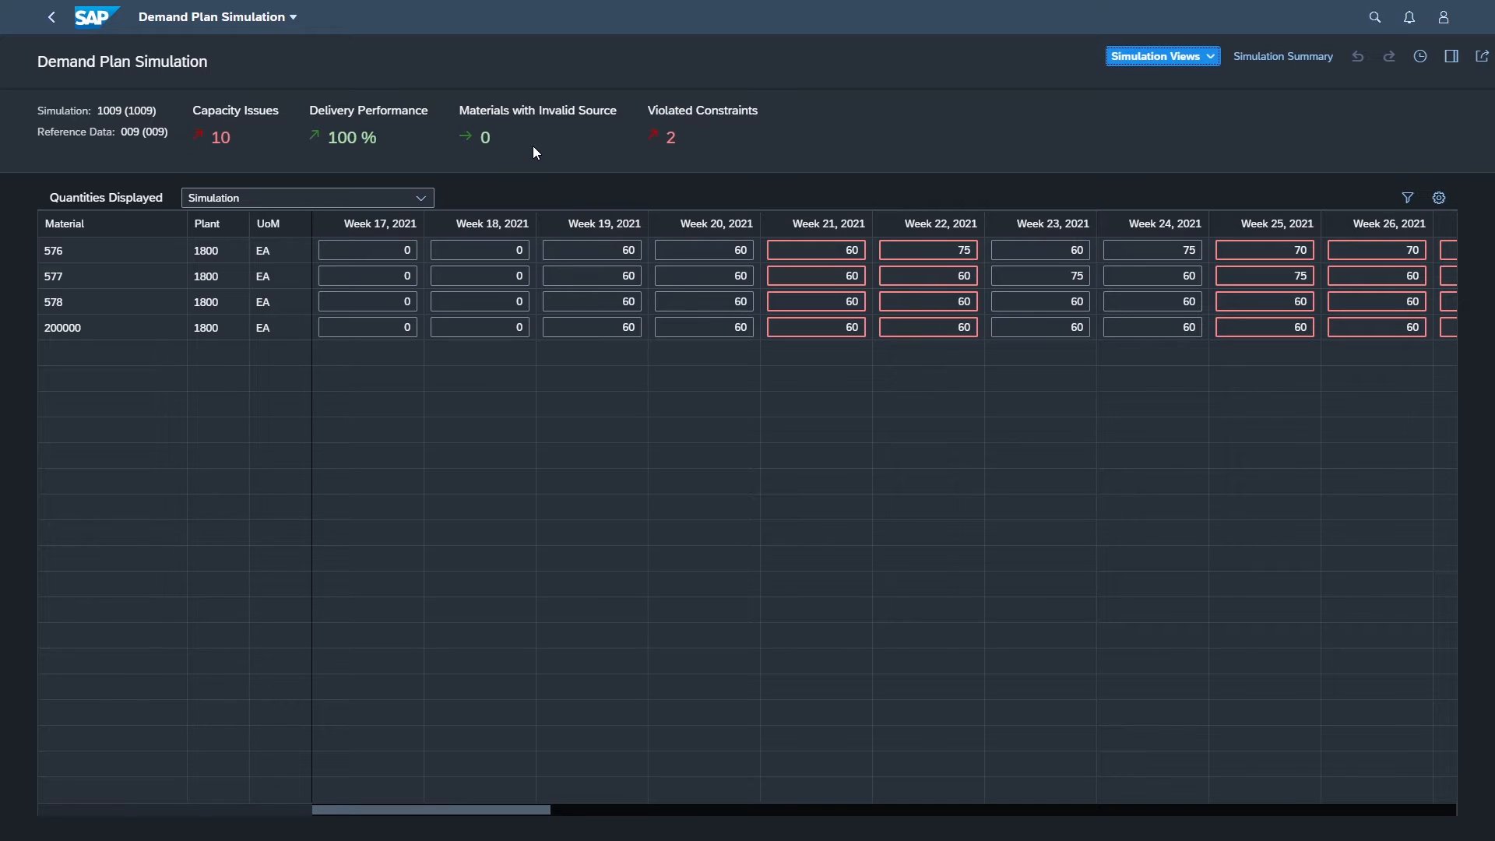
{"action": "mouse_move", "coordinate": [697, 156]}
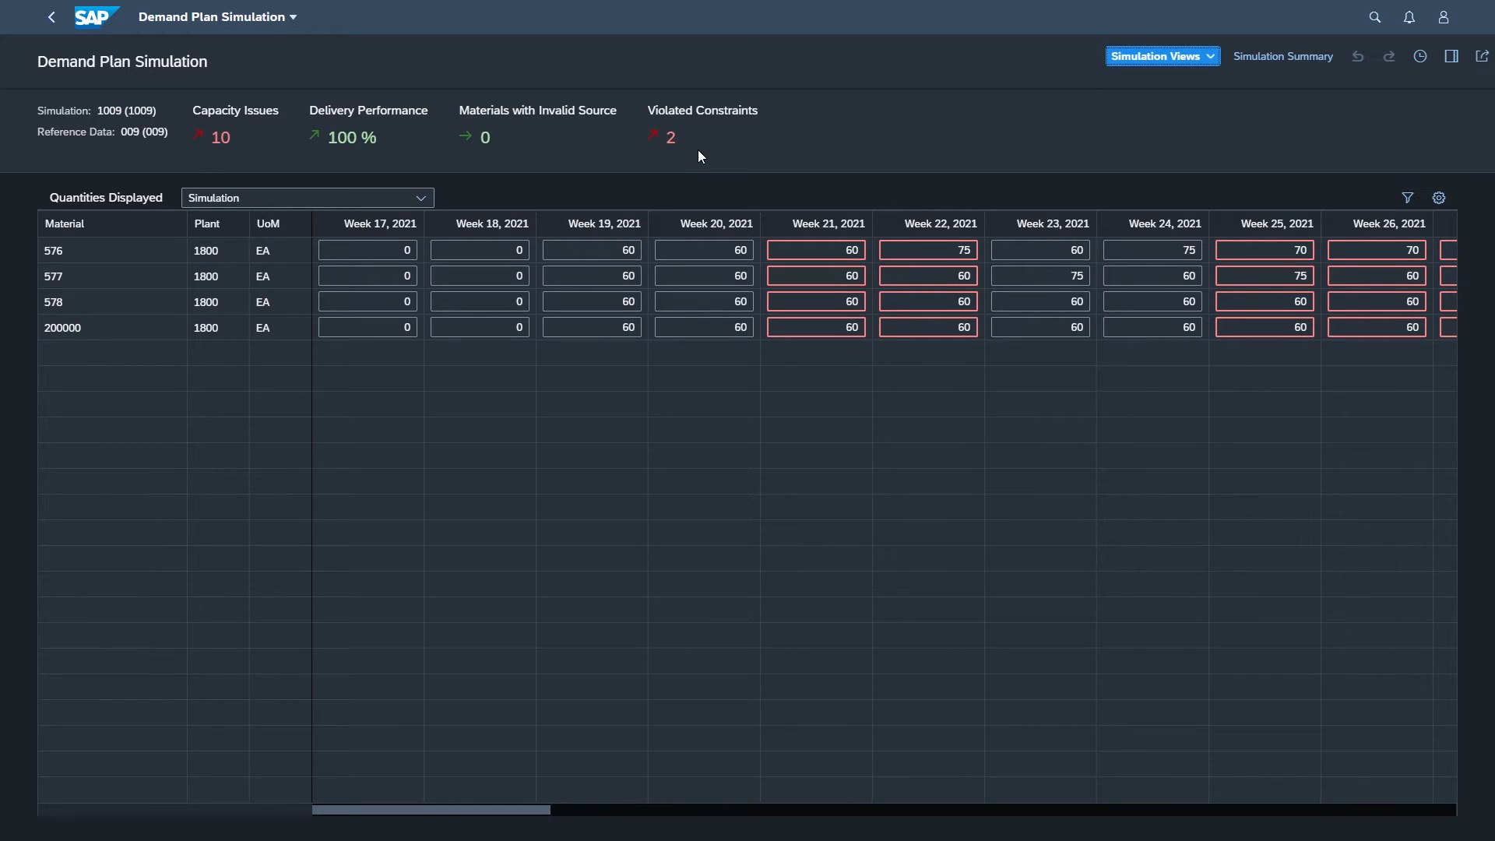
{"action": "mouse_move", "coordinate": [570, 178]}
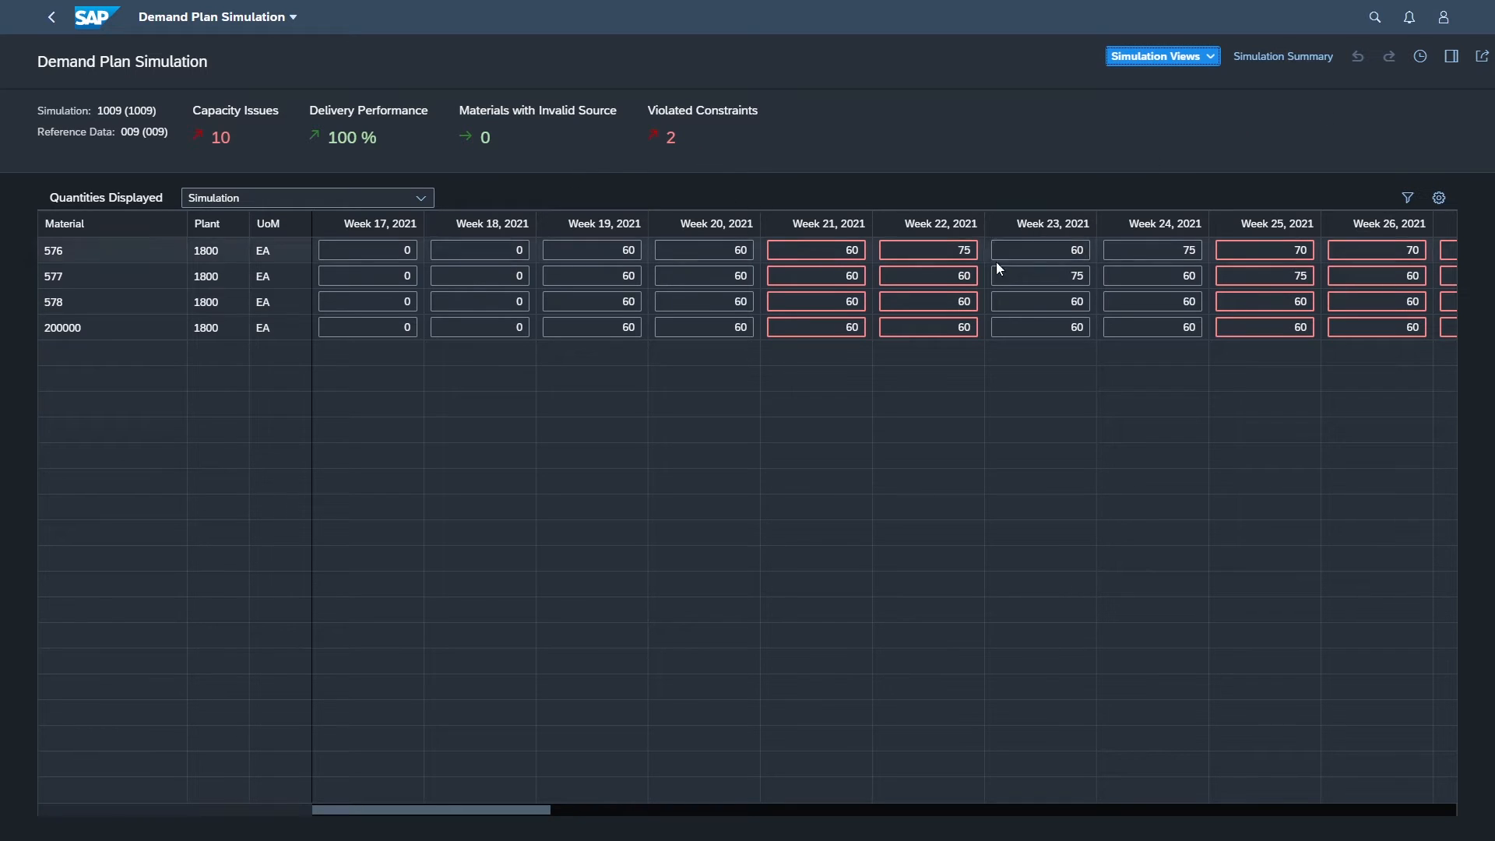
{"action": "mouse_move", "coordinate": [656, 261]}
{"action": "type", "text": "60"}
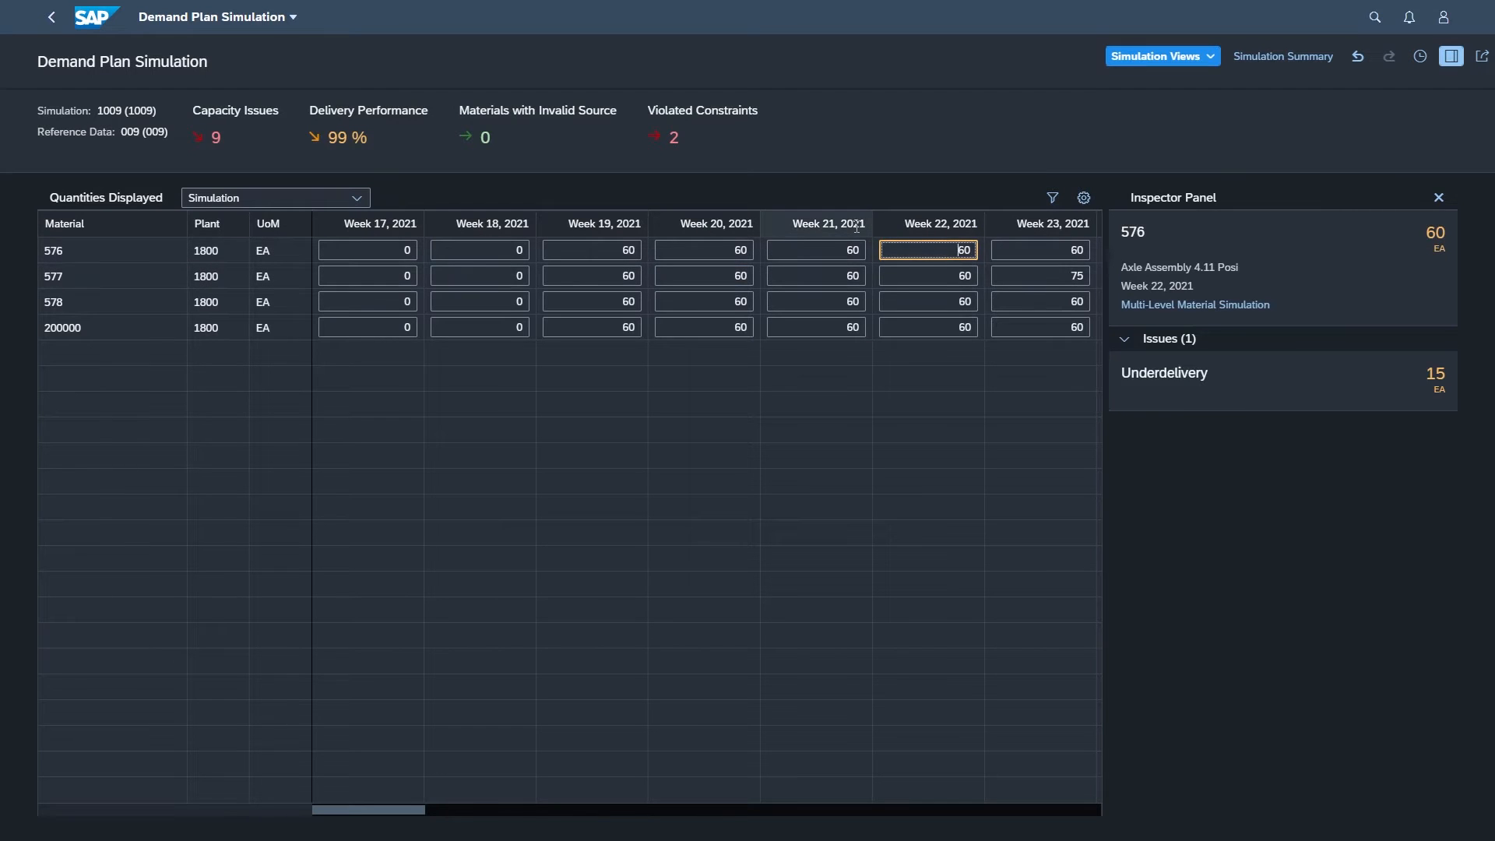
{"action": "mouse_move", "coordinate": [920, 244]}
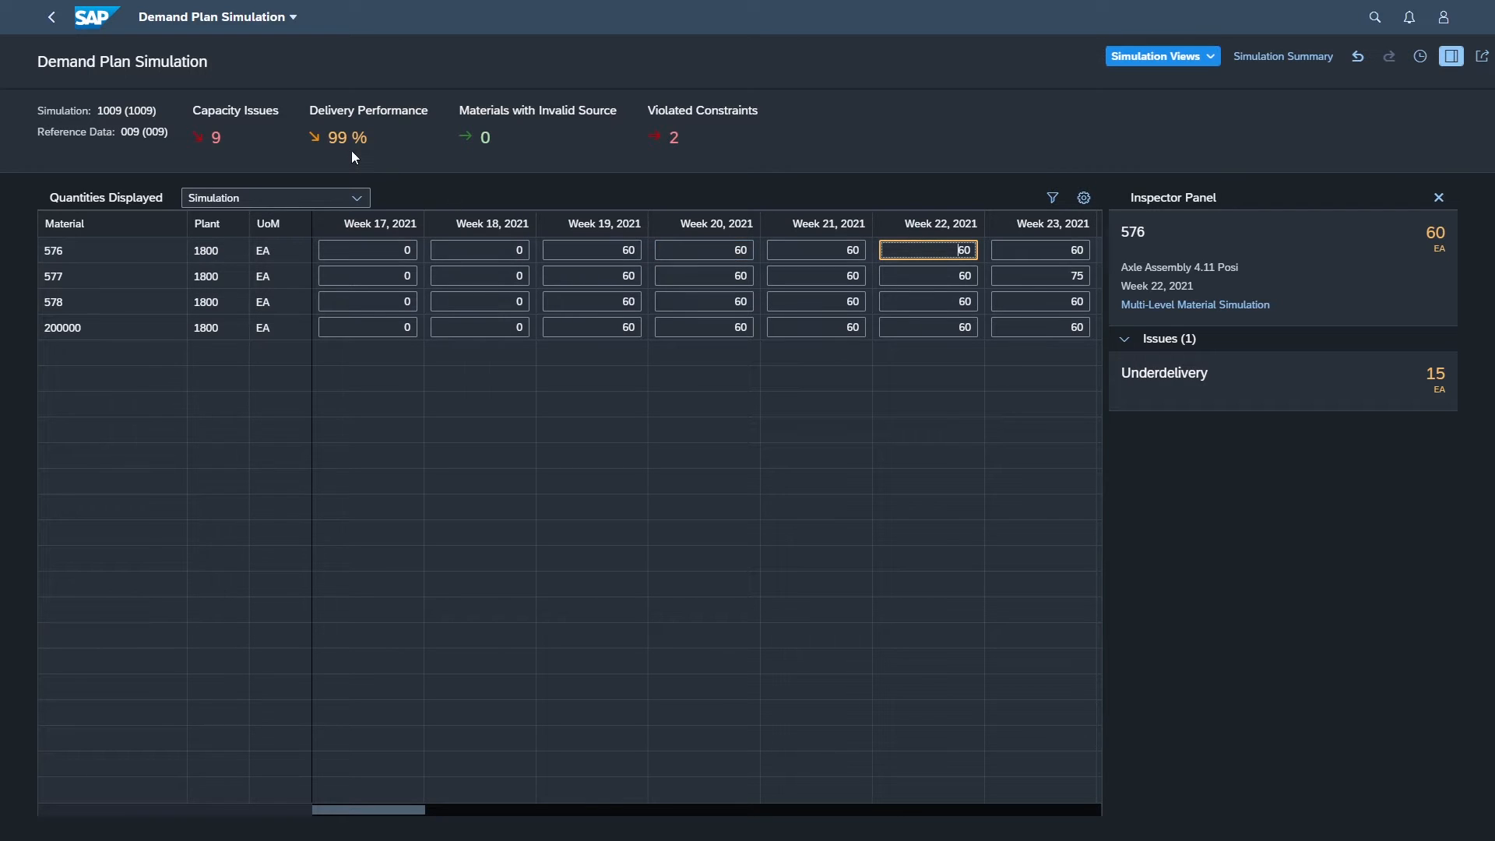
{"action": "mouse_move", "coordinate": [345, 139]}
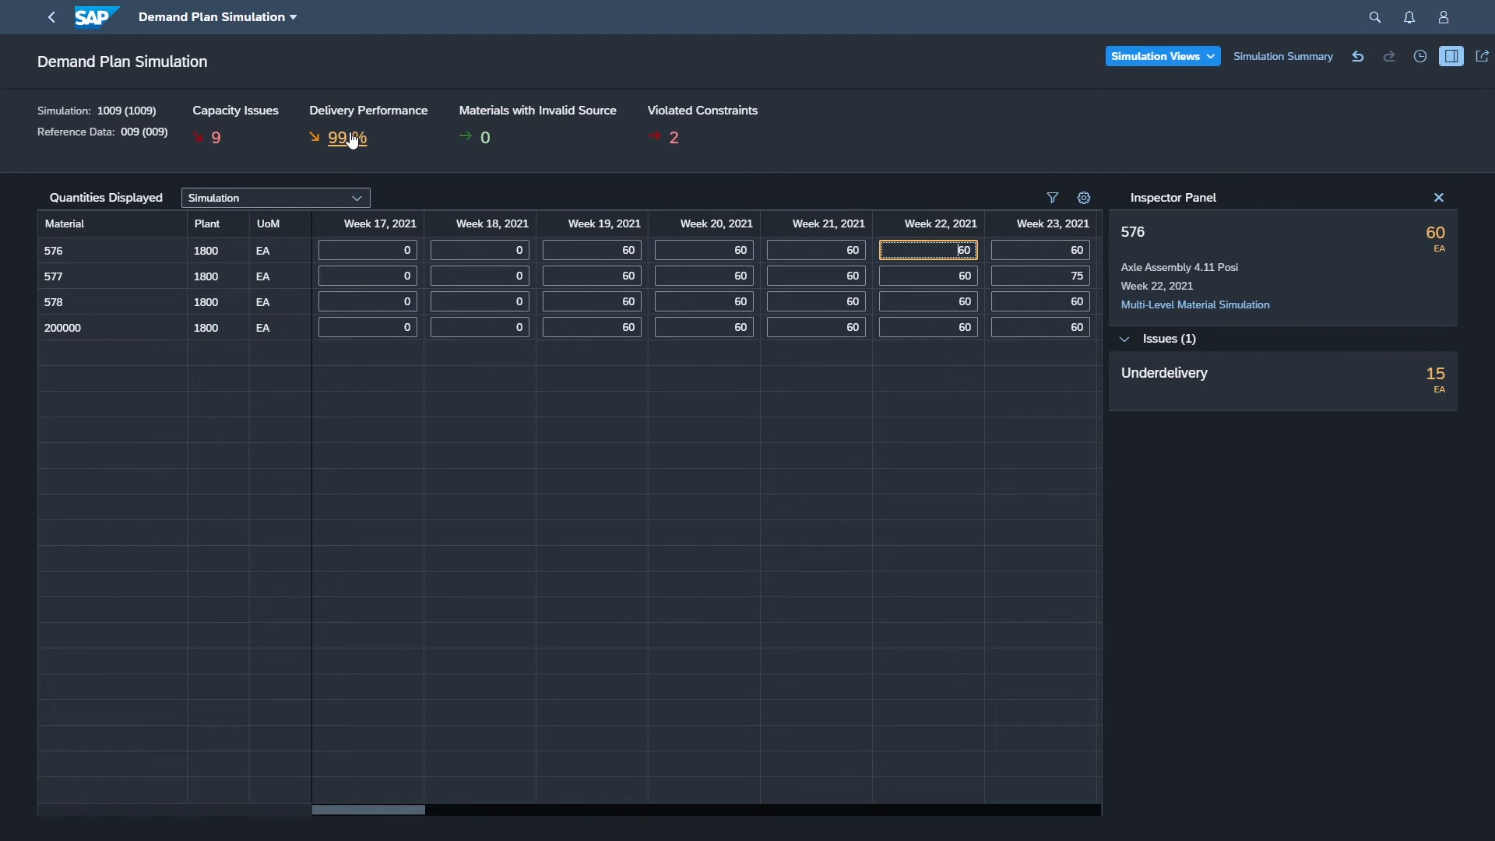
{"action": "mouse_move", "coordinate": [867, 252]}
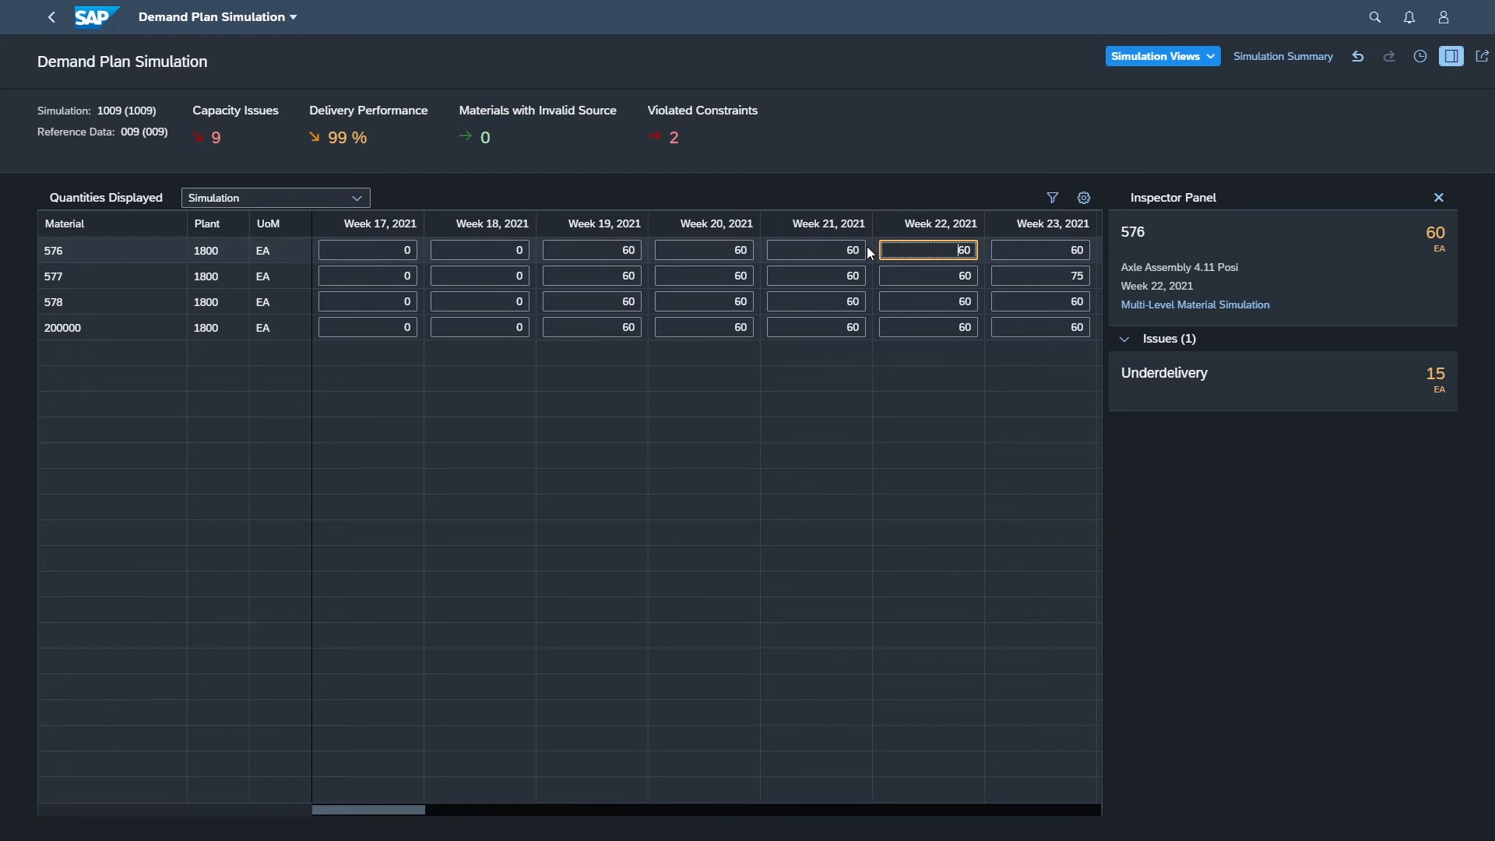
{"action": "mouse_move", "coordinate": [134, 257]}
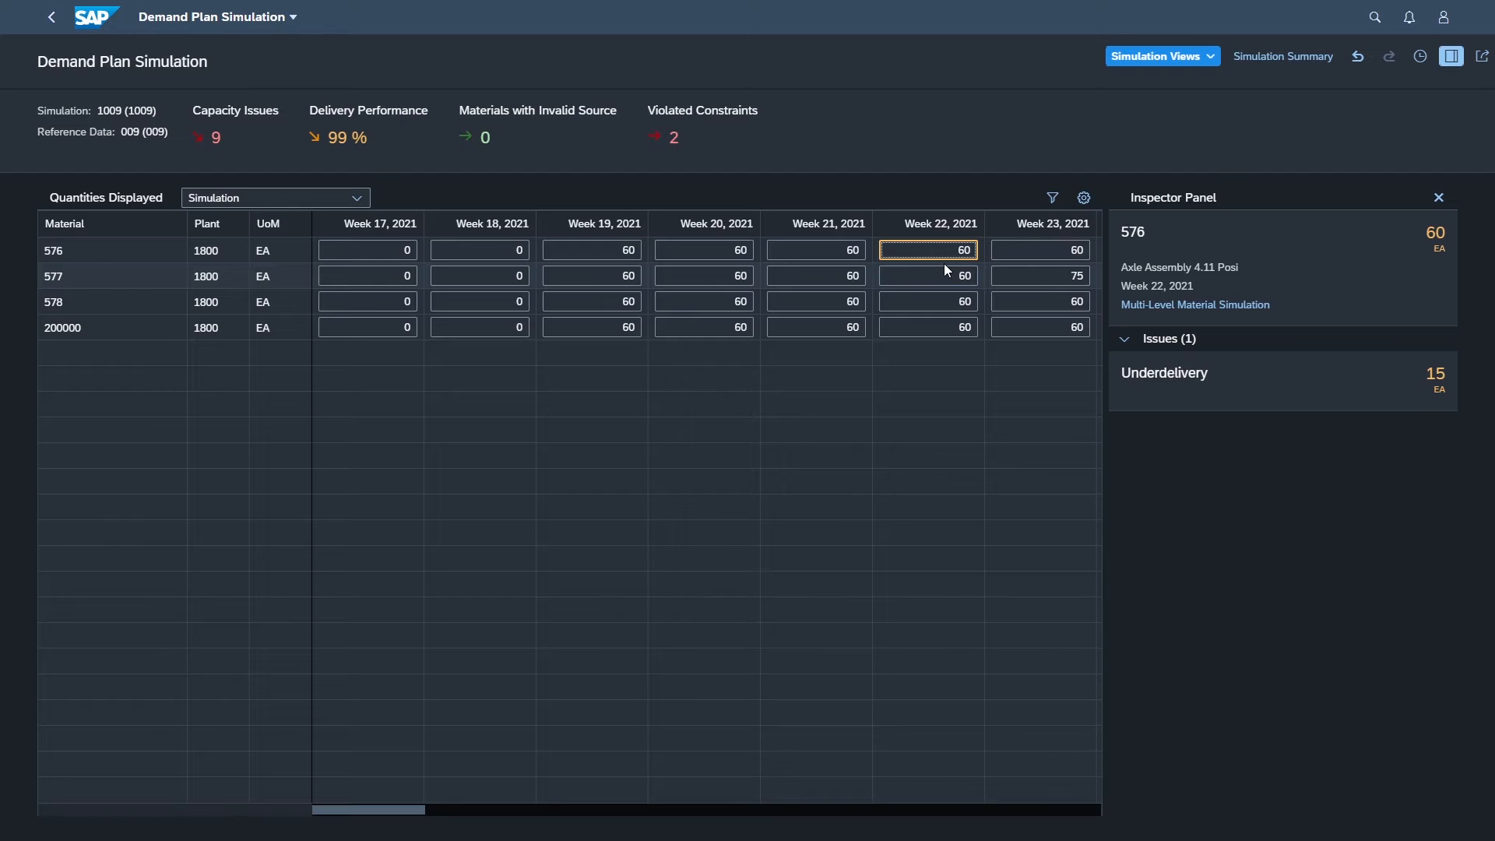
{"action": "mouse_move", "coordinate": [347, 137]}
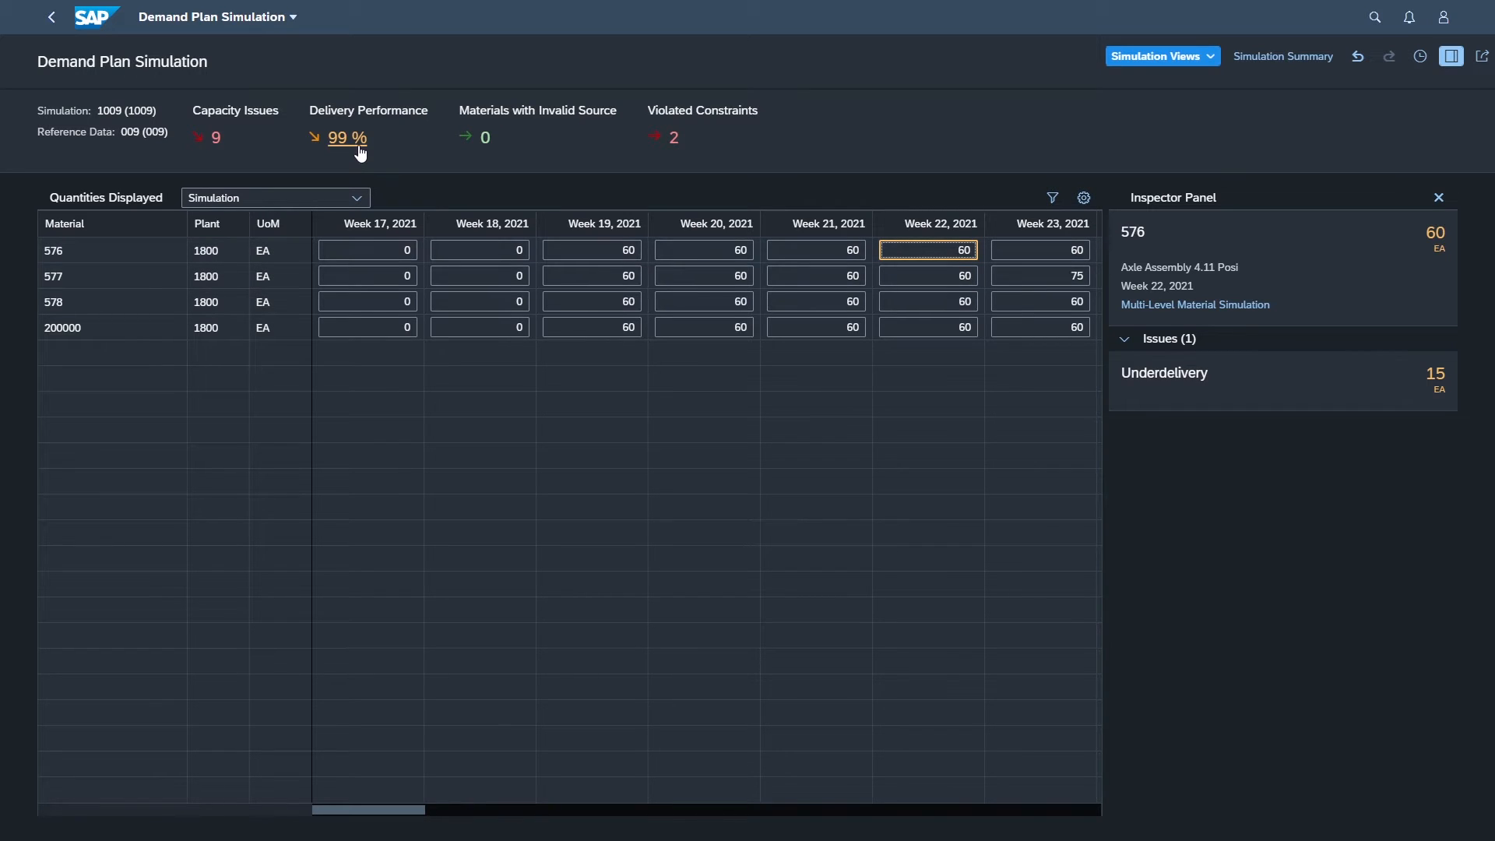
Set material 576's demand to 65 in Week 20 and 70 in Week 19, restoring 100% delivery.
{"action": "left_click", "coordinate": [703, 250]}
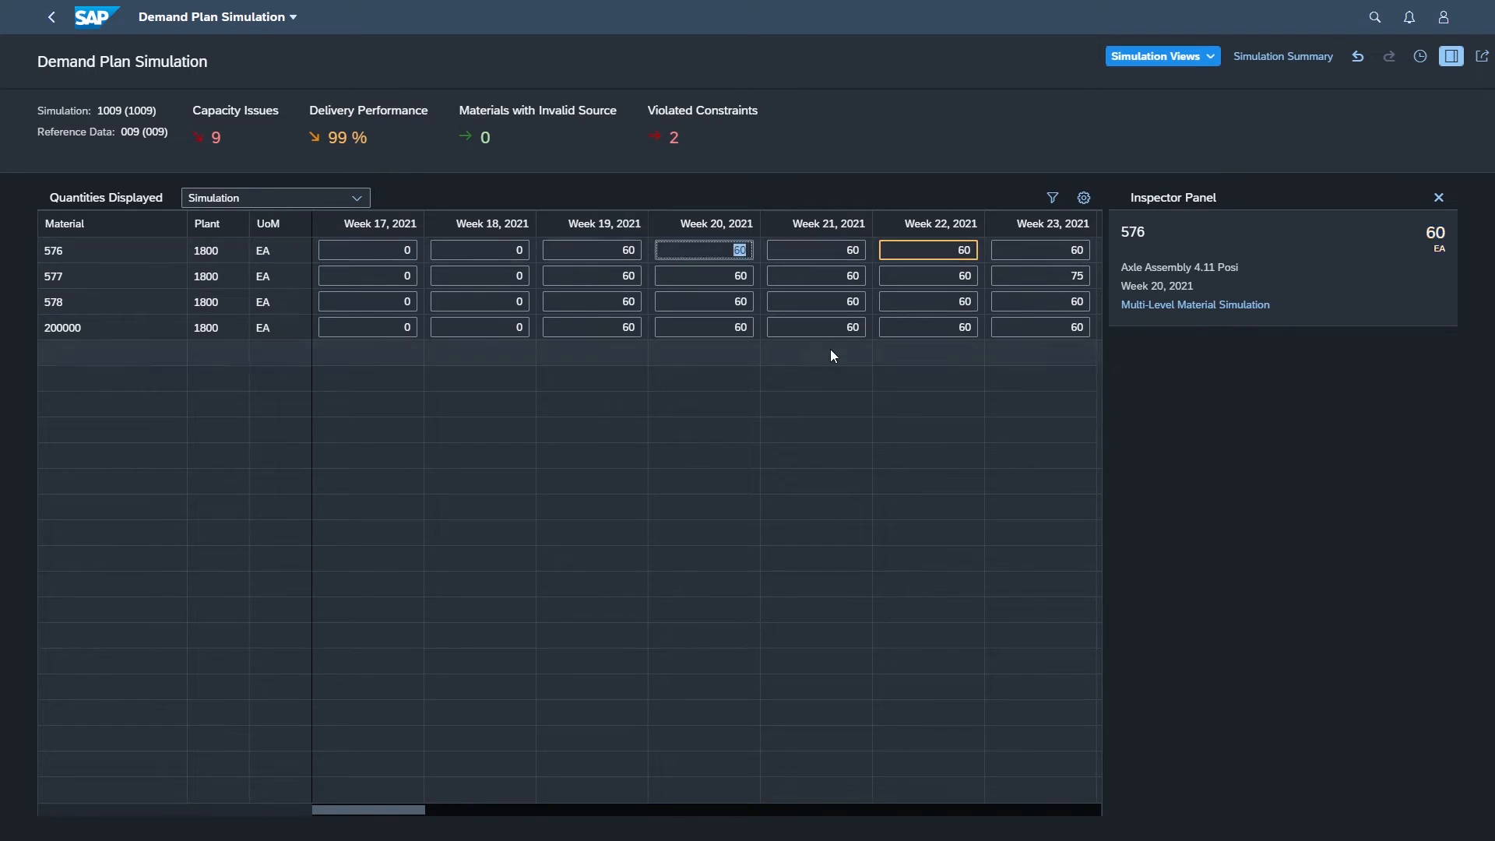
{"action": "type", "text": "6"}
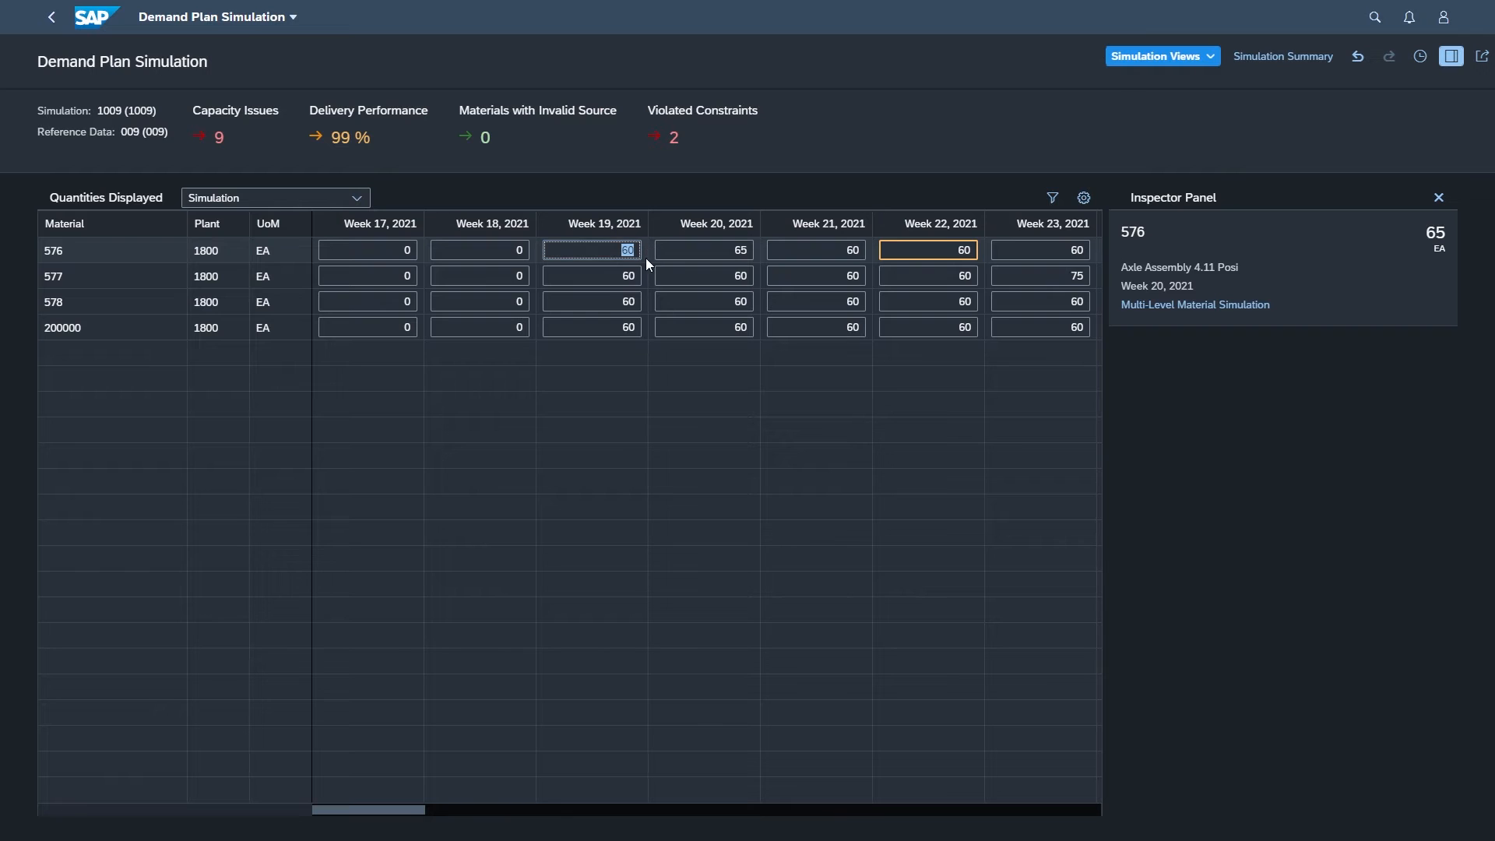
{"action": "type", "text": "70"}
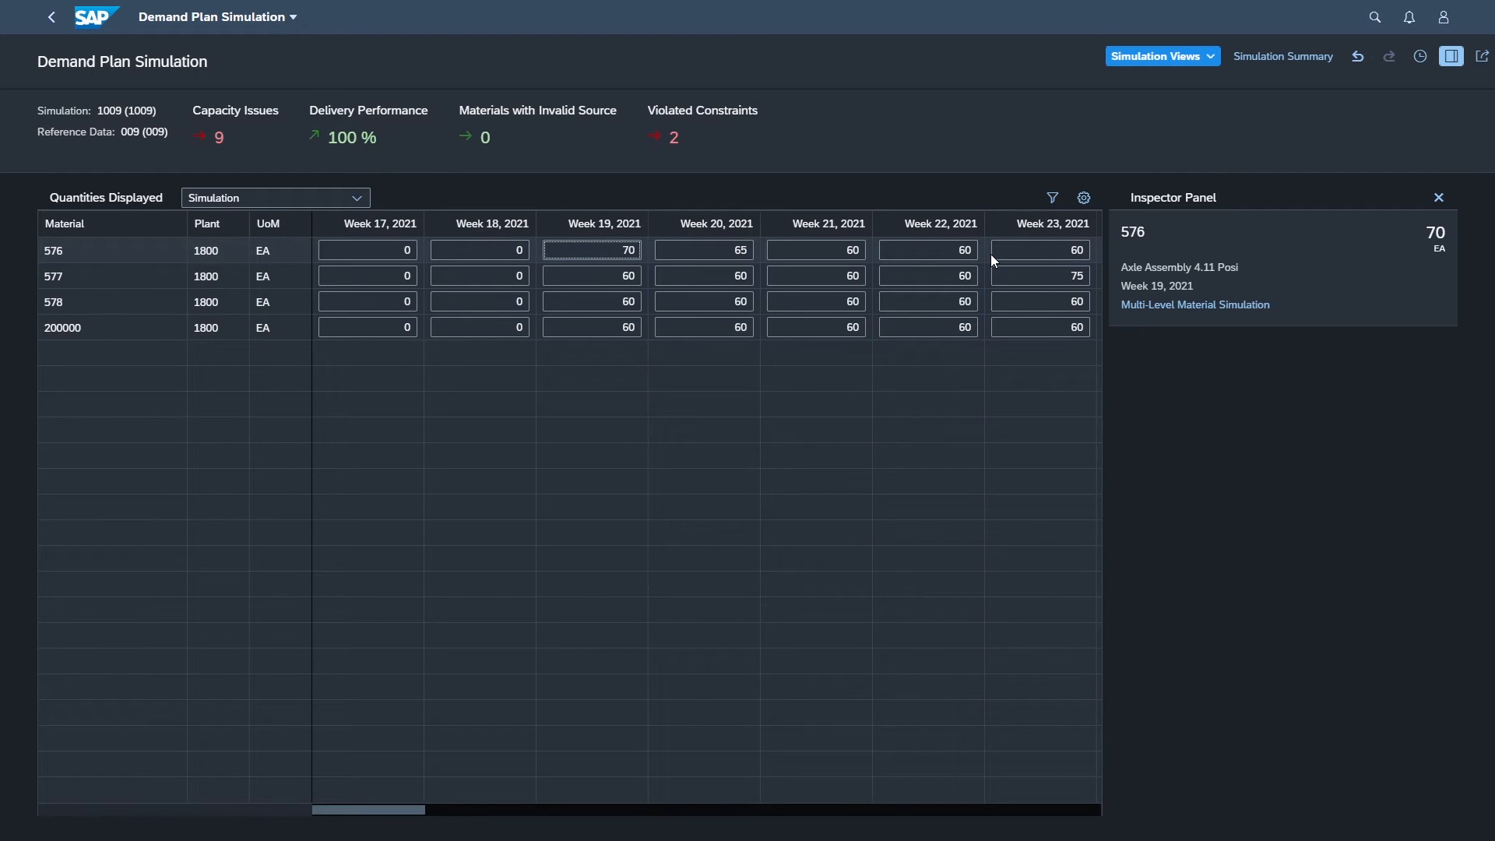
{"action": "mouse_move", "coordinate": [927, 249]}
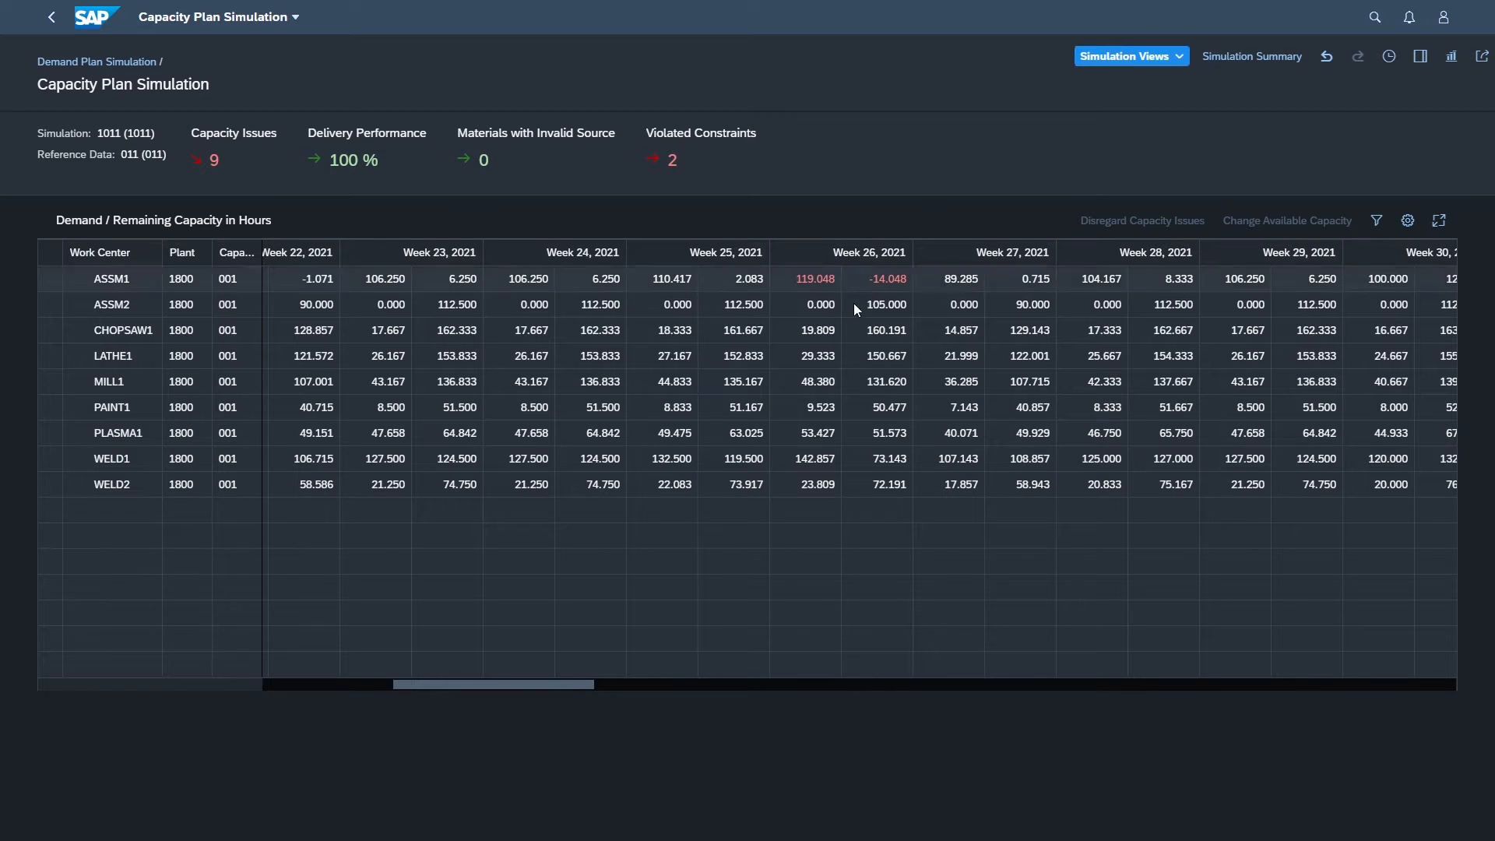
Inspect ASSM1's Week 26 overload of 119.048 hours in the Capacity Plan Simulation.
{"action": "left_click", "coordinate": [815, 278]}
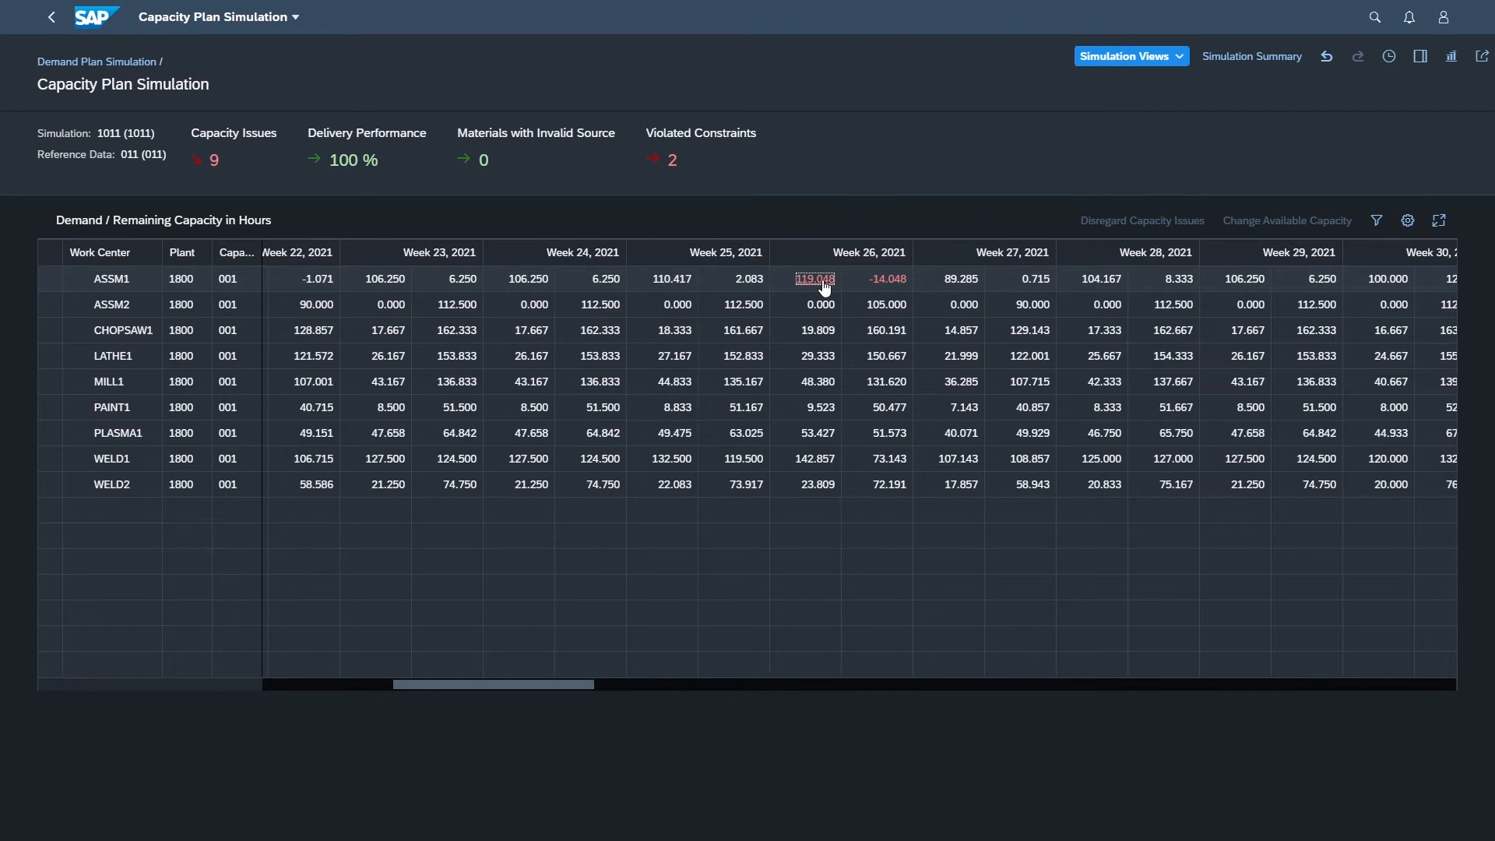
{"action": "left_click", "coordinate": [814, 279]}
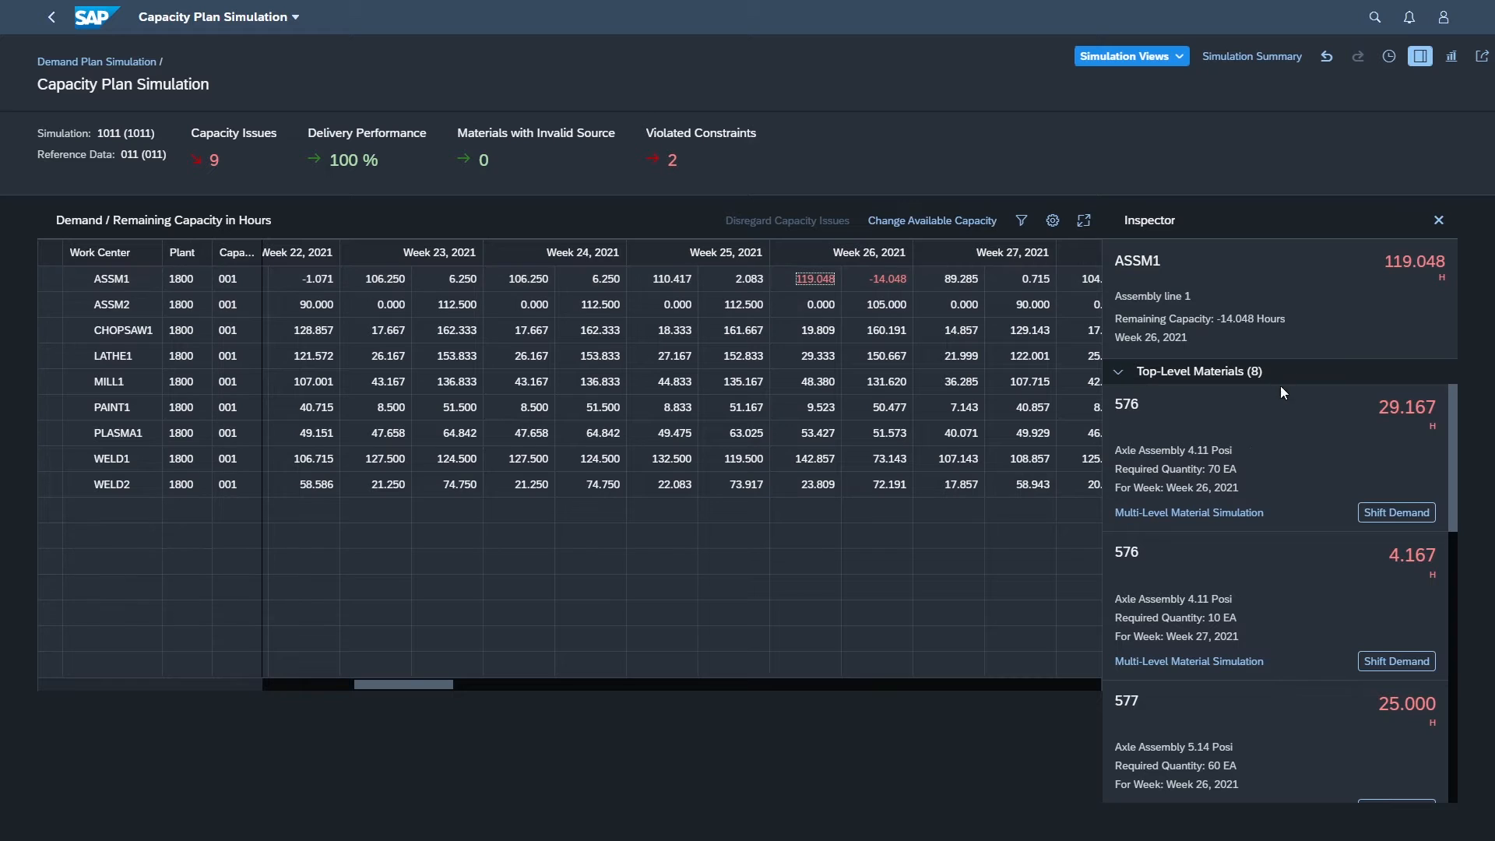
{"action": "mouse_move", "coordinate": [1189, 512]}
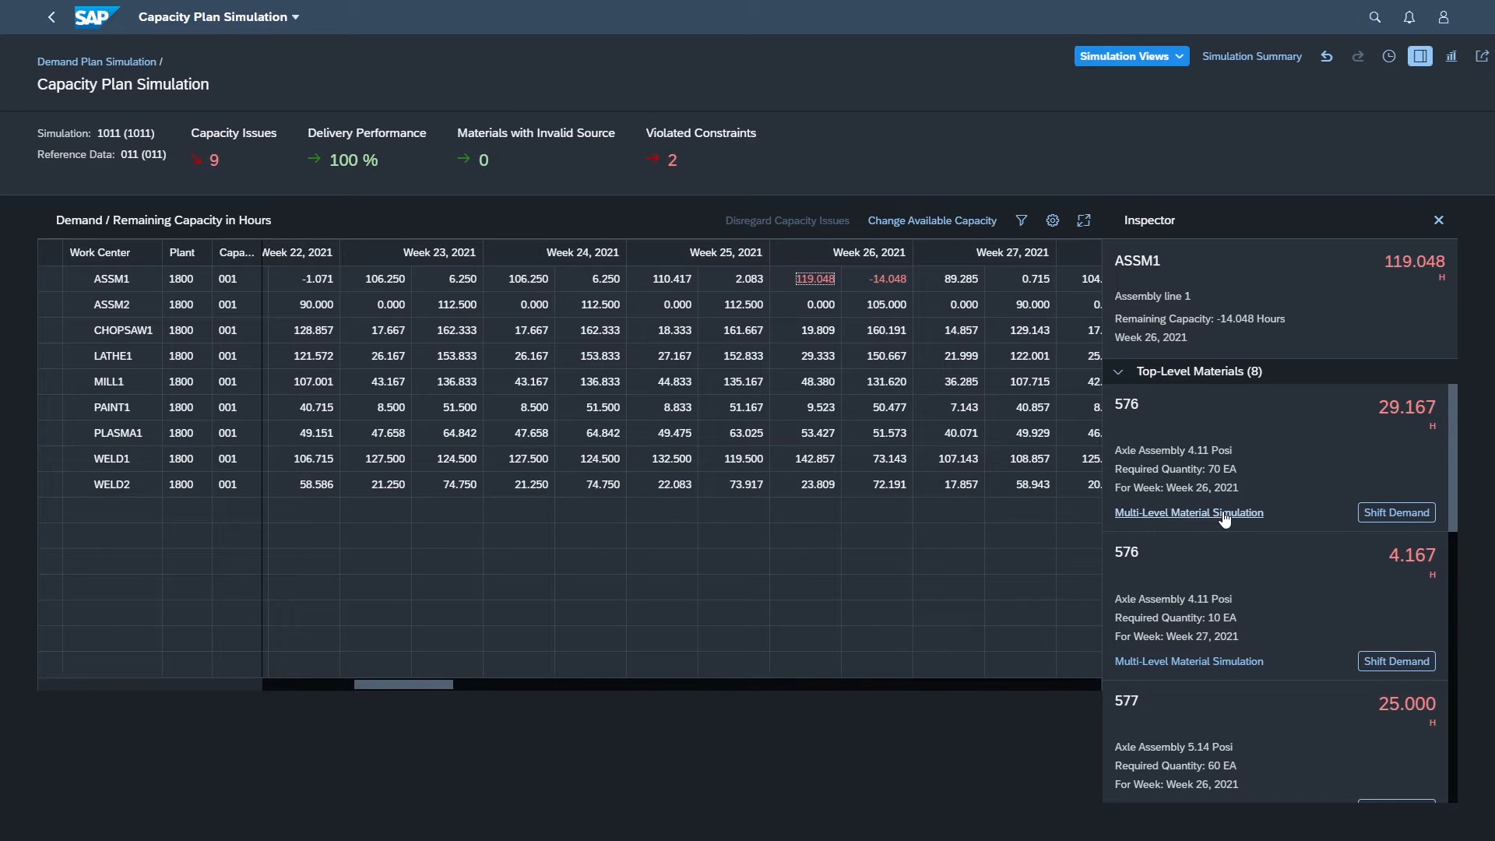
Show the multi-level BOM for 576 and the Week 26 demand's 113% overload issues.
{"action": "left_click", "coordinate": [1188, 512]}
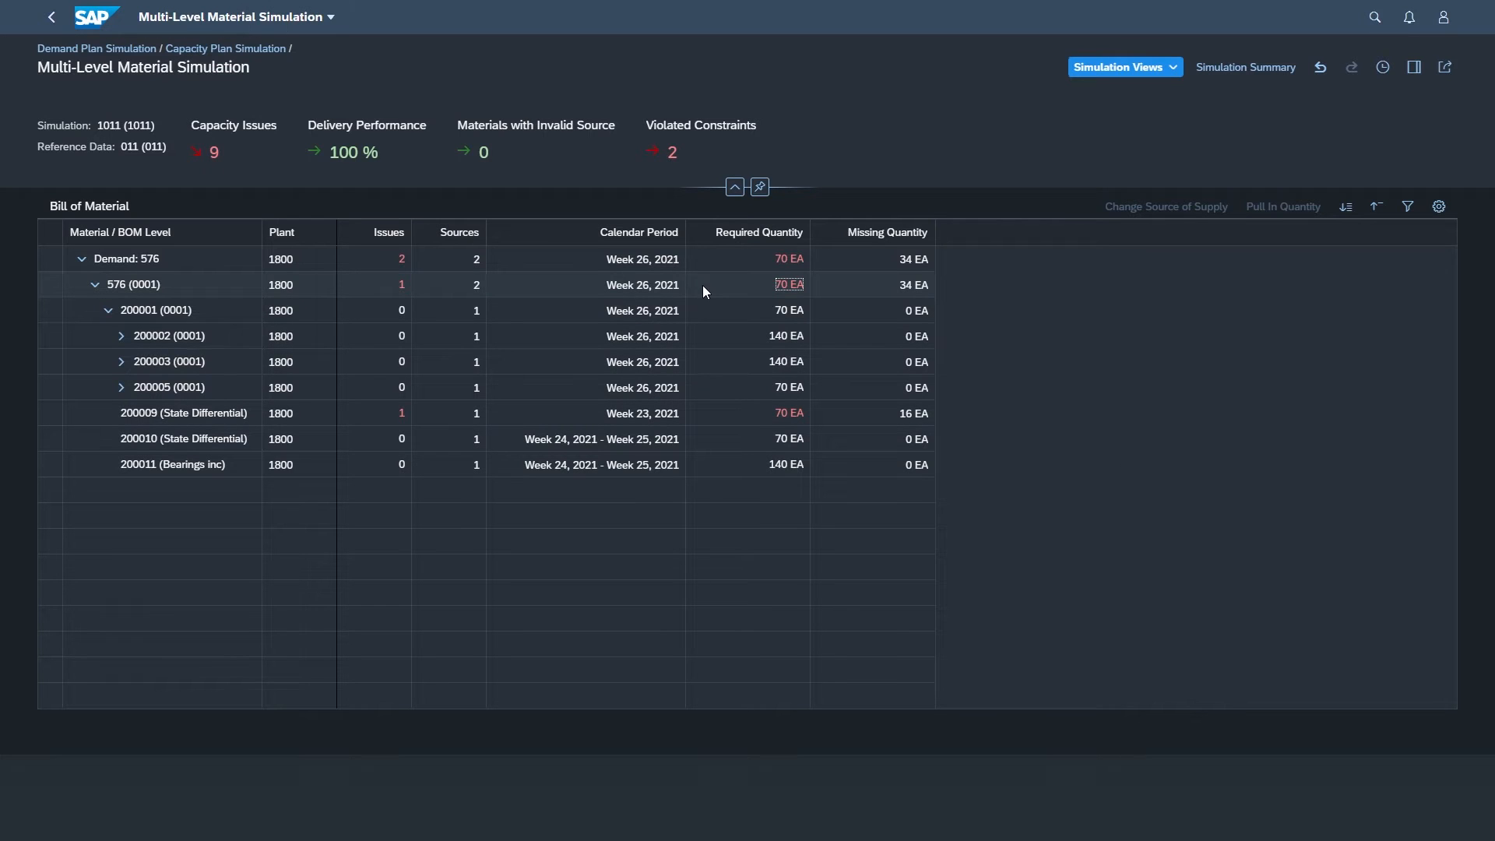
{"action": "left_click", "coordinate": [788, 283]}
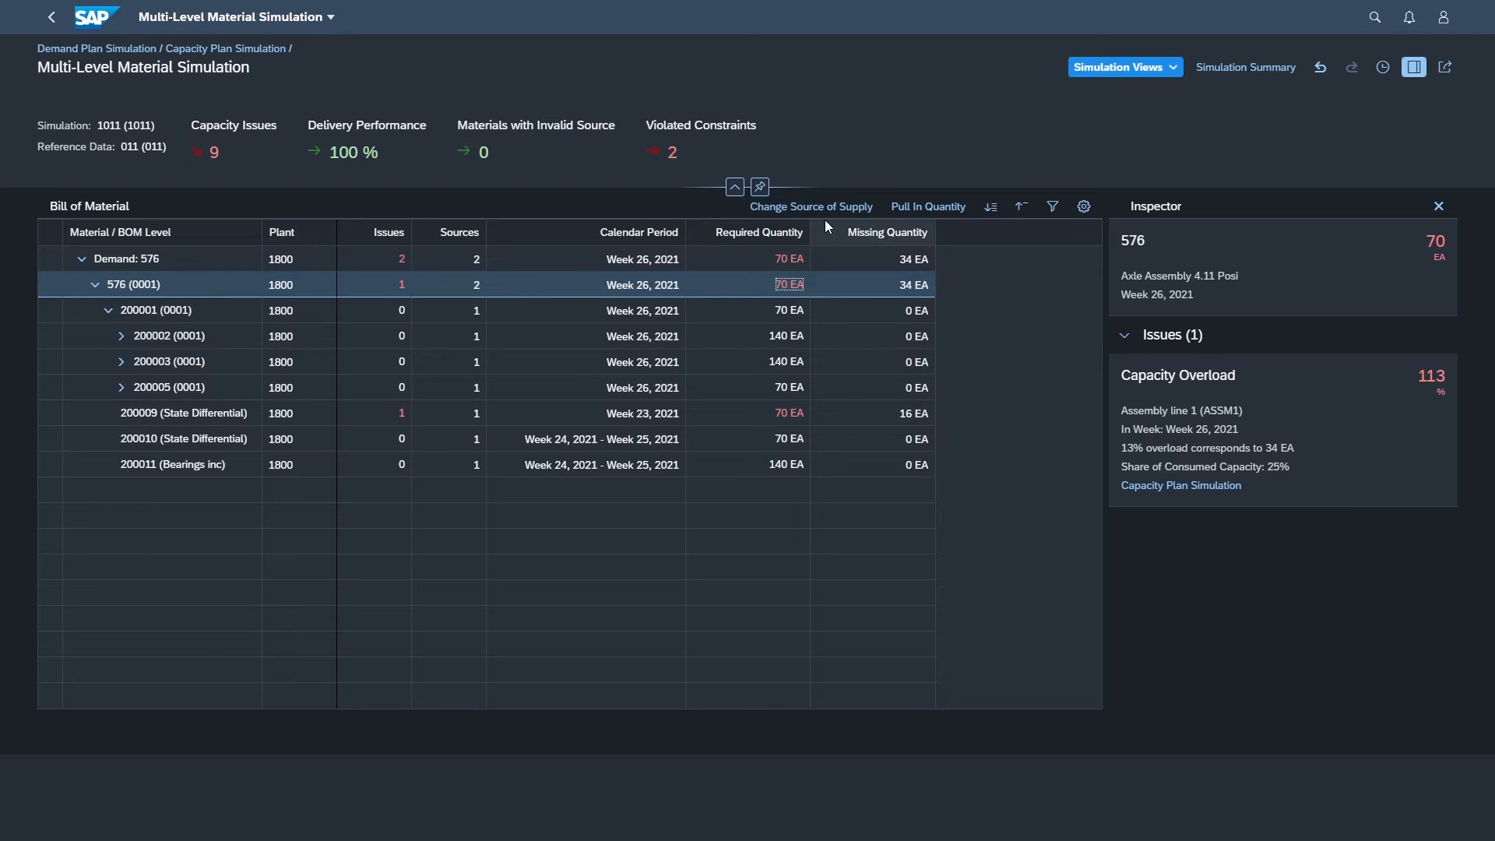
{"action": "mouse_move", "coordinate": [835, 220]}
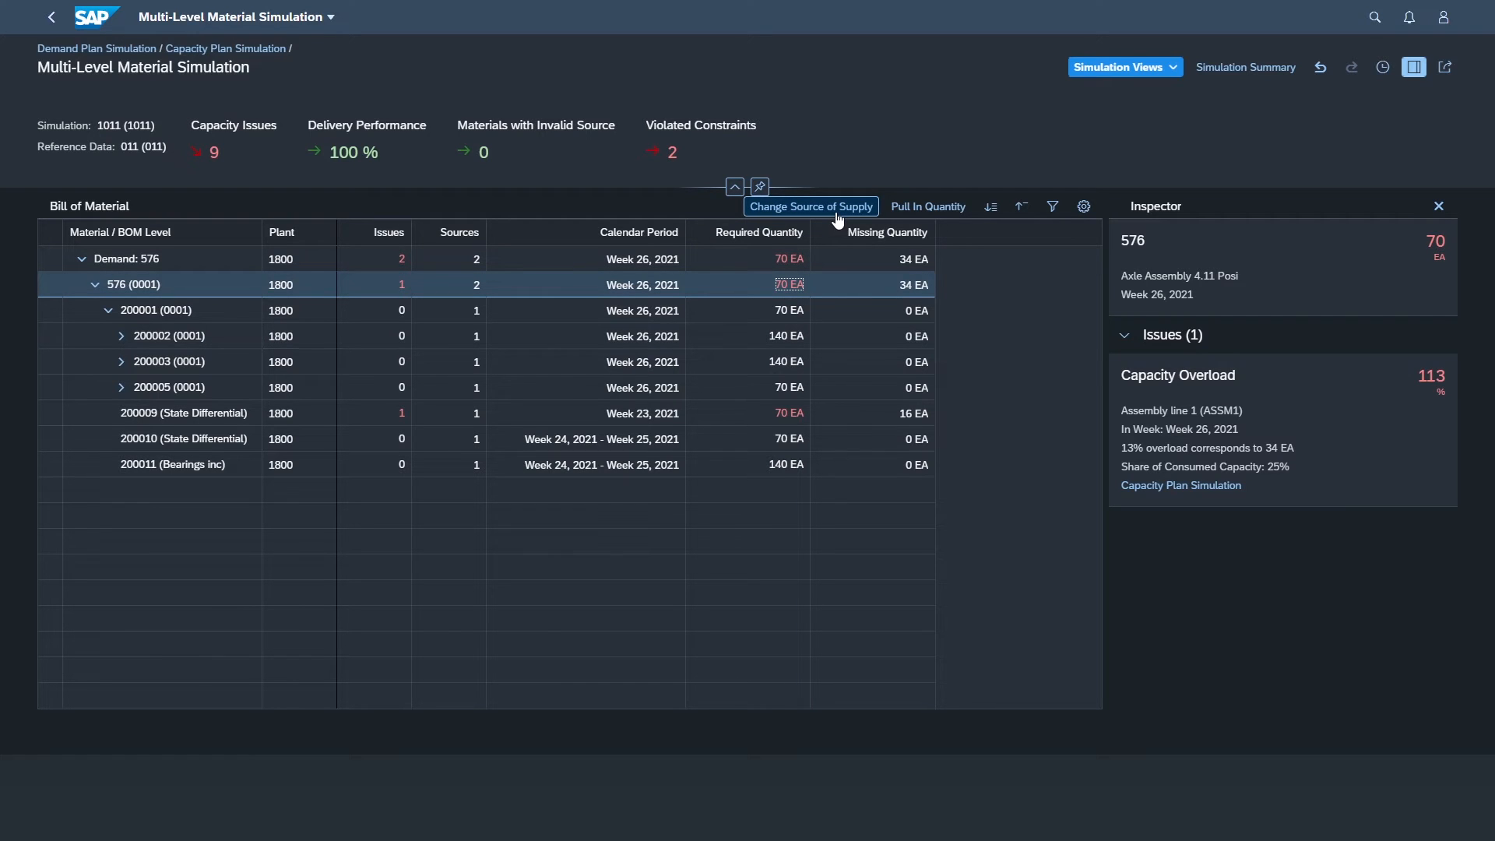
Change 576's source of supply, adopting the proposed 36/34 split across line 0001 and Alternate Line.
{"action": "left_click", "coordinate": [810, 207]}
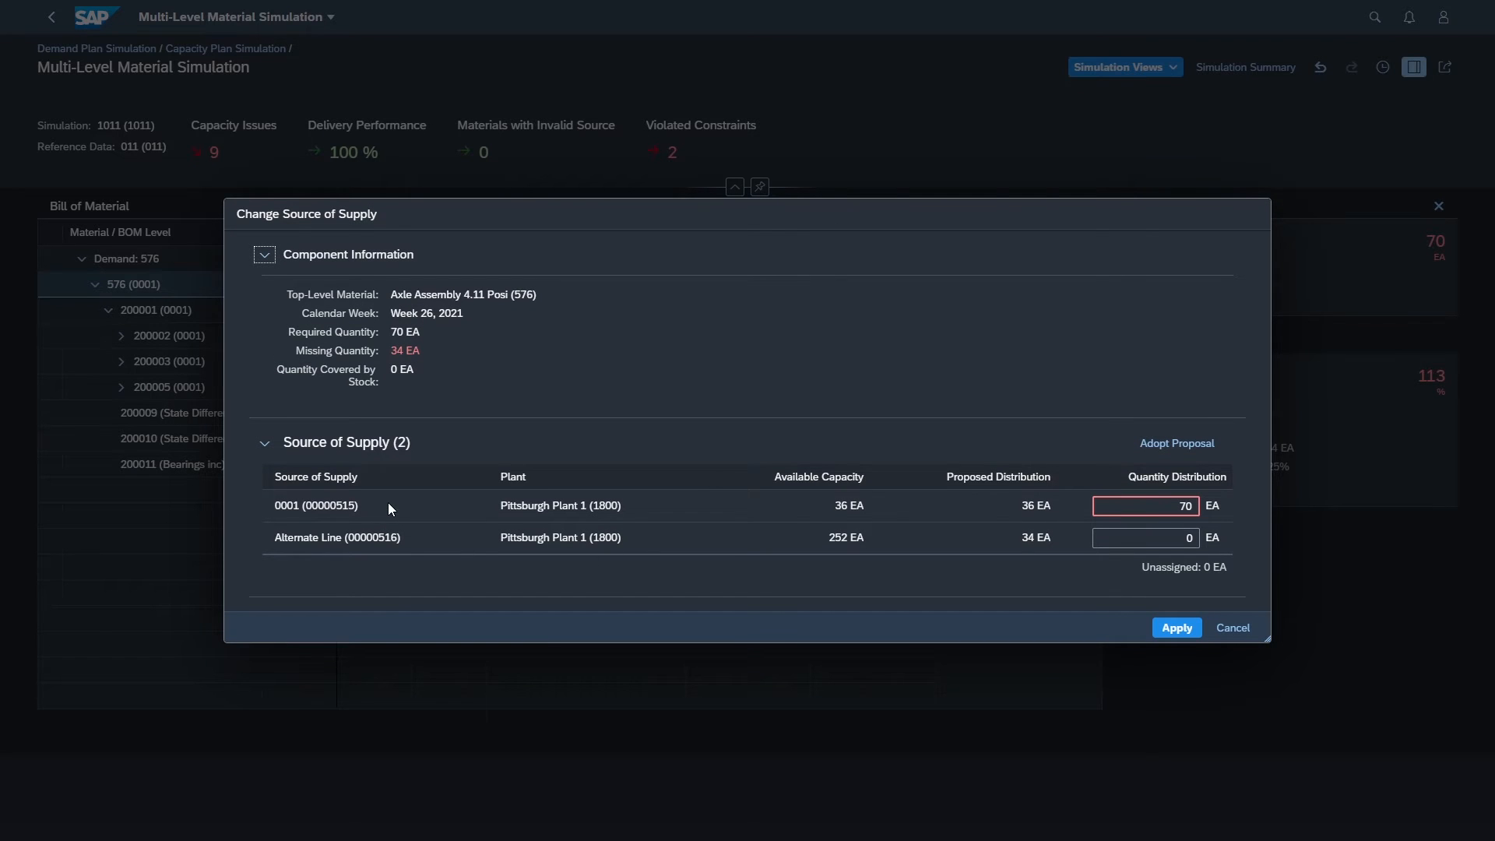
{"action": "mouse_move", "coordinate": [427, 515]}
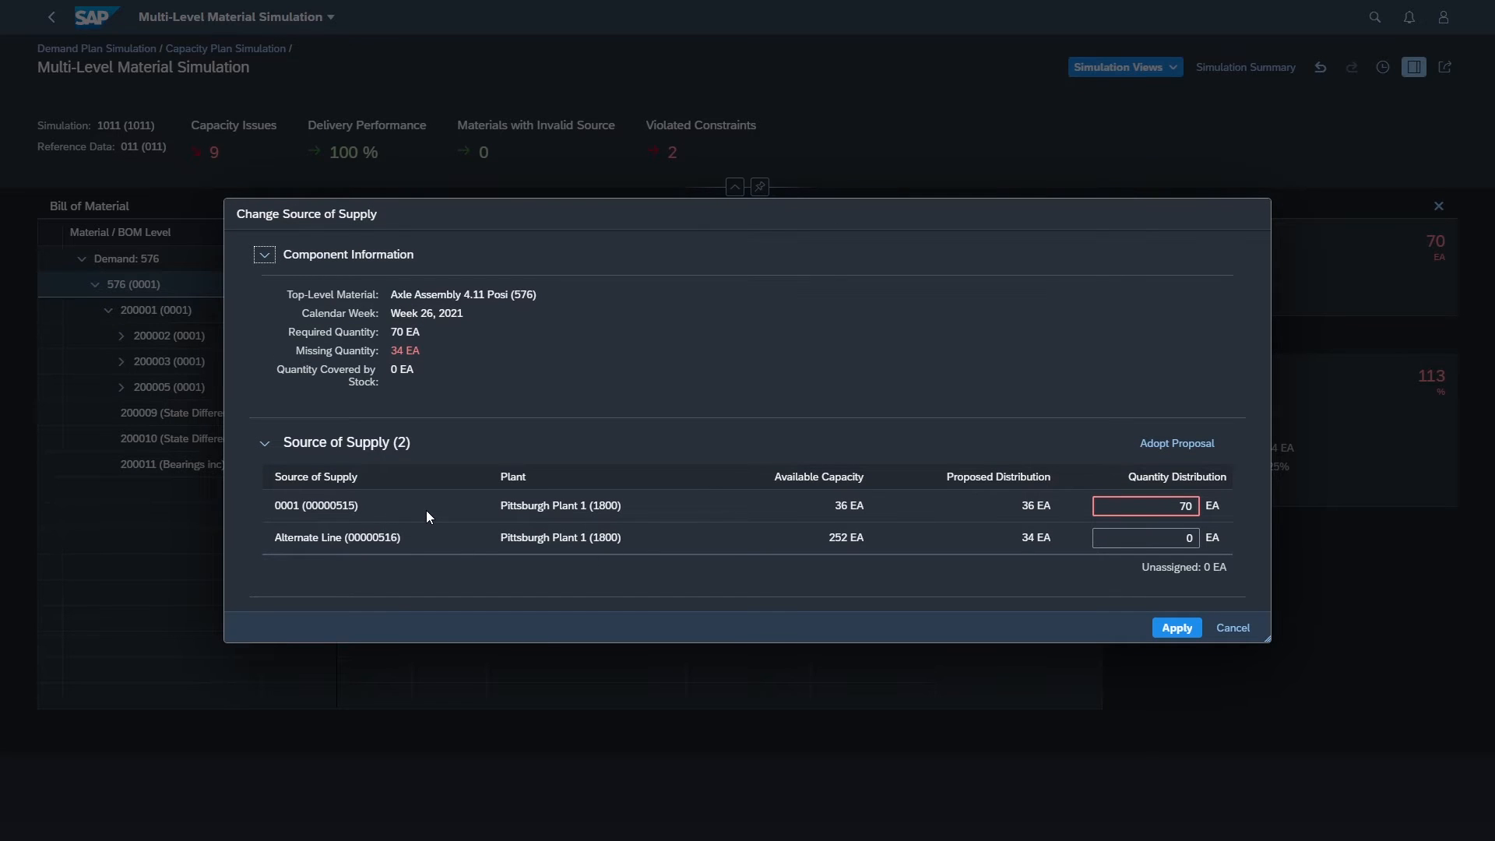
{"action": "mouse_move", "coordinate": [451, 557]}
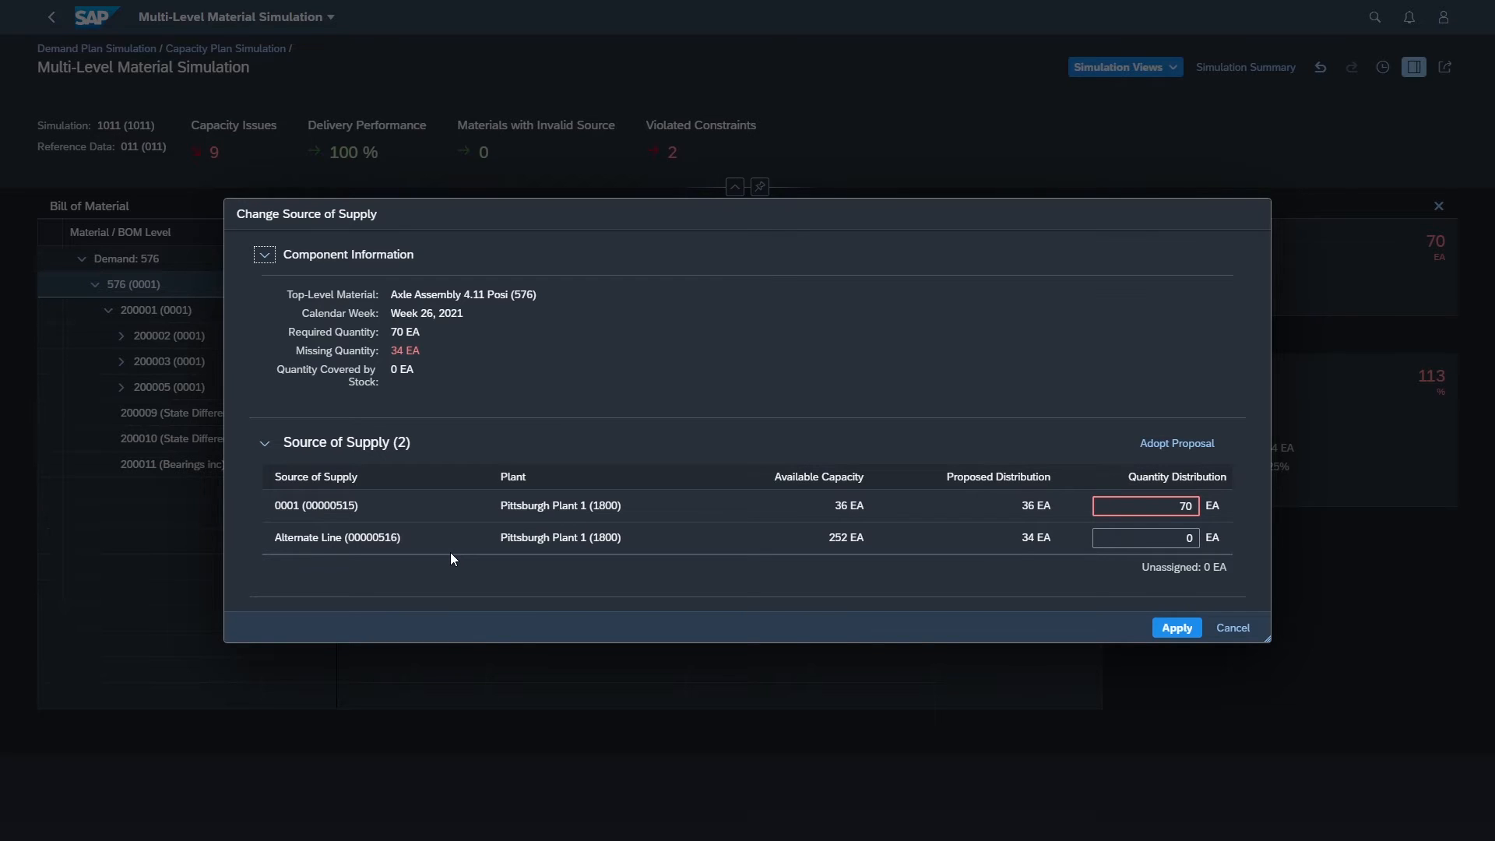
{"action": "mouse_move", "coordinate": [1082, 506]}
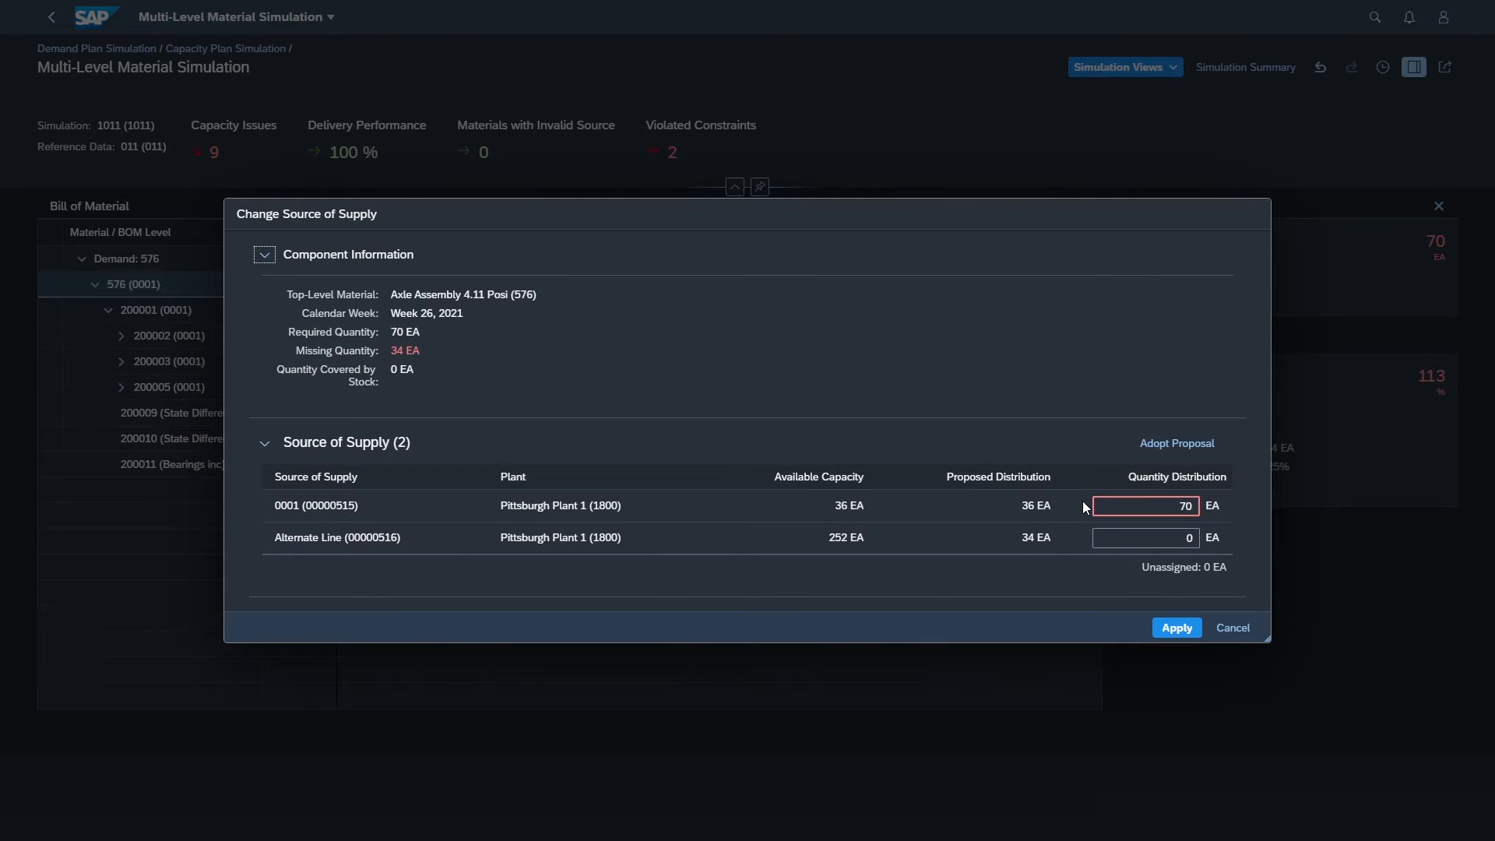
{"action": "mouse_move", "coordinate": [1081, 553]}
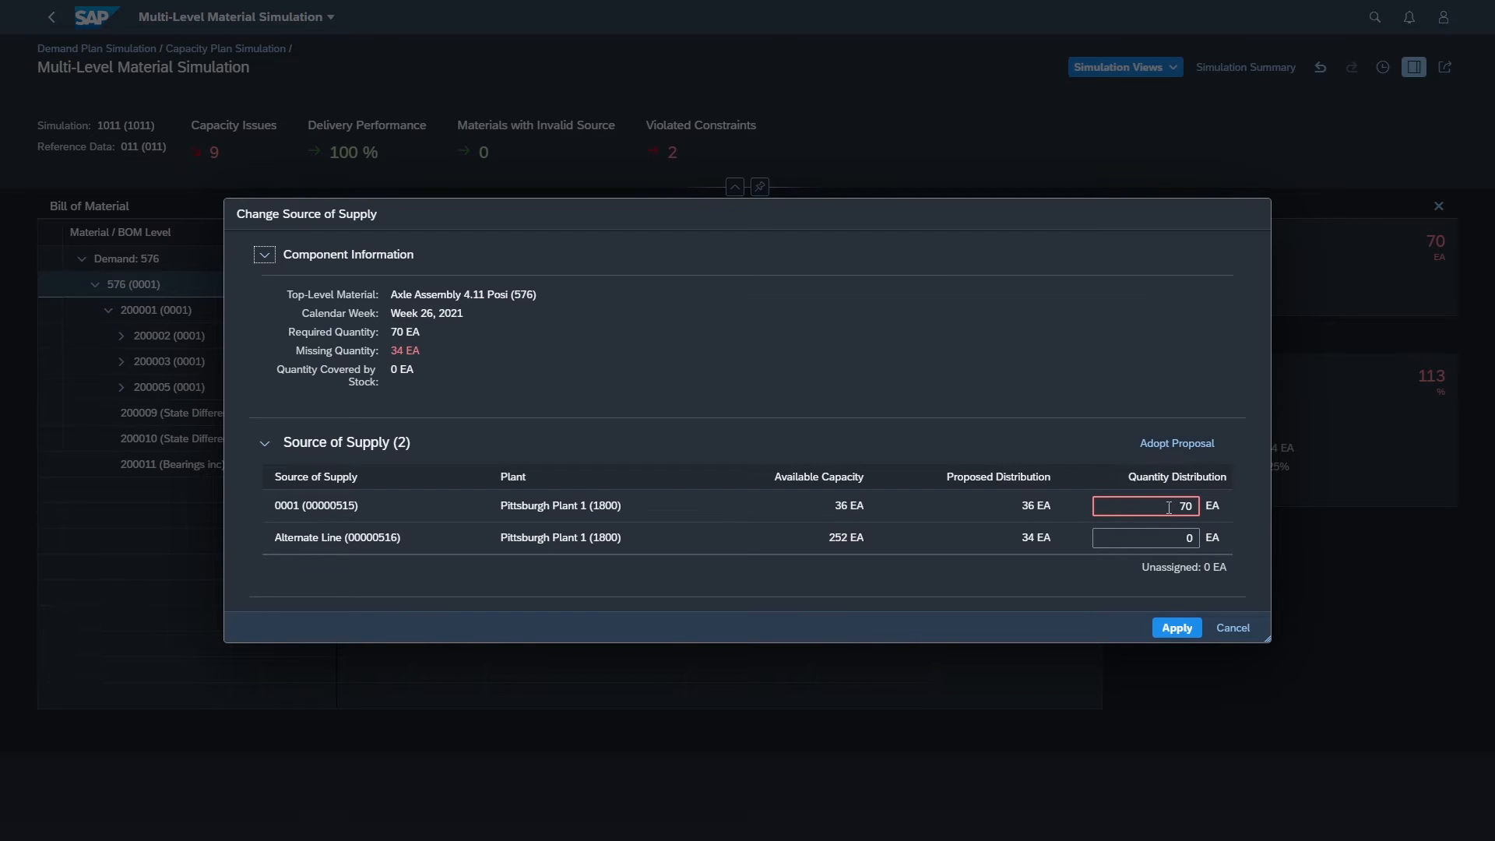
{"action": "mouse_move", "coordinate": [919, 517]}
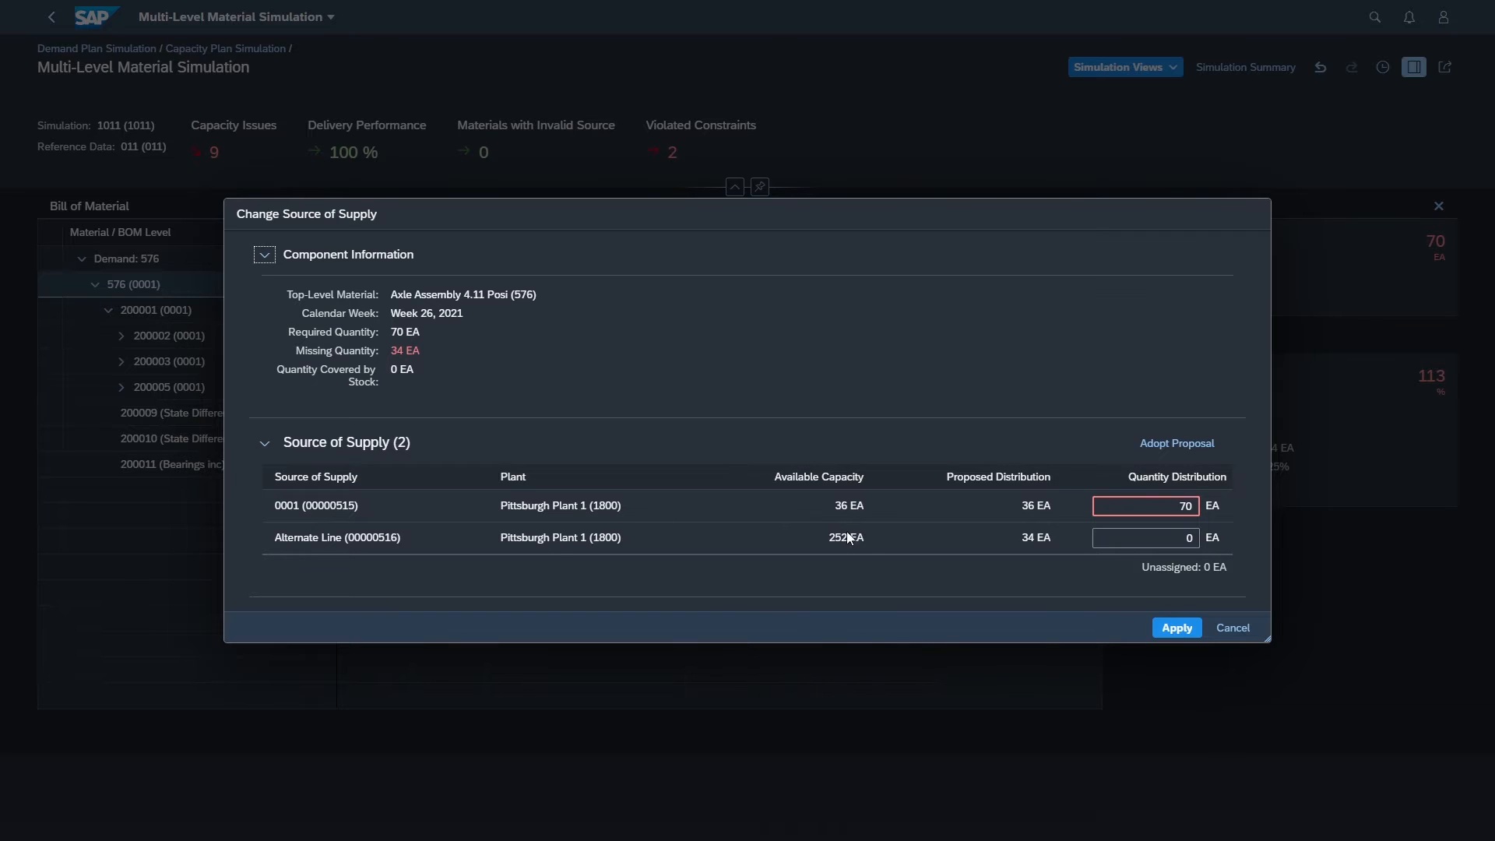
{"action": "mouse_move", "coordinate": [1178, 444]}
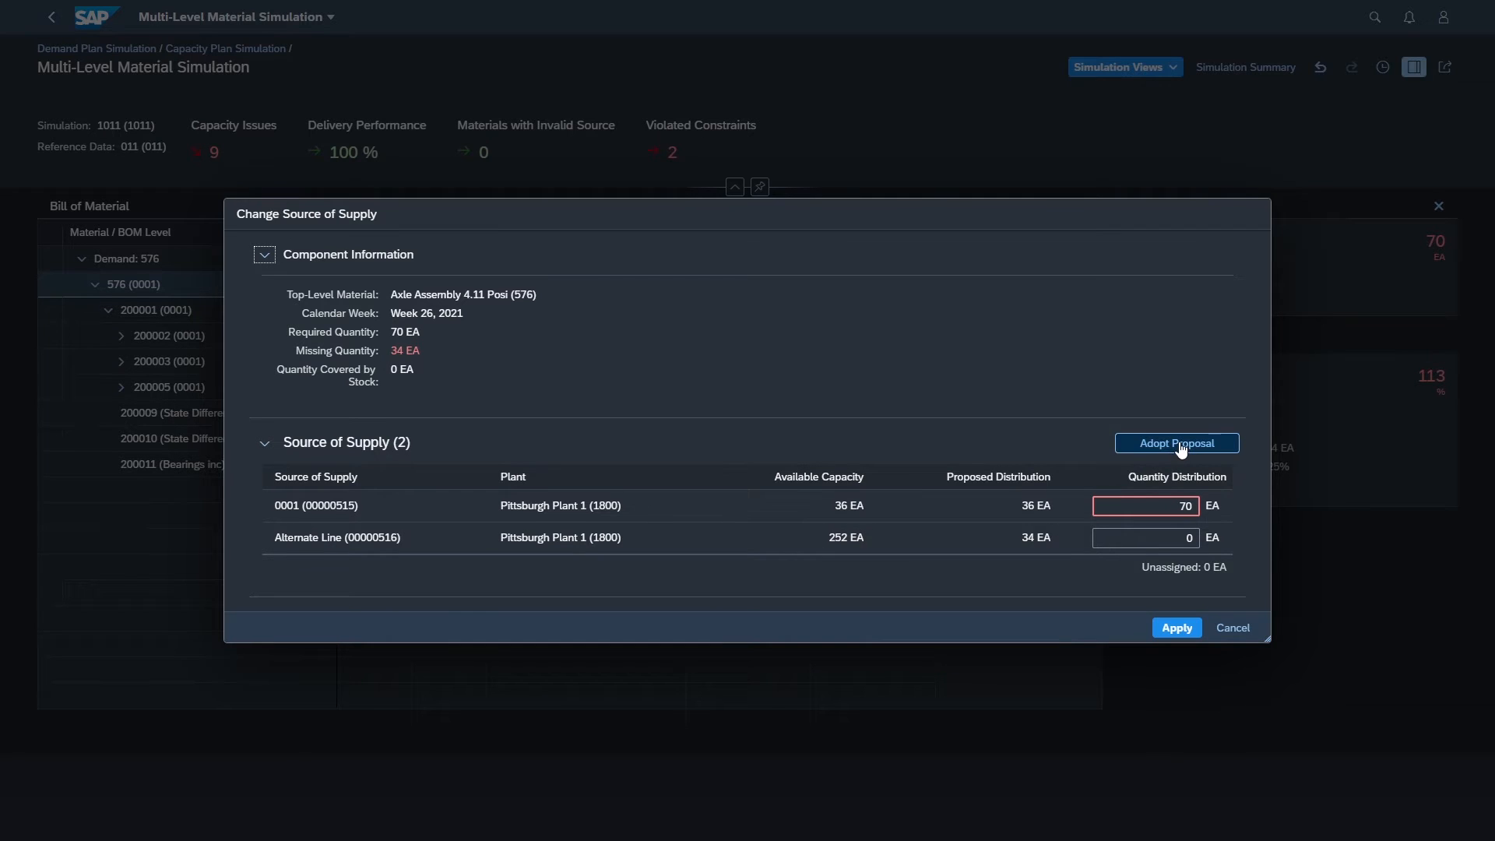
{"action": "left_click", "coordinate": [1175, 442]}
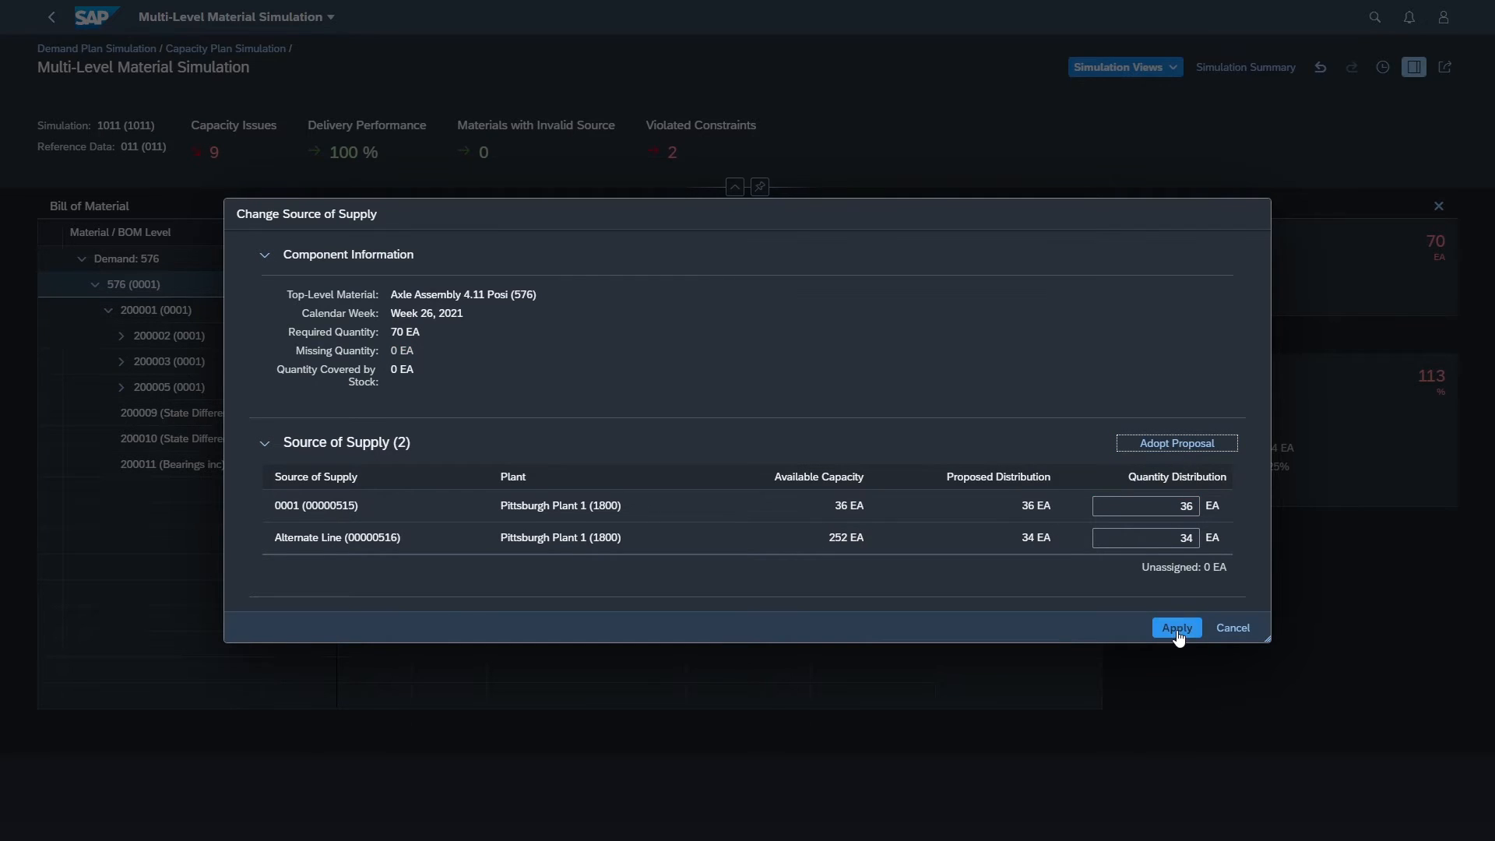
{"action": "left_click", "coordinate": [1174, 628]}
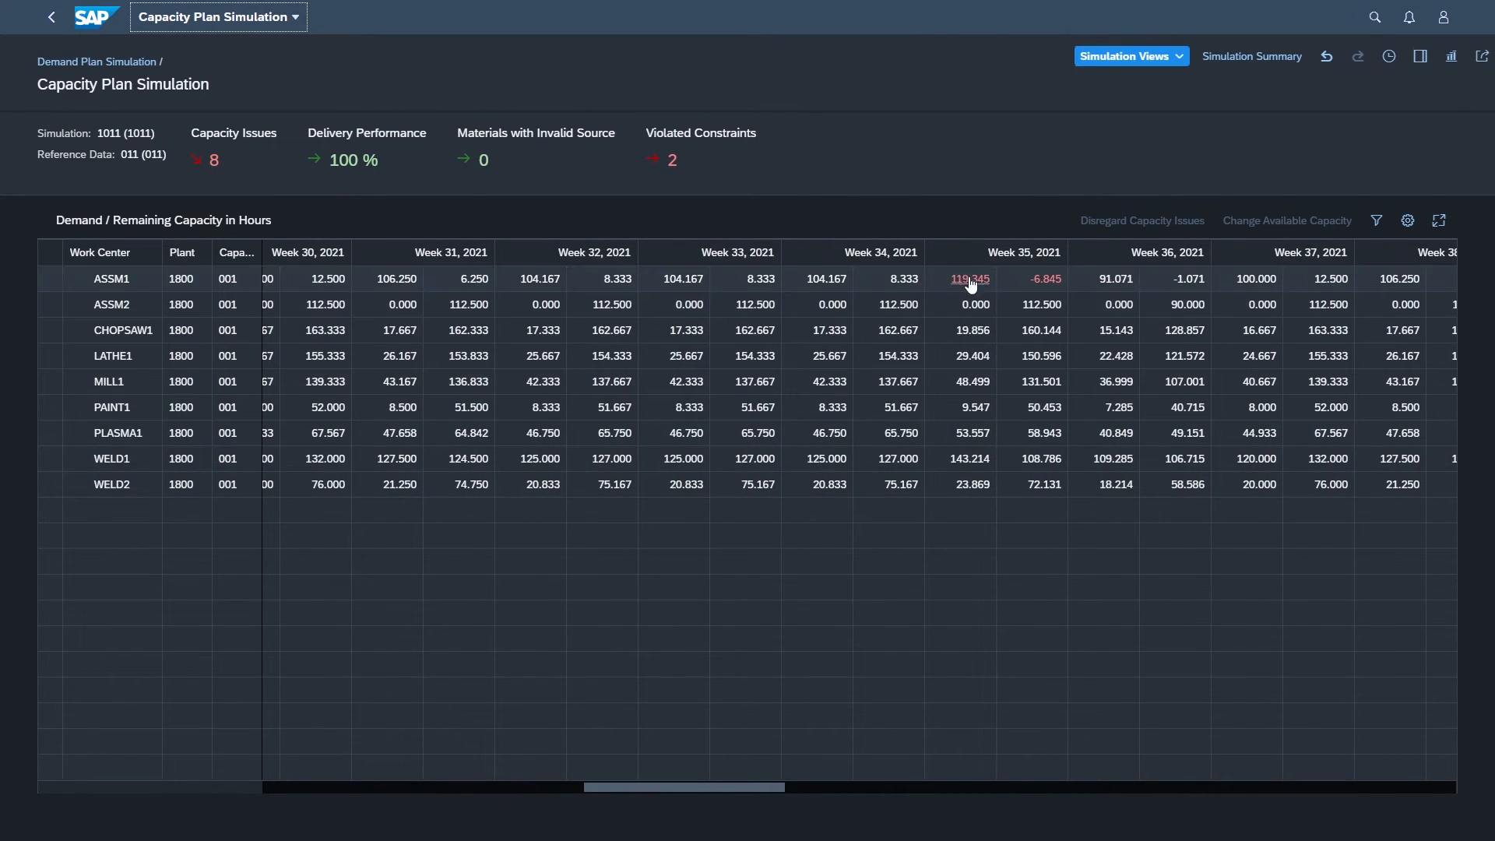
Inspect ASSM1's Week 35 overload of 119.345 hours in the capacity plan.
{"action": "left_click", "coordinate": [1418, 56]}
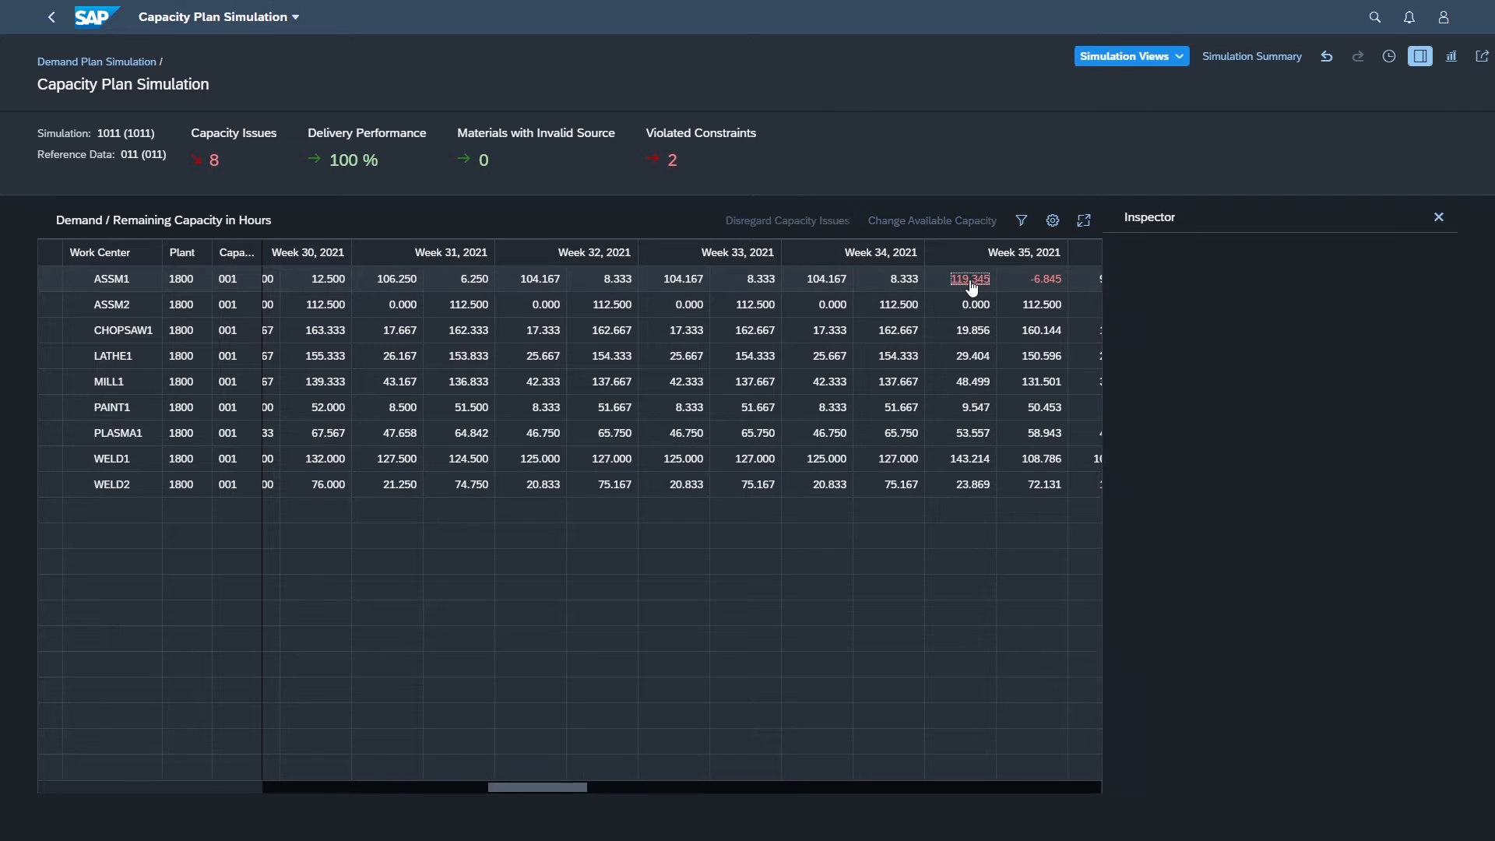
{"action": "left_click", "coordinate": [967, 279]}
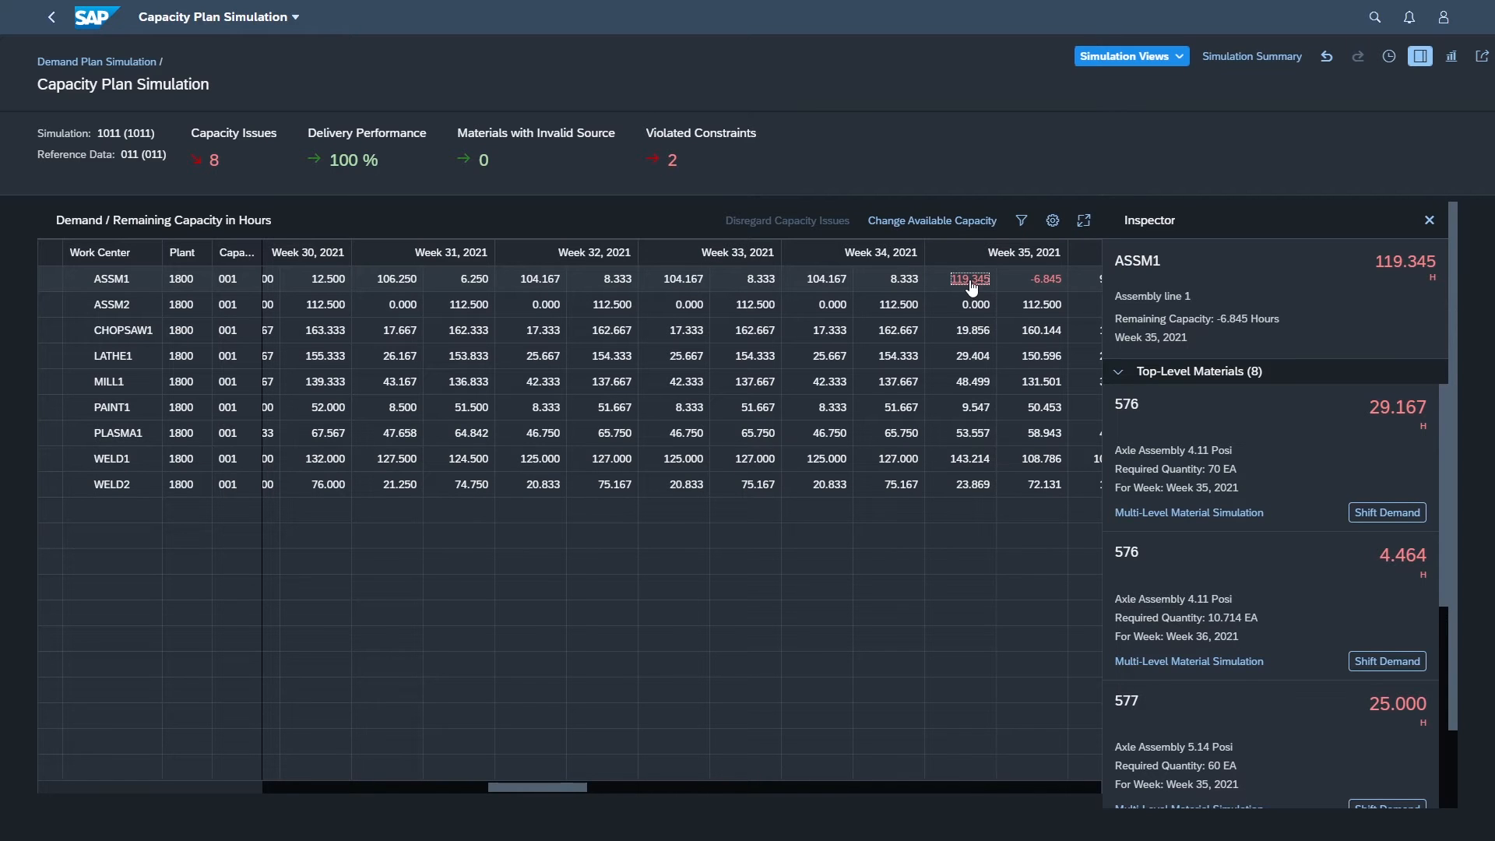
{"action": "mouse_move", "coordinate": [1265, 304]}
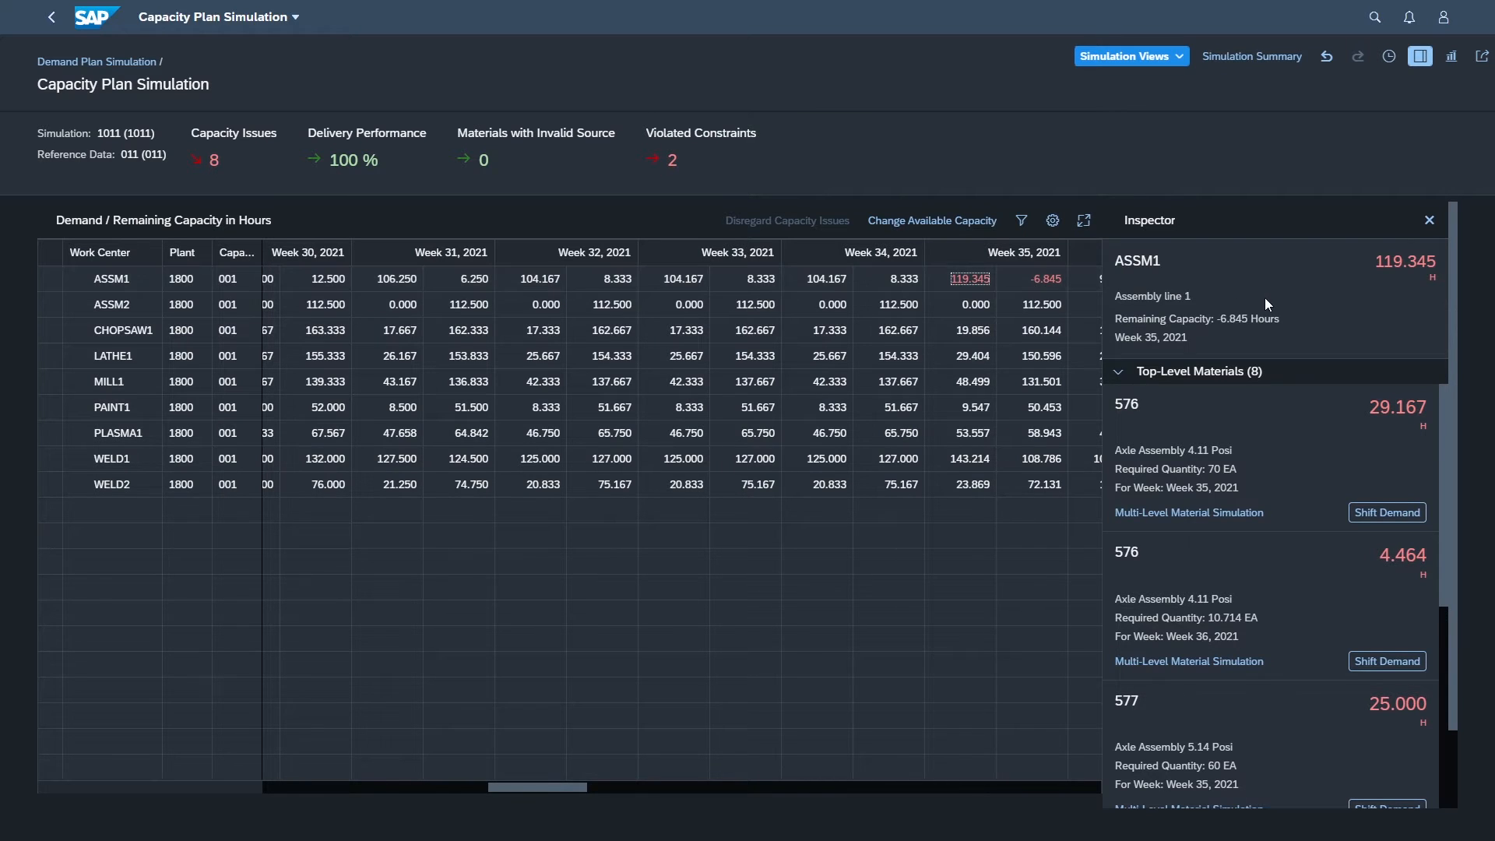
{"action": "mouse_move", "coordinate": [1370, 313]}
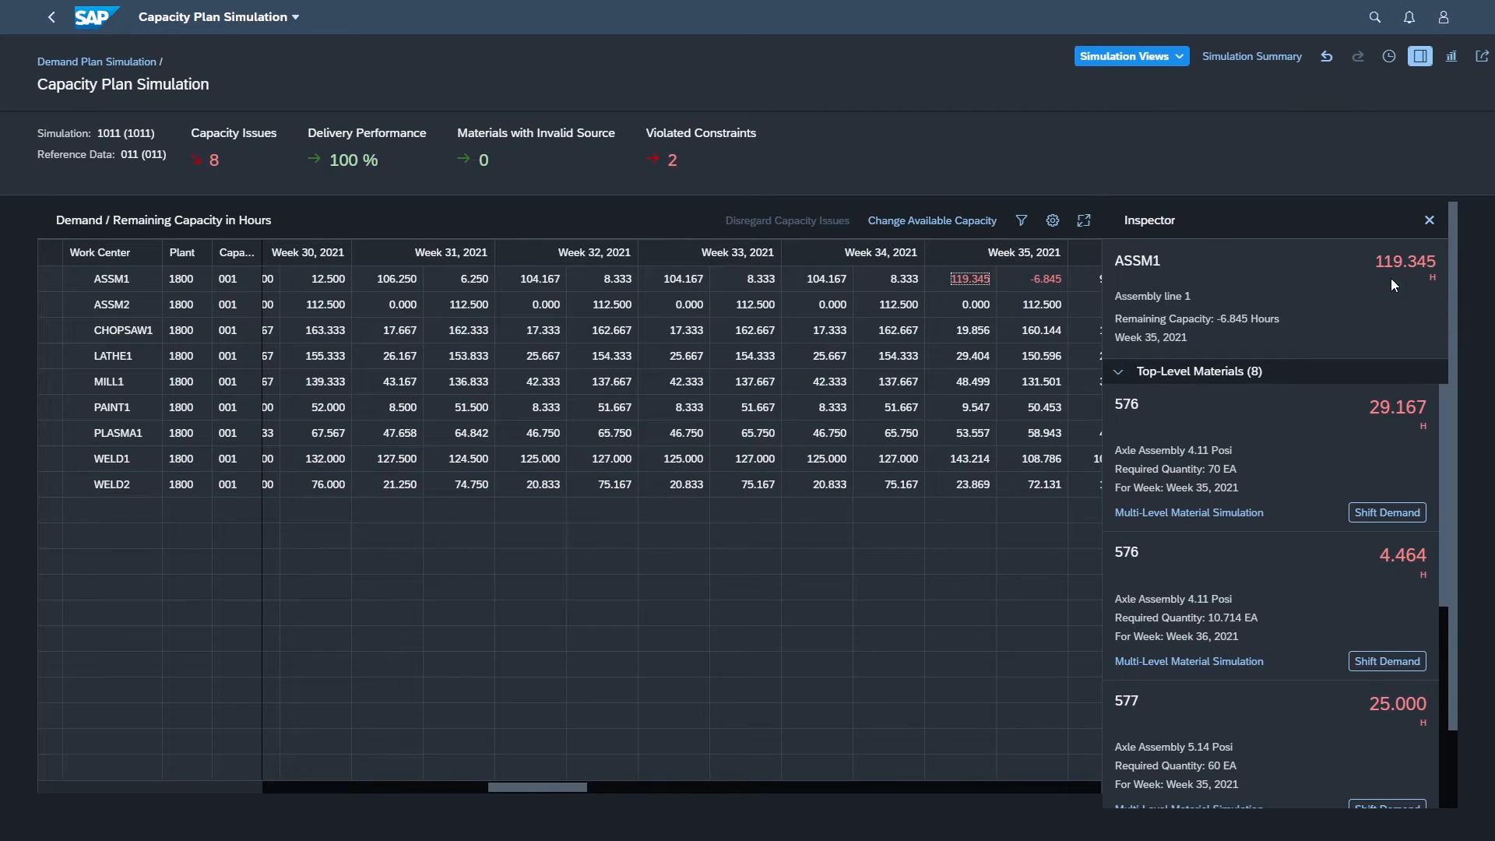
{"action": "mouse_move", "coordinate": [1241, 335]}
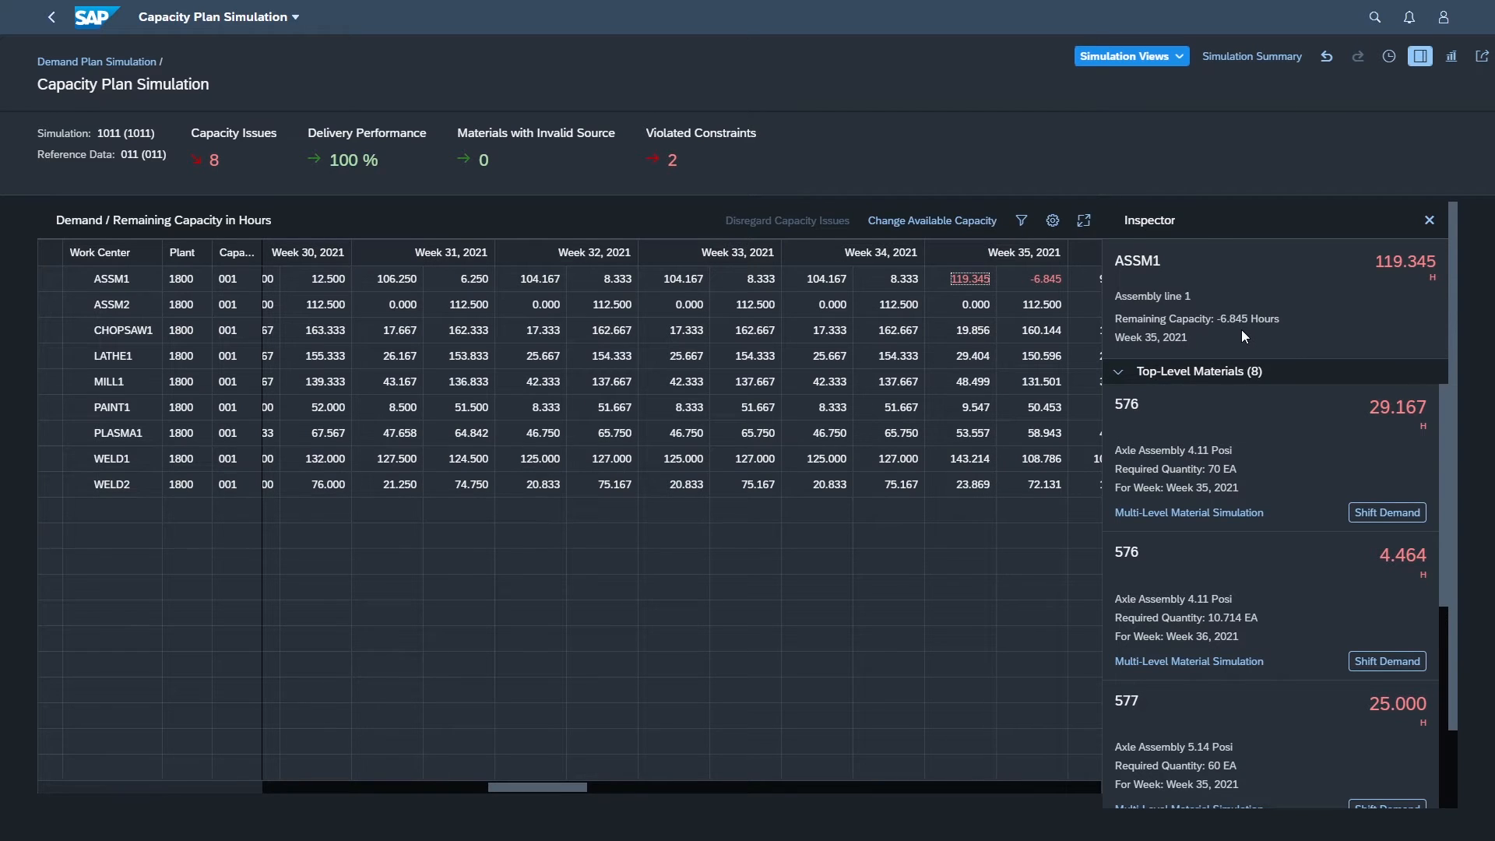
{"action": "mouse_move", "coordinate": [1007, 249]}
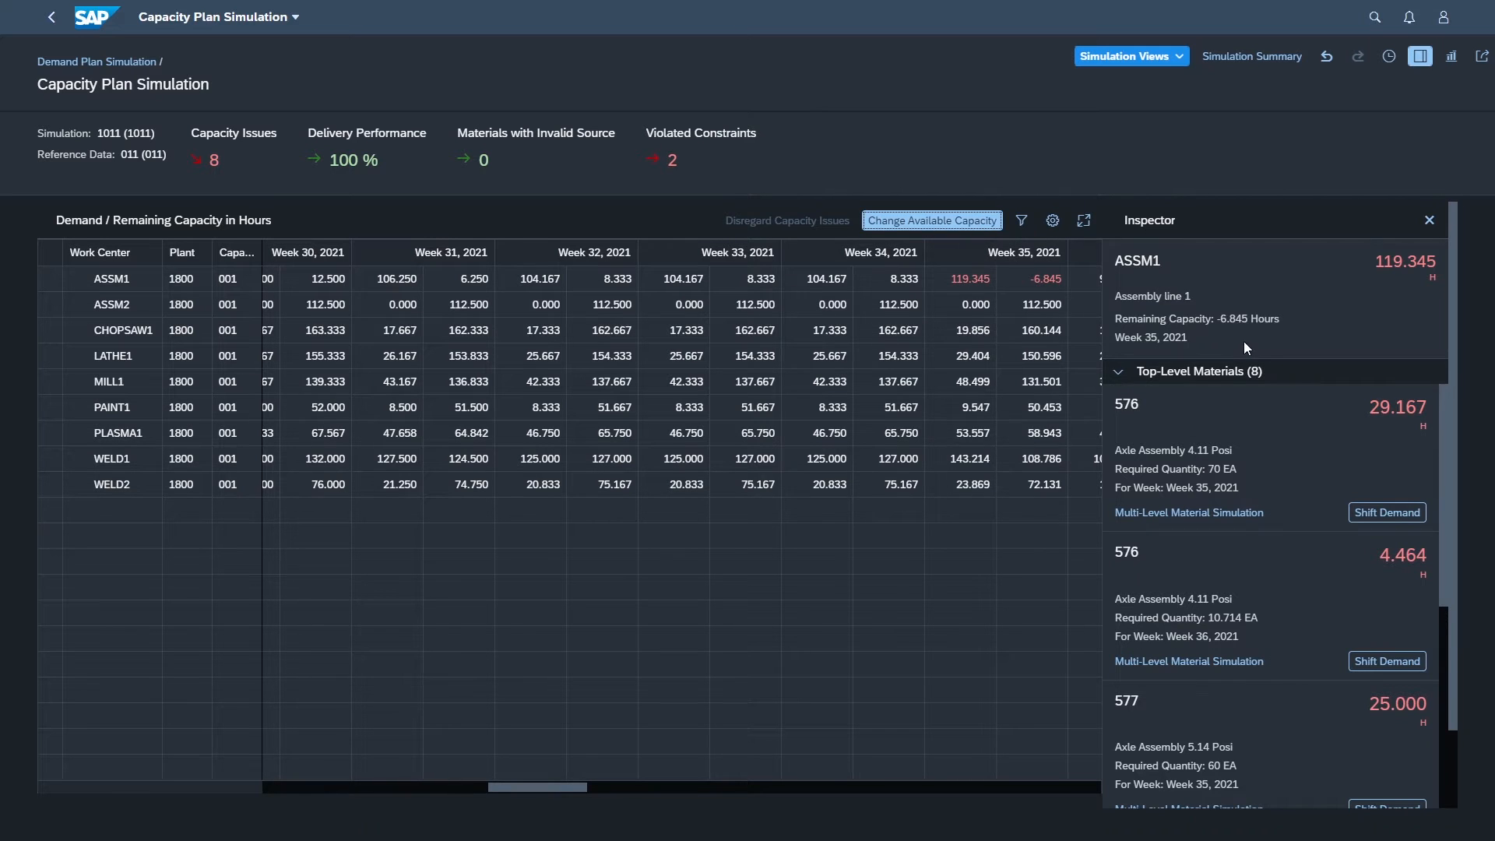
Raise ASSM1's Week 35 utilization to the proposed 107 %, giving 120.375 hours and 7 remaining capacity issues.
{"action": "left_click", "coordinate": [931, 219]}
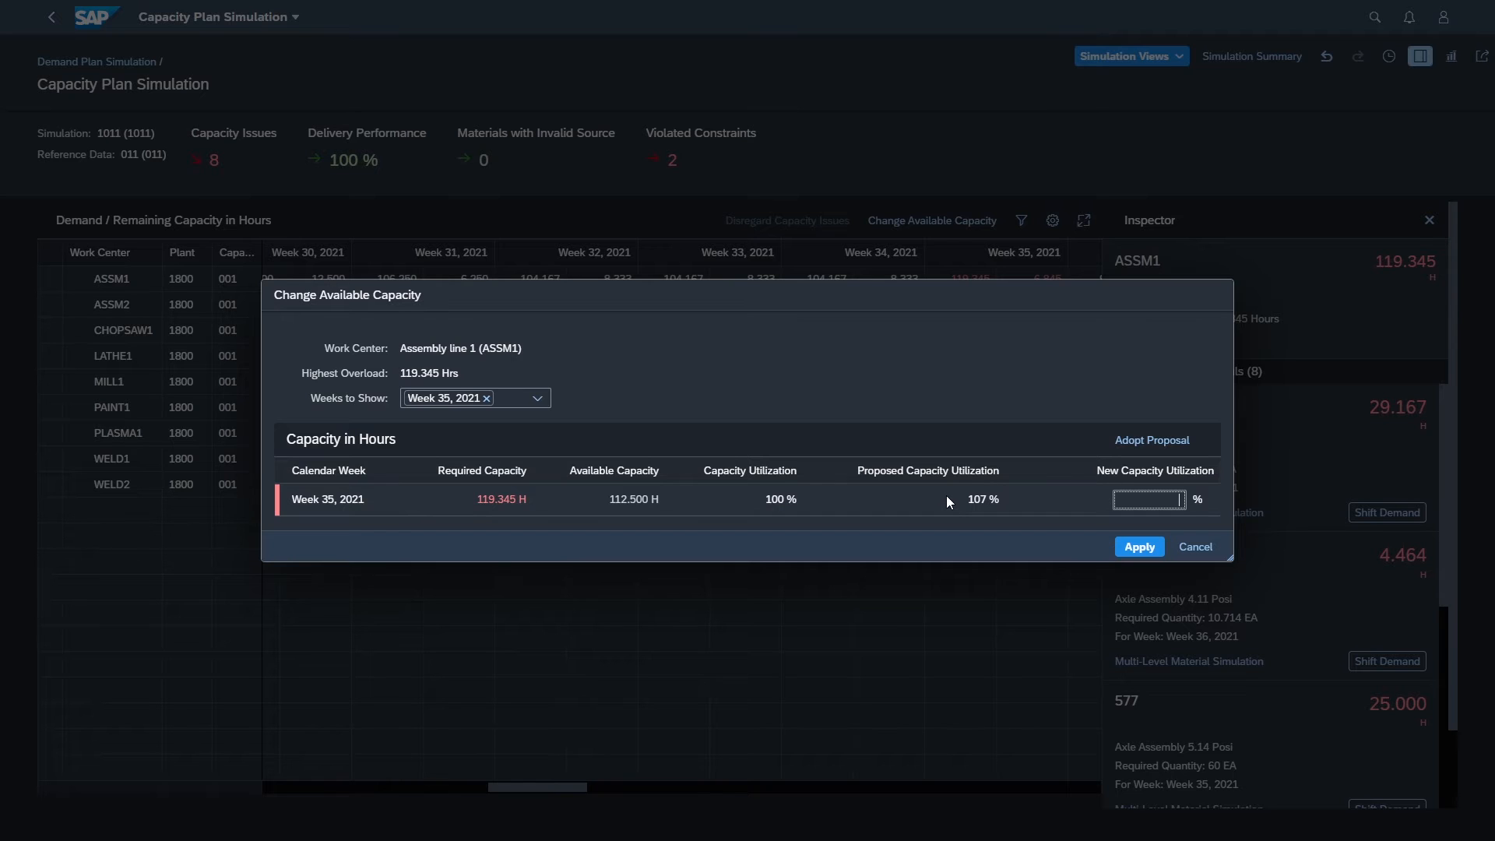
{"action": "left_click", "coordinate": [1151, 439]}
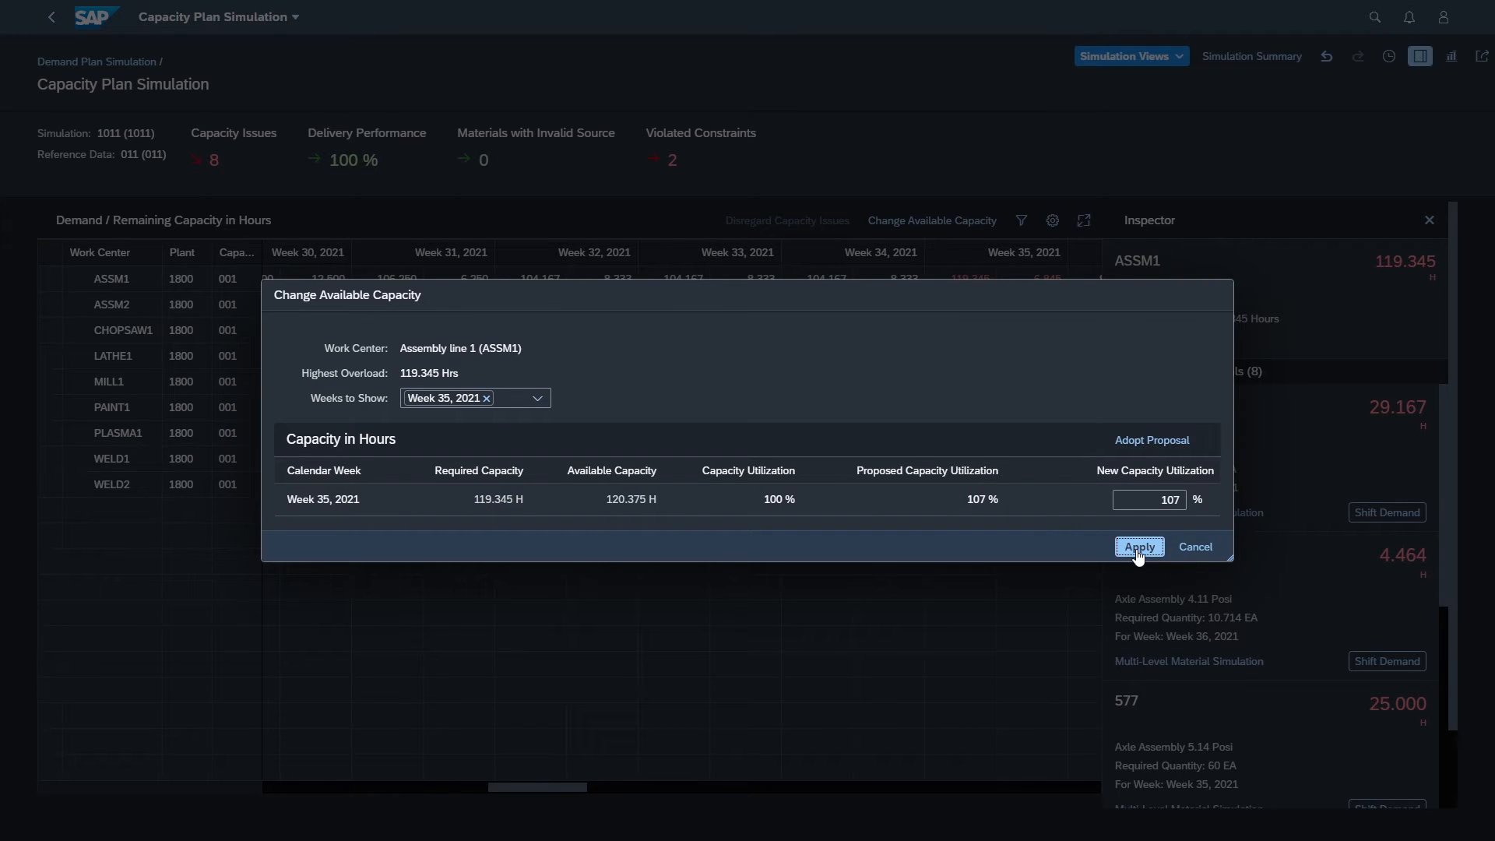
{"action": "left_click", "coordinate": [1137, 547]}
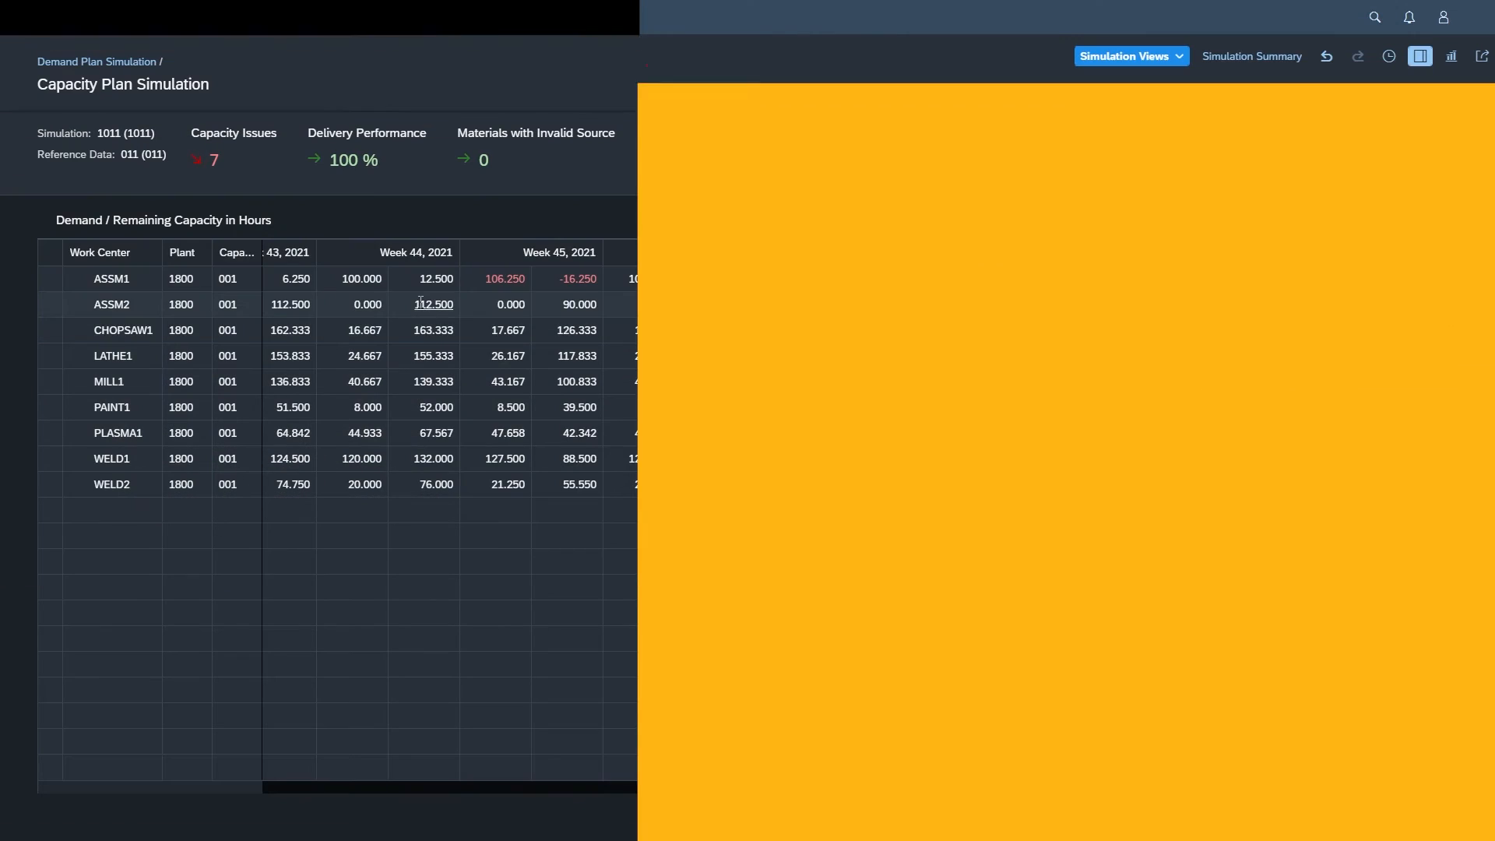
Disregard all remaining capacity issues for resource ASSM1, bringing simulation 1011 to 0 capacity issues.
{"action": "left_click", "coordinate": [576, 278]}
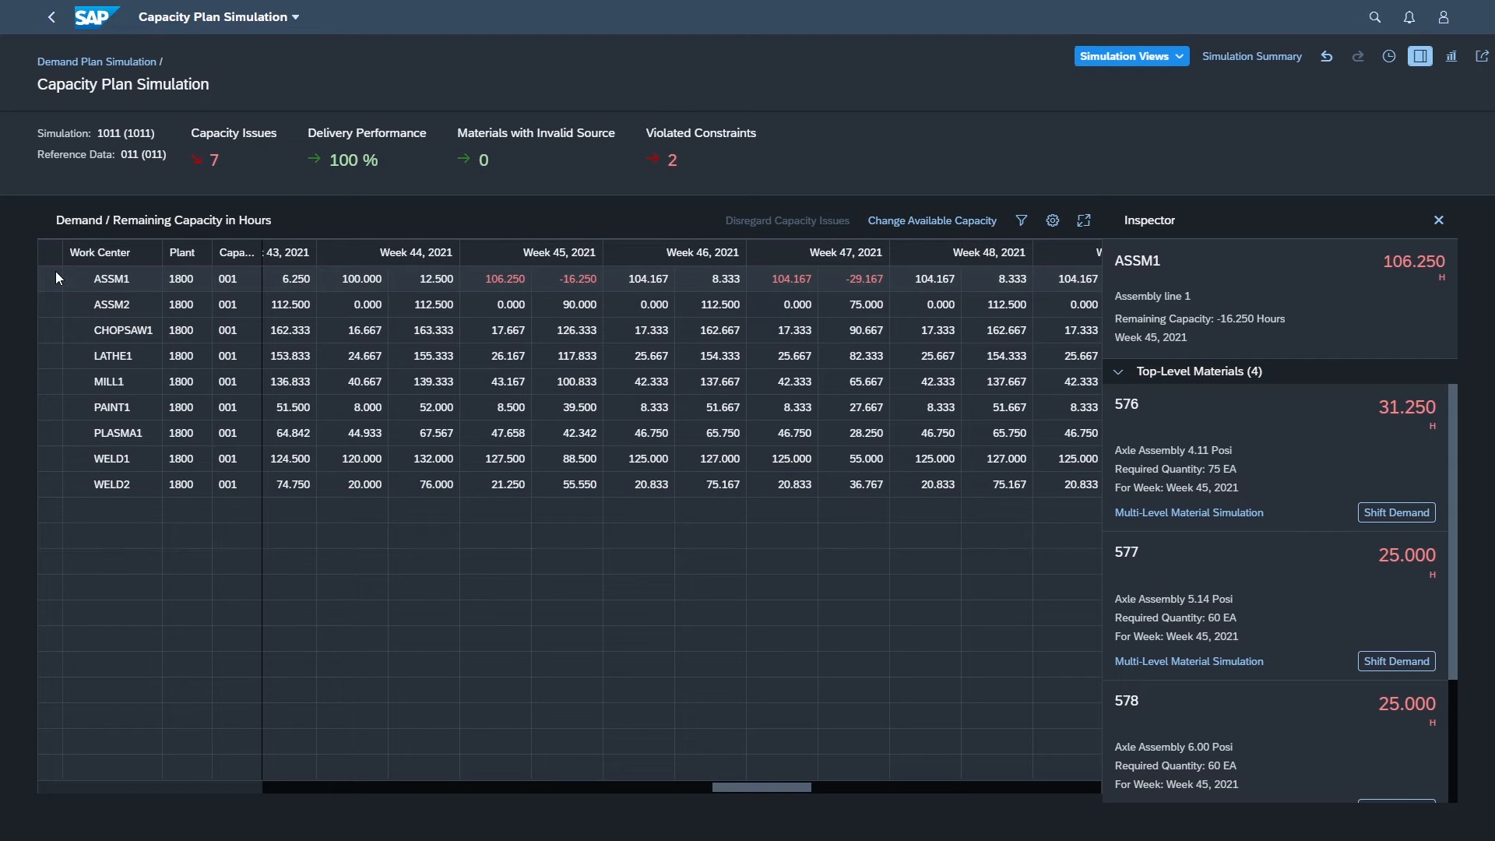
{"action": "left_click", "coordinate": [1438, 220]}
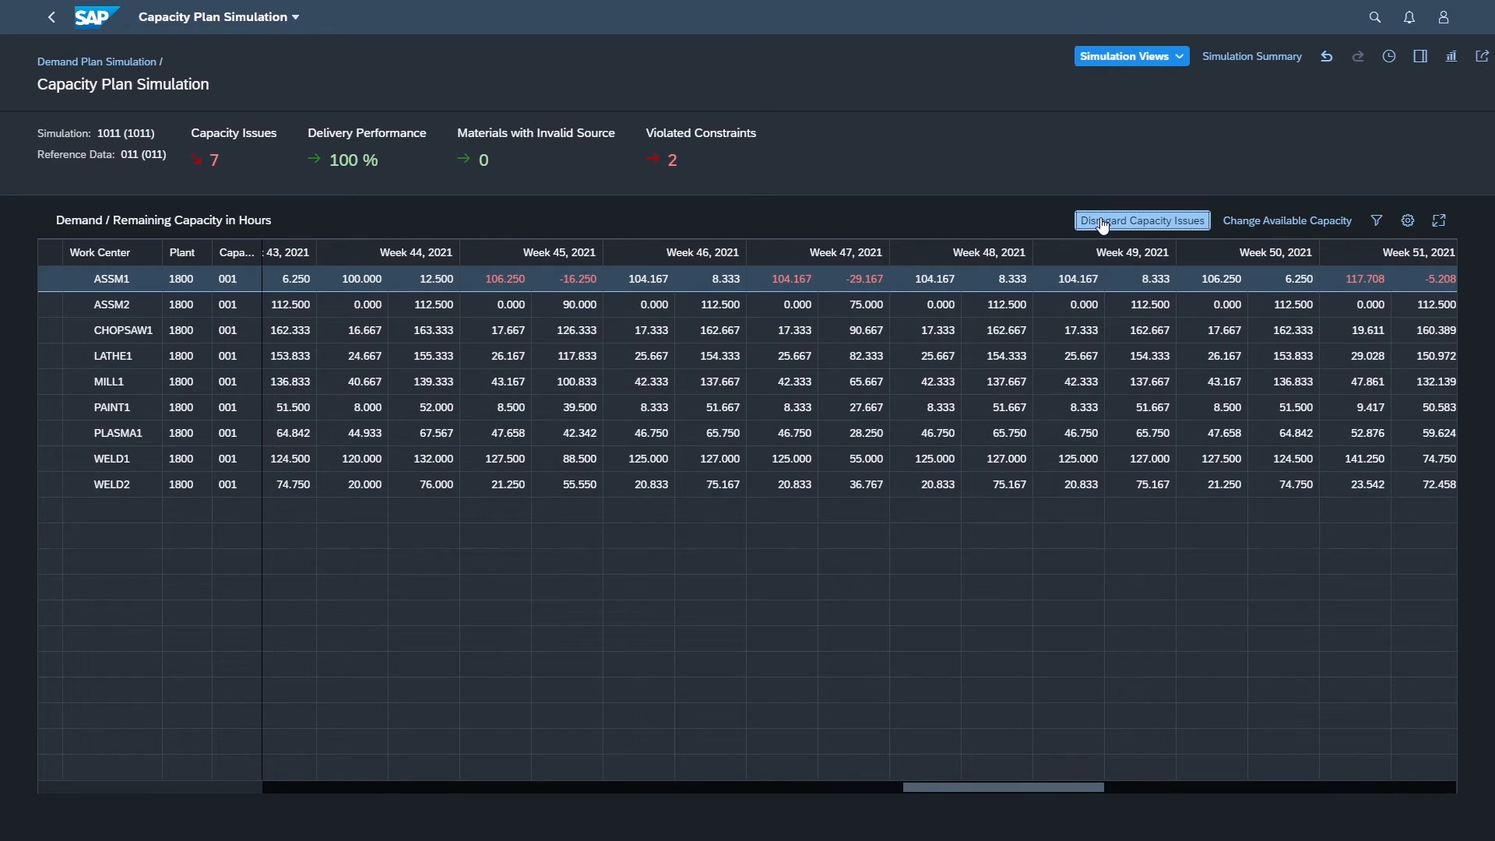
{"action": "left_click", "coordinate": [1140, 219]}
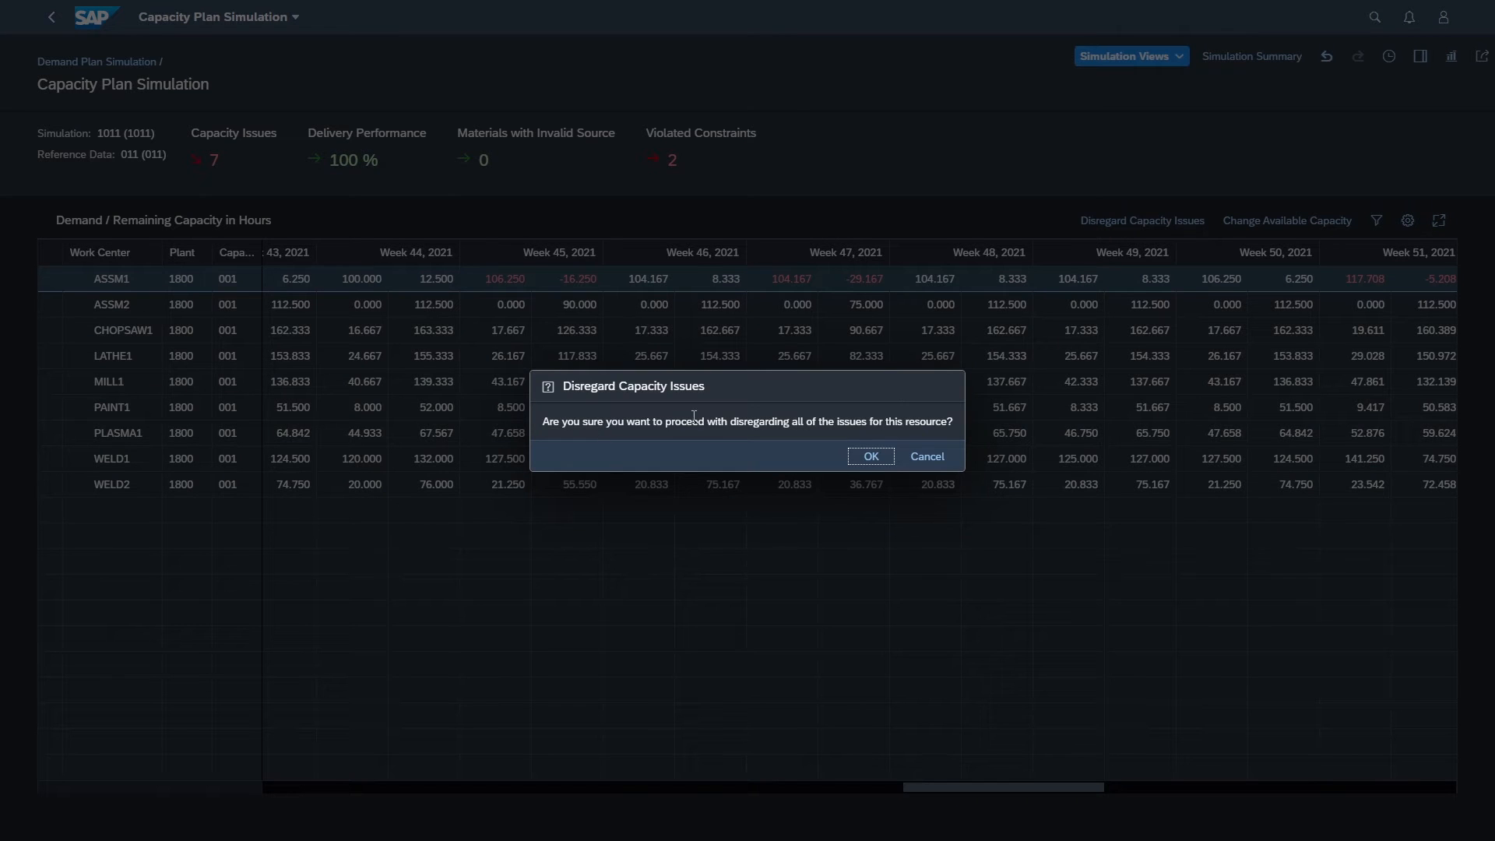
{"action": "left_click", "coordinate": [869, 456]}
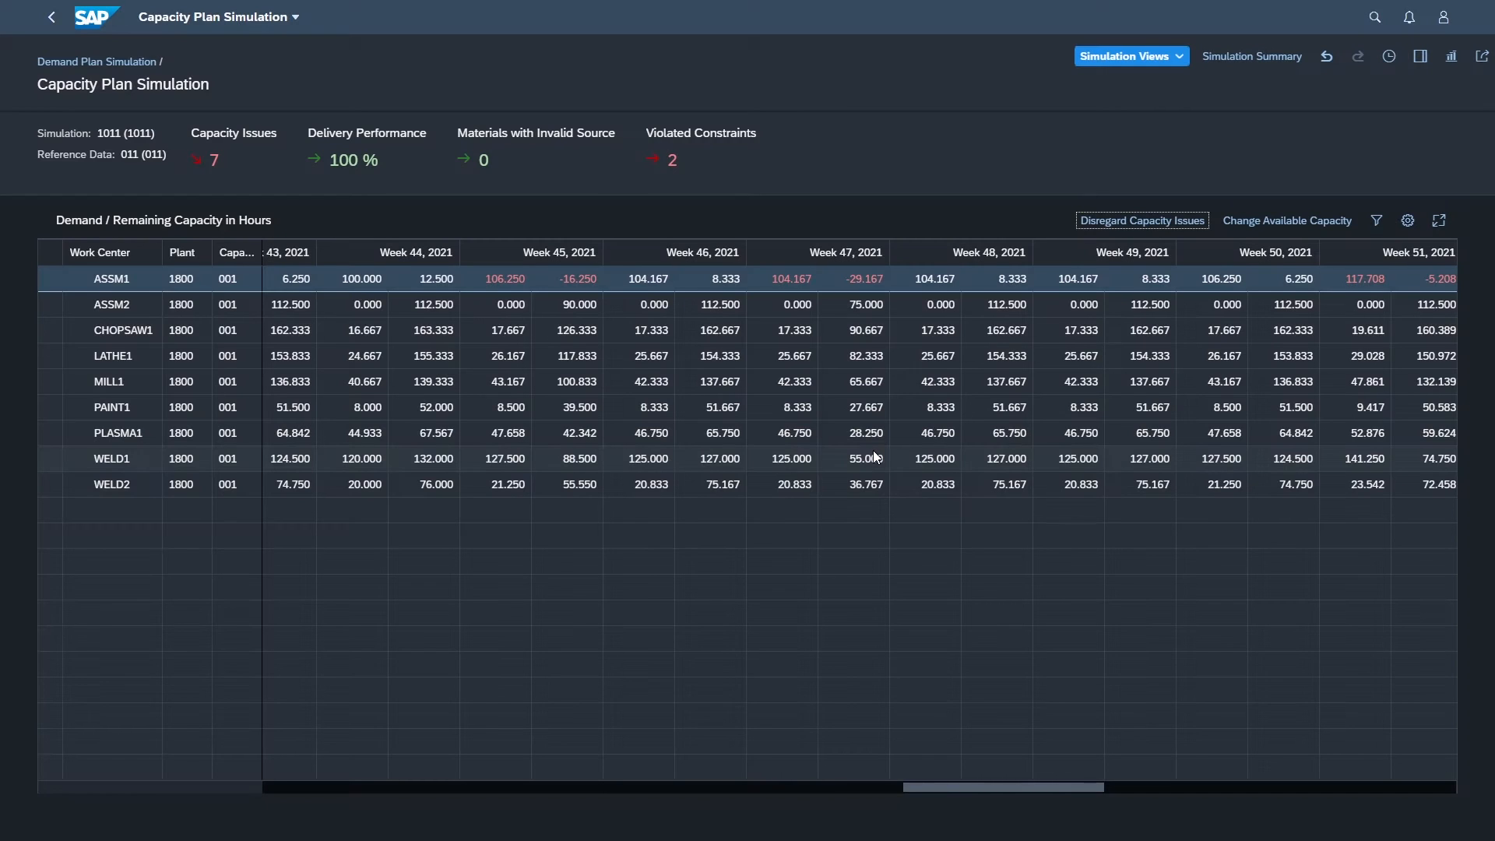
{"action": "left_click", "coordinate": [1141, 220]}
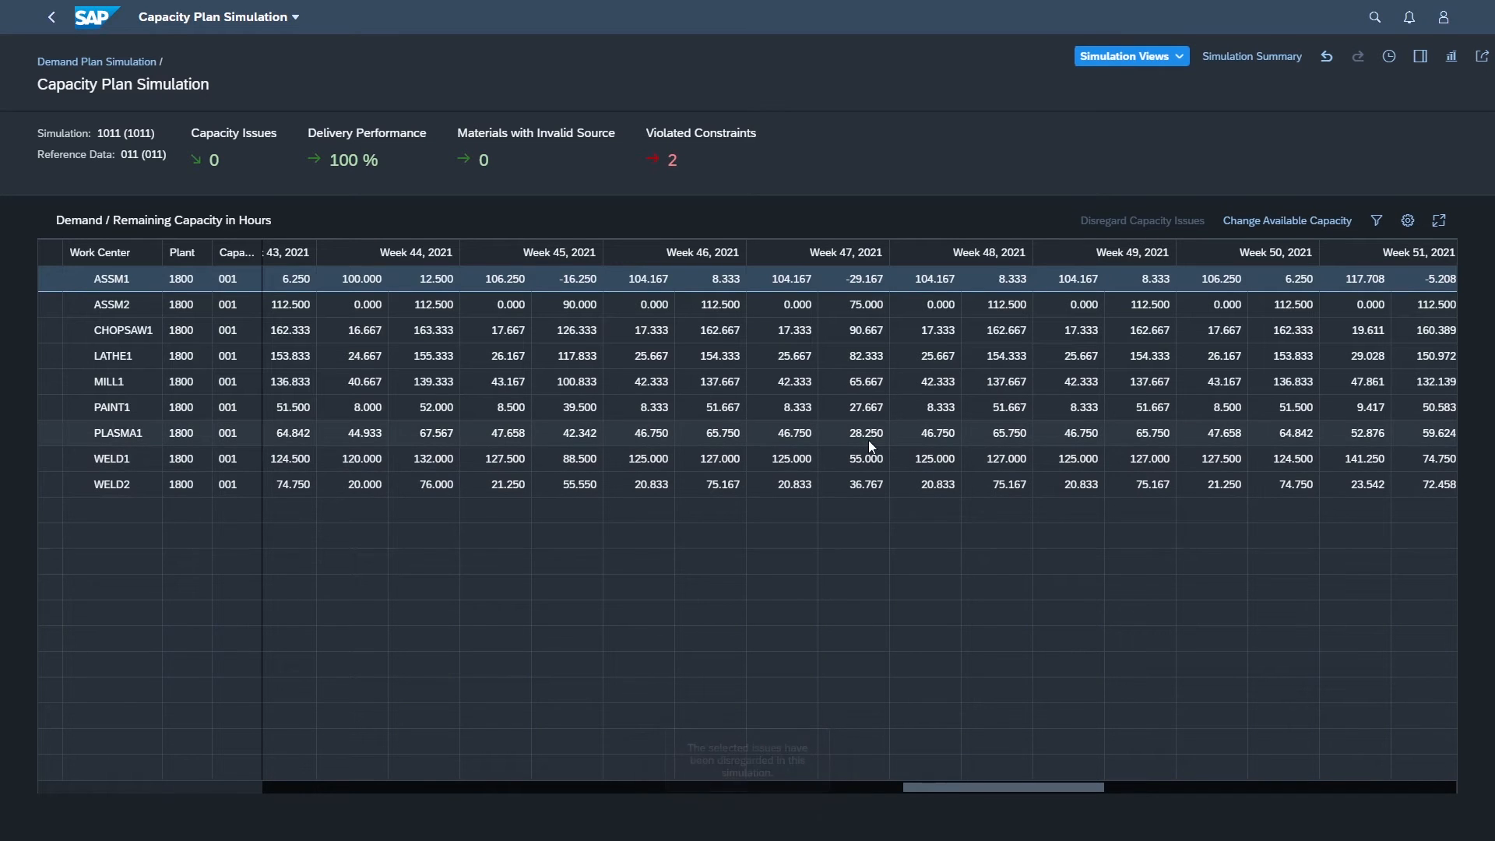
{"action": "mouse_move", "coordinate": [967, 294]}
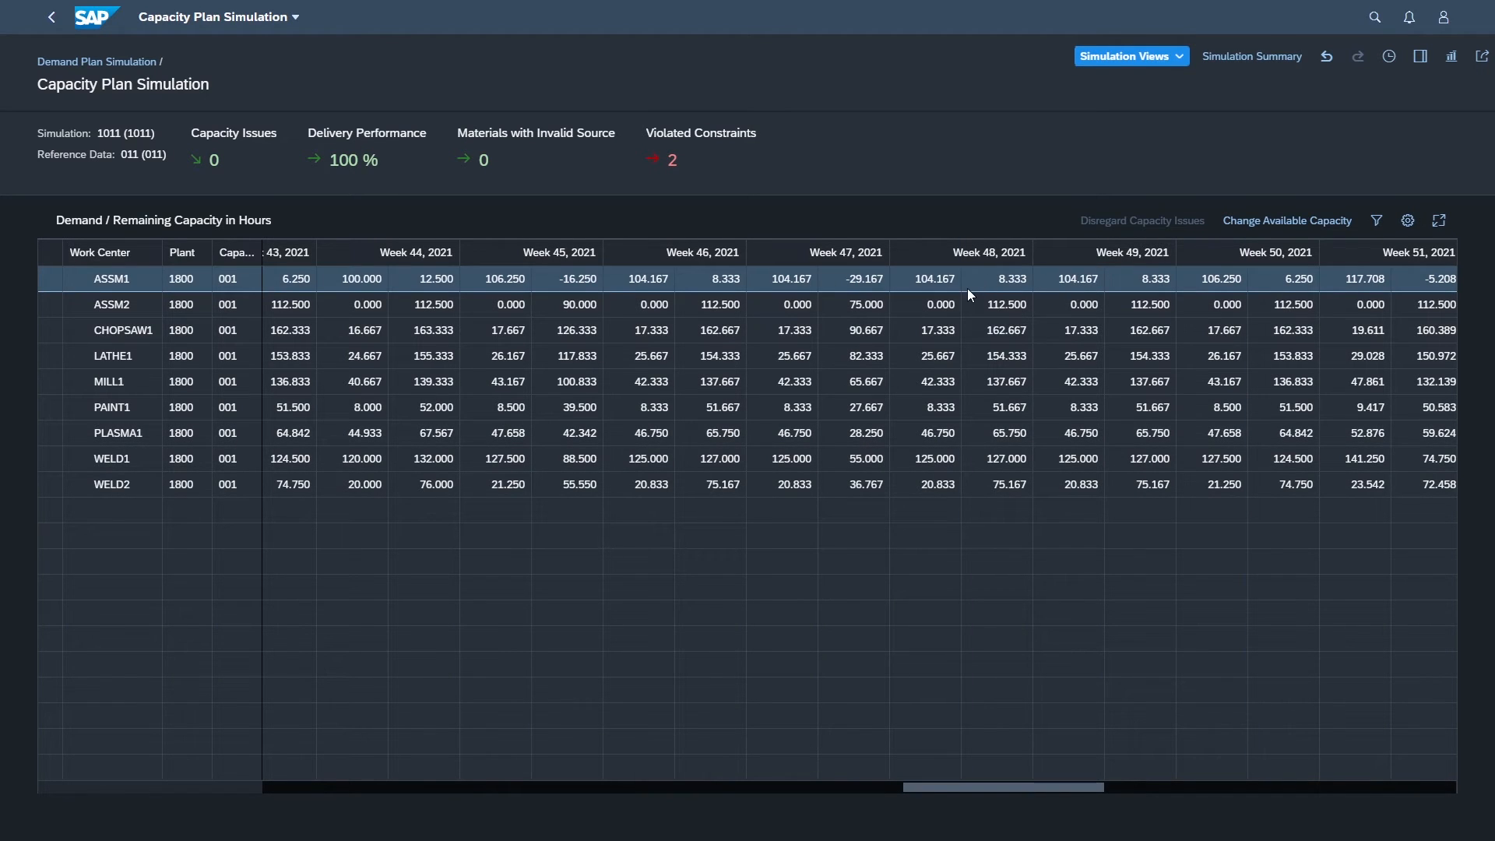
{"action": "mouse_move", "coordinate": [1185, 344]}
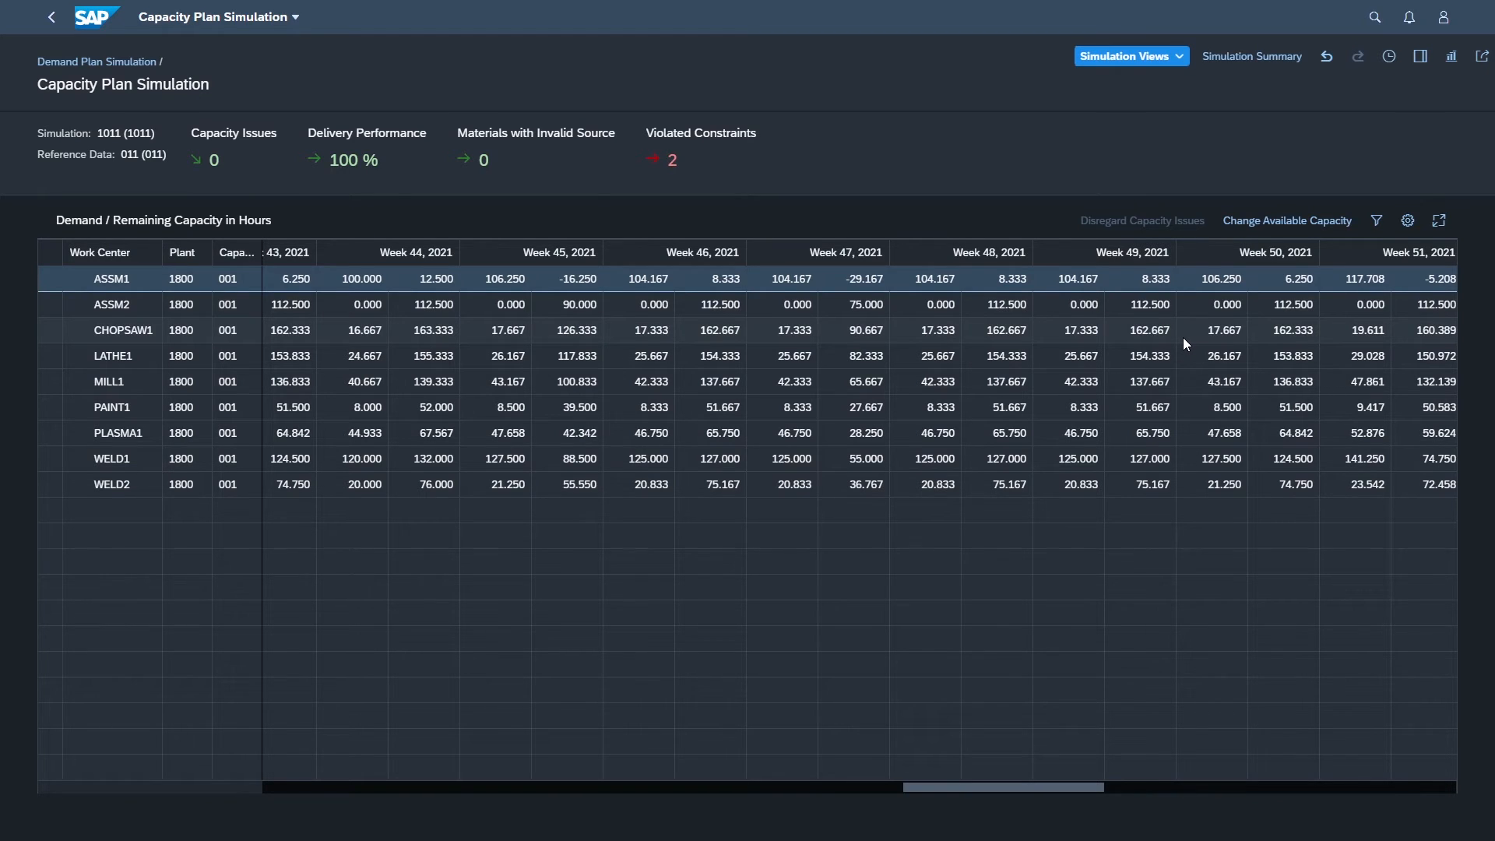
{"action": "mouse_move", "coordinate": [858, 186]}
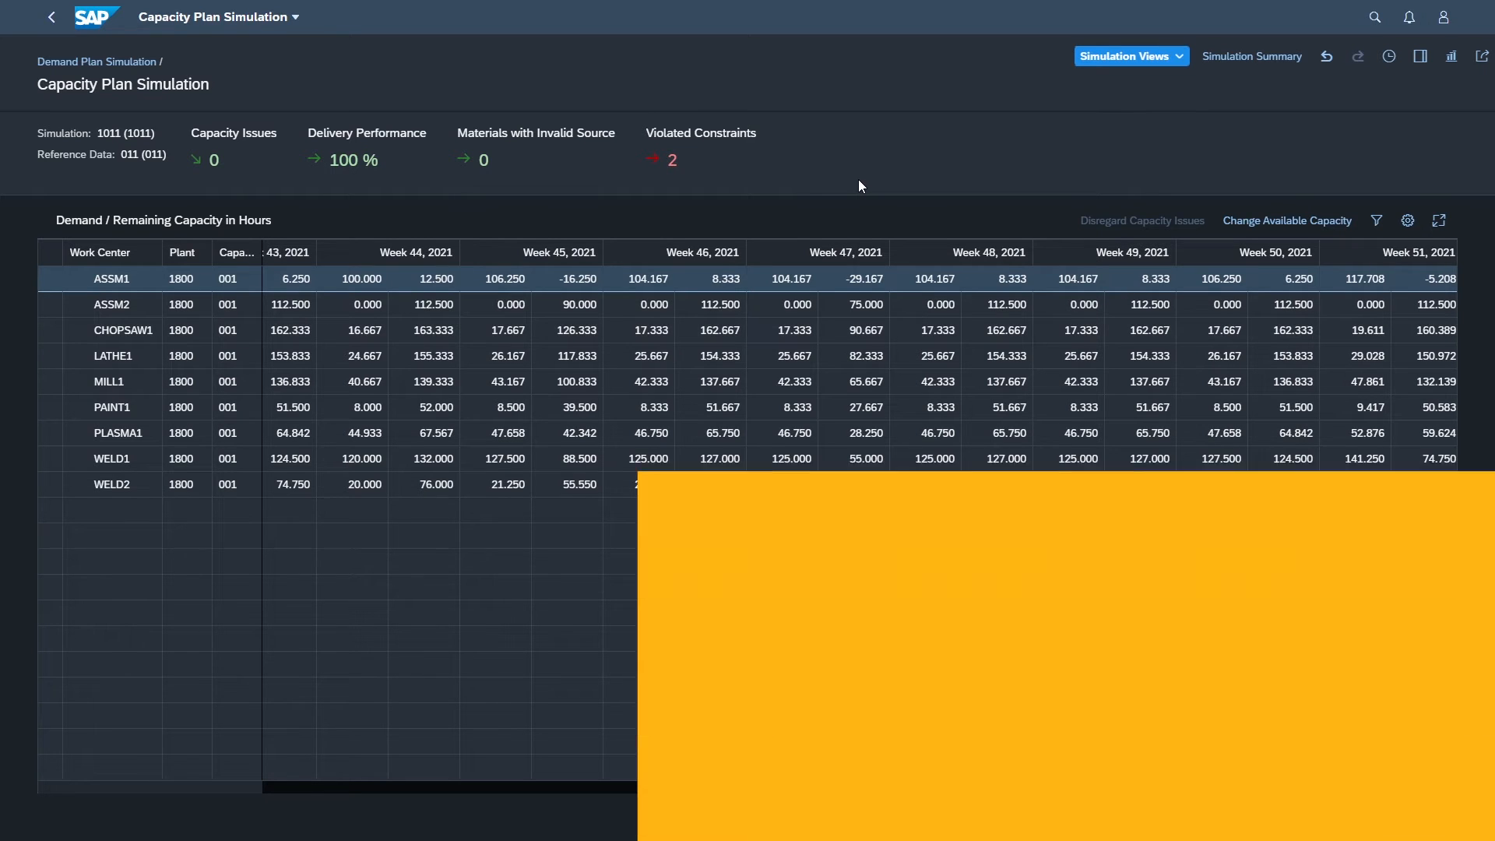
From Home, load Define Flexible Constraints showing two supplier constraints for Axle Driver Side 28" at plant 1800.
{"action": "left_click", "coordinate": [53, 17]}
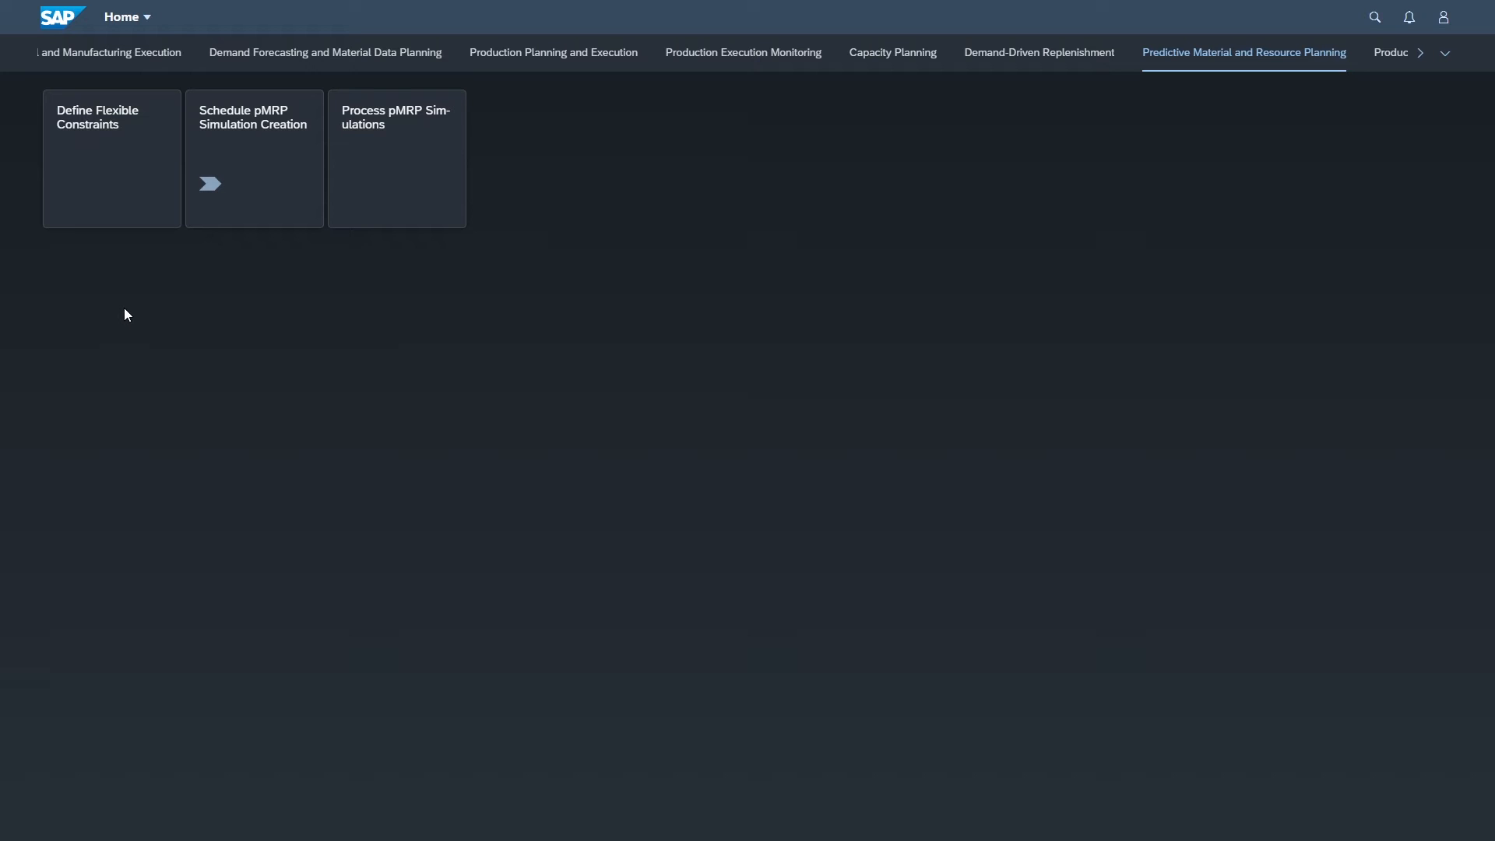
{"action": "mouse_move", "coordinate": [95, 265]}
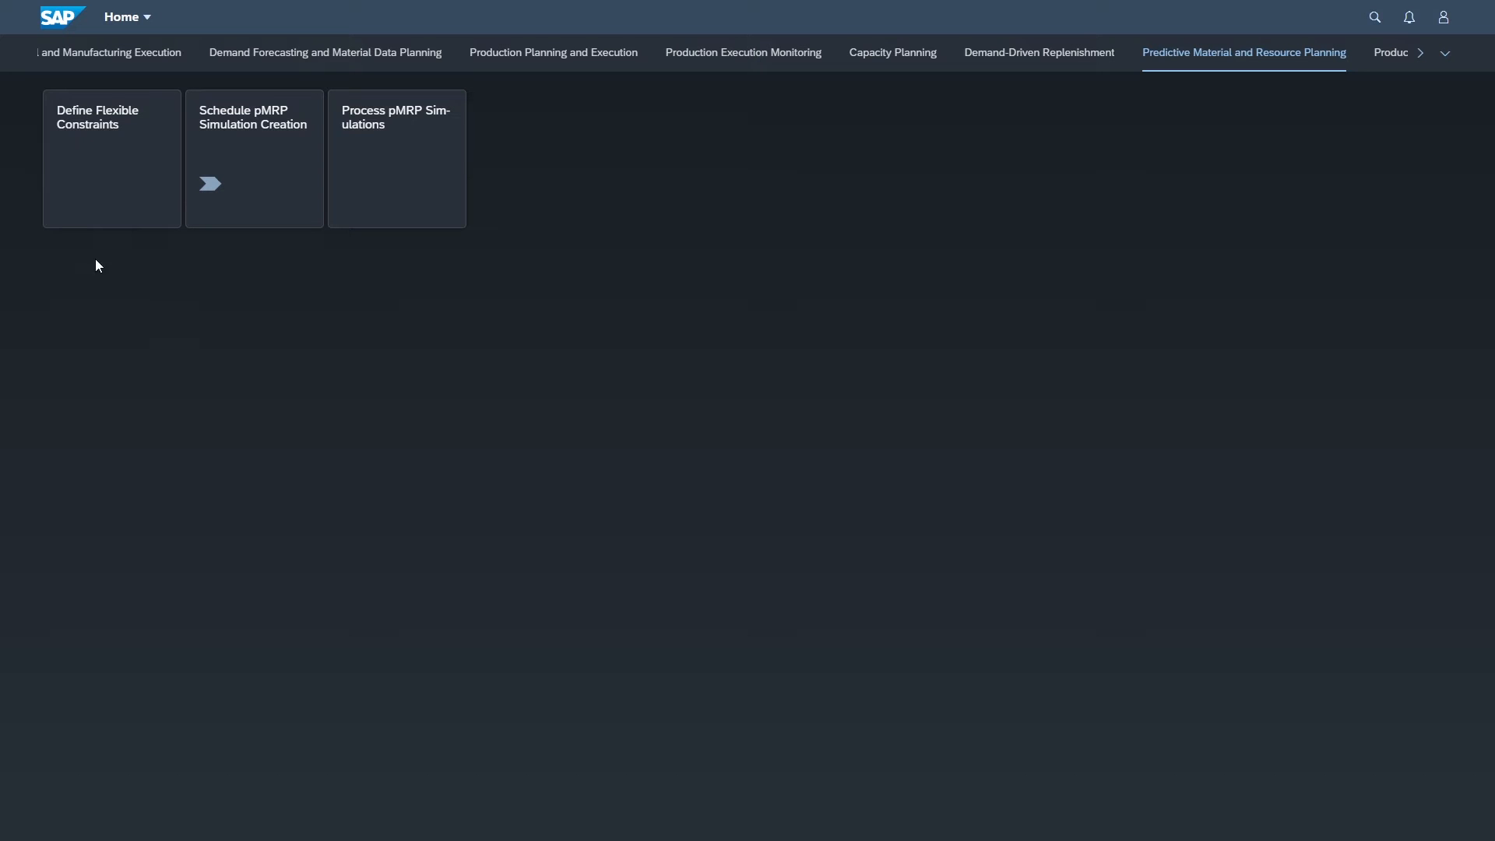
{"action": "left_click", "coordinate": [111, 159]}
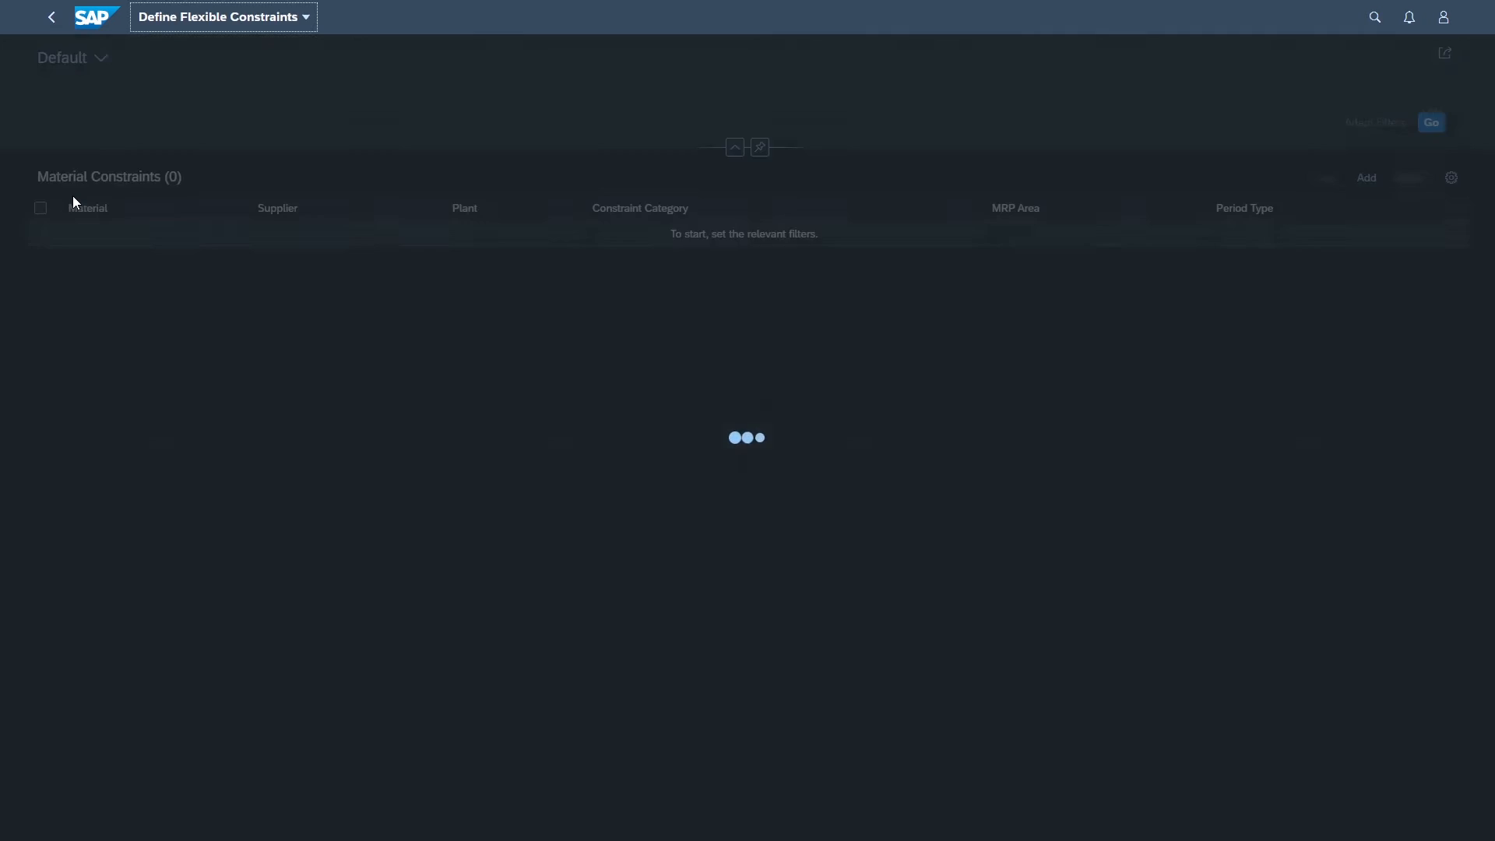
{"action": "left_click", "coordinate": [1429, 122]}
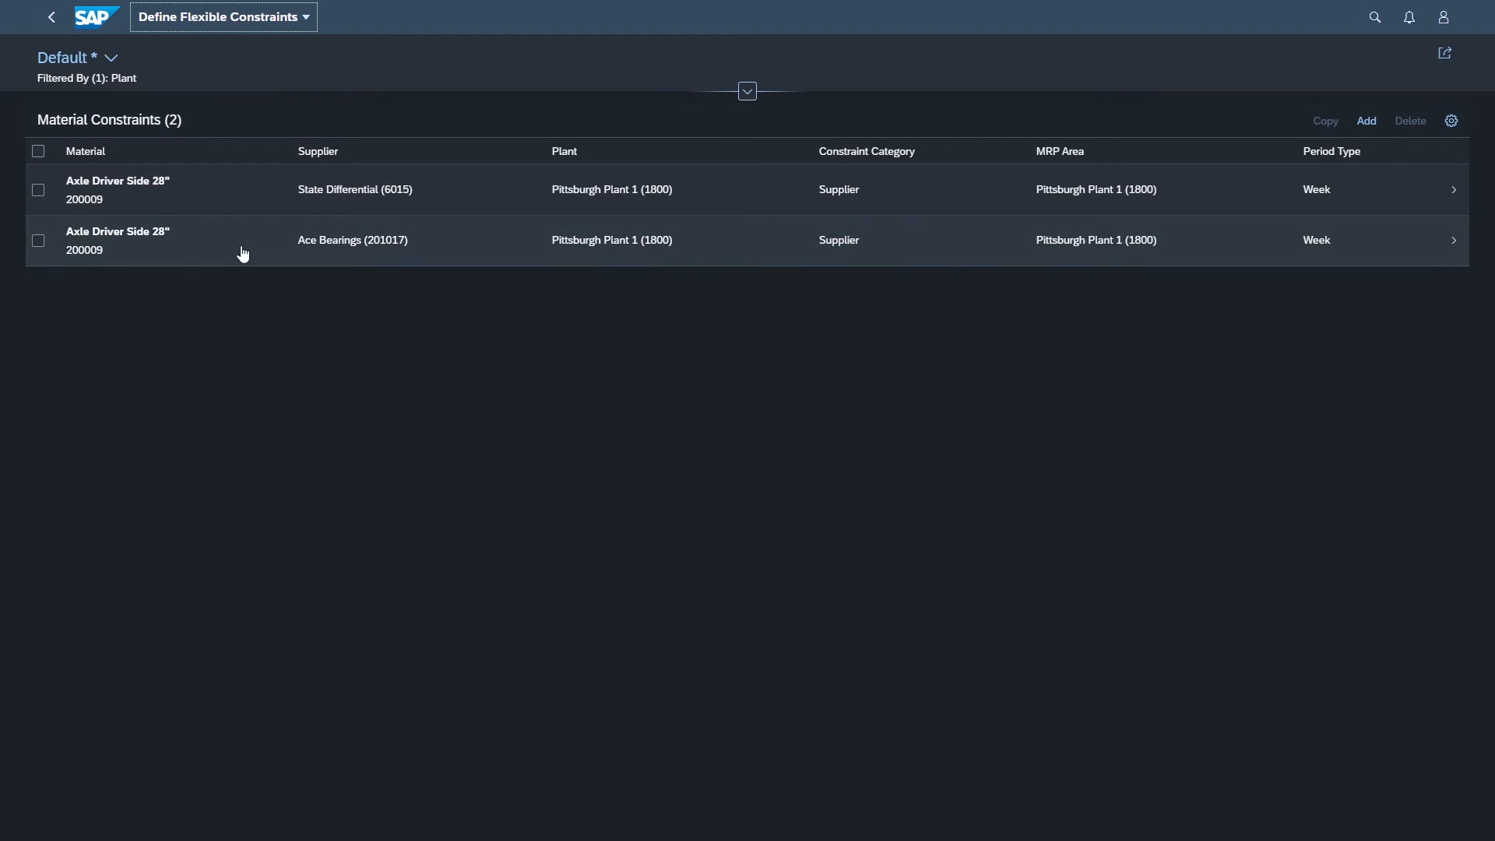
{"action": "mouse_move", "coordinate": [114, 185]}
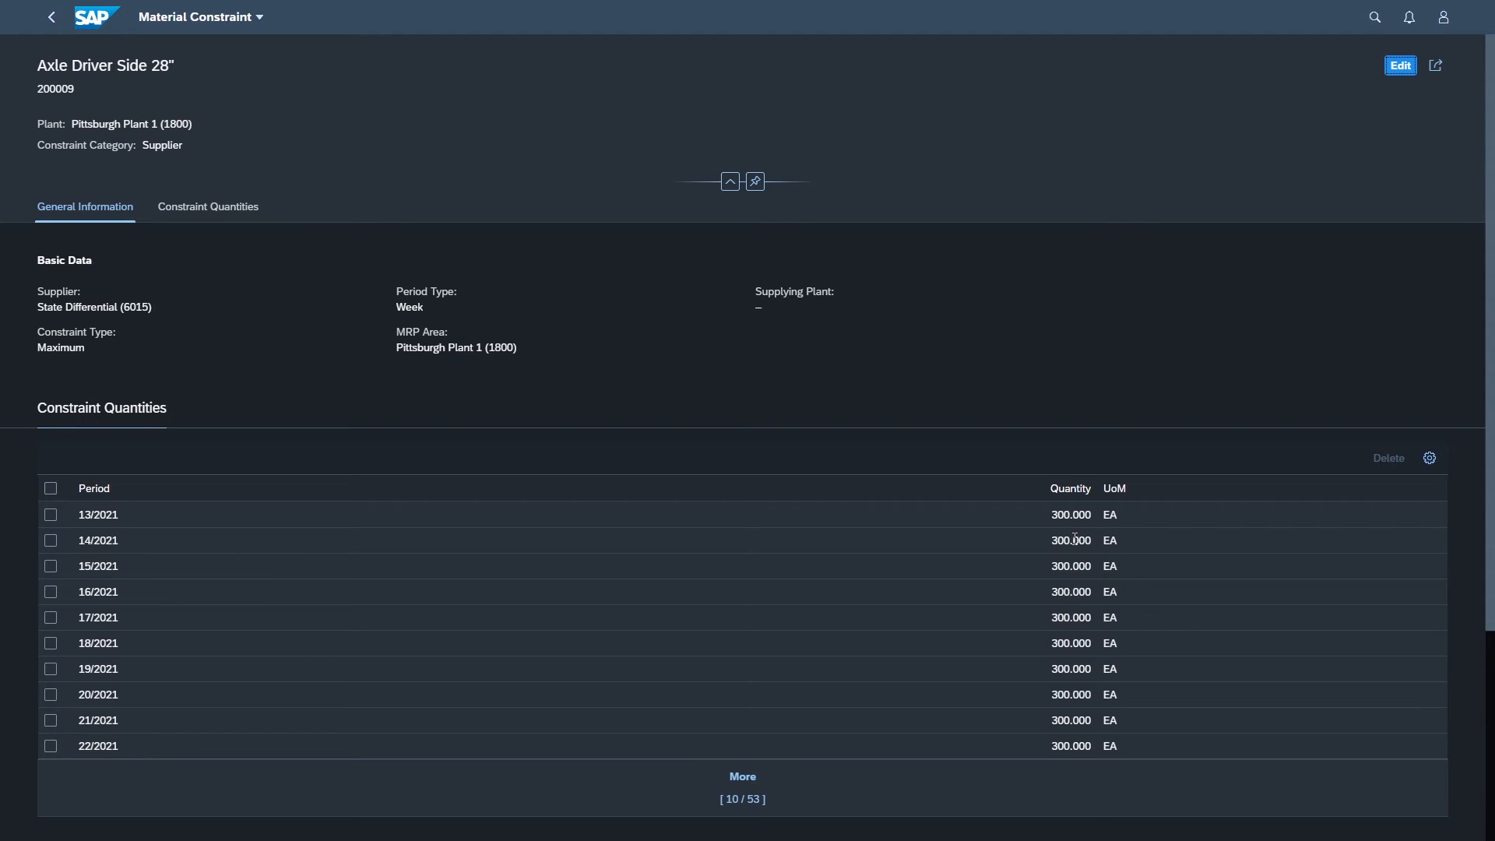
{"action": "mouse_move", "coordinate": [955, 614]}
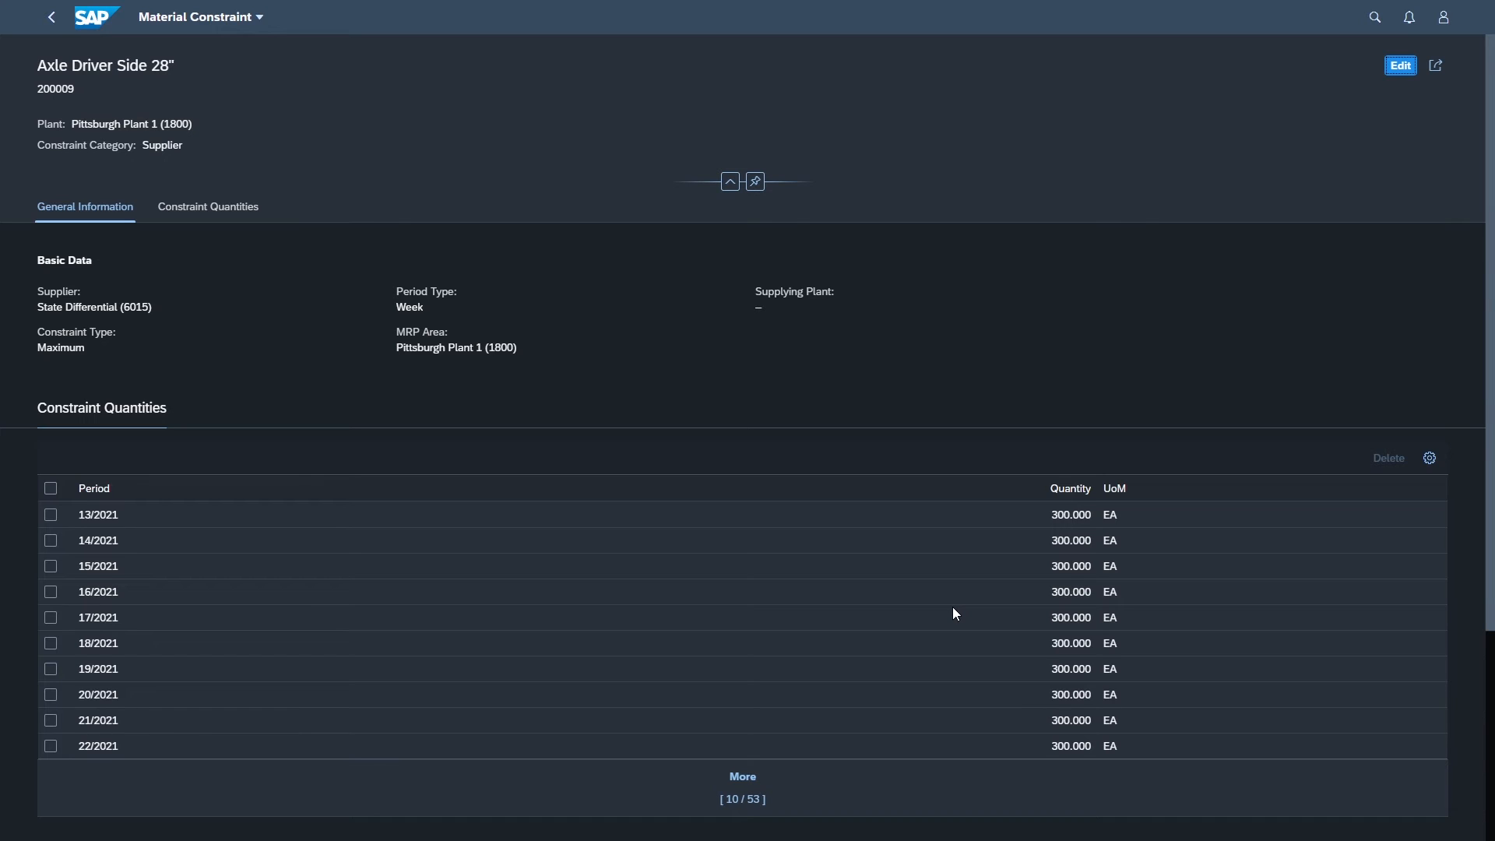
{"action": "mouse_move", "coordinate": [218, 561]}
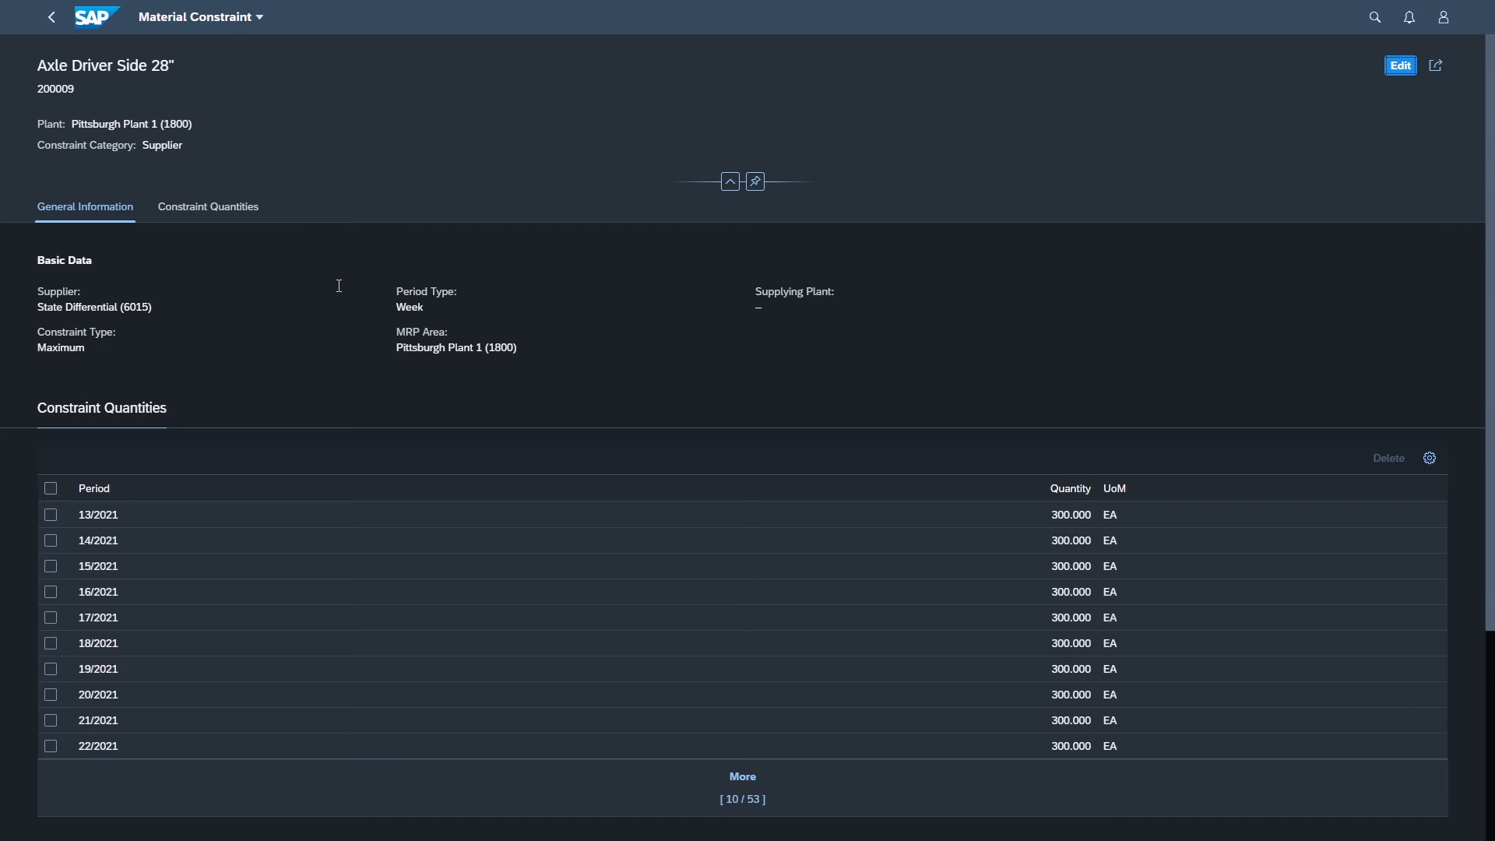
{"action": "mouse_move", "coordinate": [581, 397]}
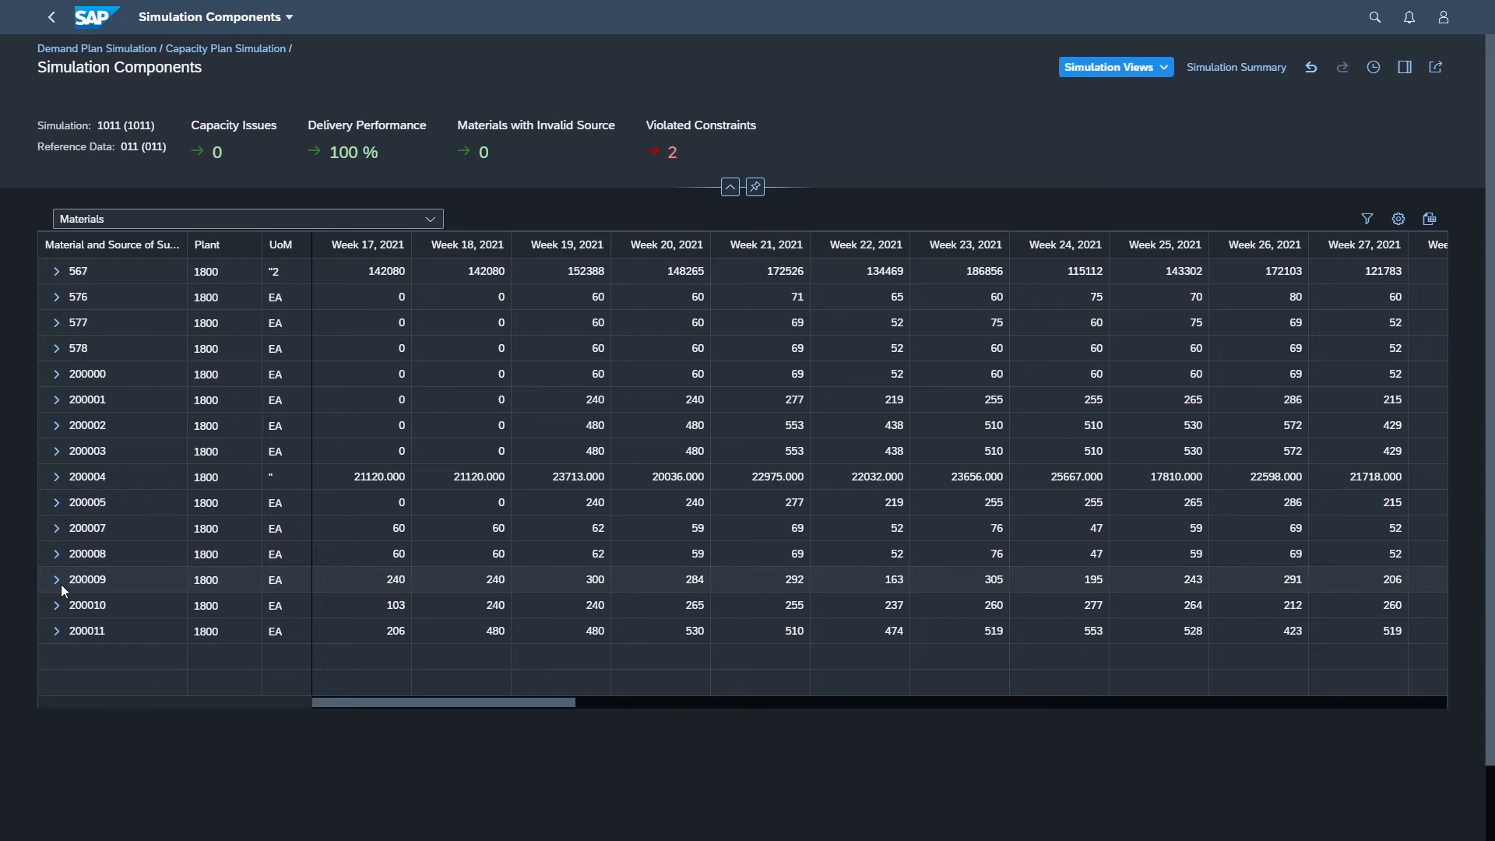
Expand 200009 to its State Differential source and trace week 23's 305 EA to 22 top-level materials.
{"action": "left_click", "coordinate": [56, 579]}
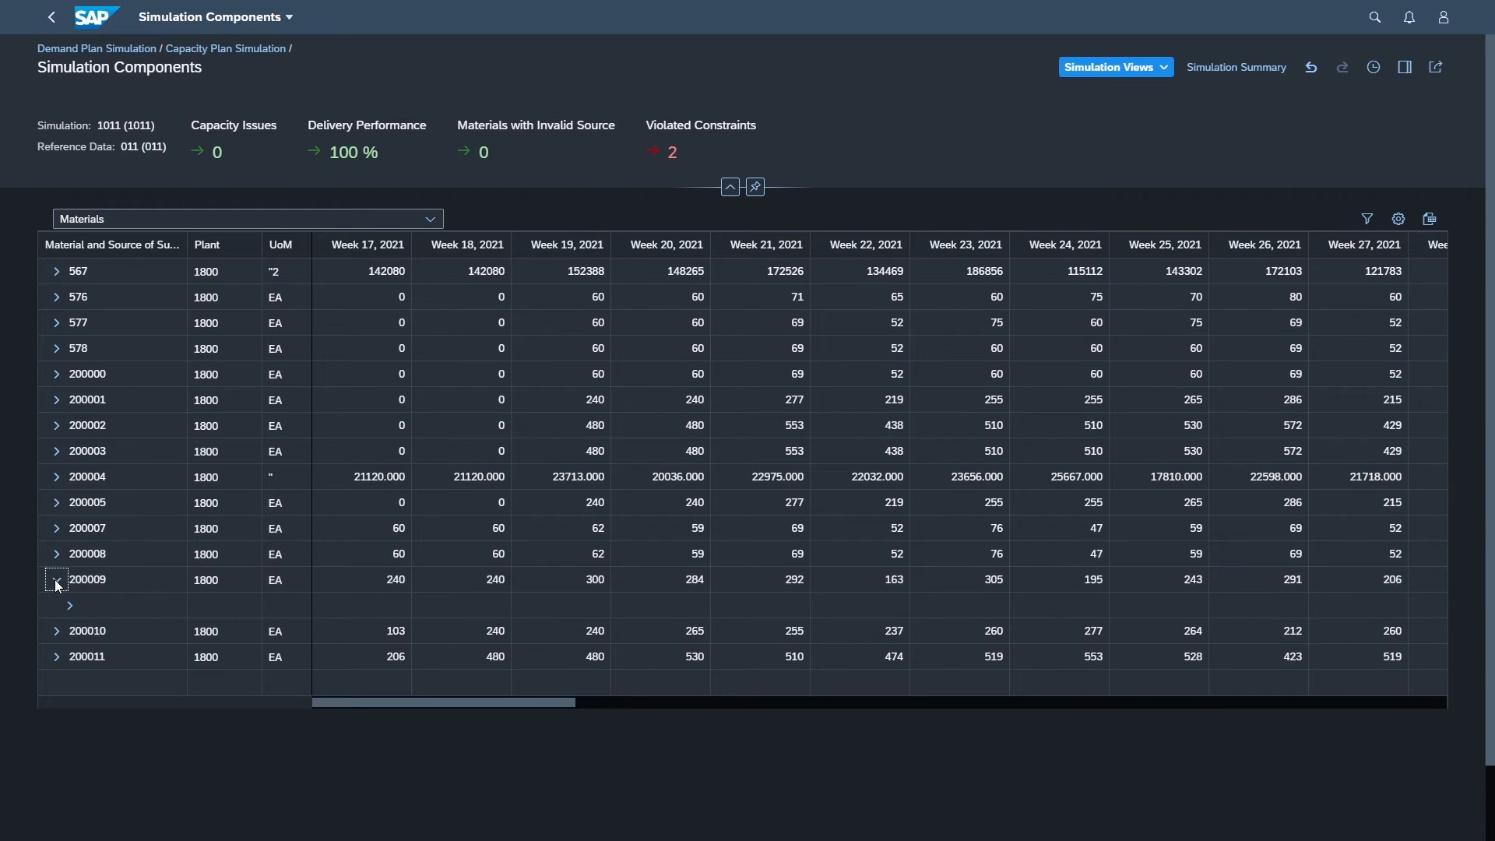
{"action": "left_click", "coordinate": [56, 579]}
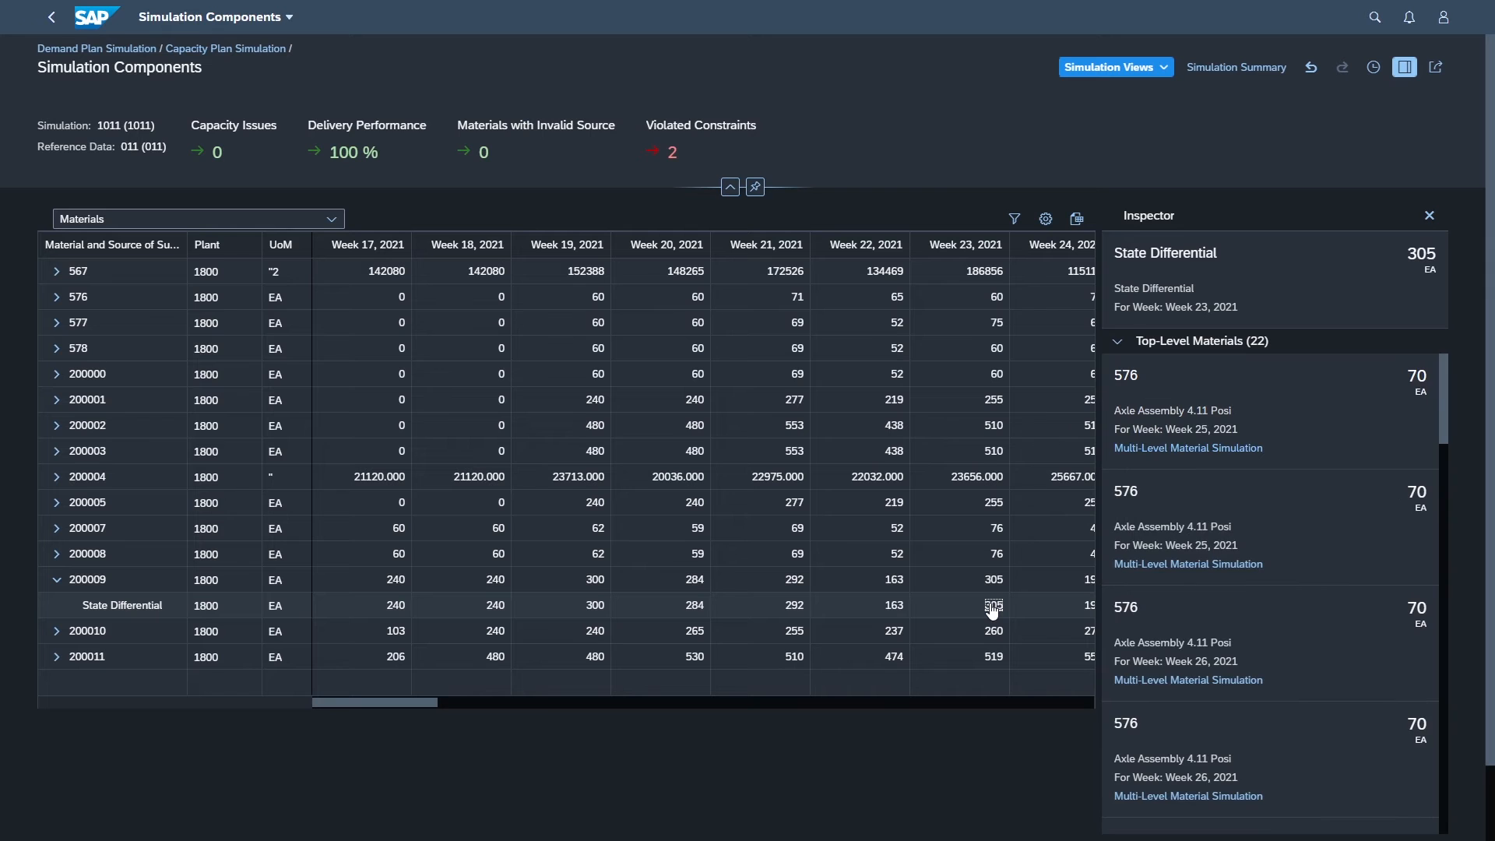
{"action": "scroll", "scroll_direction": "down", "scroll_amount": 3}
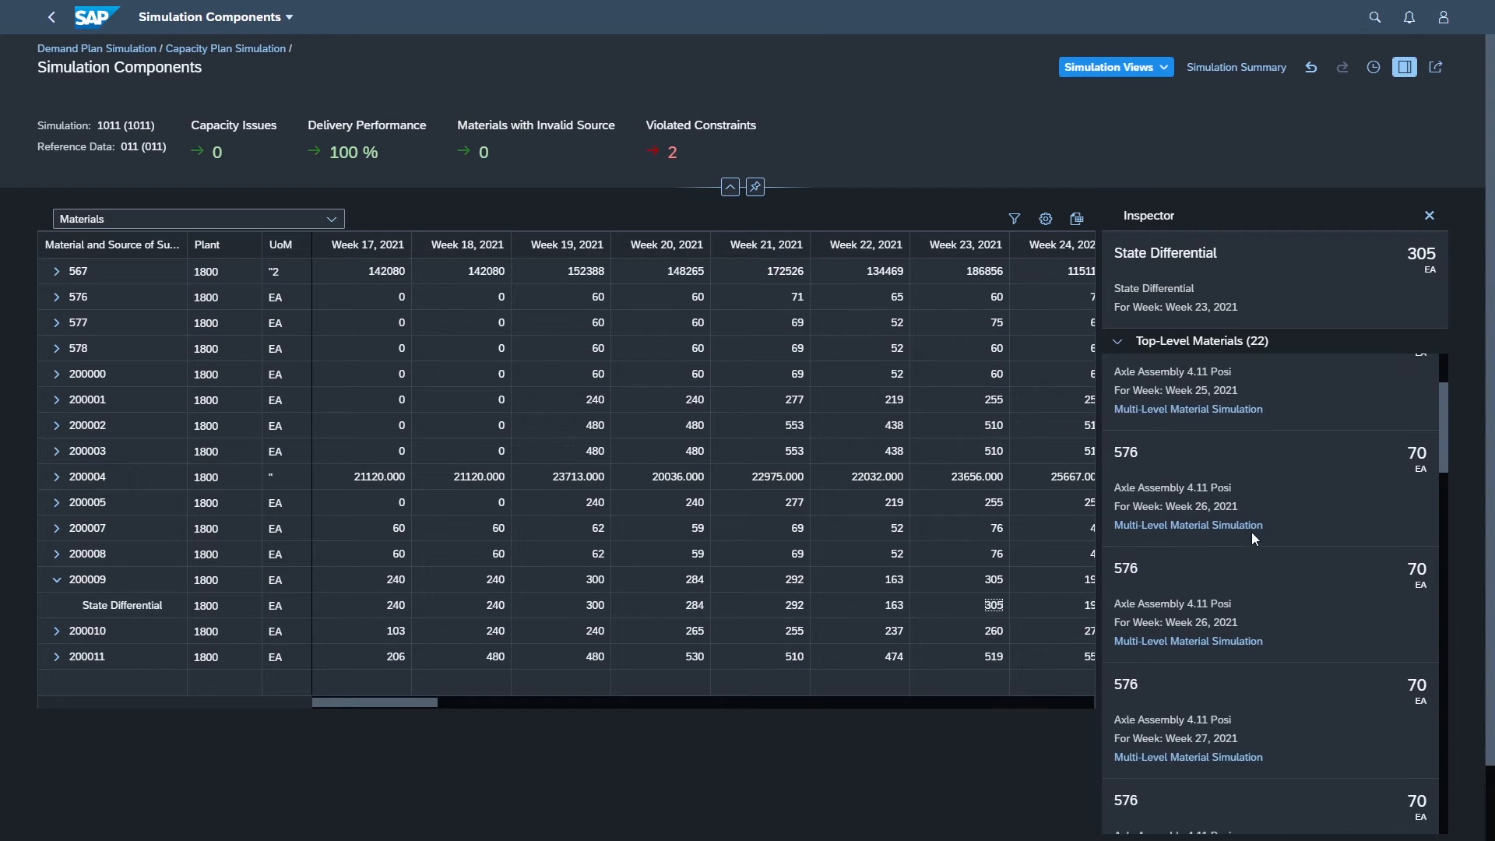
{"action": "scroll", "scroll_direction": "down", "scroll_amount": 3}
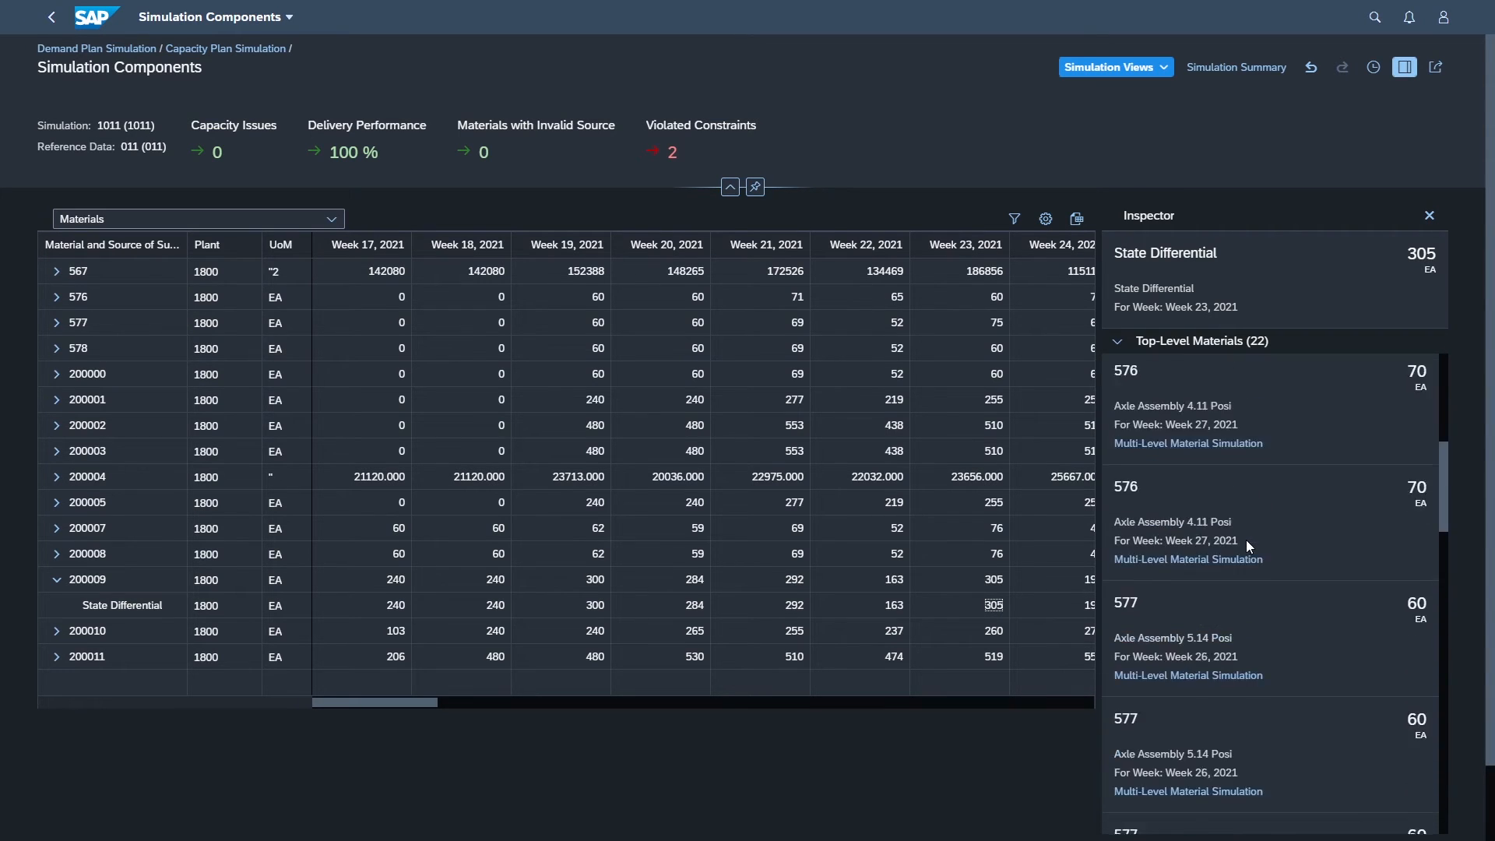
{"action": "scroll", "scroll_direction": "down", "scroll_amount": 3}
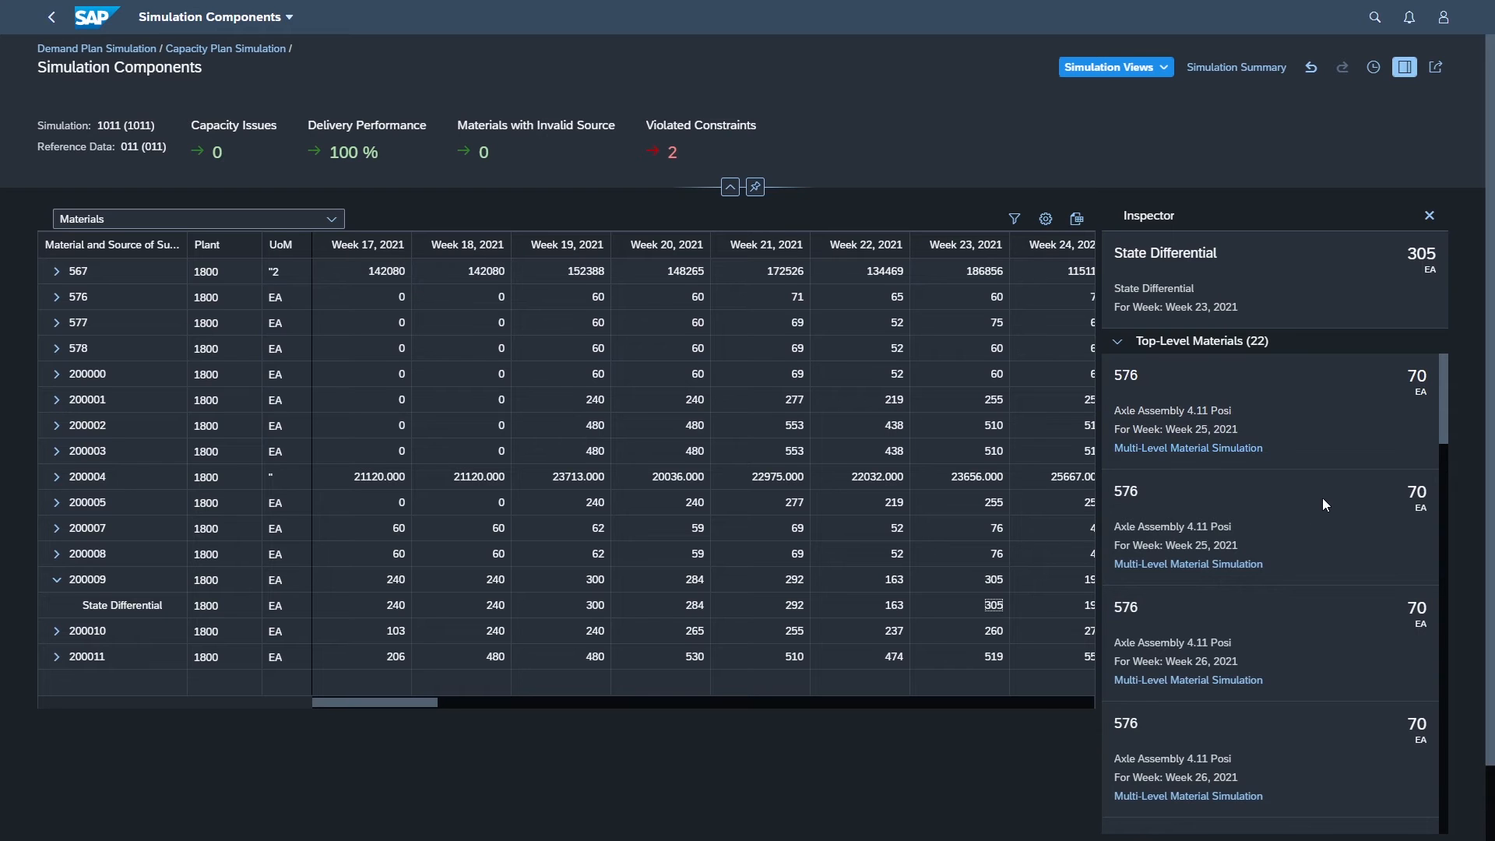
{"action": "mouse_move", "coordinate": [1187, 447]}
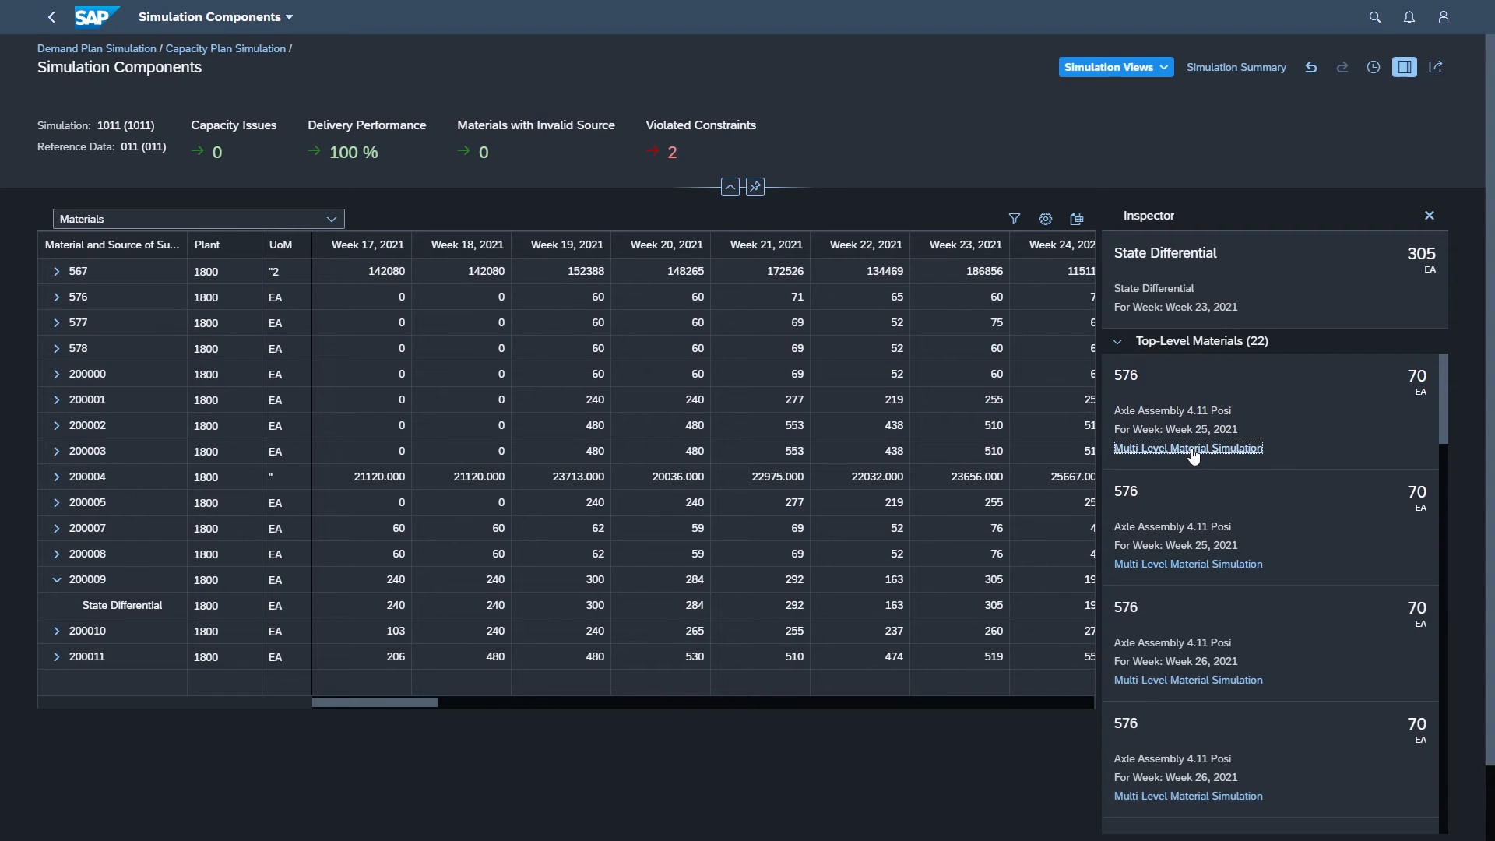
In Multi-Level Material Simulation for 576, pull in 200009's missing 35 EA using the proposed earlier-week distribution.
{"action": "left_click", "coordinate": [1187, 448]}
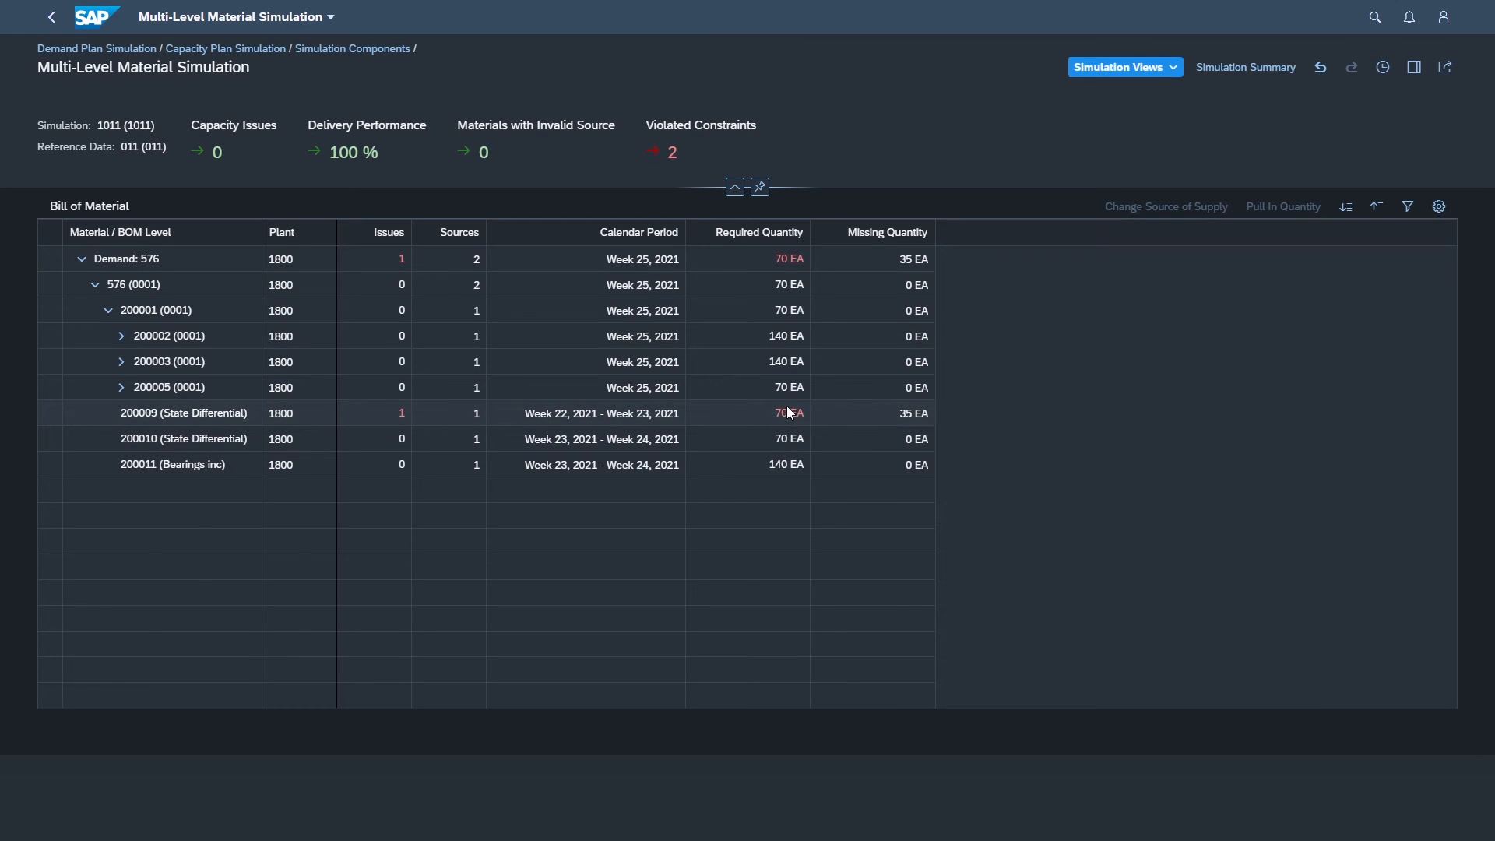
{"action": "left_click", "coordinate": [788, 413]}
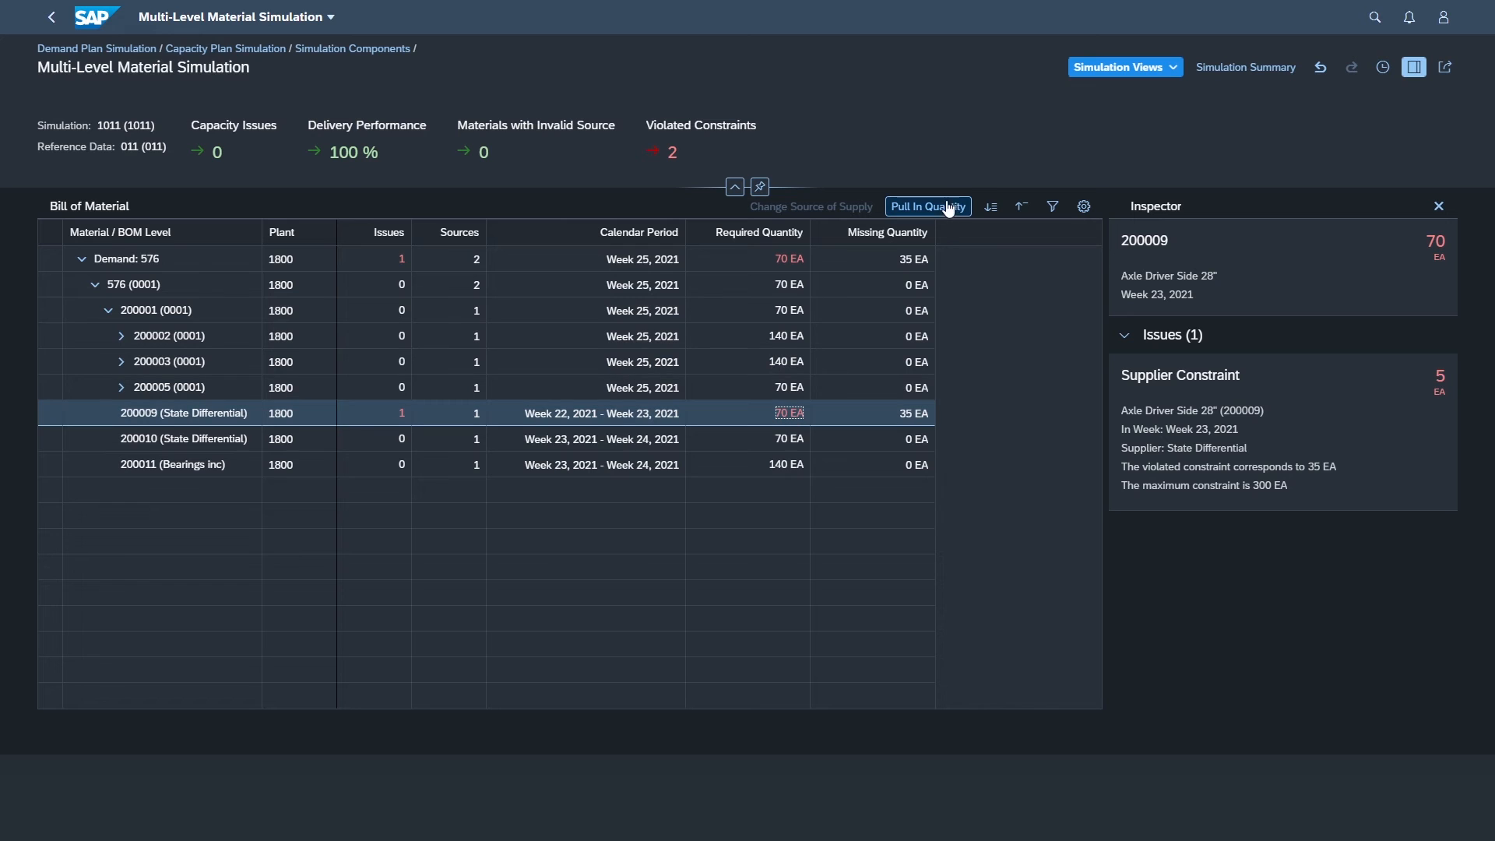
{"action": "left_click", "coordinate": [925, 205]}
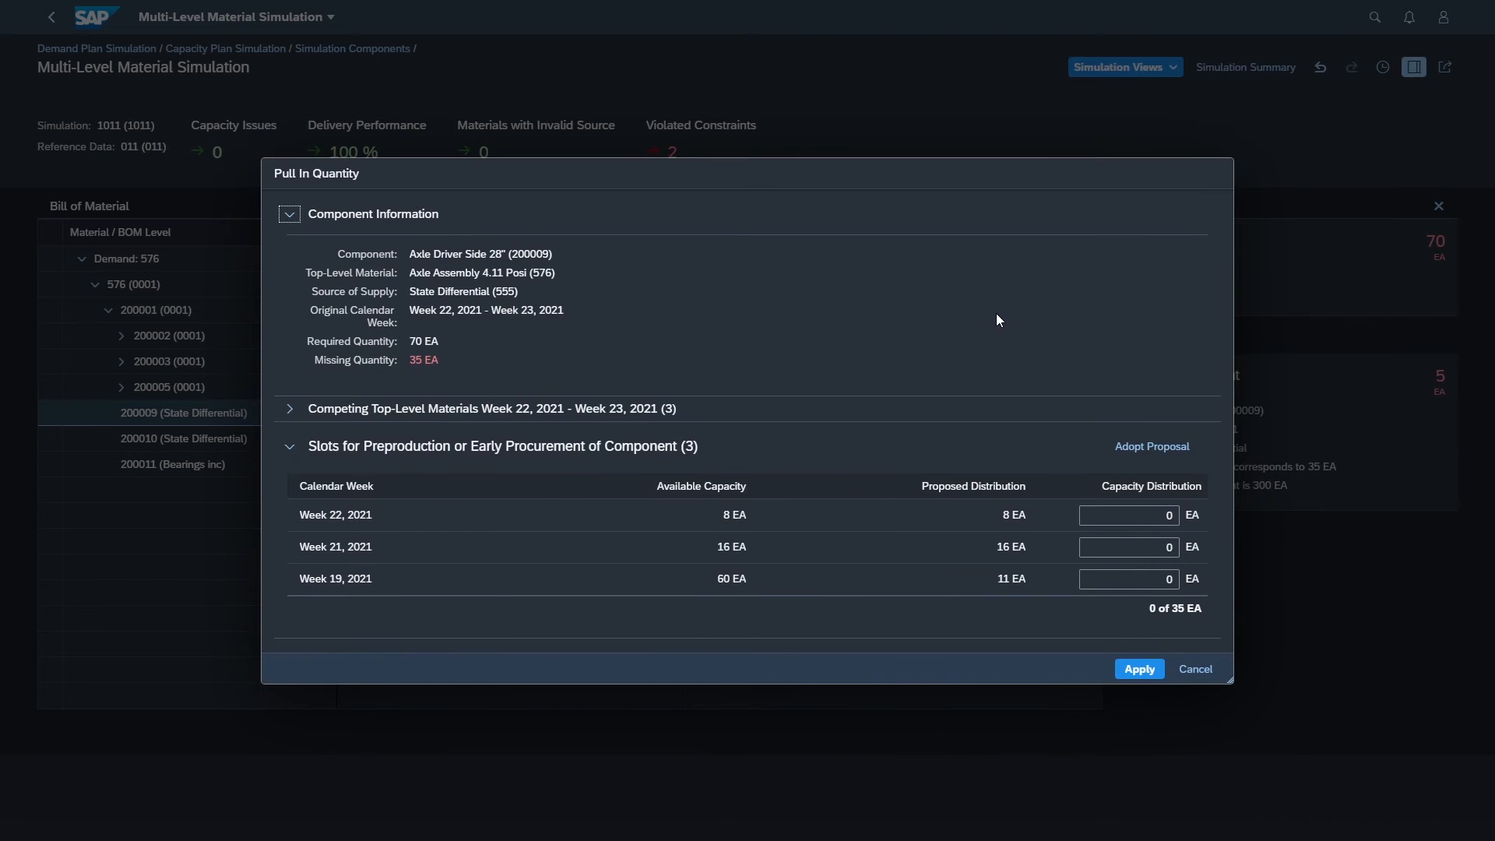
{"action": "left_click", "coordinate": [1138, 668]}
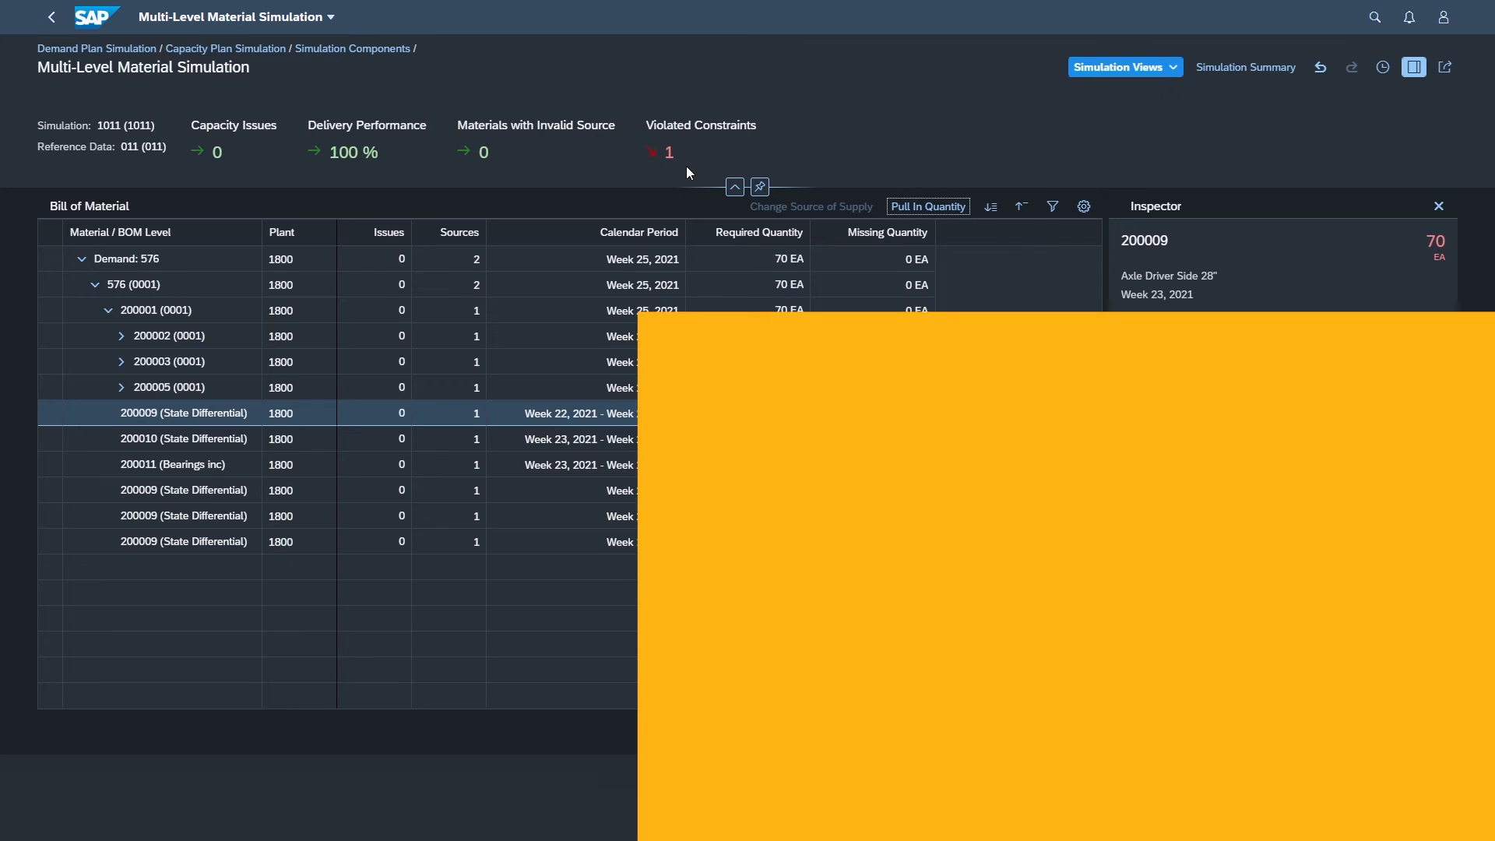
Return to the launchpad Home page with the Predictive Material and Resource Planning apps.
{"action": "left_click", "coordinate": [50, 17]}
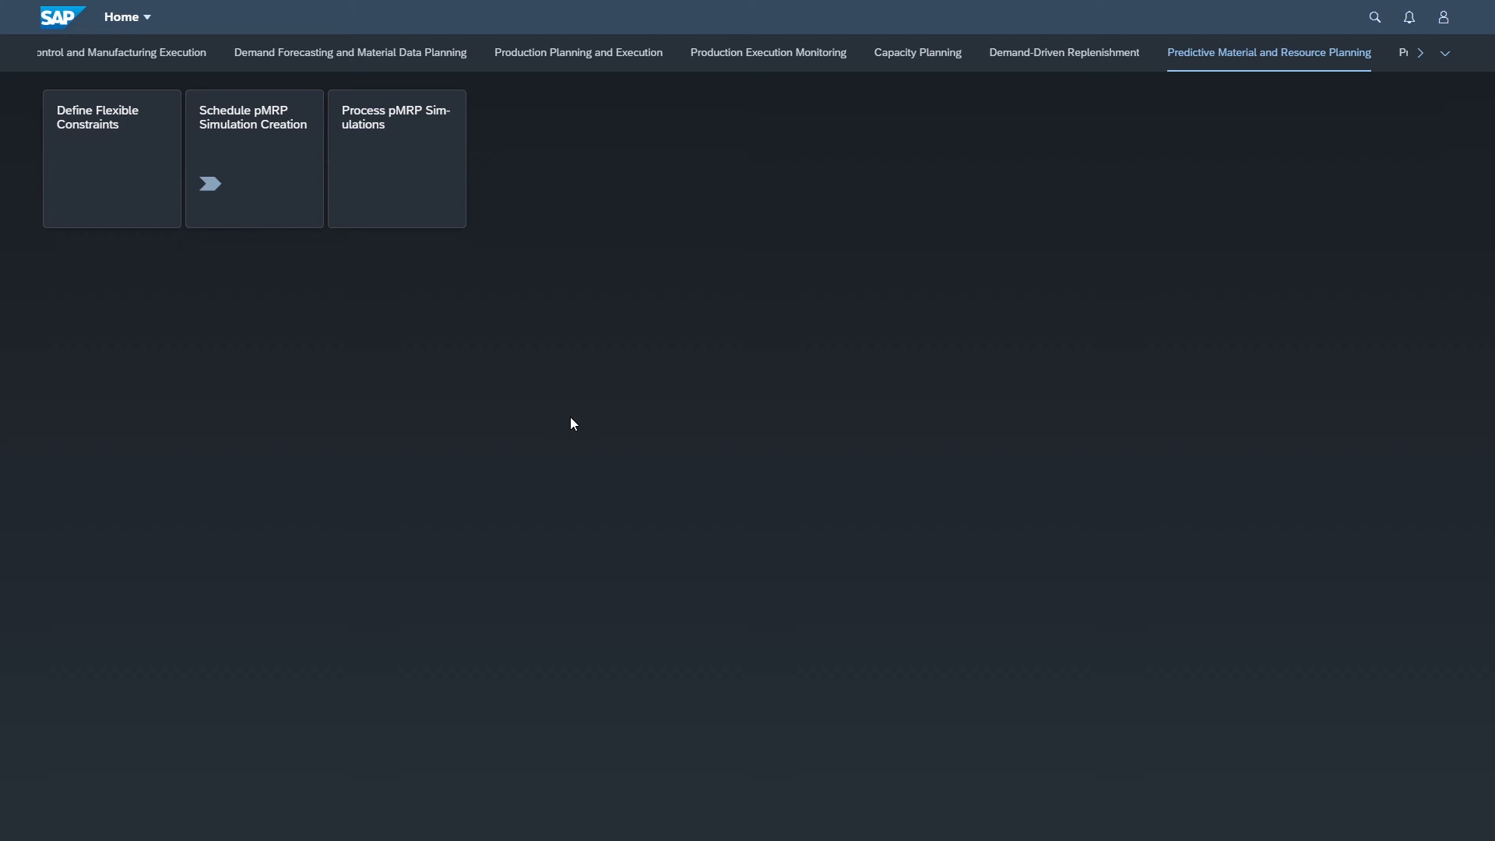
{"action": "mouse_move", "coordinate": [603, 423]}
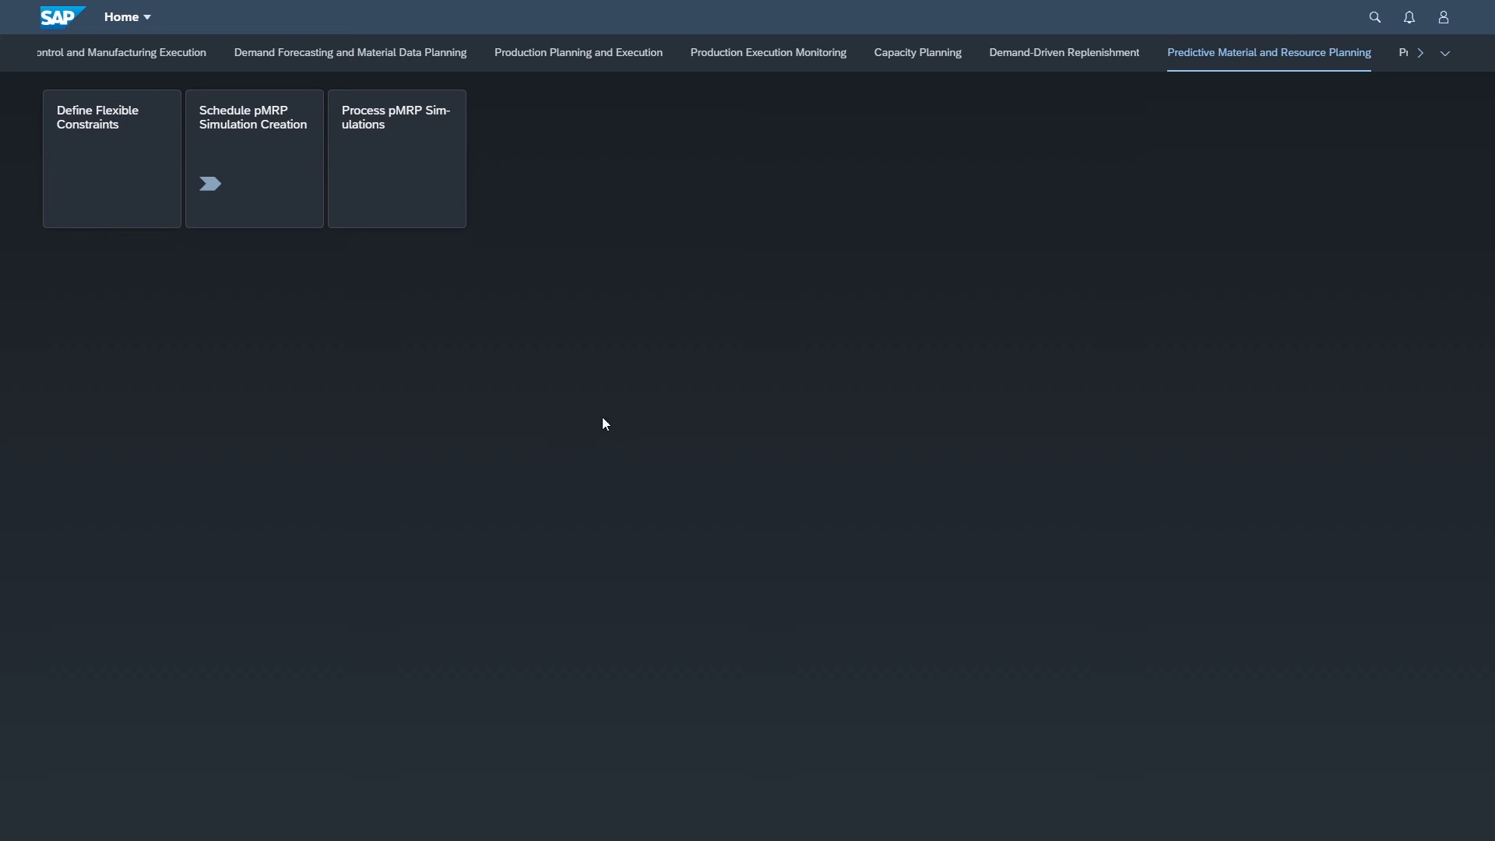
Release the pMRP simulation as planned independent requirements version 01 with Version Active set to YES.
{"action": "left_click", "coordinate": [397, 159]}
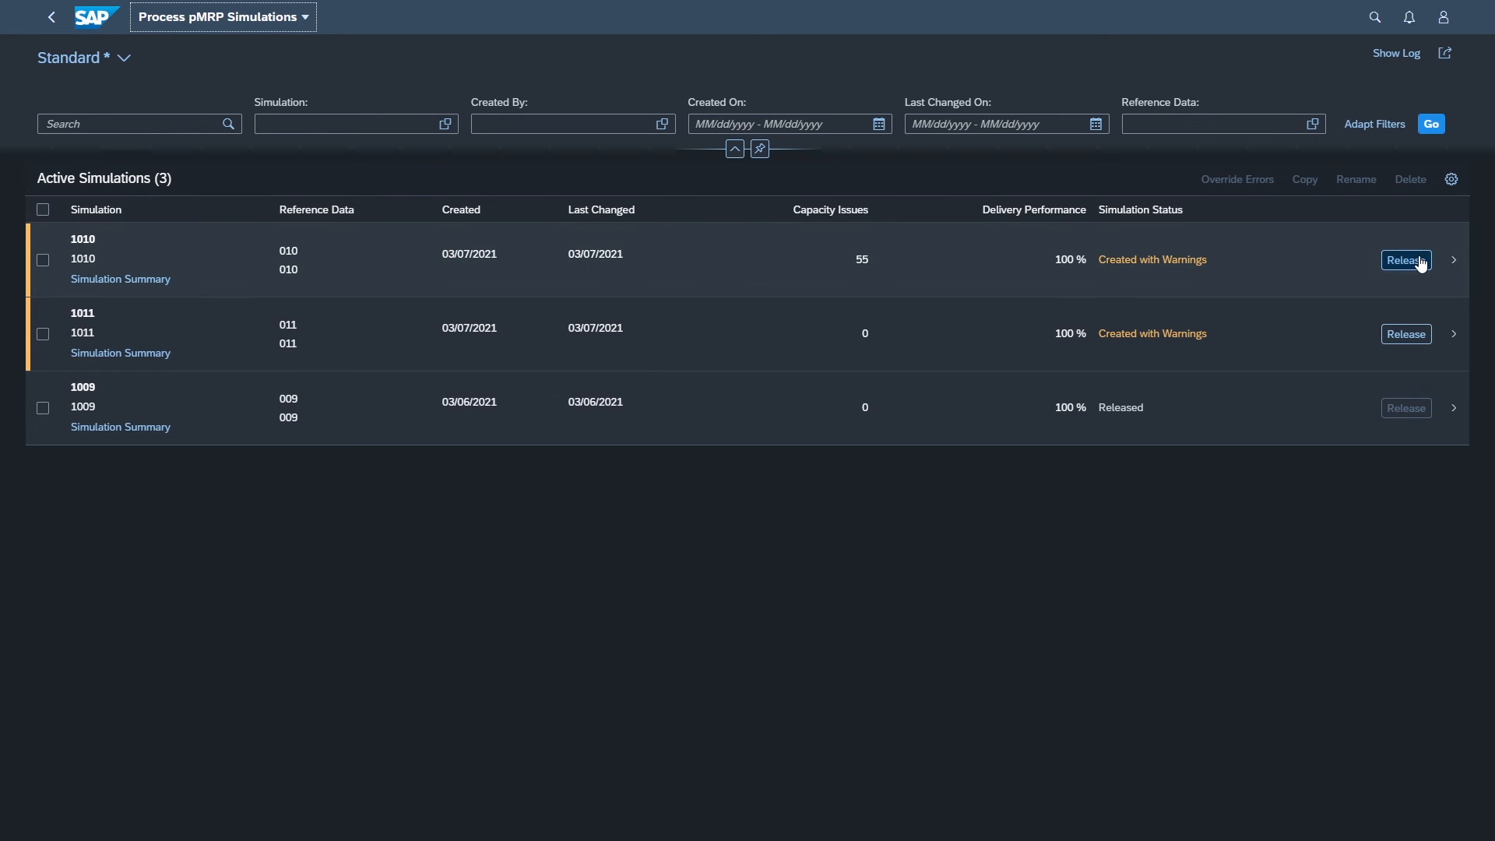
{"action": "left_click", "coordinate": [1404, 260]}
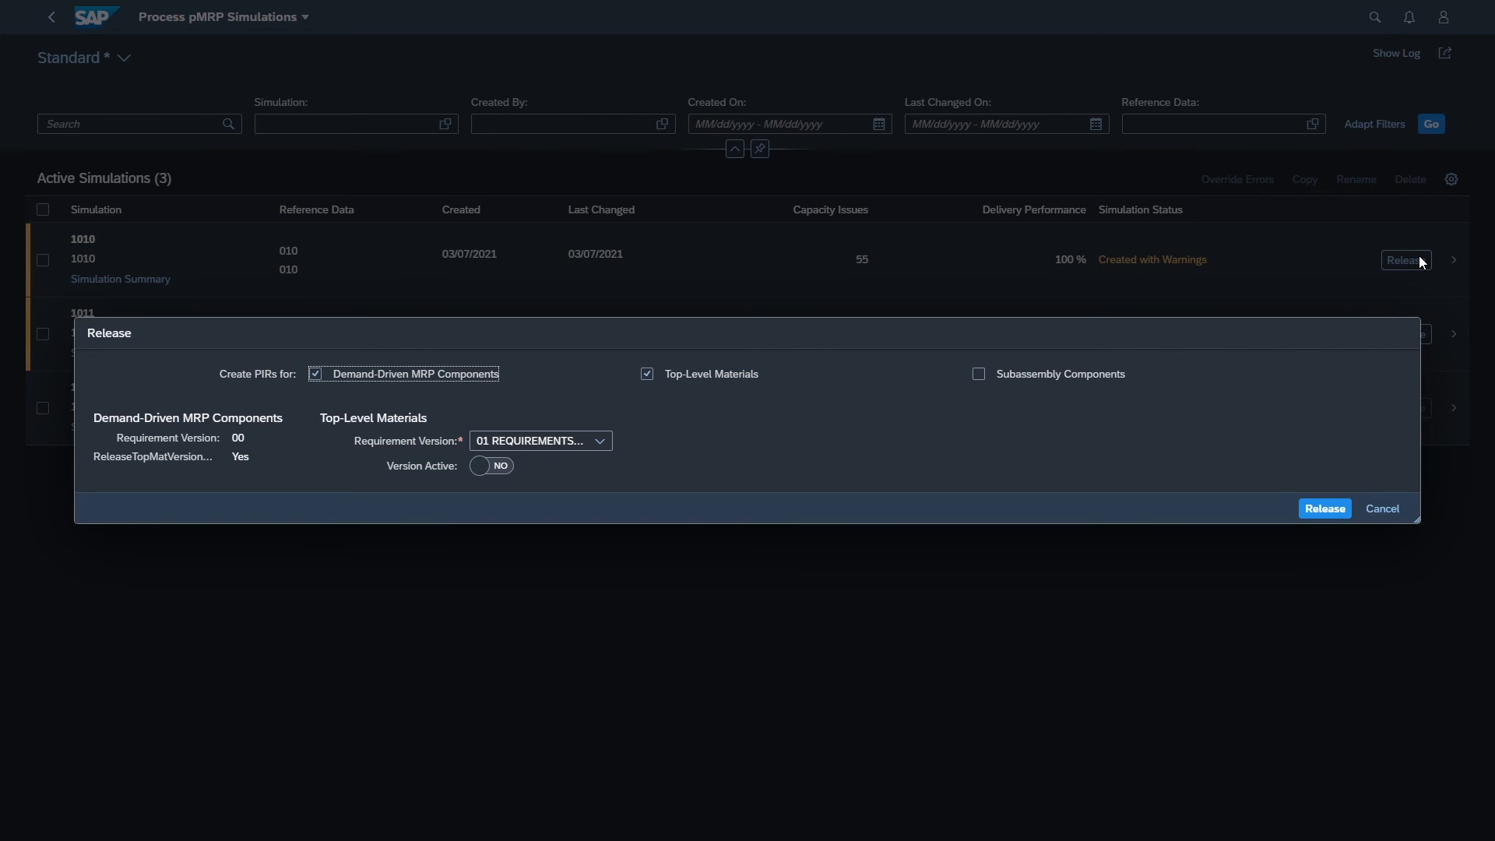
{"action": "mouse_move", "coordinate": [372, 453]}
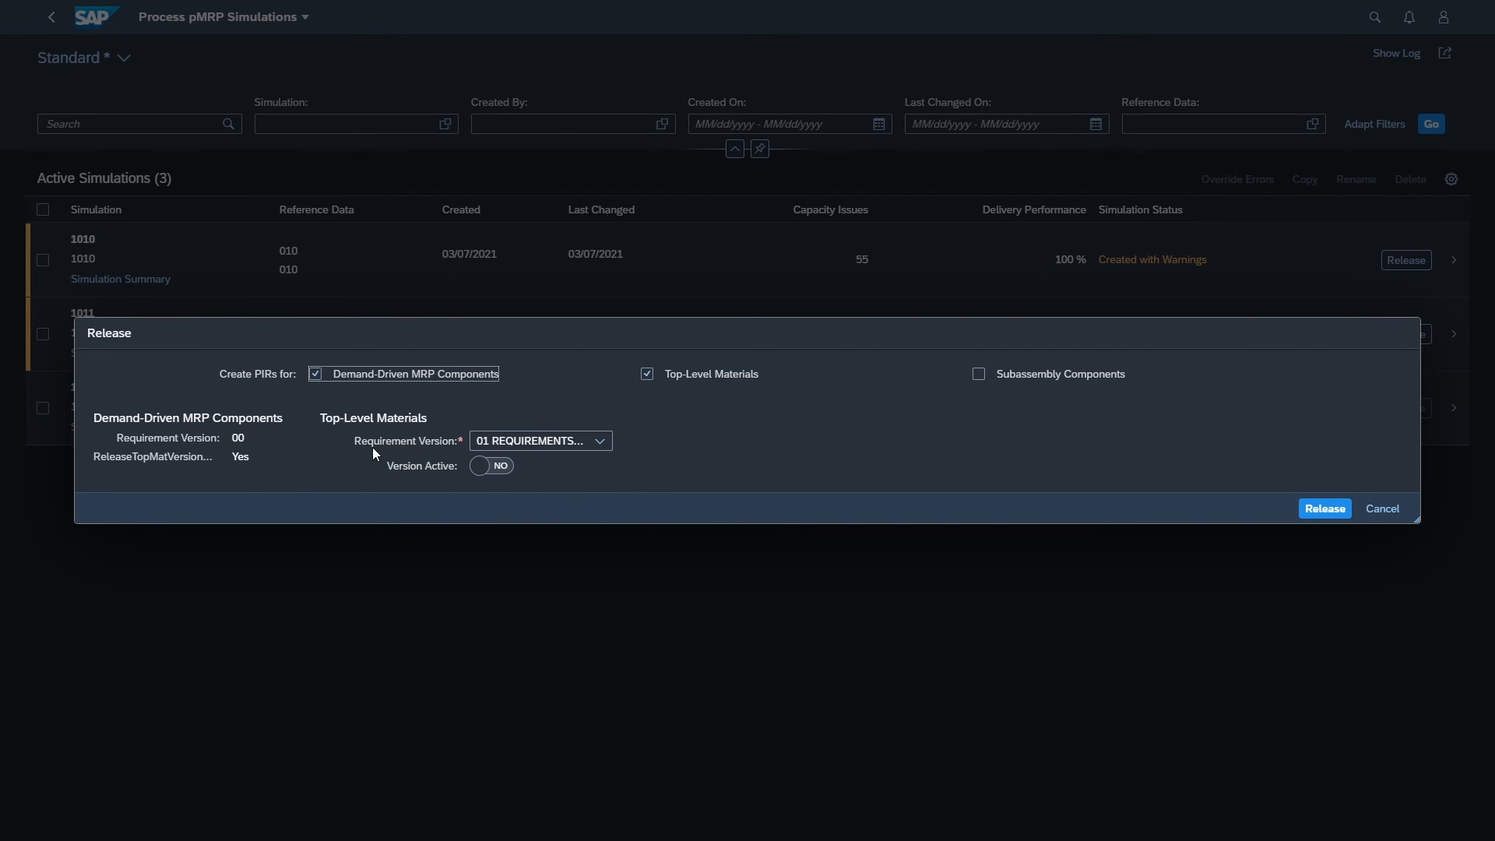
{"action": "mouse_move", "coordinate": [545, 468]}
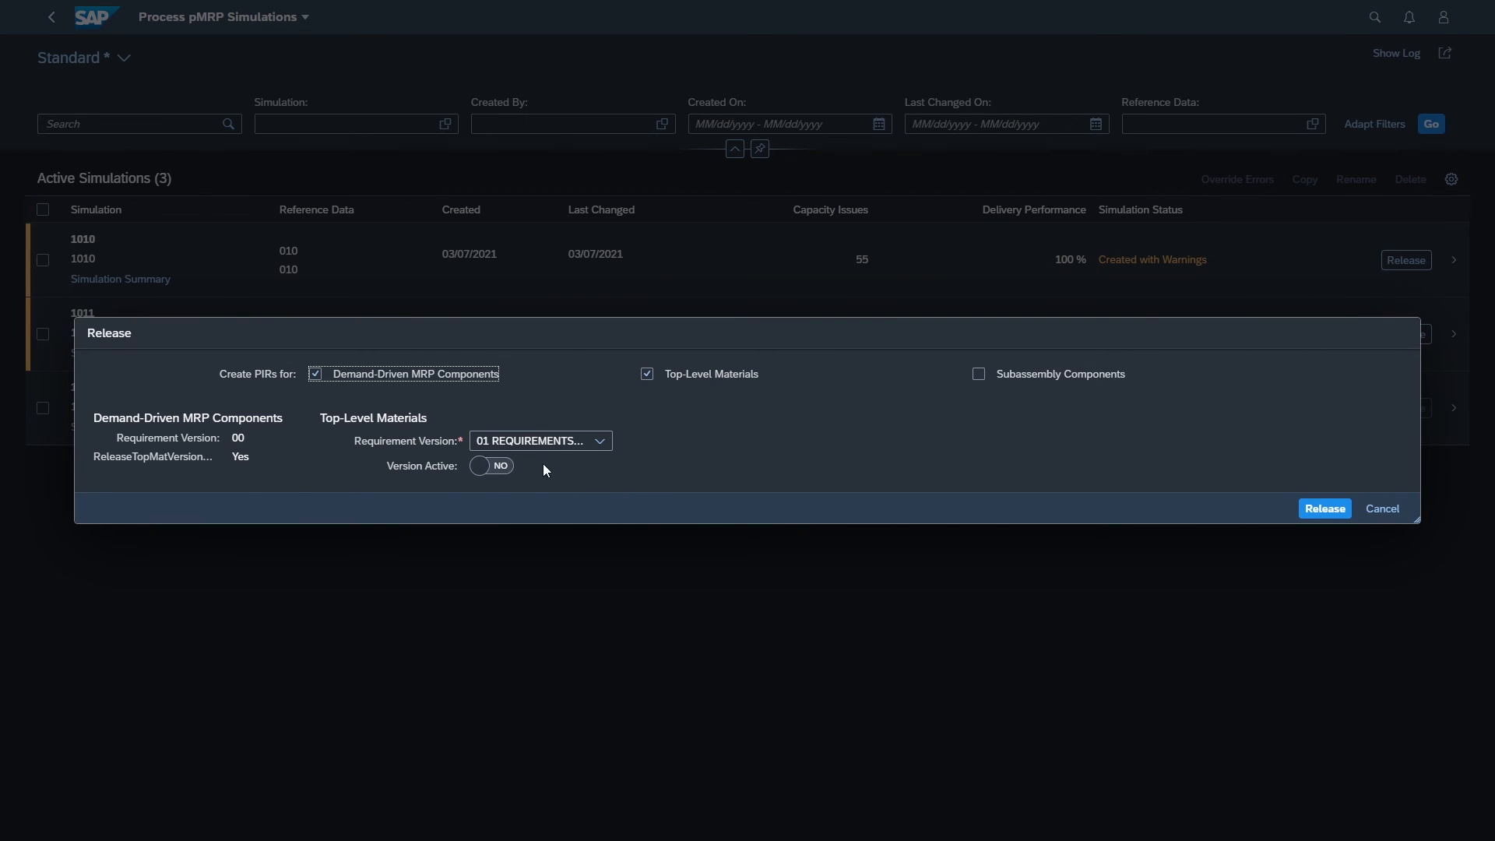
{"action": "mouse_move", "coordinate": [458, 479]}
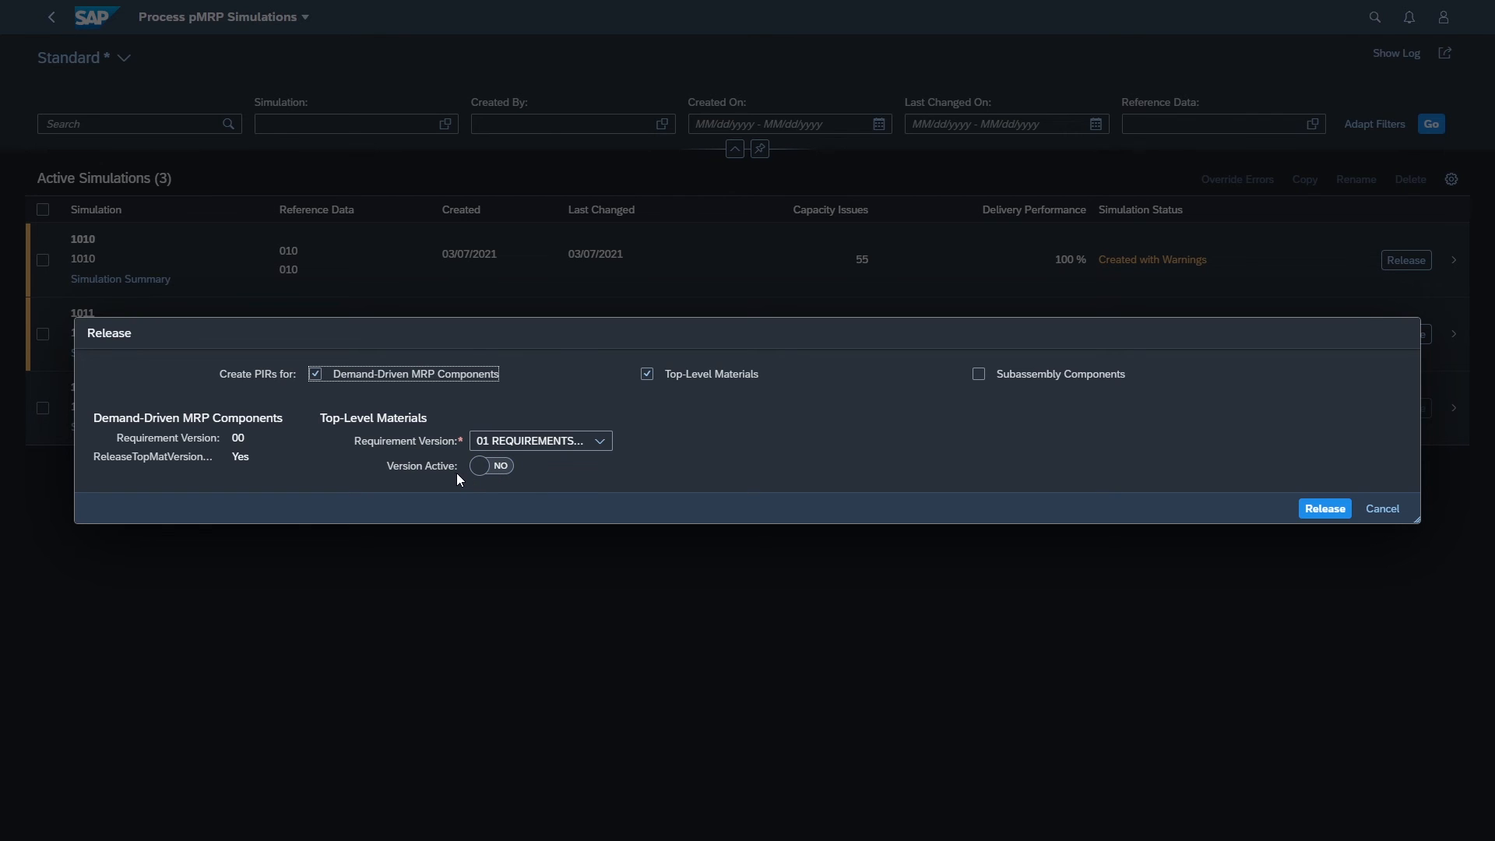
{"action": "mouse_move", "coordinate": [454, 478]}
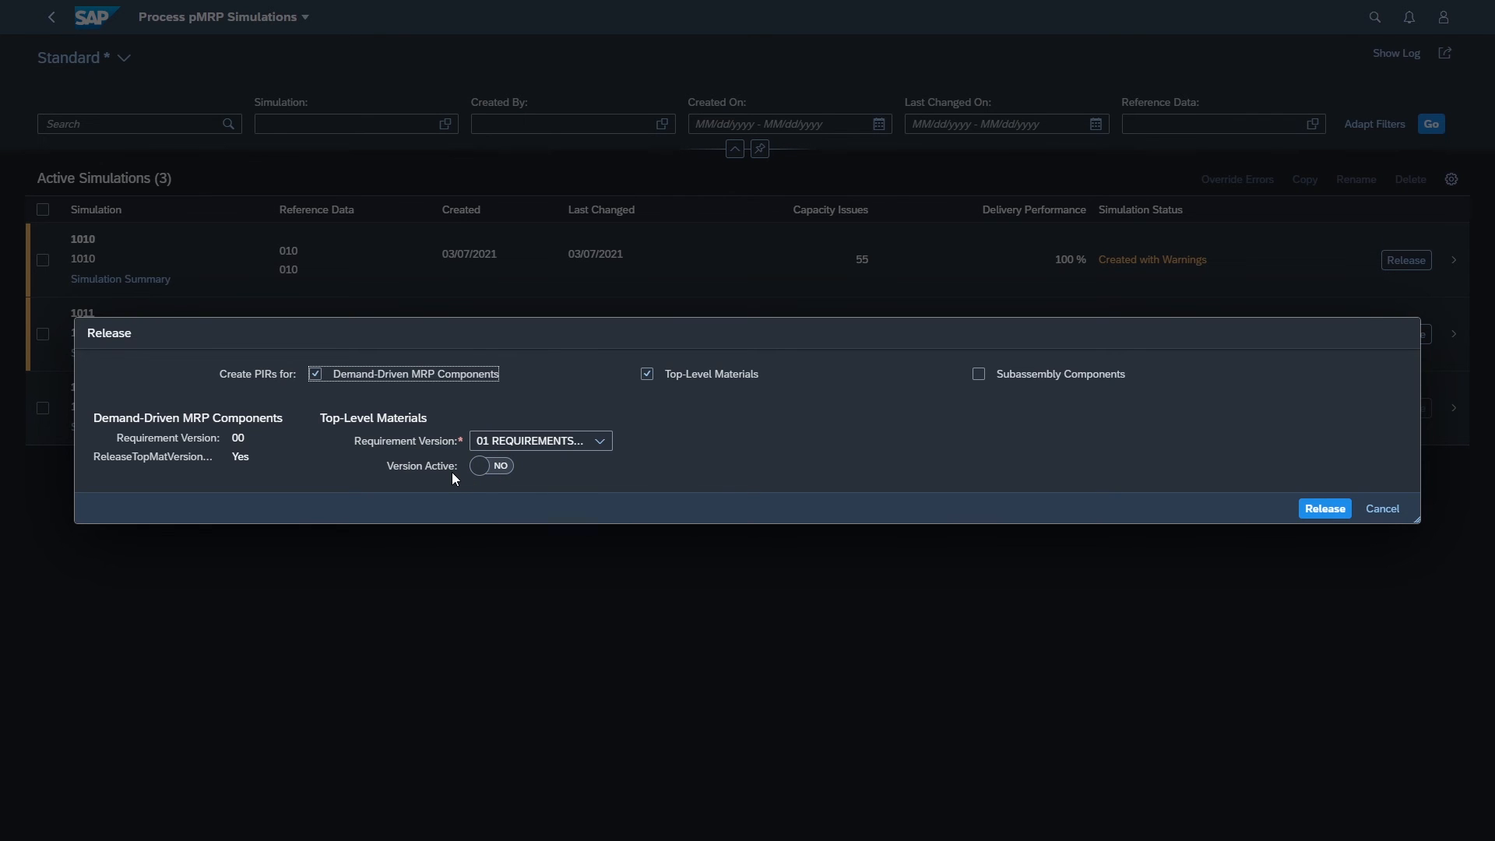
{"action": "left_click", "coordinate": [491, 466]}
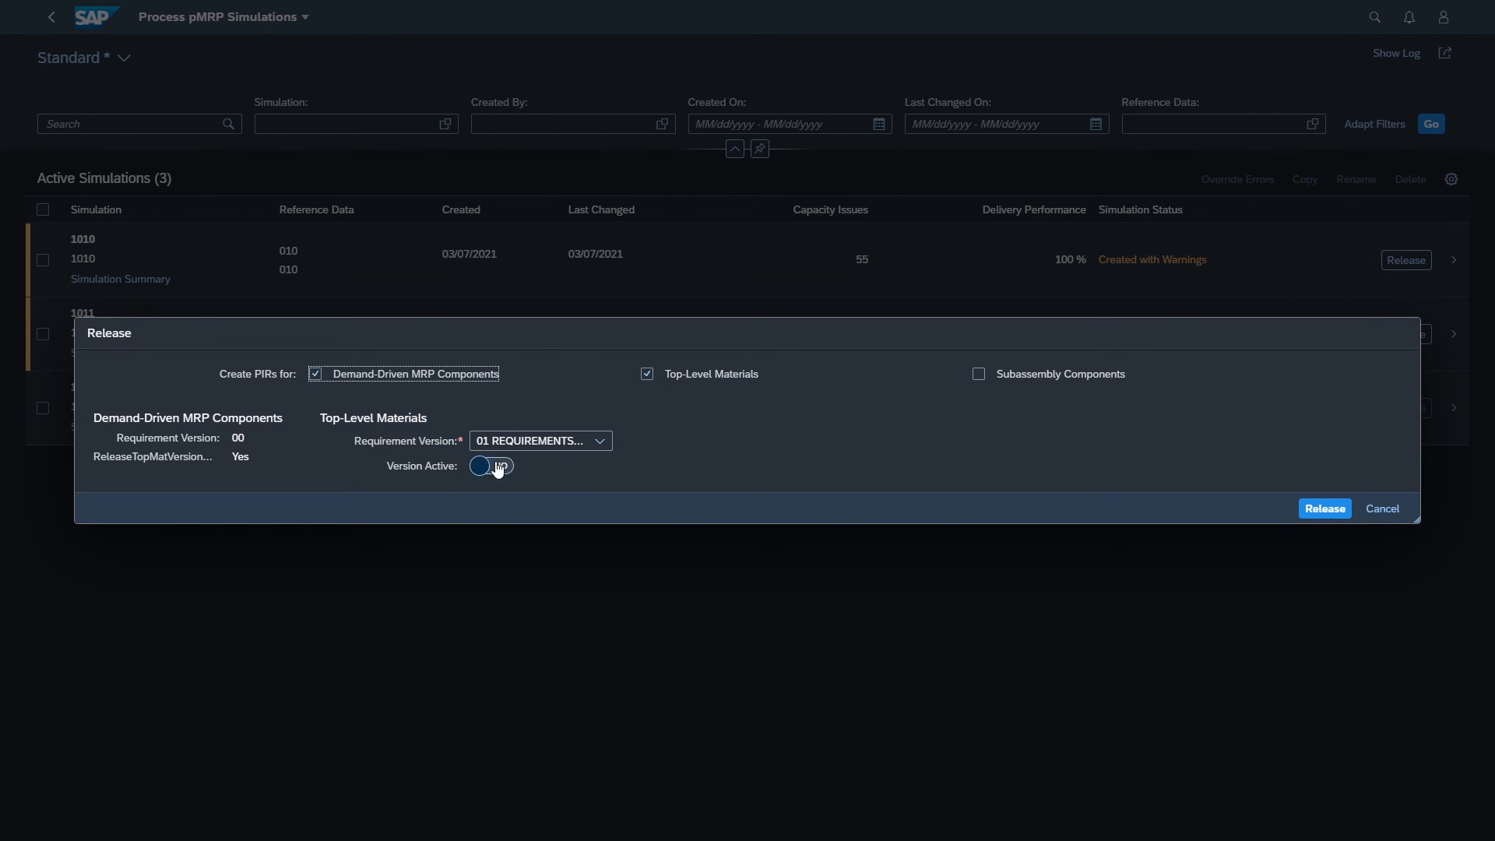
{"action": "left_click", "coordinate": [490, 466]}
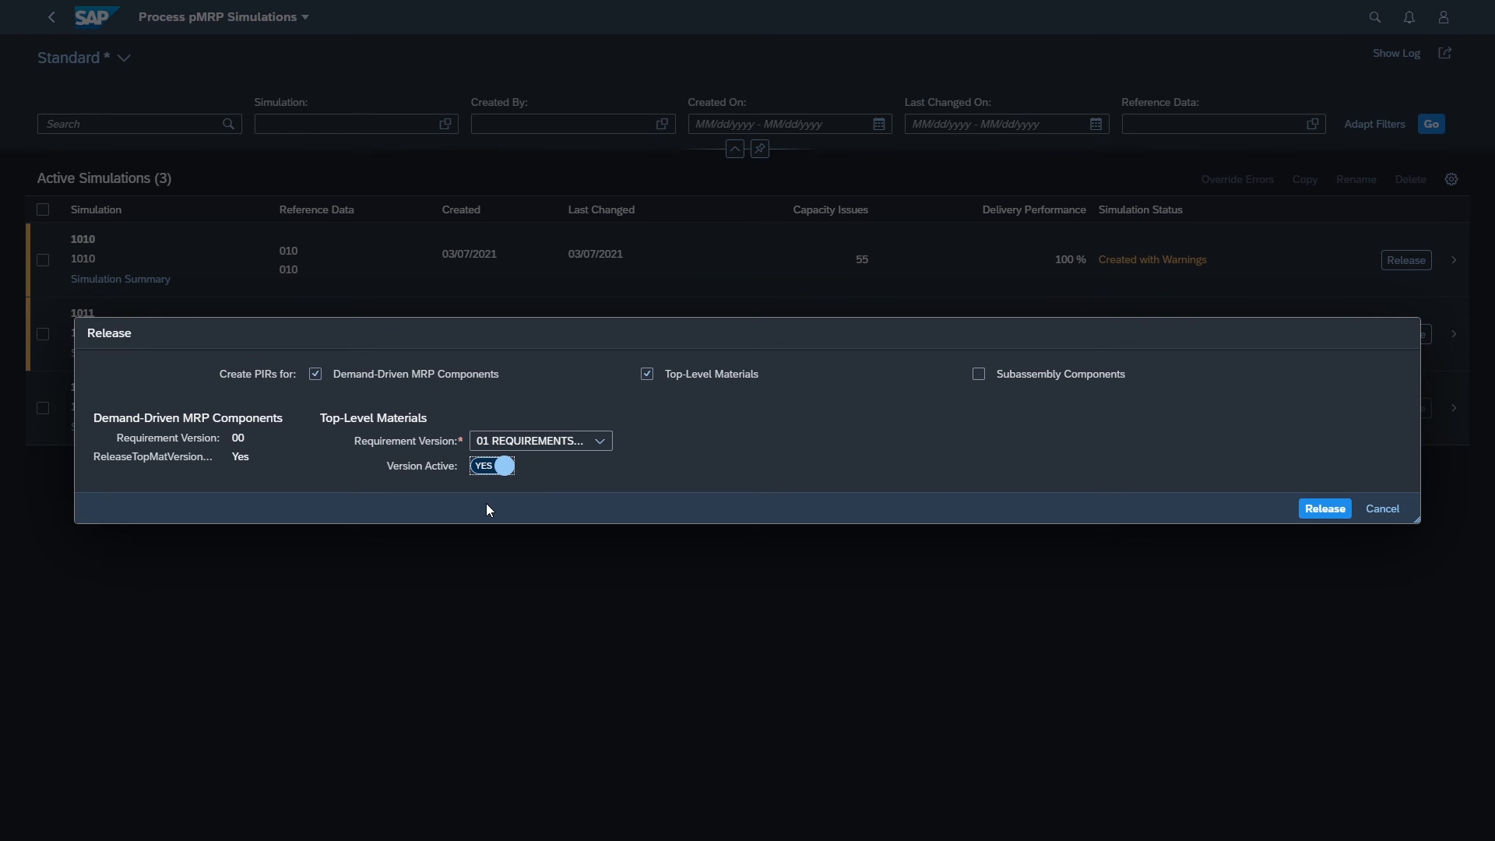
{"action": "mouse_move", "coordinate": [1324, 508]}
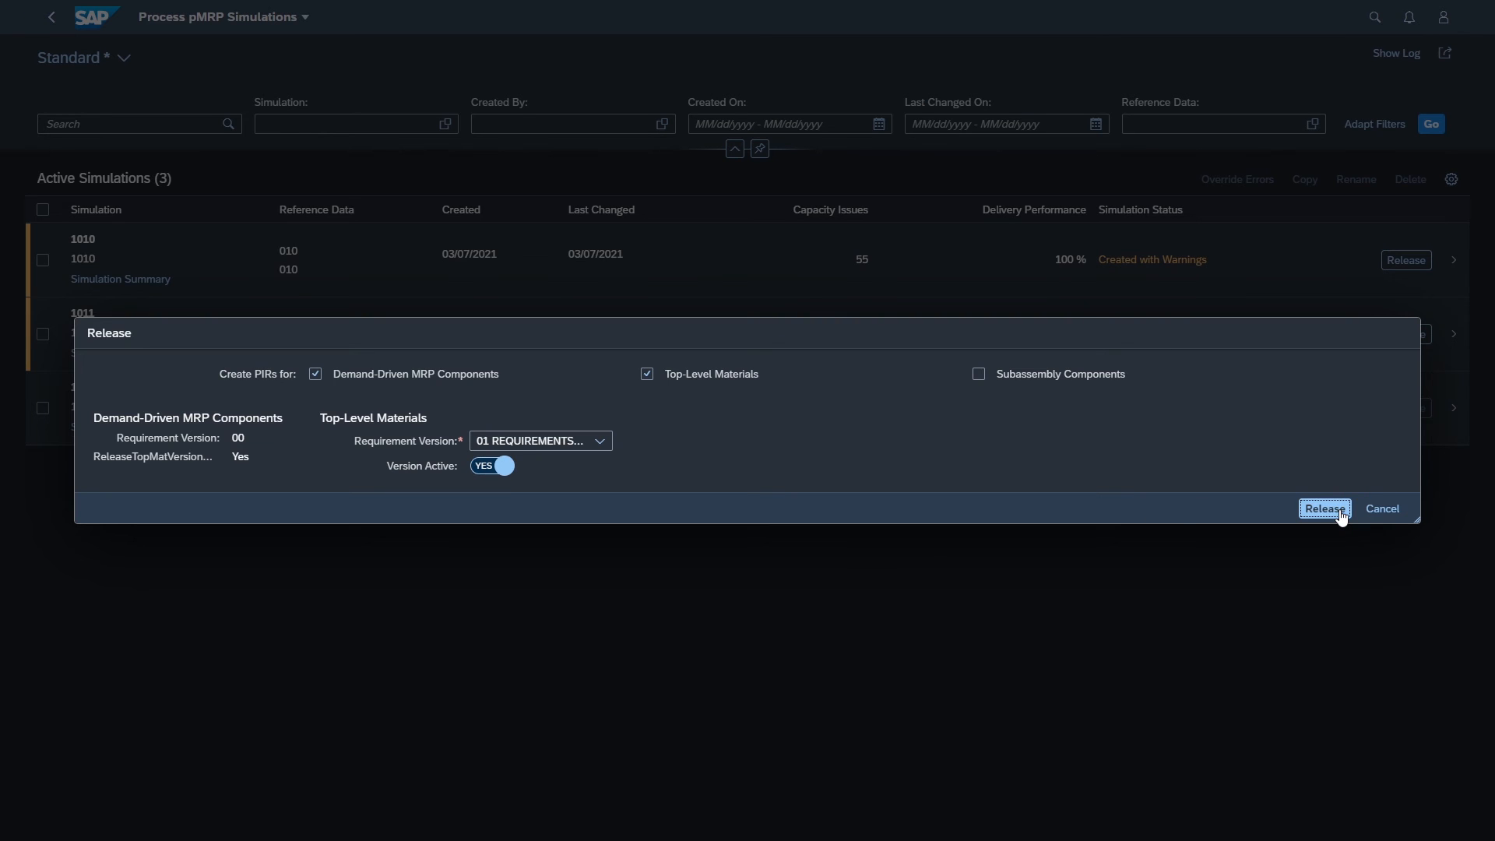
{"action": "left_click", "coordinate": [1324, 508]}
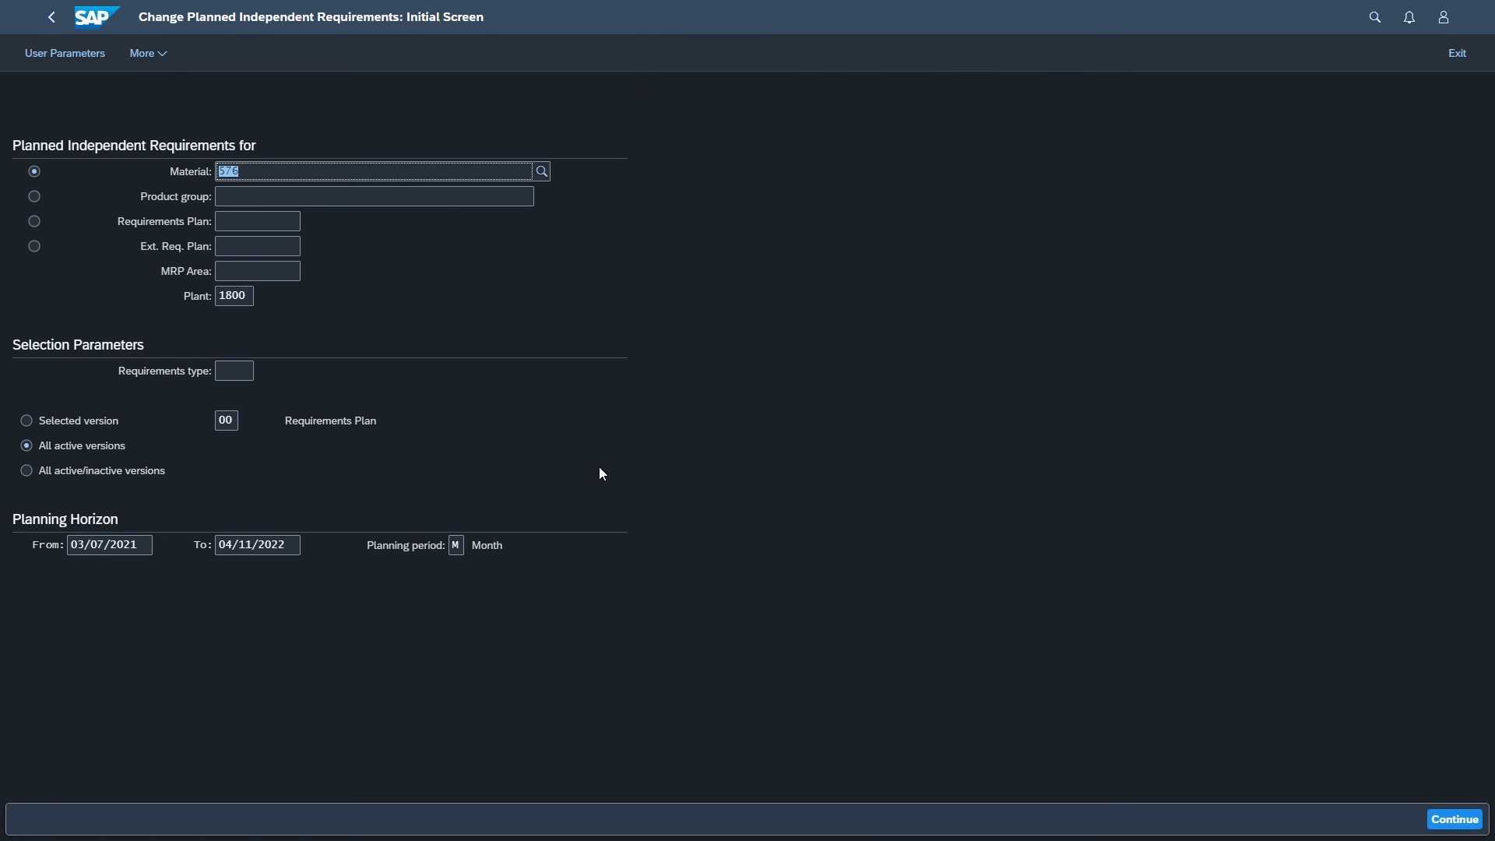
{"action": "mouse_move", "coordinate": [241, 466]}
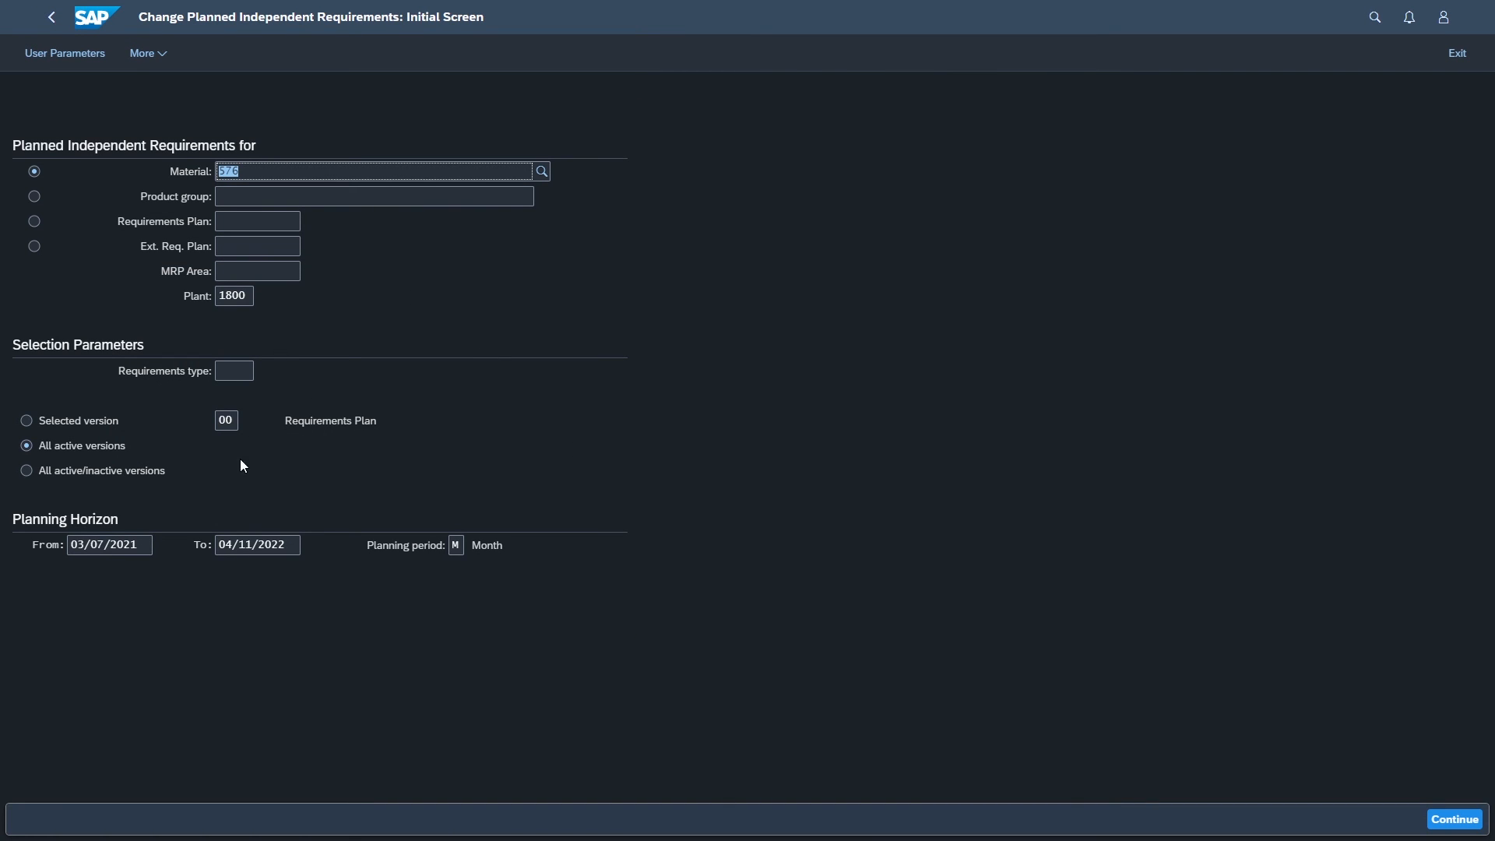
Continue to the planning table for material 576, plant 1800, with all active/inactive versions included.
{"action": "left_click", "coordinate": [27, 470]}
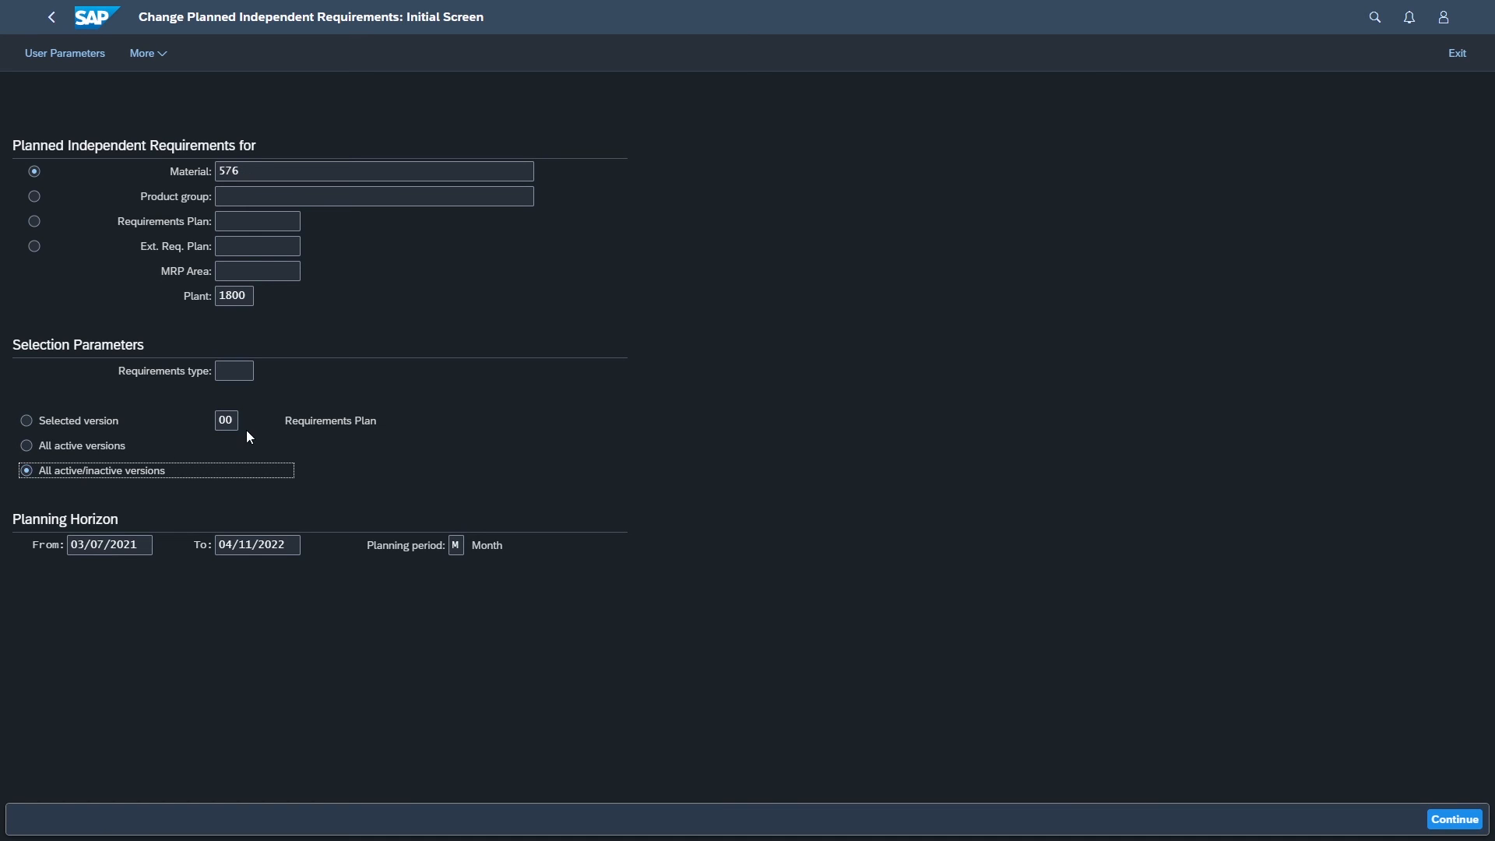
{"action": "mouse_move", "coordinate": [566, 598]}
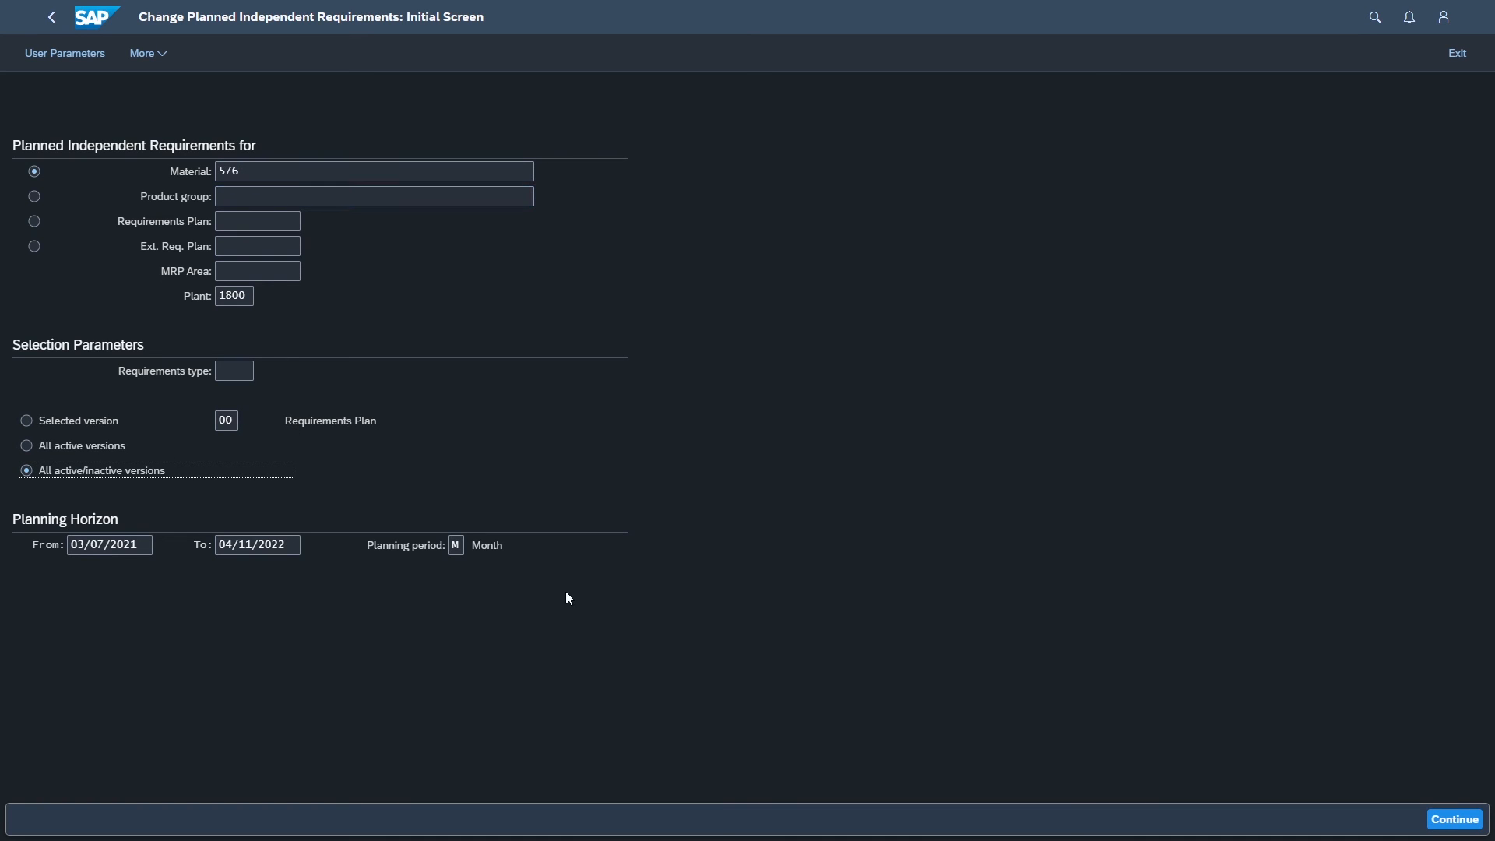
{"action": "left_click", "coordinate": [456, 545]}
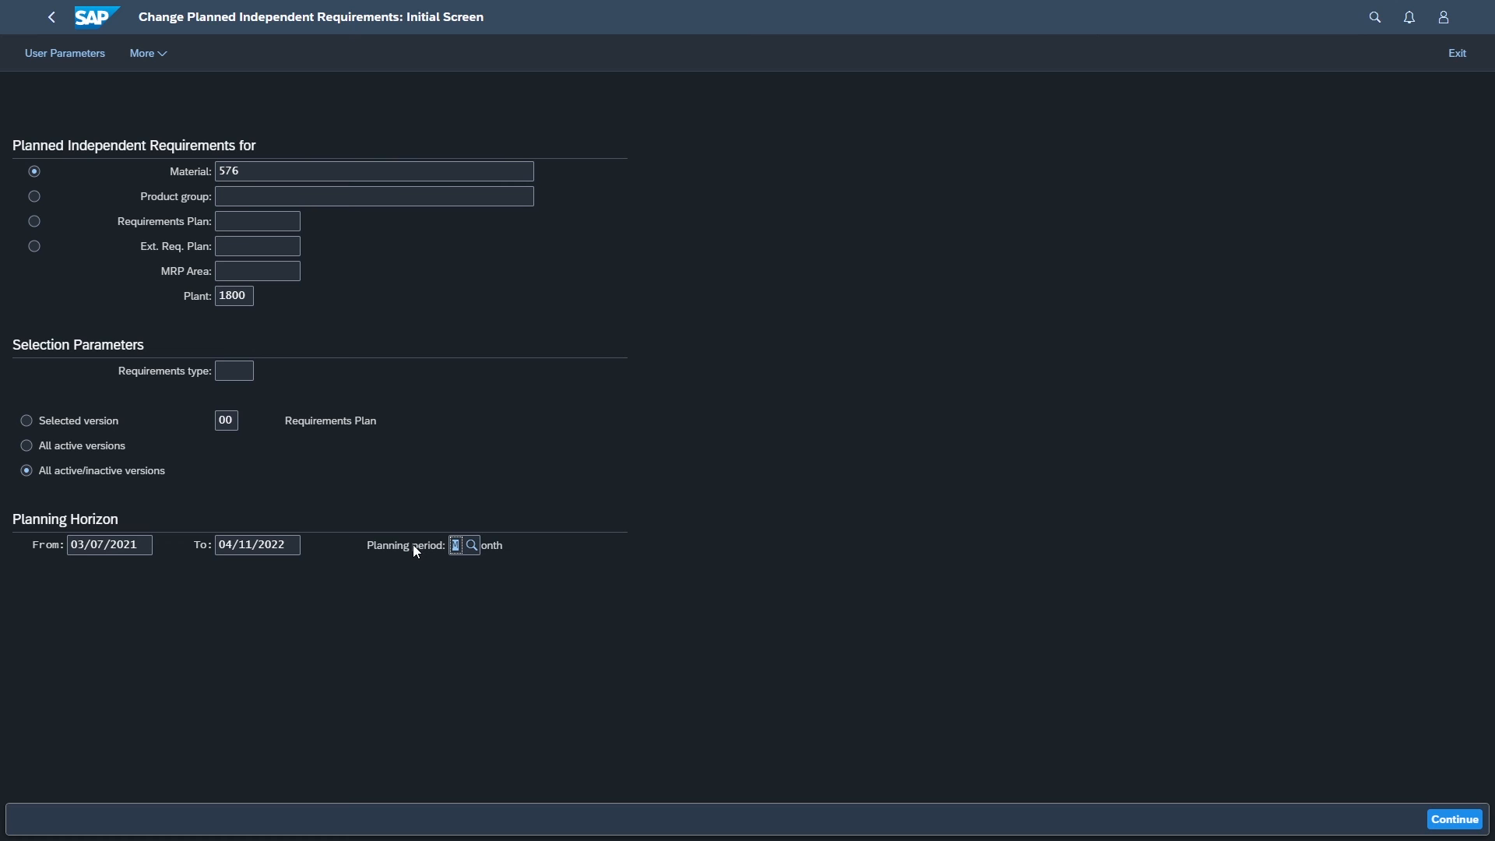
{"action": "left_click", "coordinate": [470, 545]}
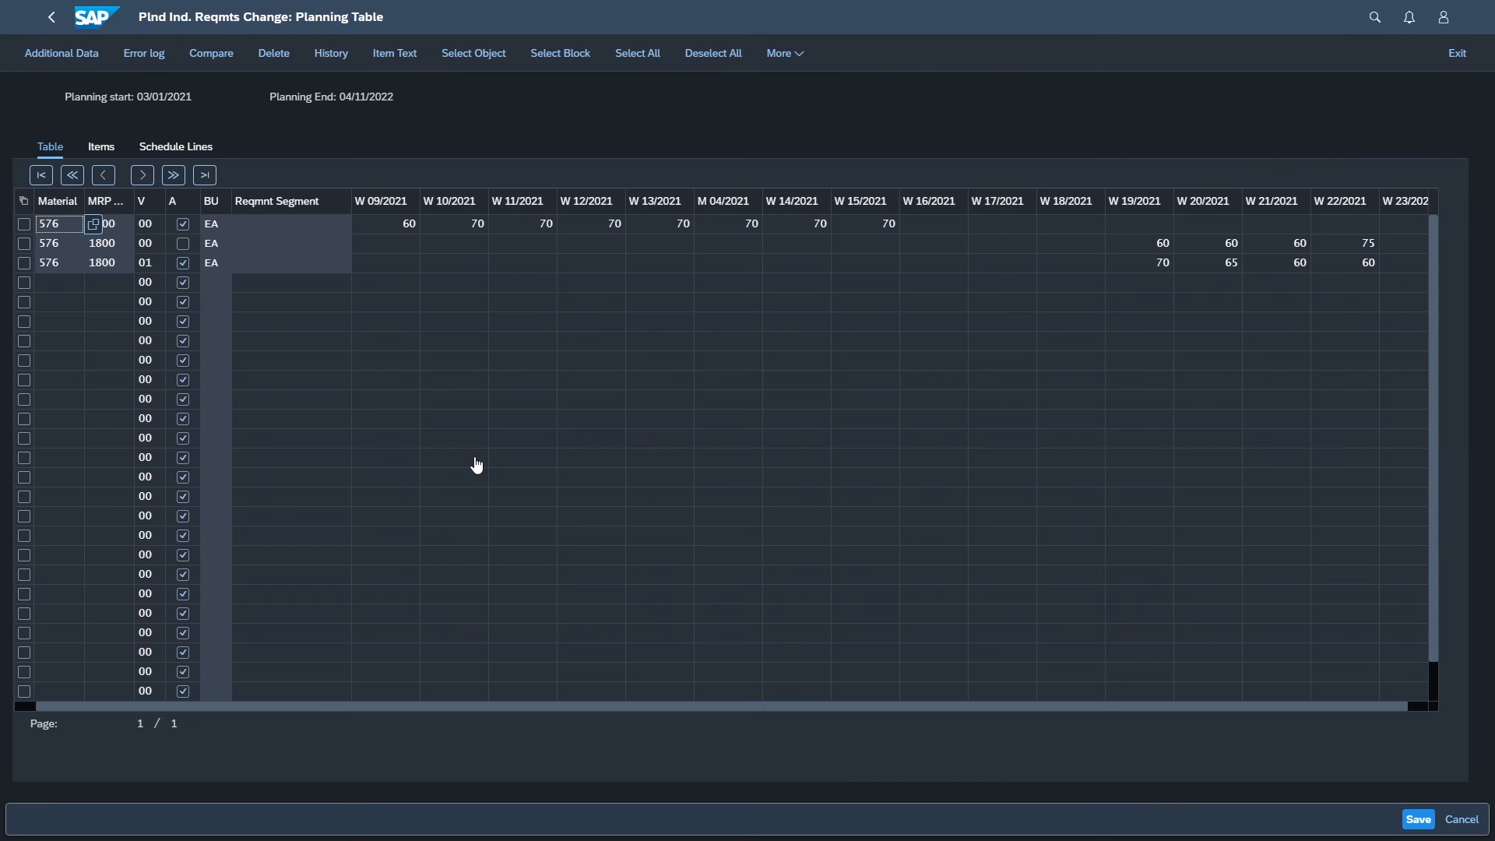
{"action": "mouse_move", "coordinate": [754, 740]}
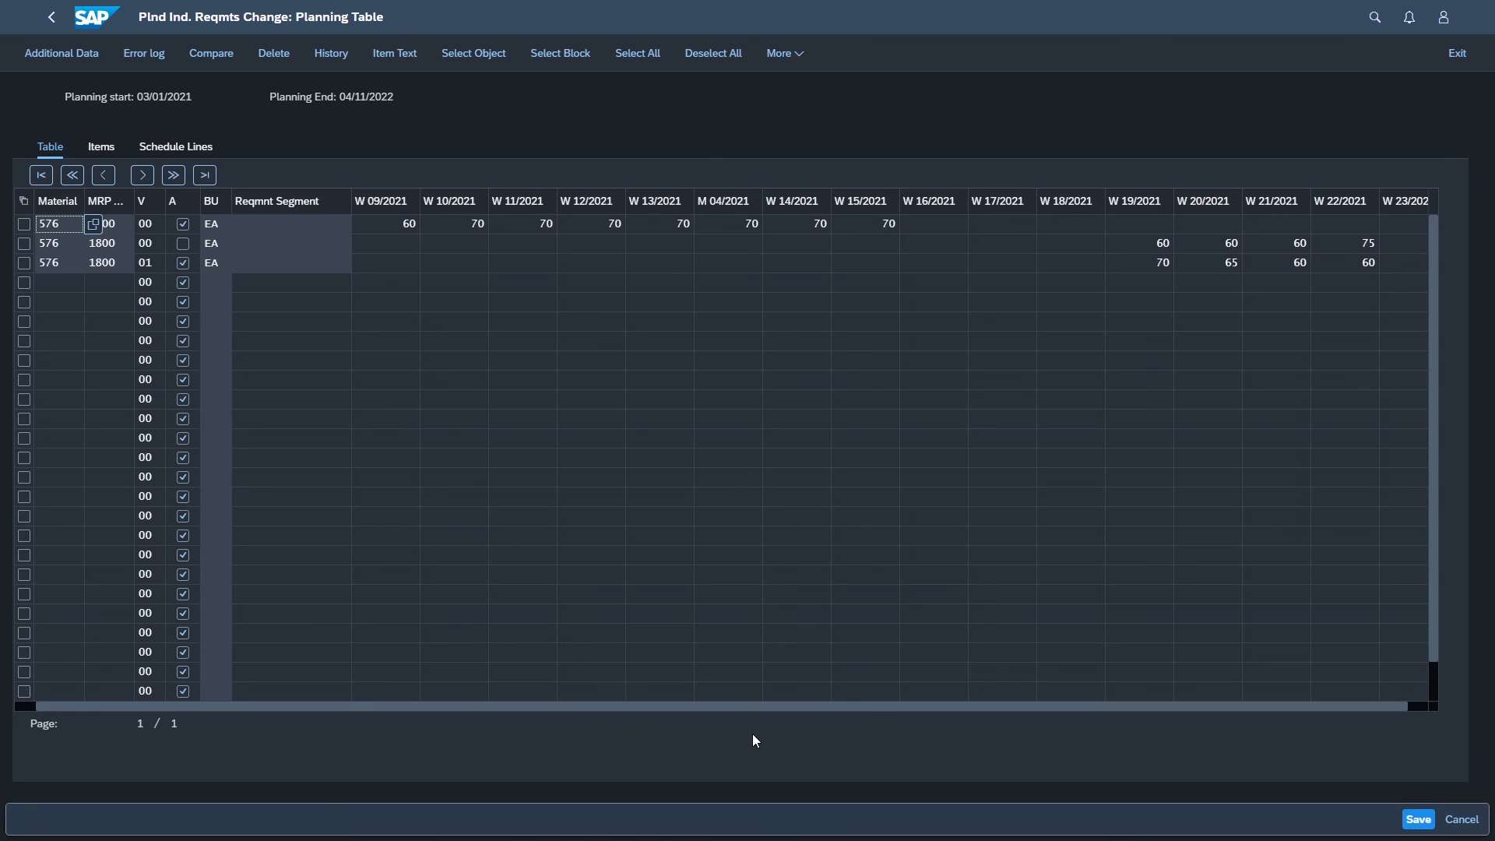
{"action": "scroll", "scroll_direction": "right", "scroll_amount": 3}
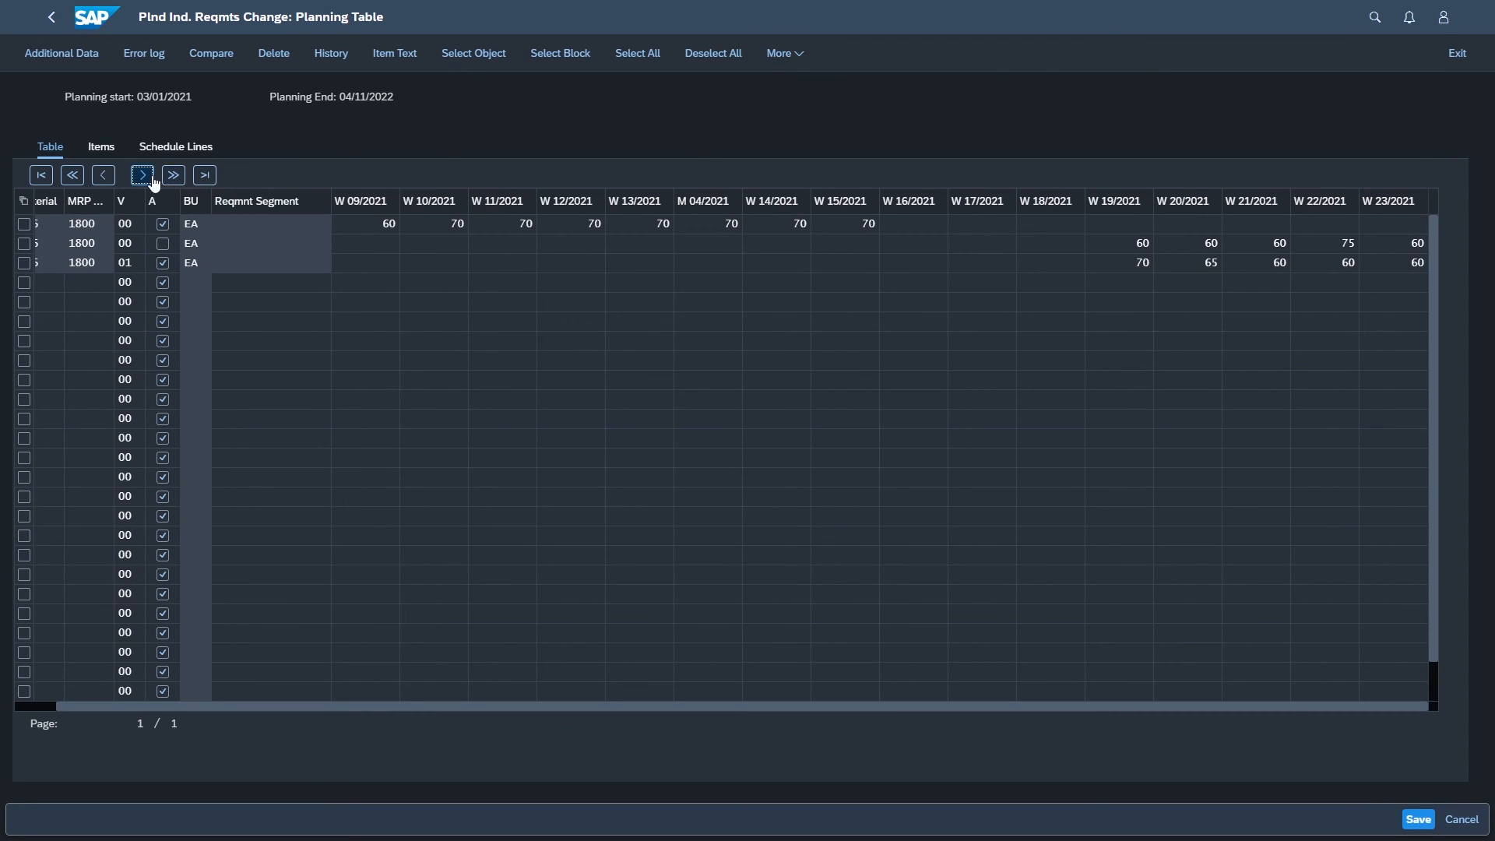
{"action": "left_click", "coordinate": [142, 174]}
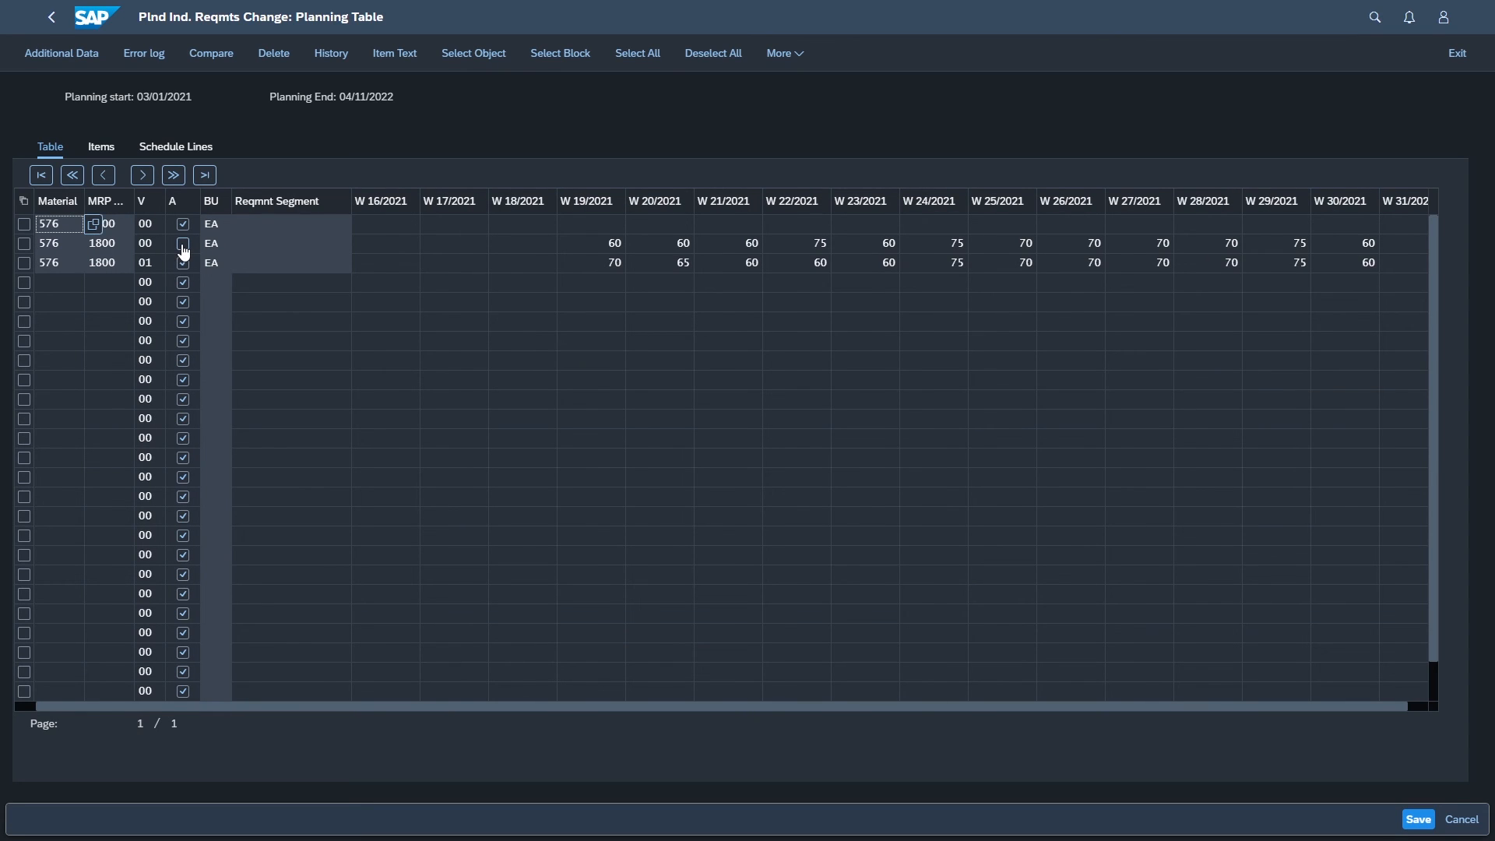
{"action": "left_click", "coordinate": [182, 243]}
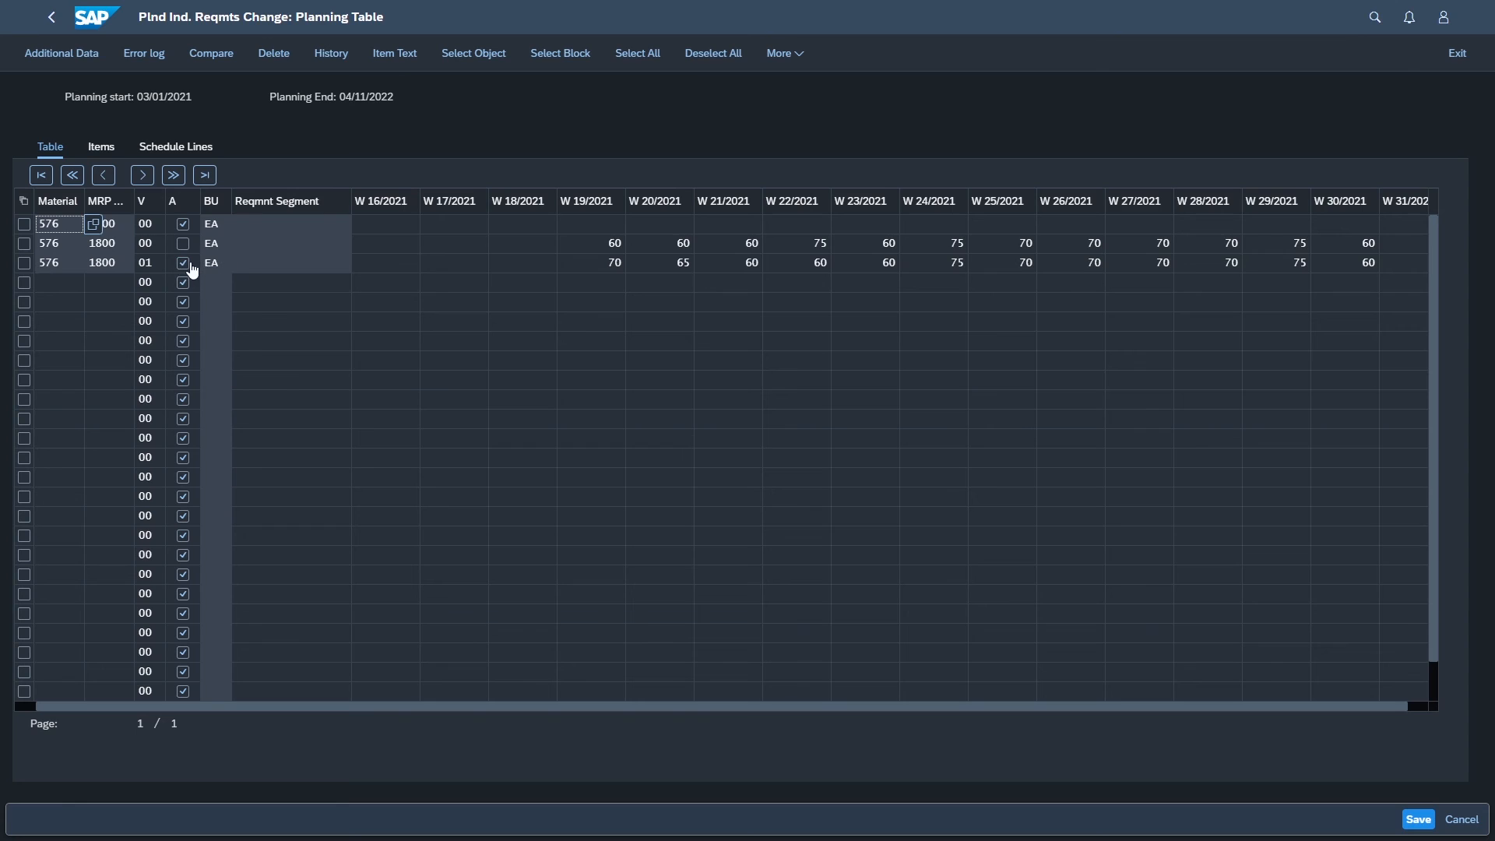
{"action": "mouse_move", "coordinate": [618, 276]}
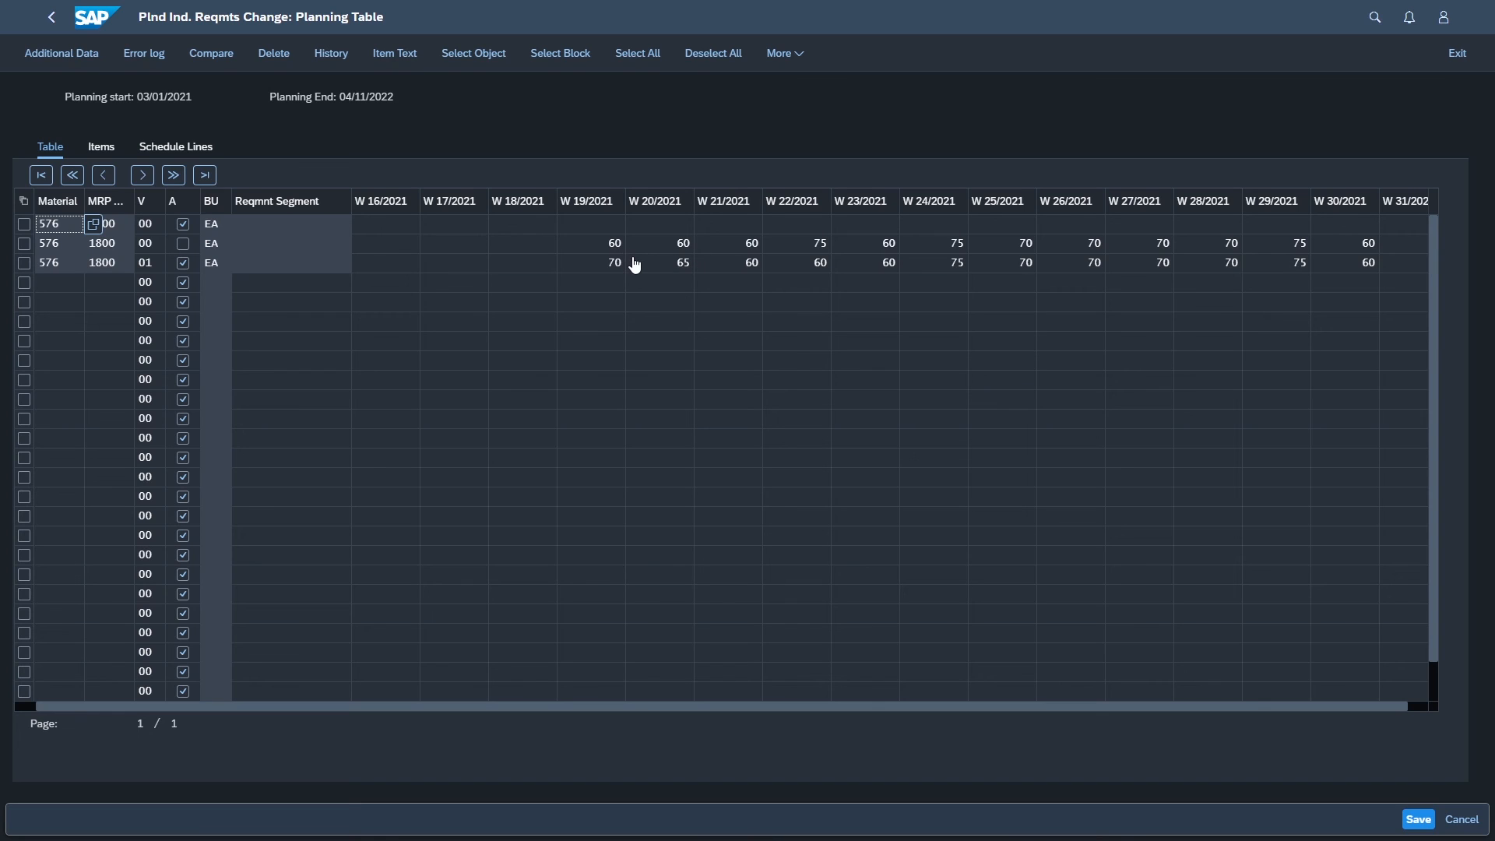
{"action": "mouse_move", "coordinate": [803, 277]}
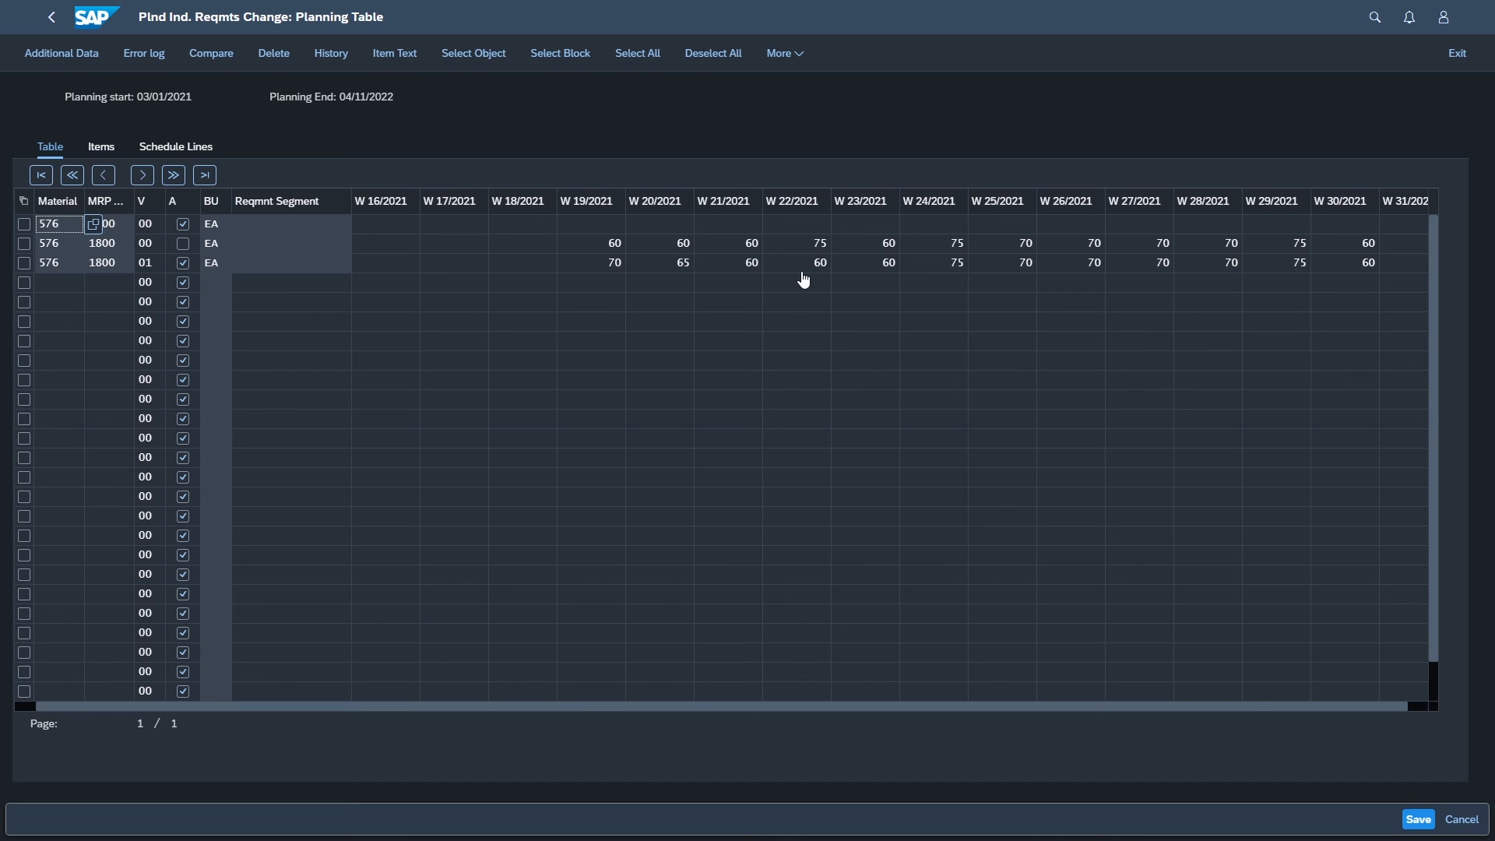
{"action": "mouse_move", "coordinate": [815, 277]}
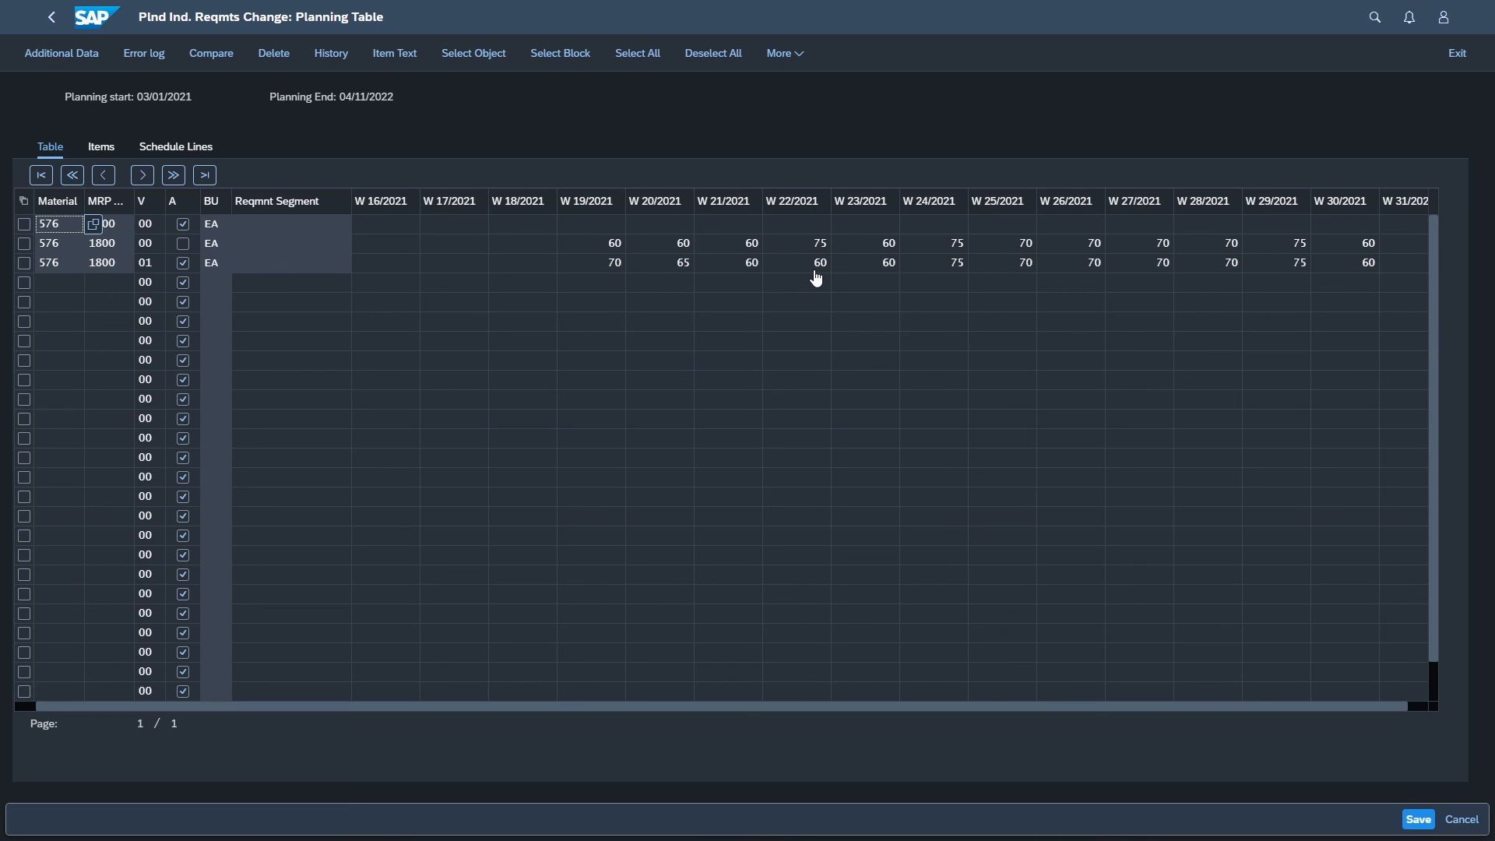
{"action": "mouse_move", "coordinate": [645, 274]}
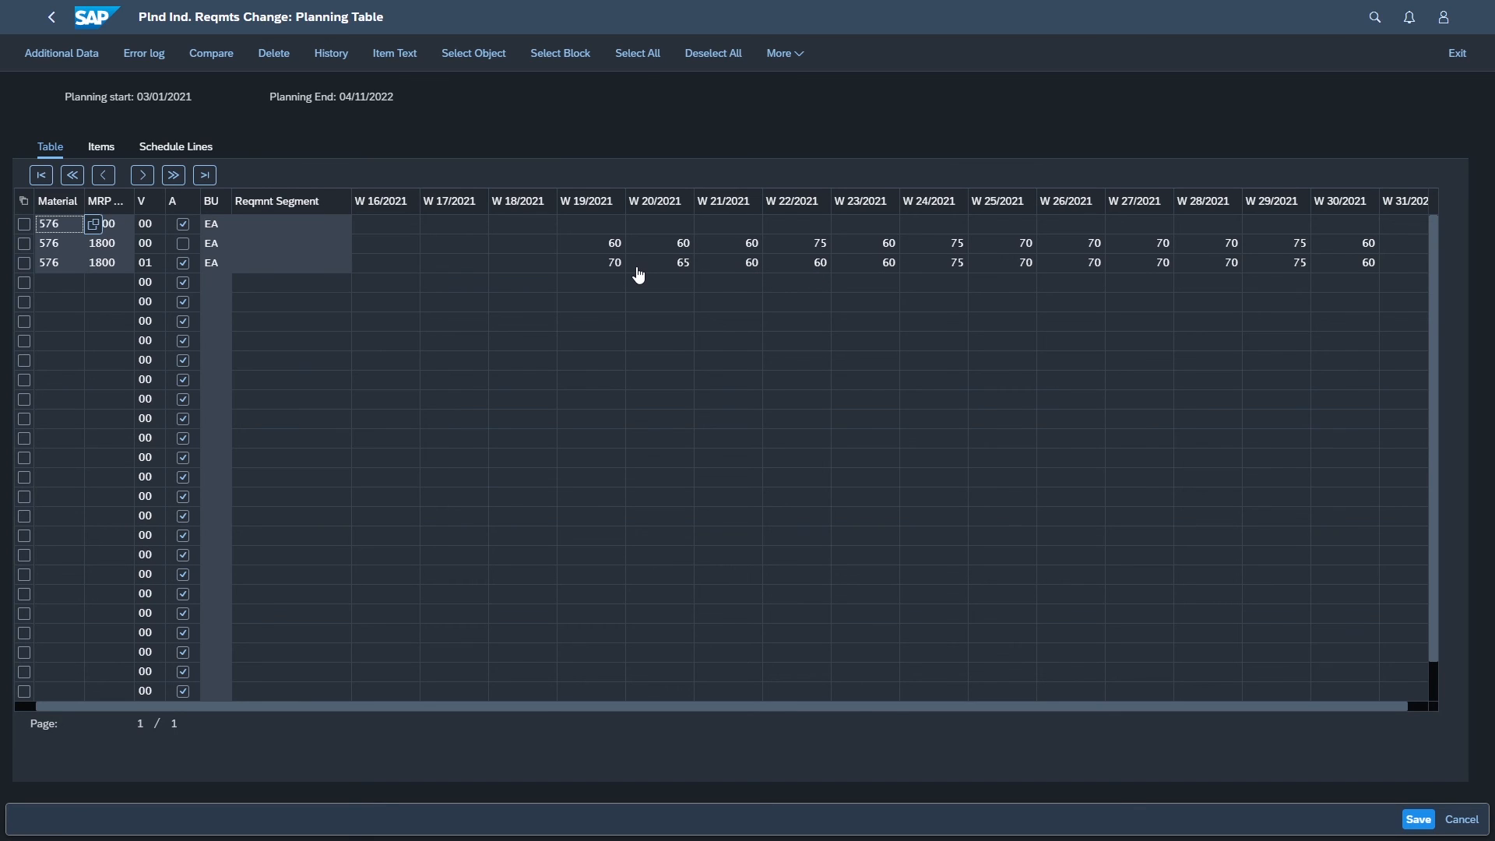
{"action": "mouse_move", "coordinate": [704, 269]}
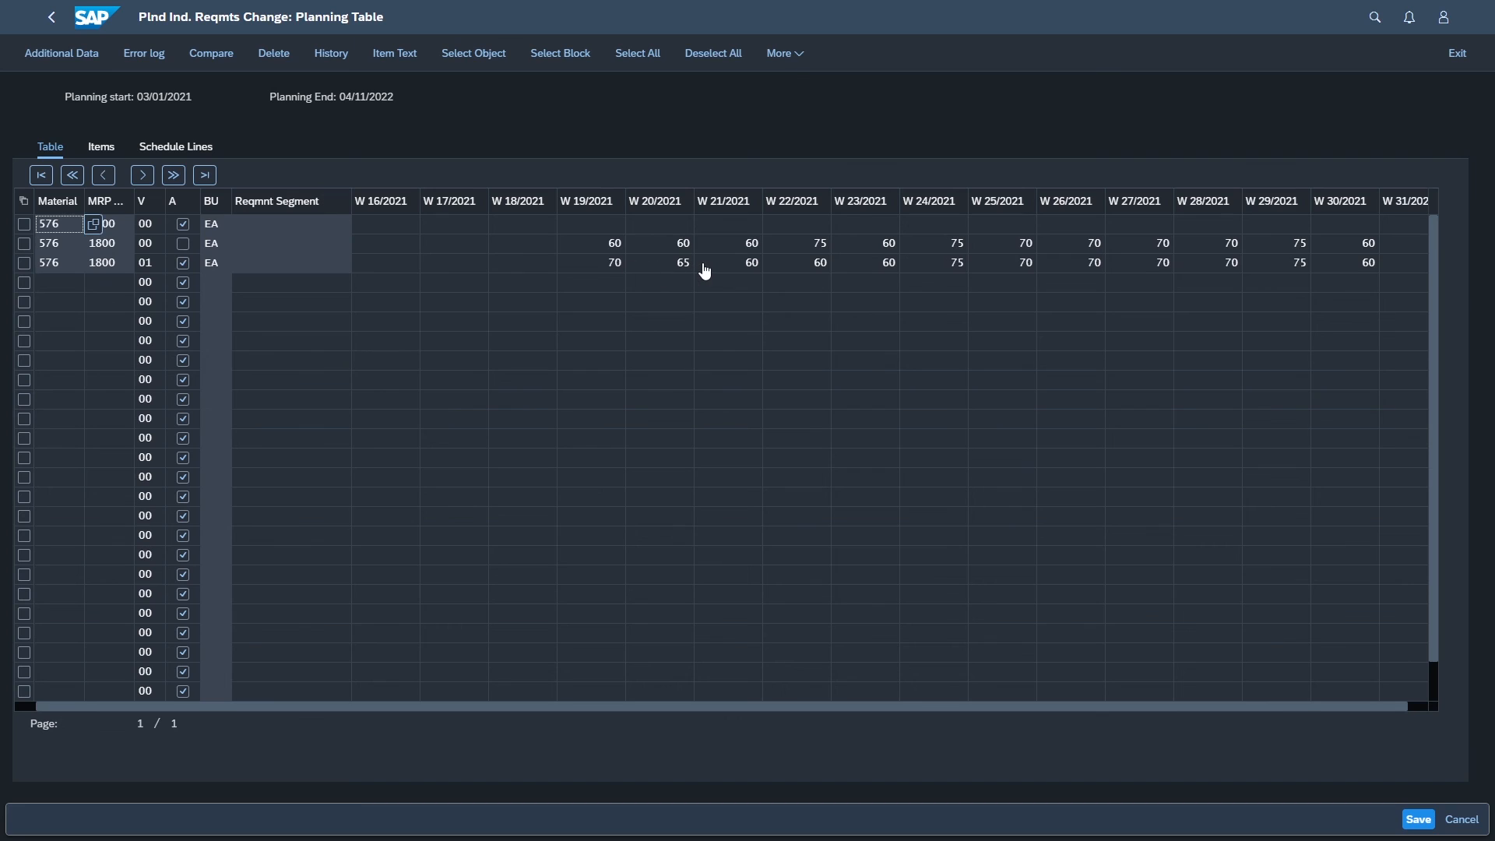
{"action": "mouse_move", "coordinate": [858, 271]}
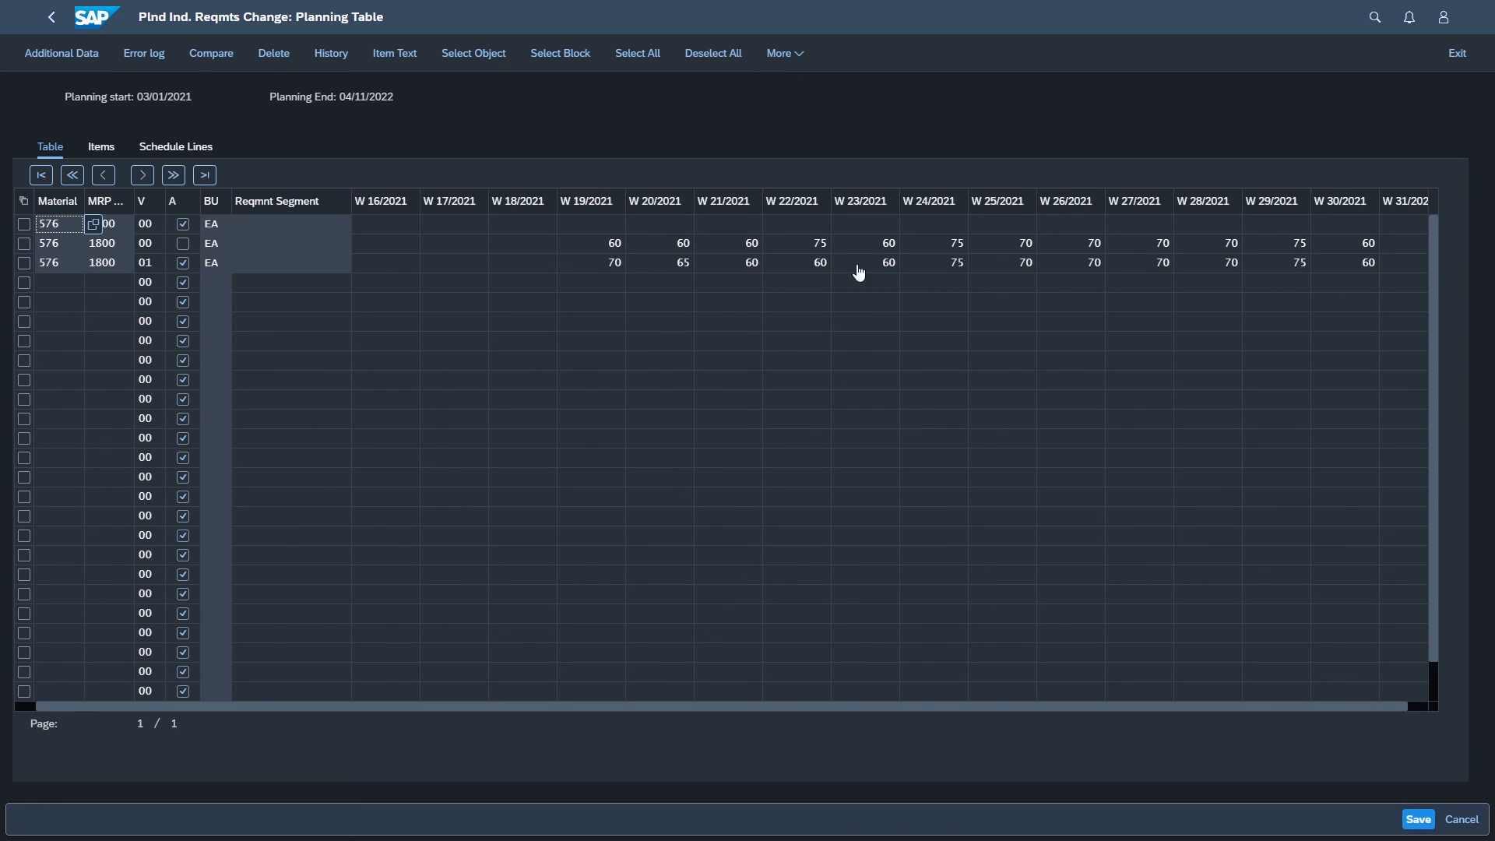
{"action": "mouse_move", "coordinate": [794, 271]}
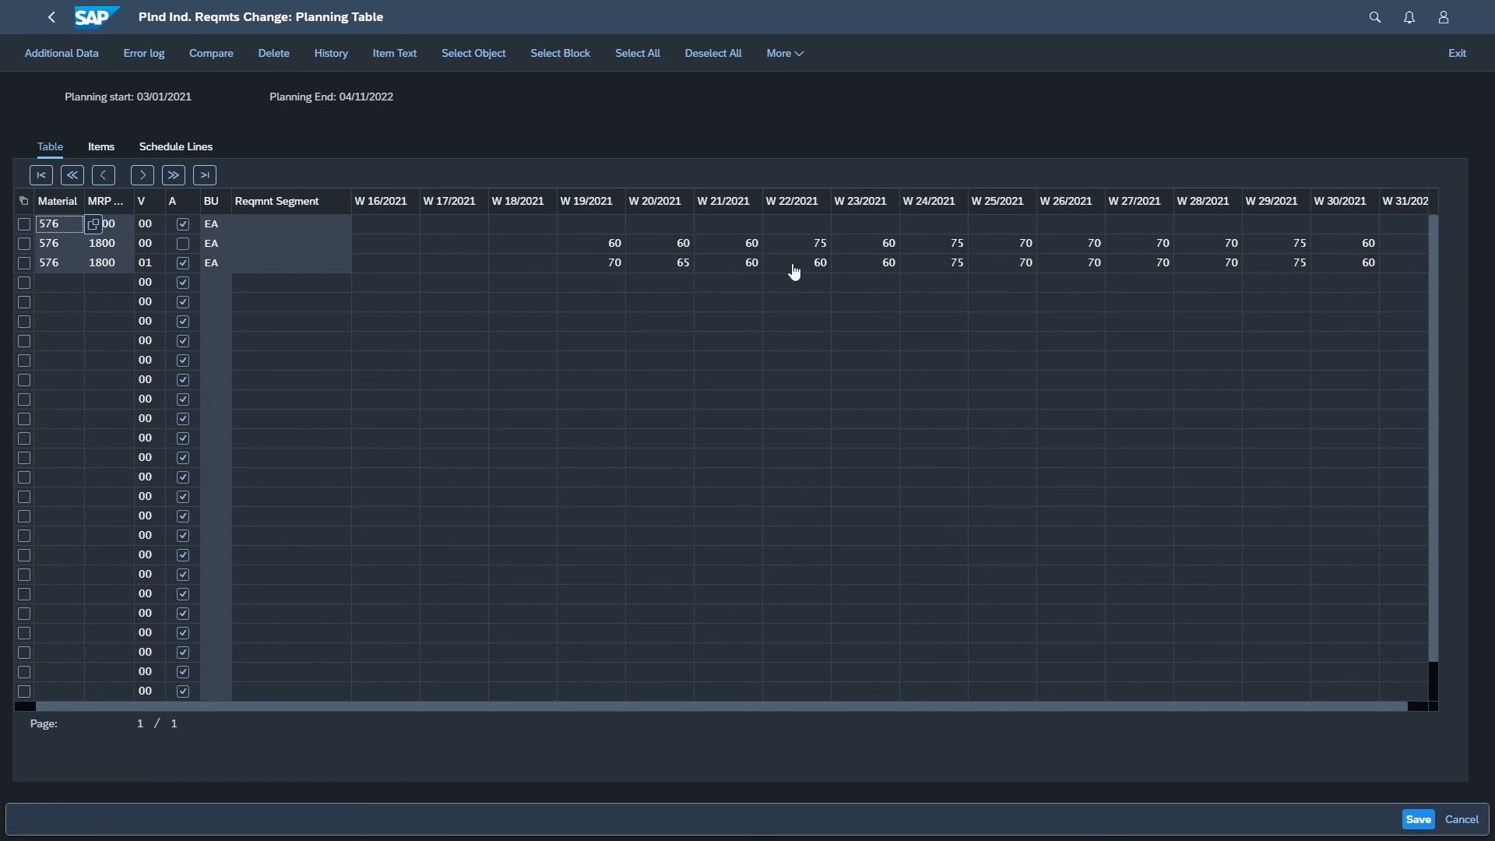
{"action": "mouse_move", "coordinate": [908, 276]}
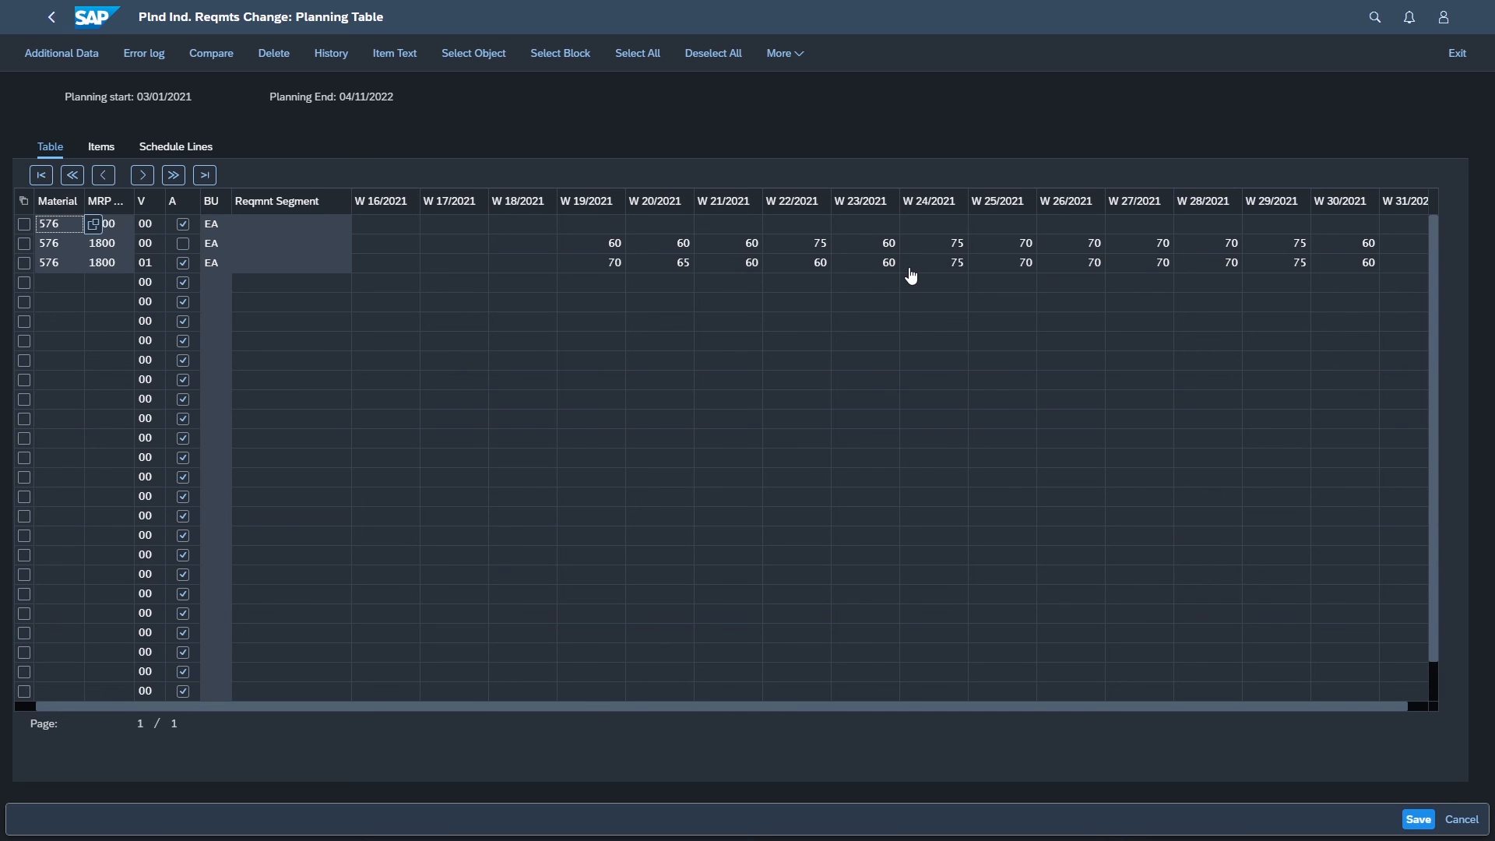